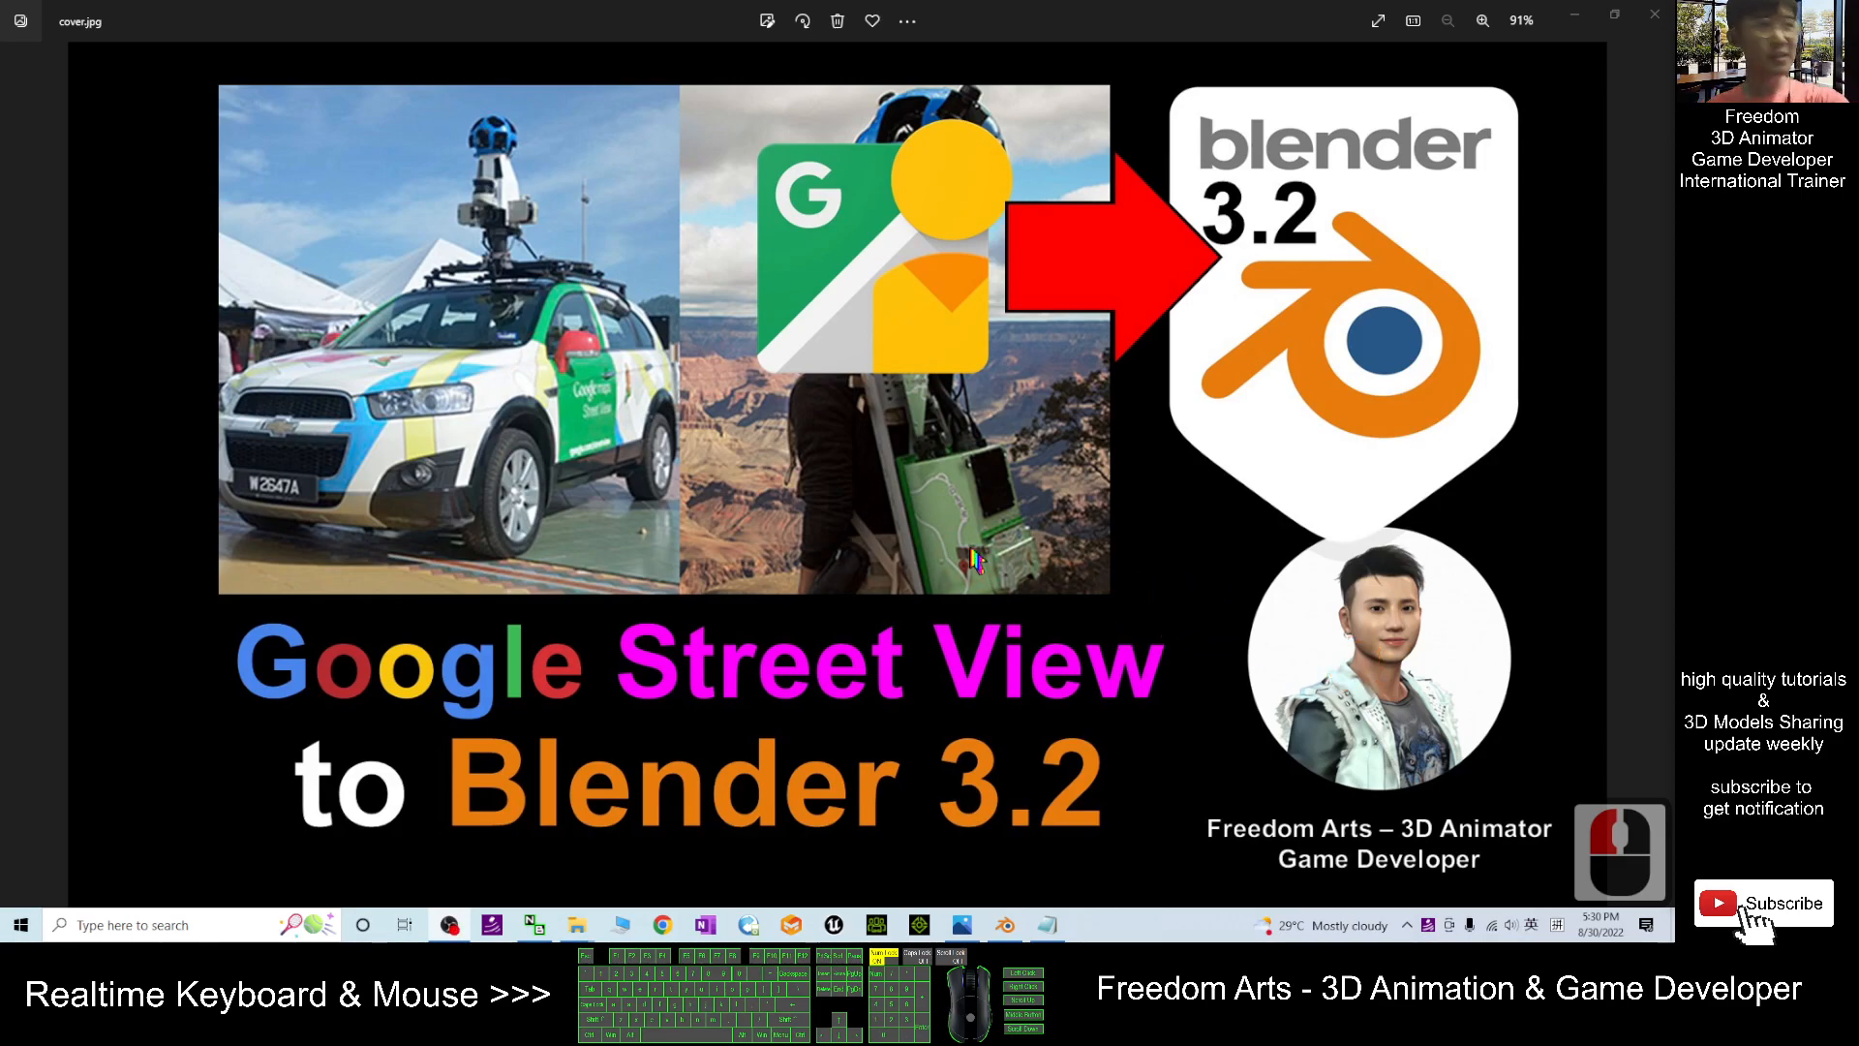
mouse_move(558, 587)
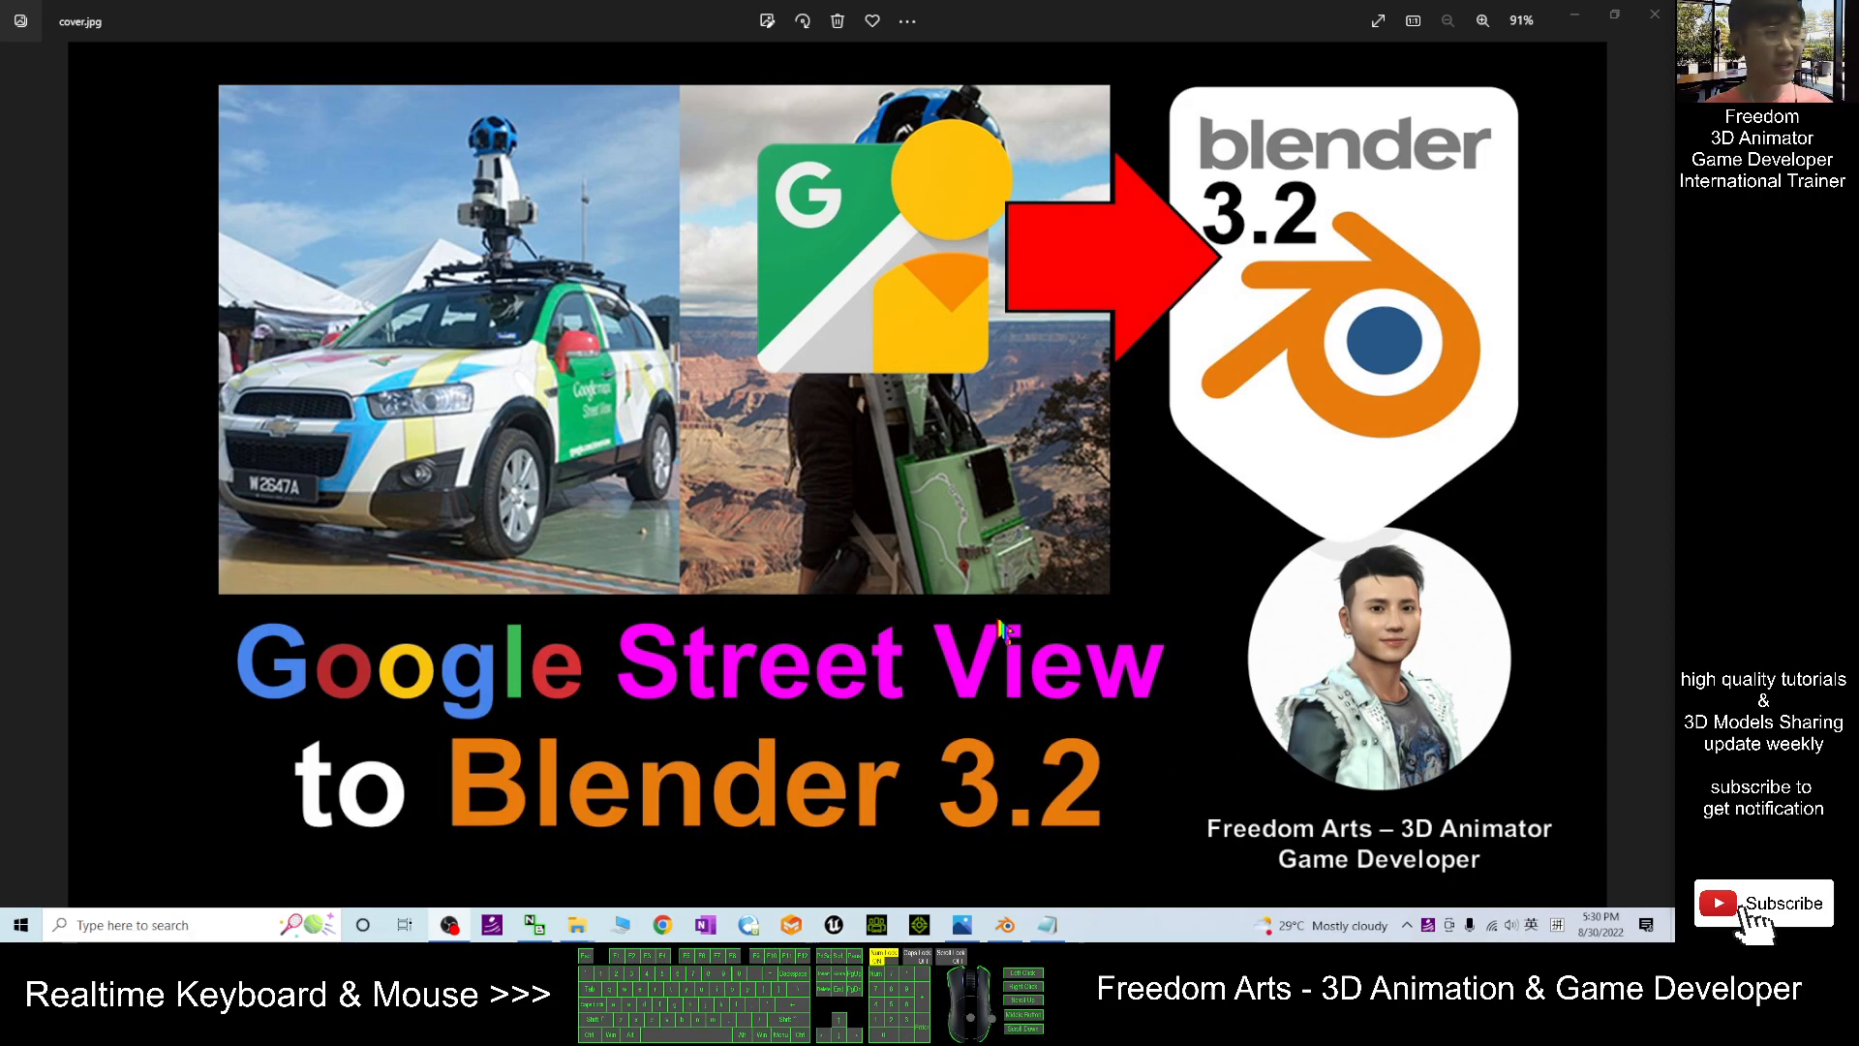
mouse_move(741, 628)
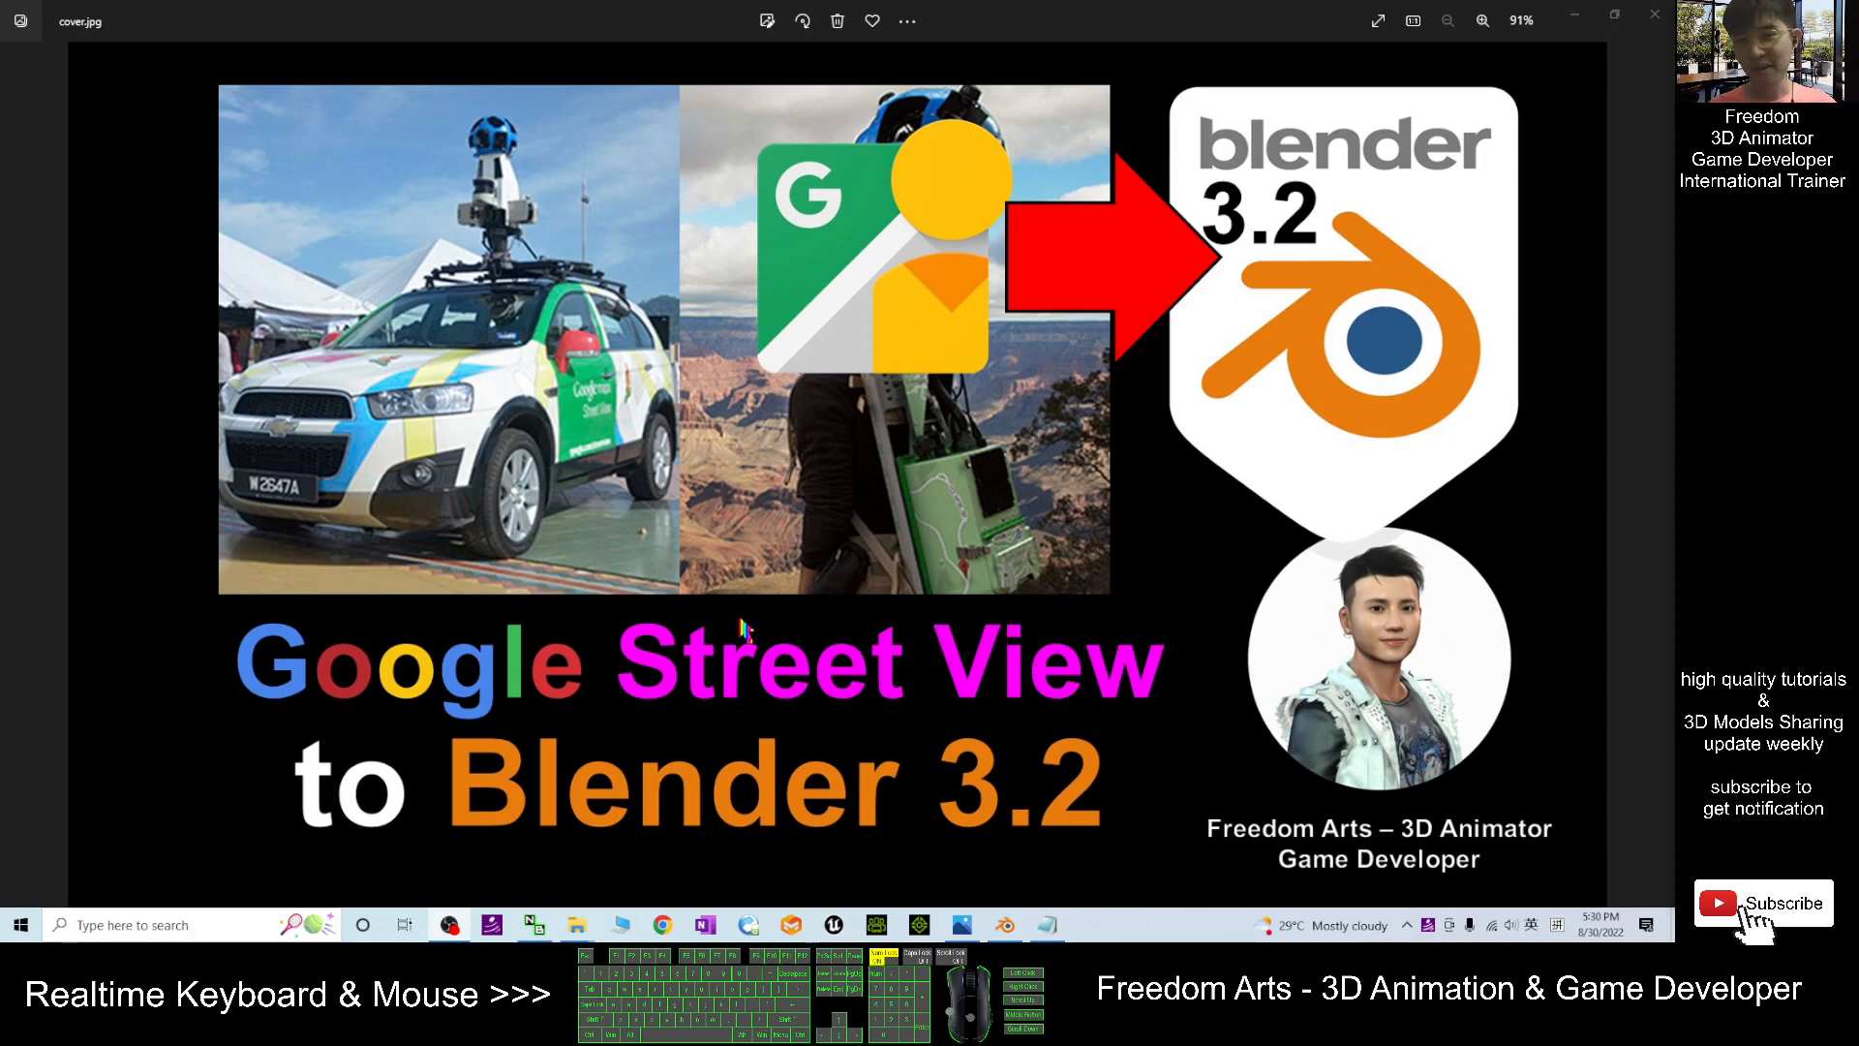
mouse_move(558, 801)
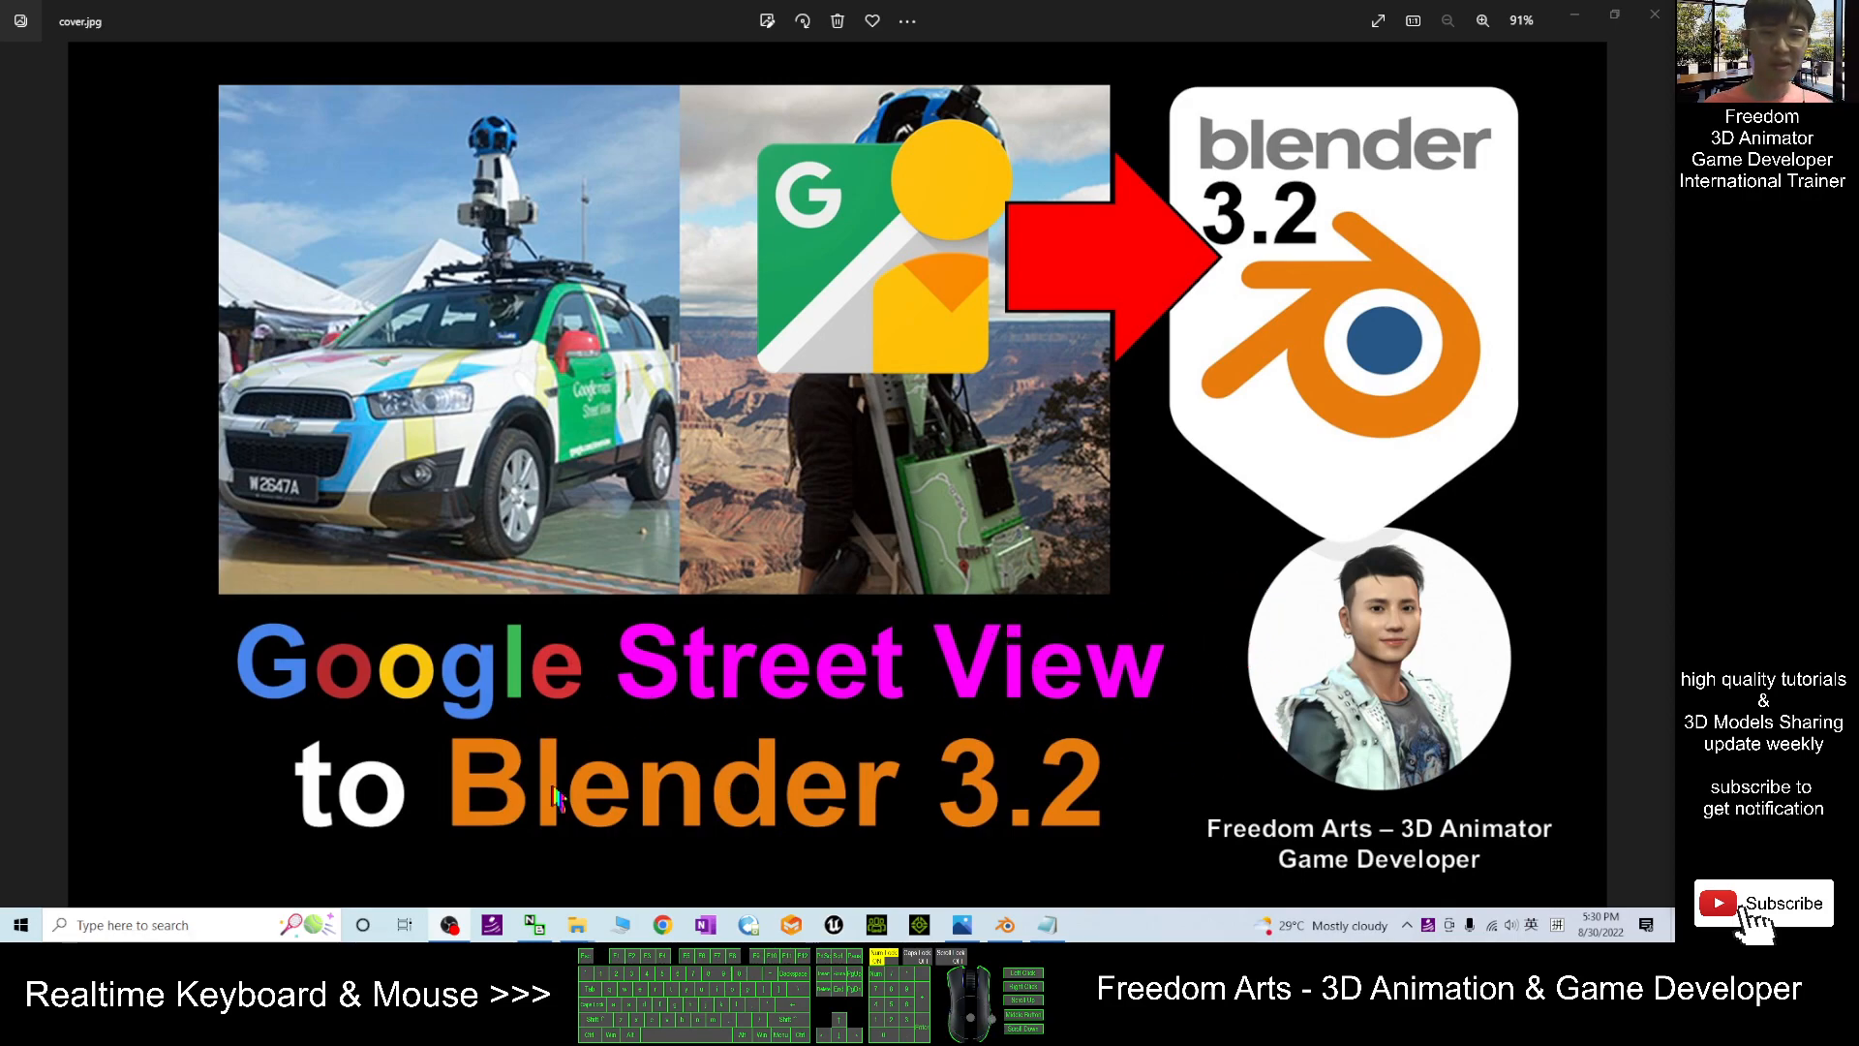
mouse_move(1092, 794)
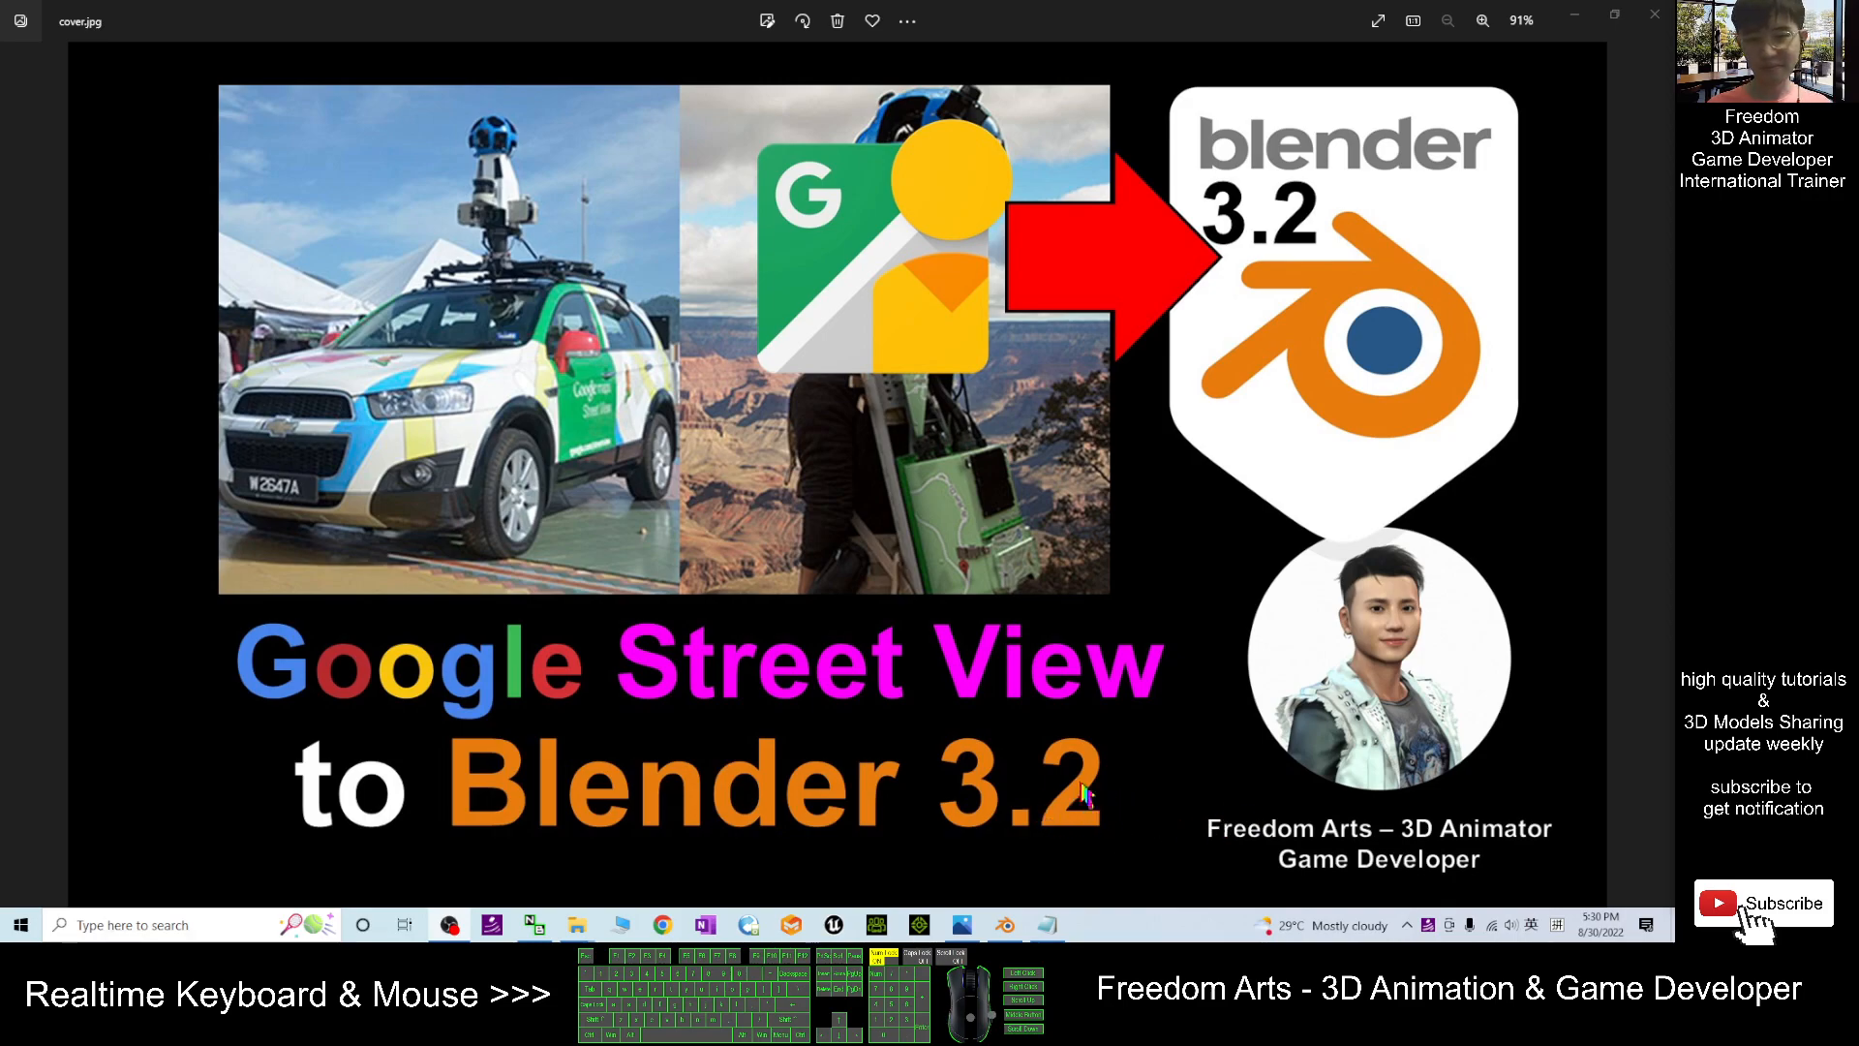
mouse_move(1144, 841)
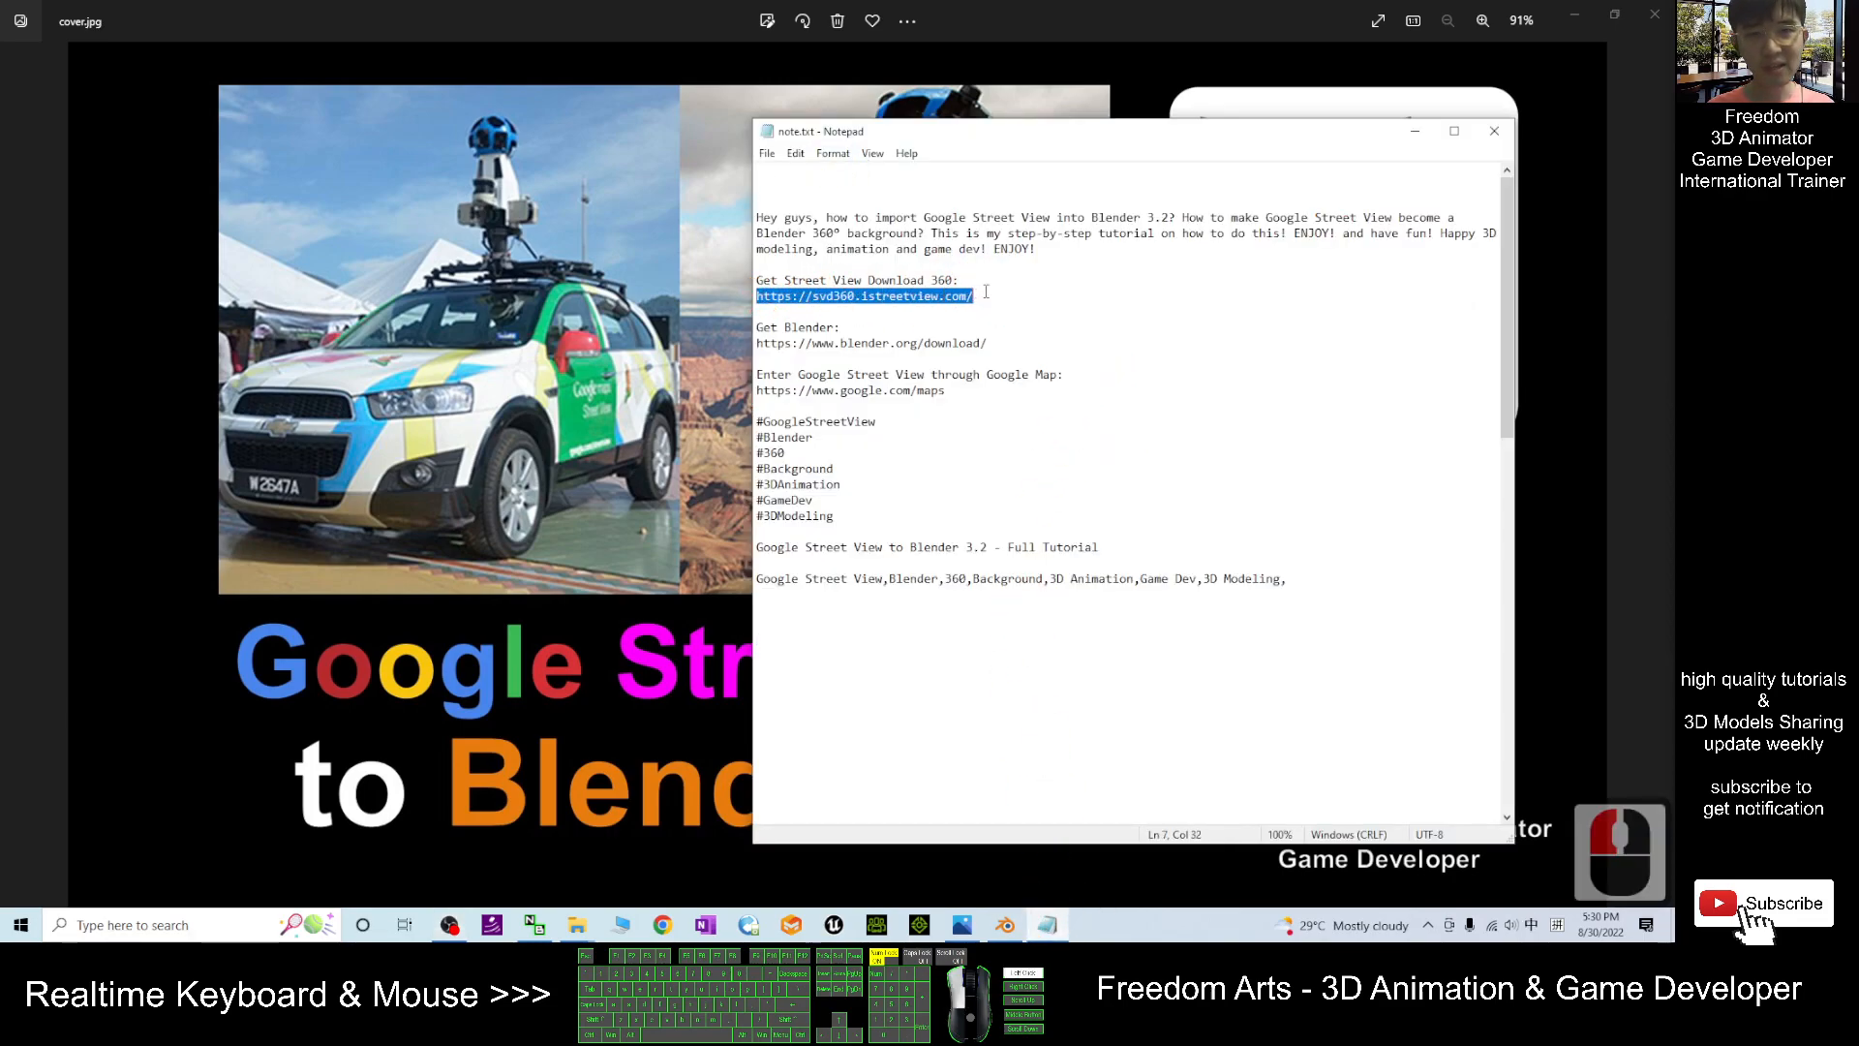
mouse_move(1136, 324)
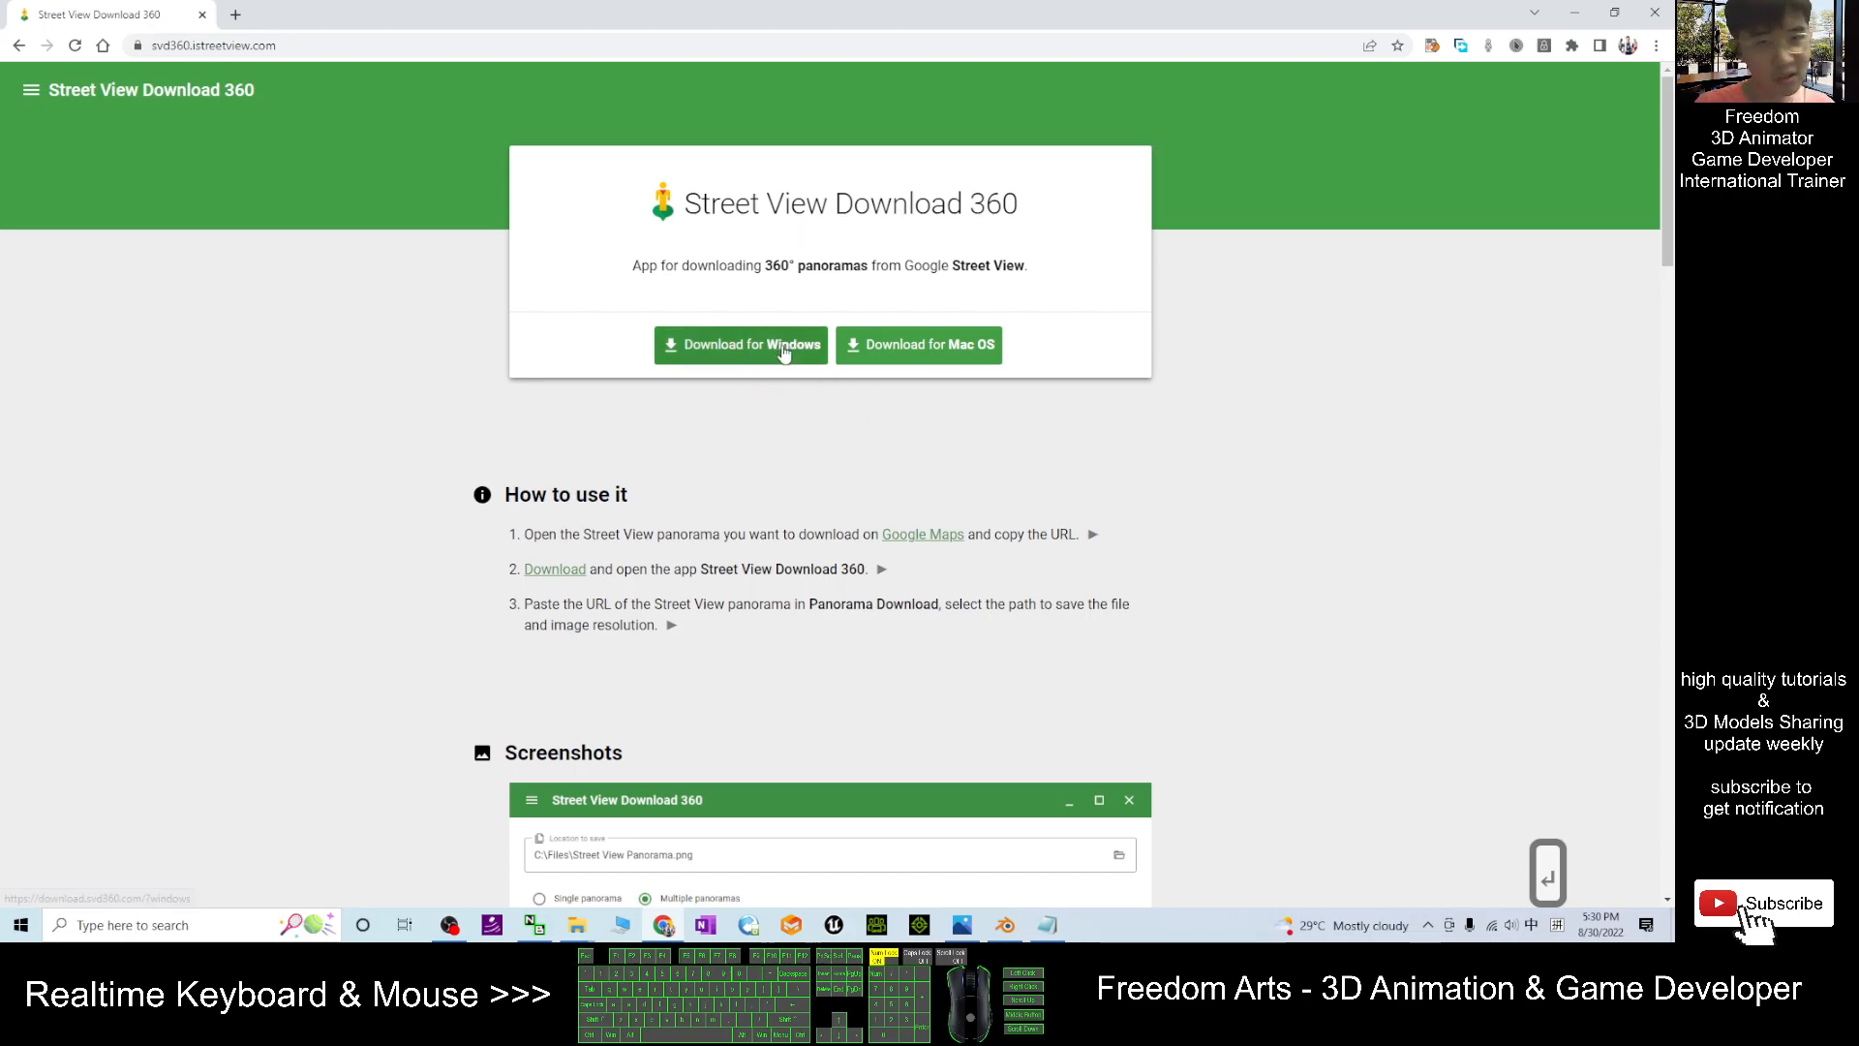
mouse_move(756, 374)
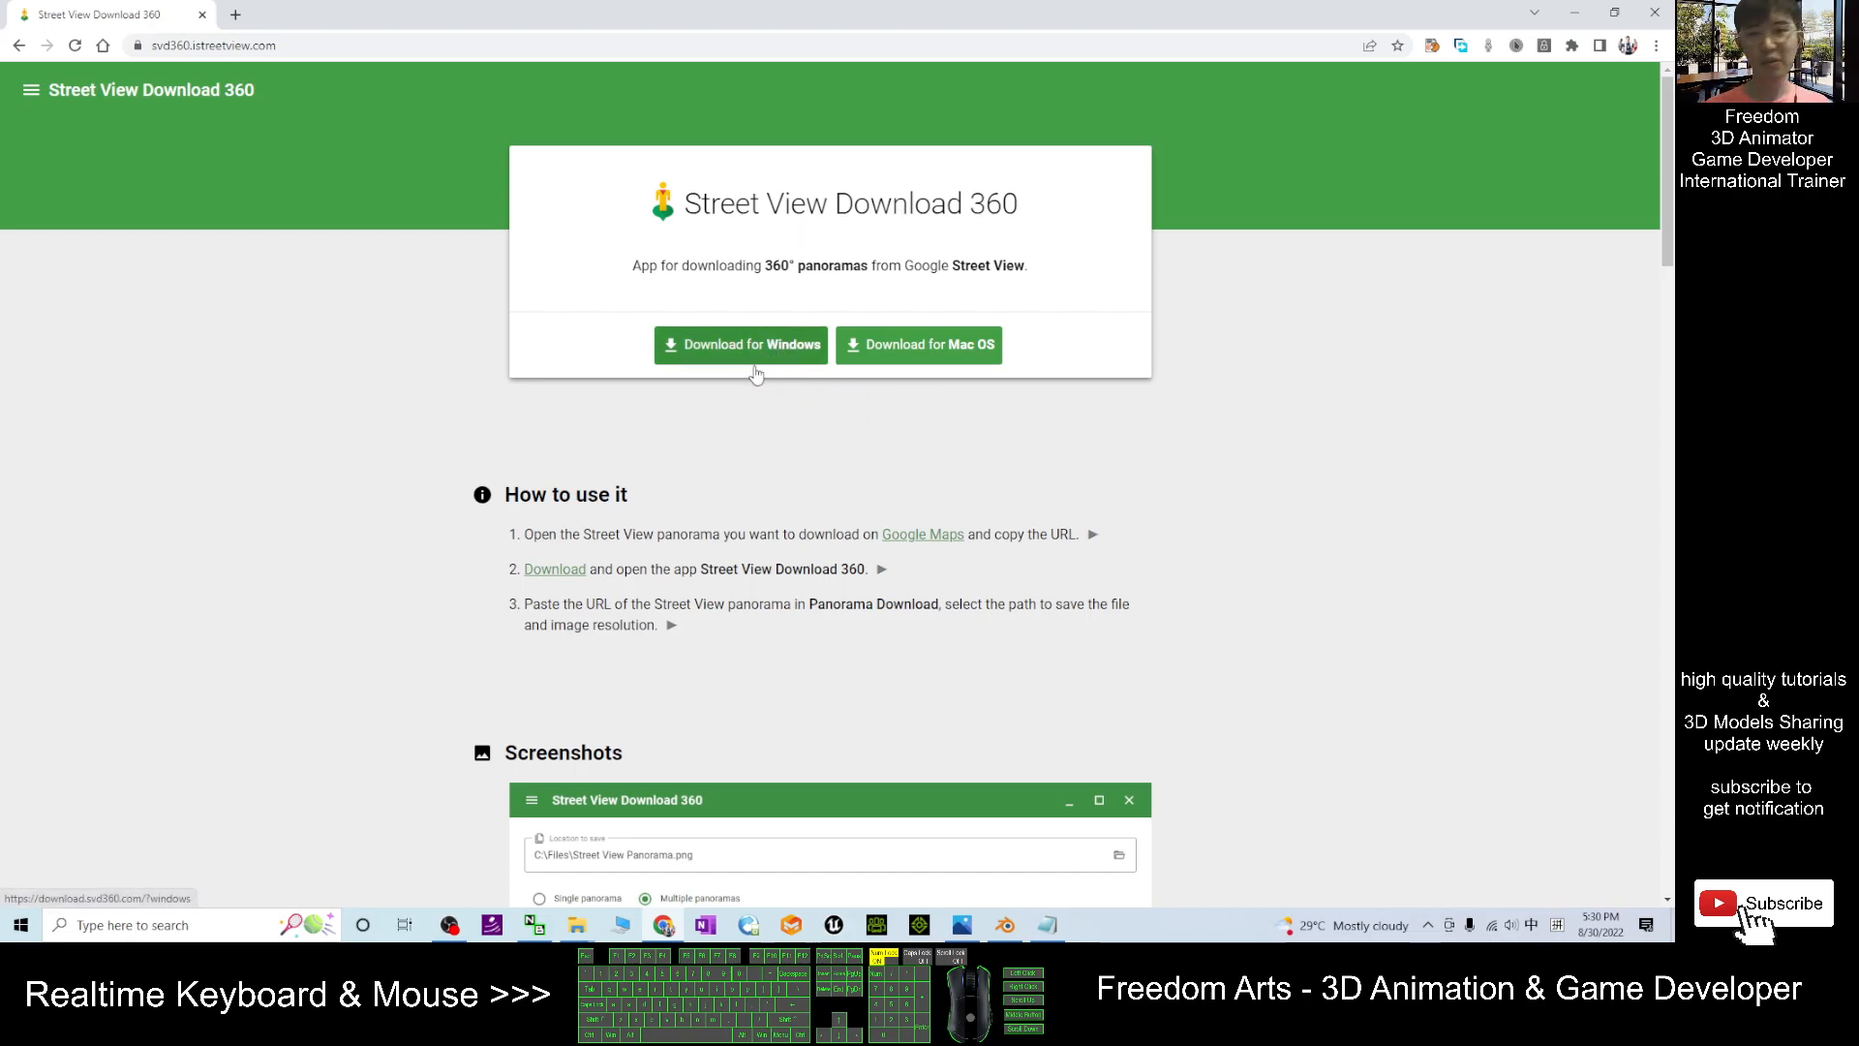
mouse_move(754, 385)
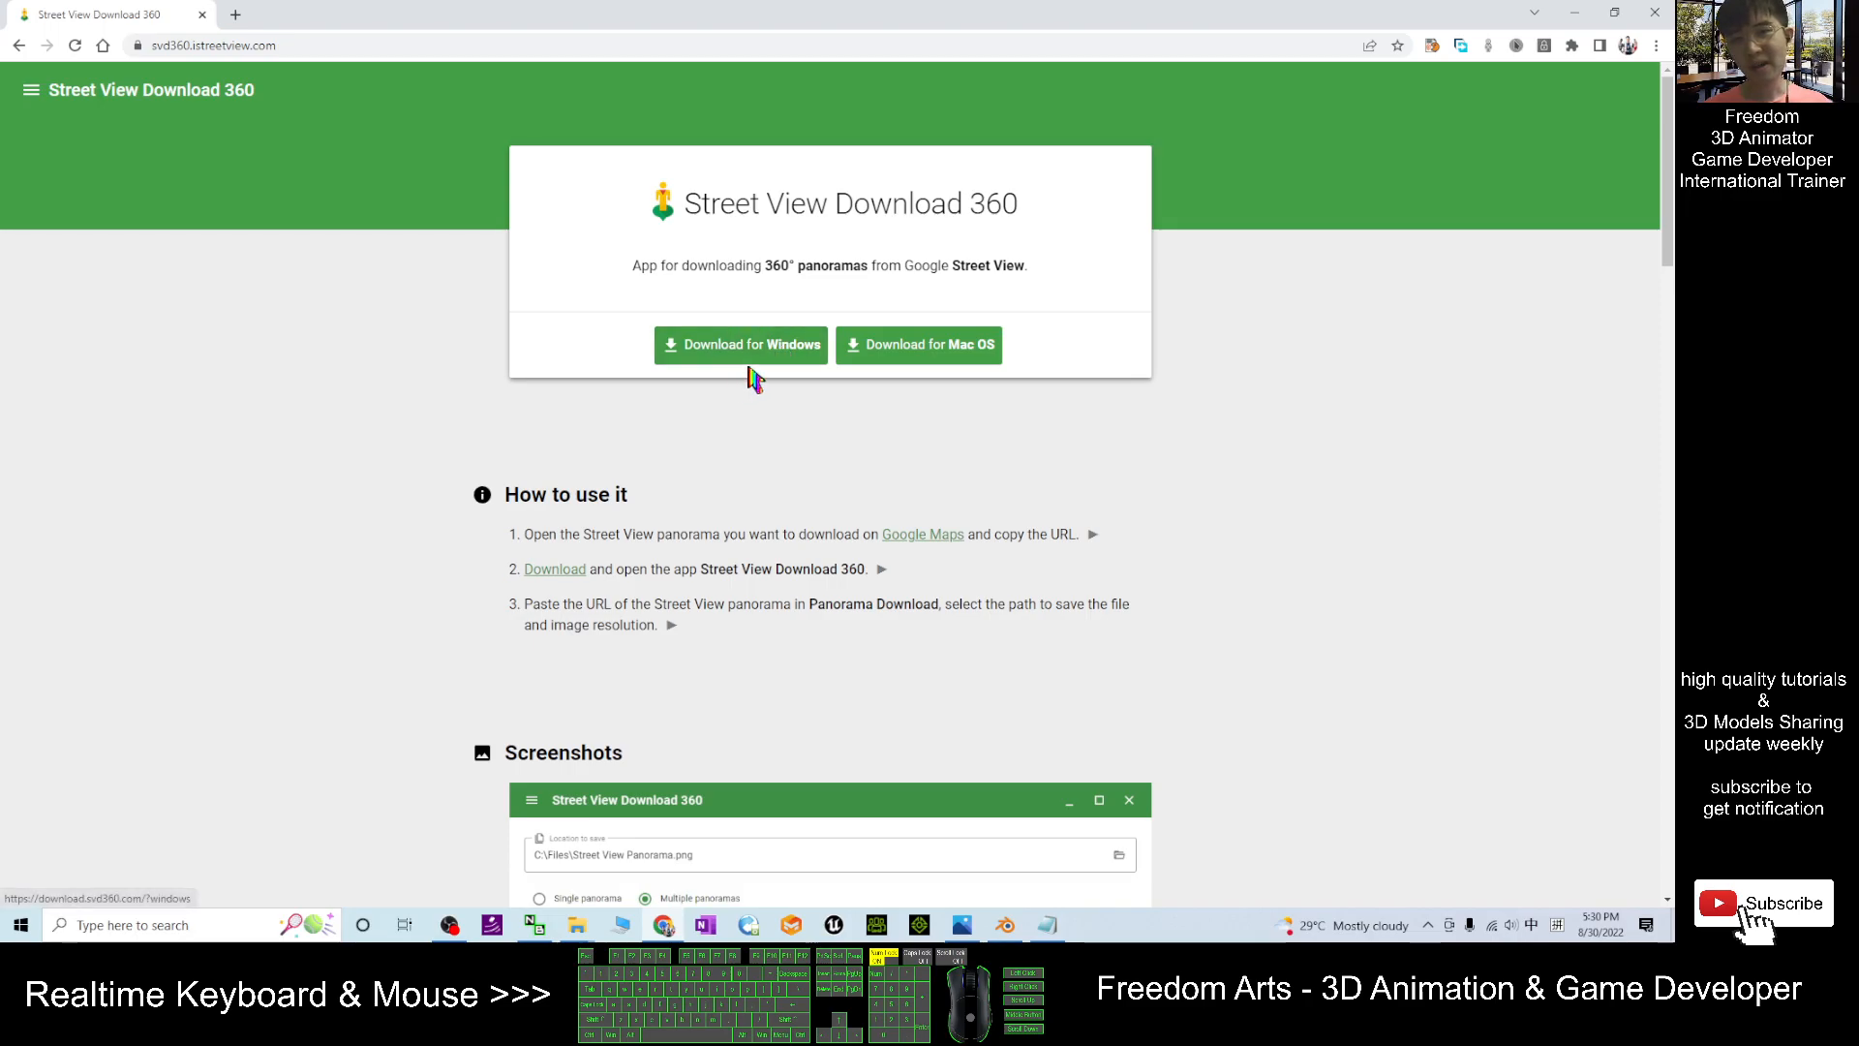
mouse_move(743, 344)
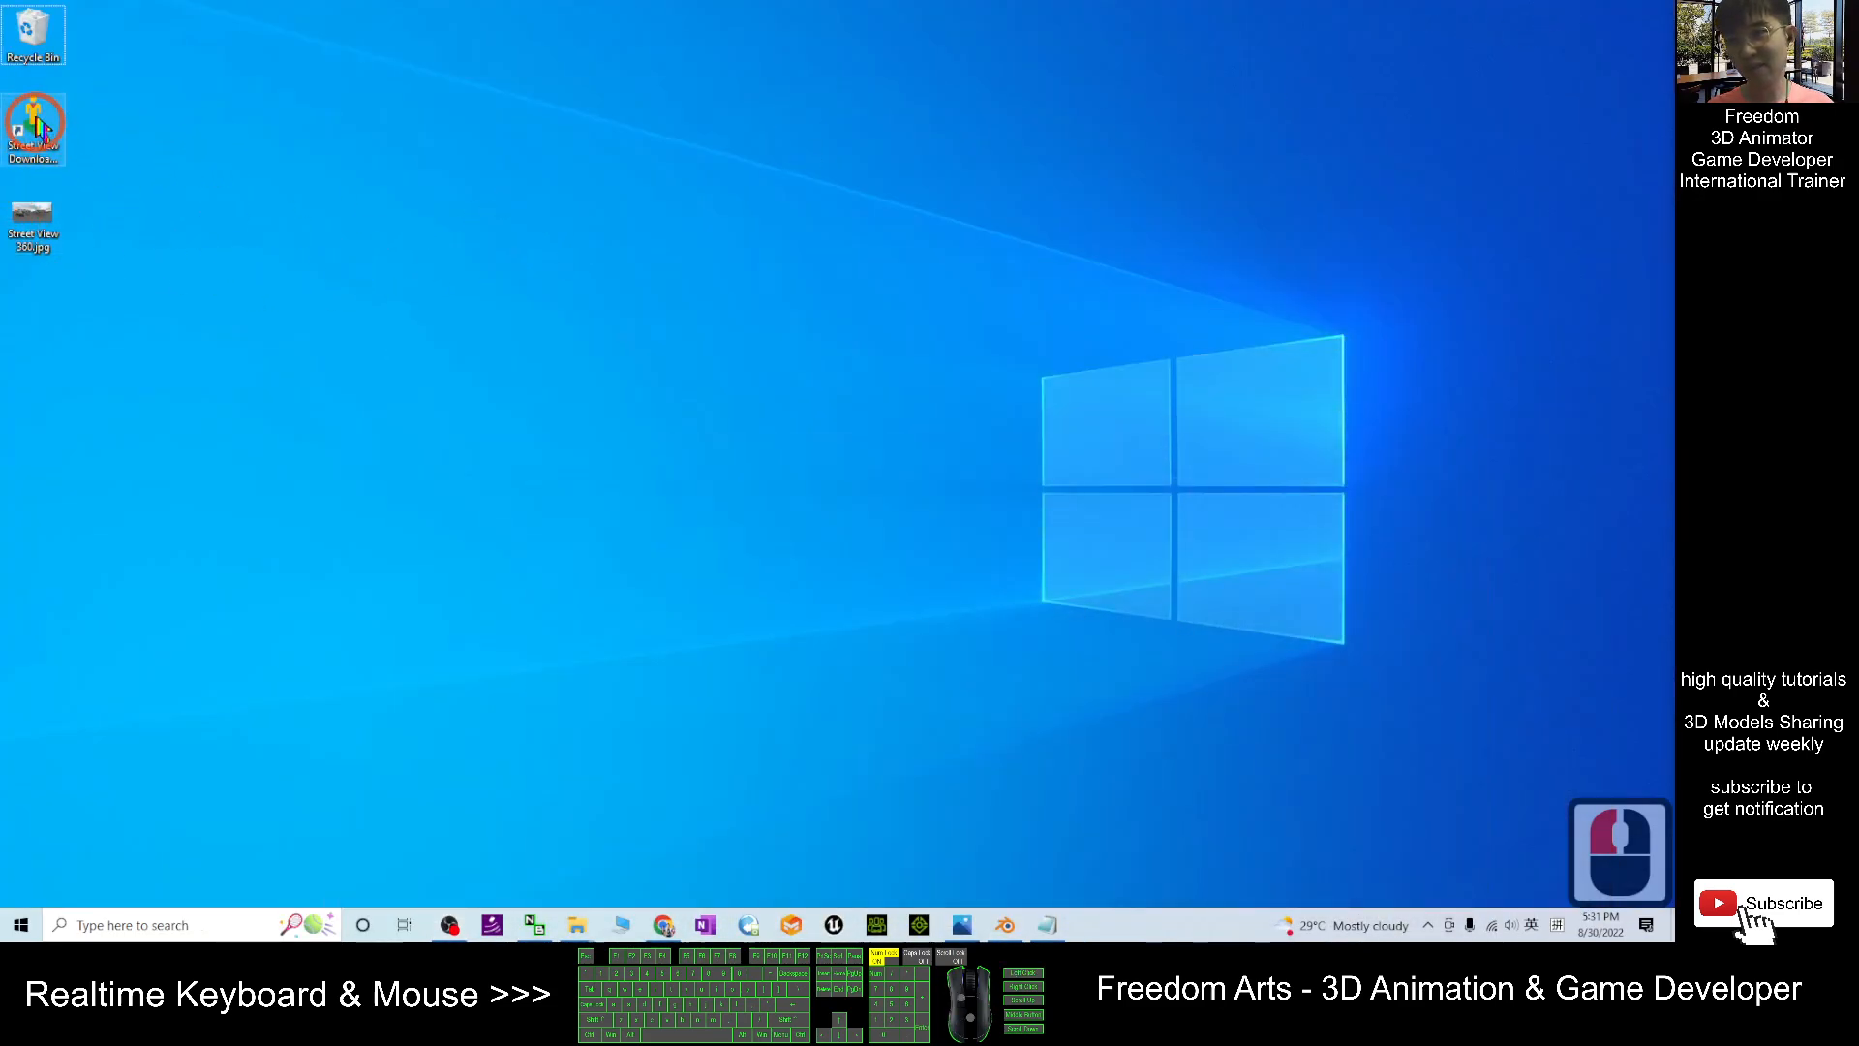
Launch Street View Download 360 from its desktop shortcut to the Panorama Download form.
double_click(603, 249)
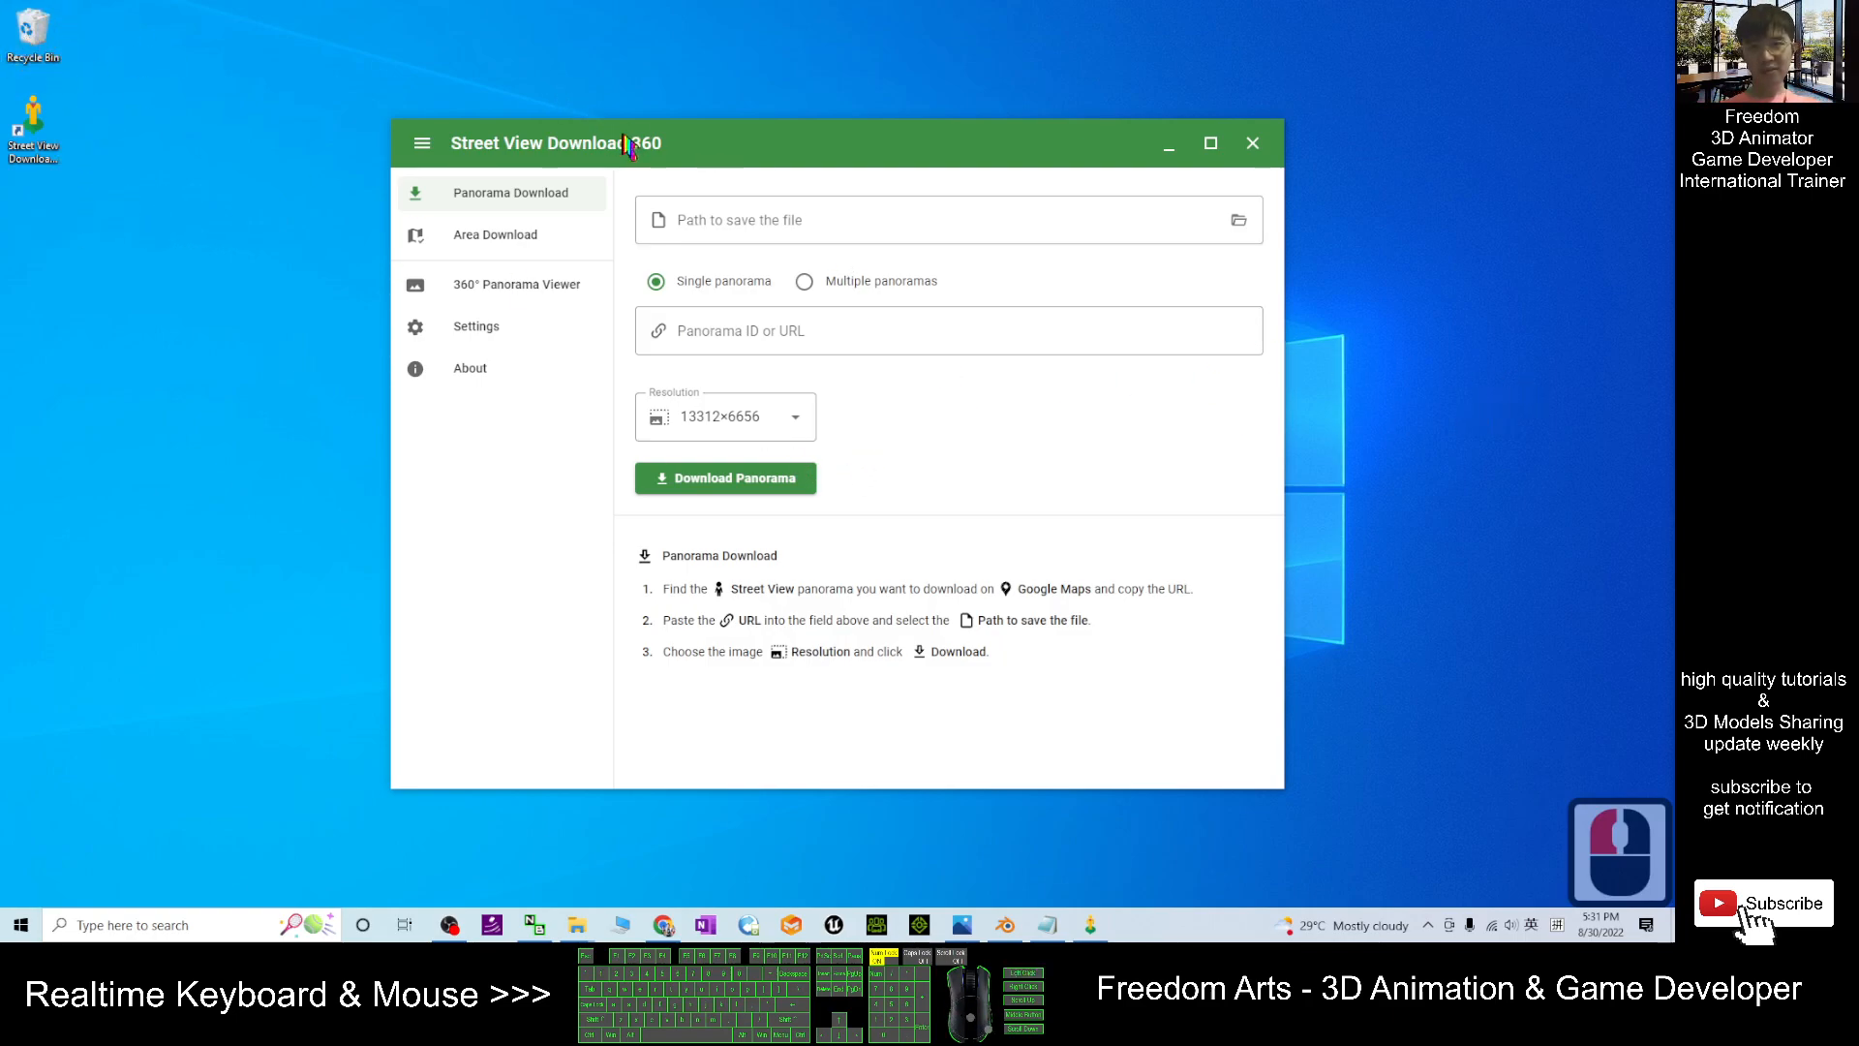
mouse_move(881, 212)
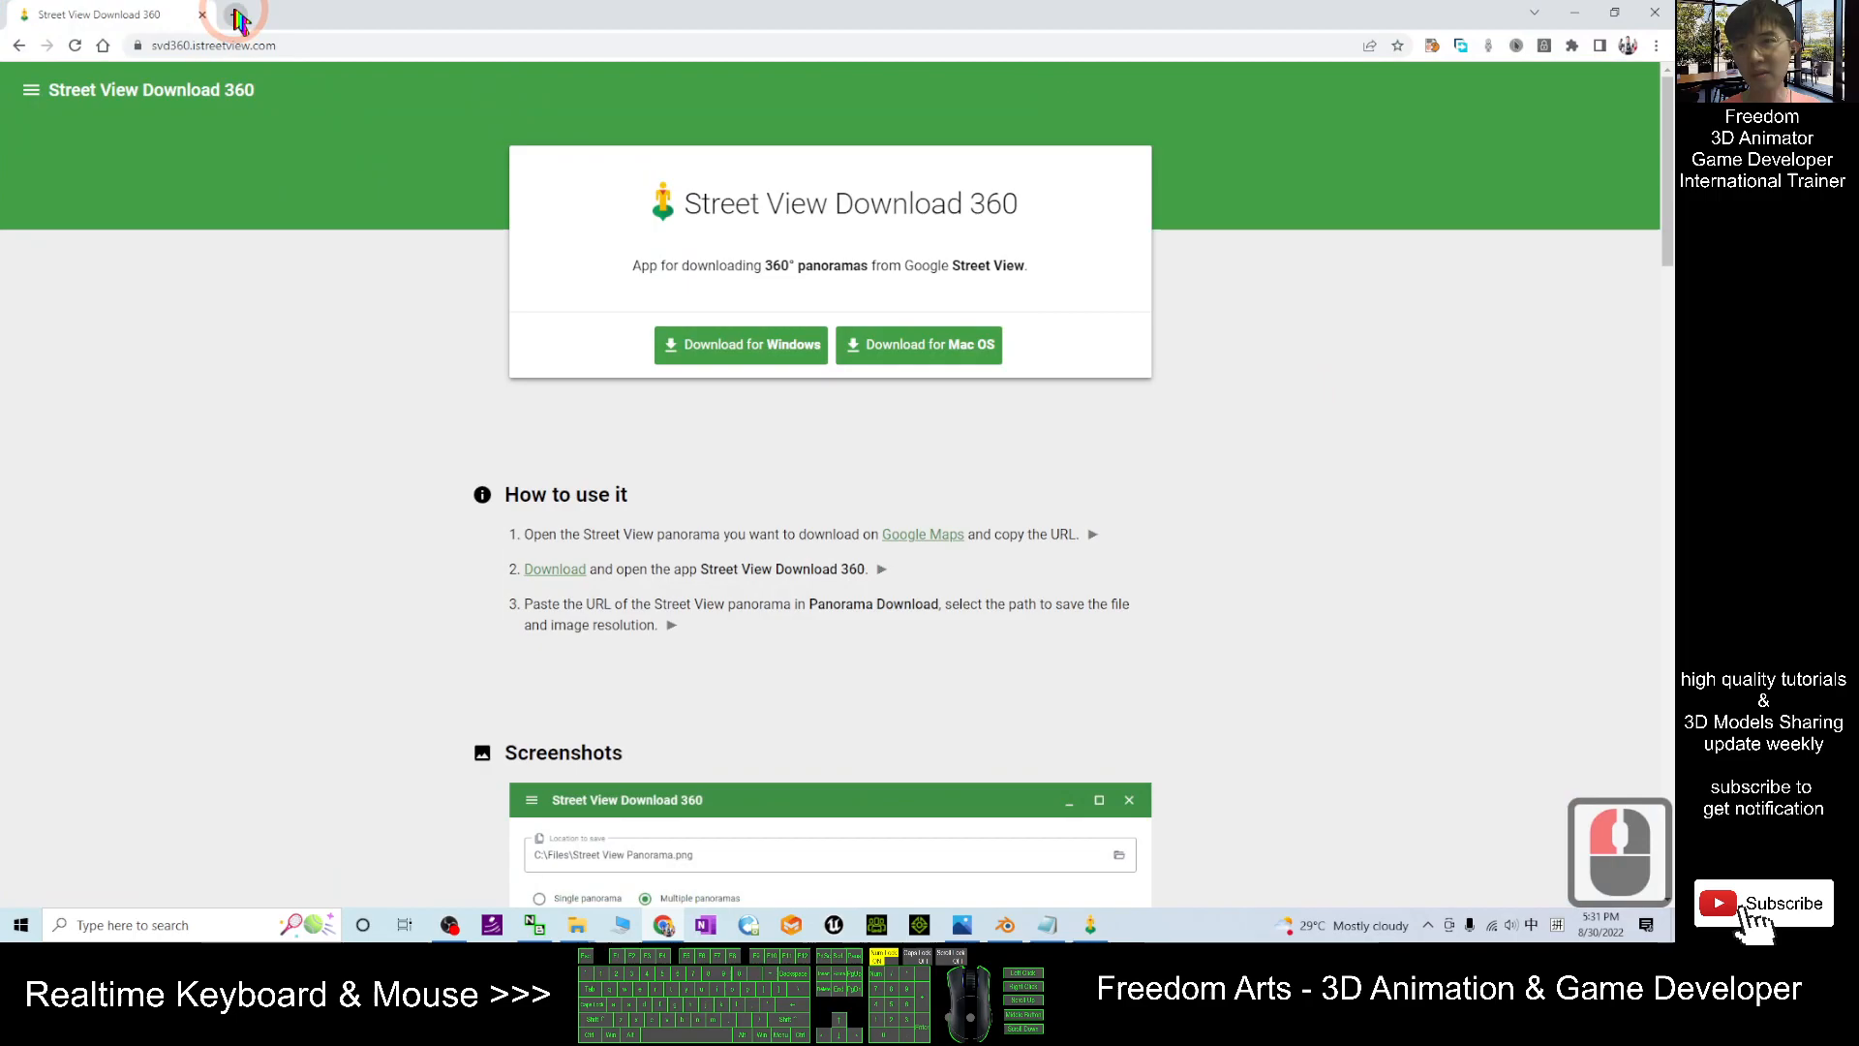
Open a new tab and zoom the Virginia Beach map along Pacific Ave.
left_click(321, 15)
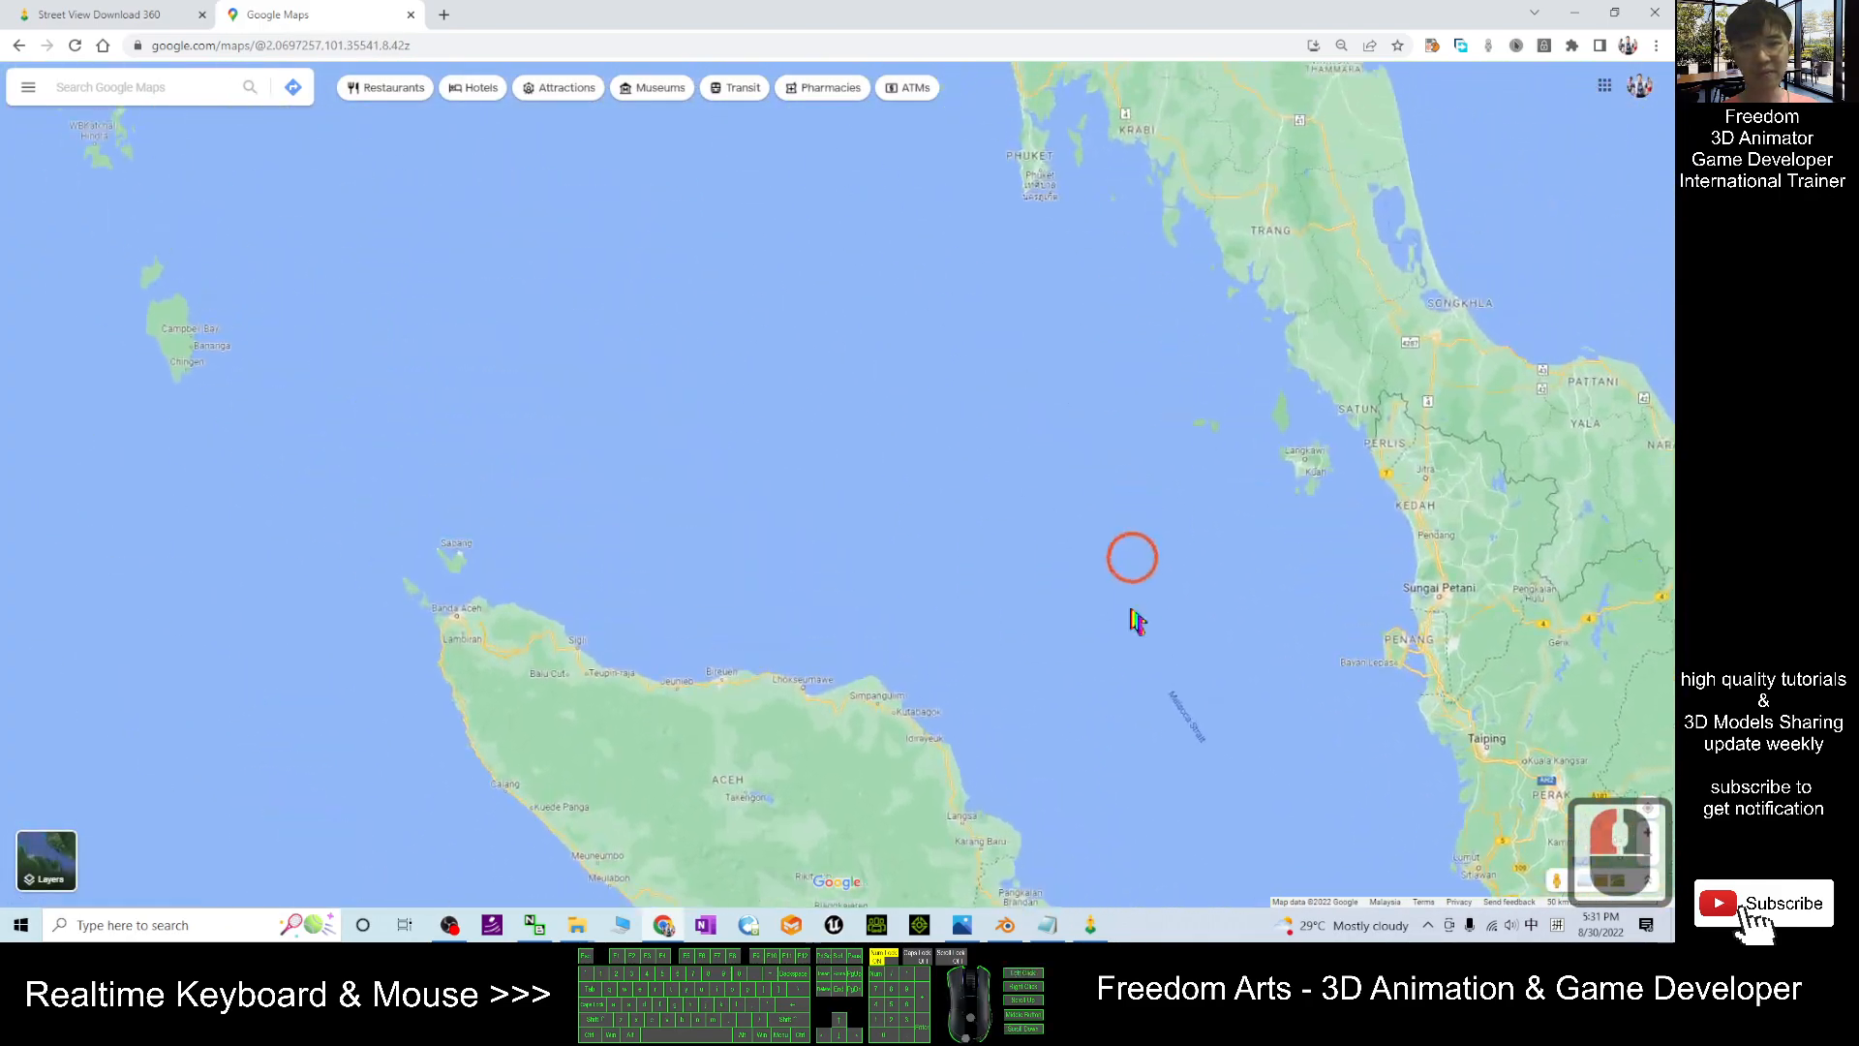
scroll("down", 3)
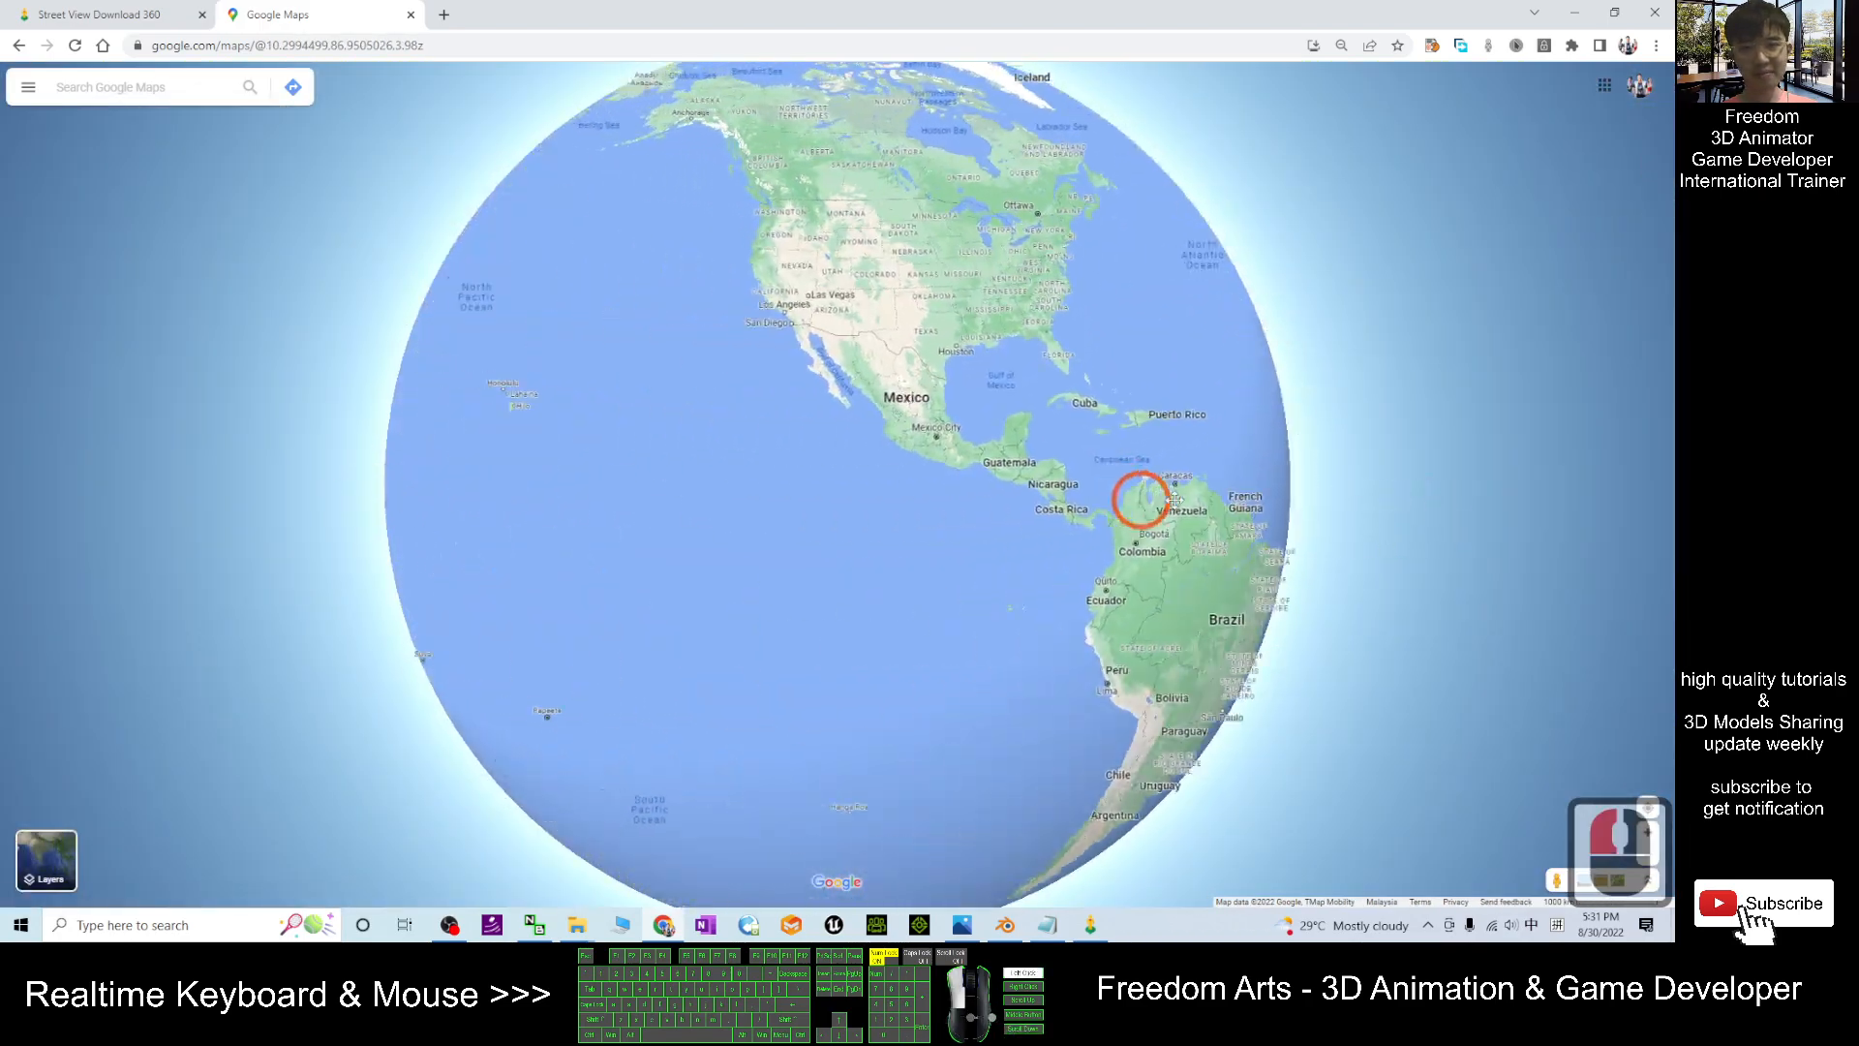
scroll("up", 3)
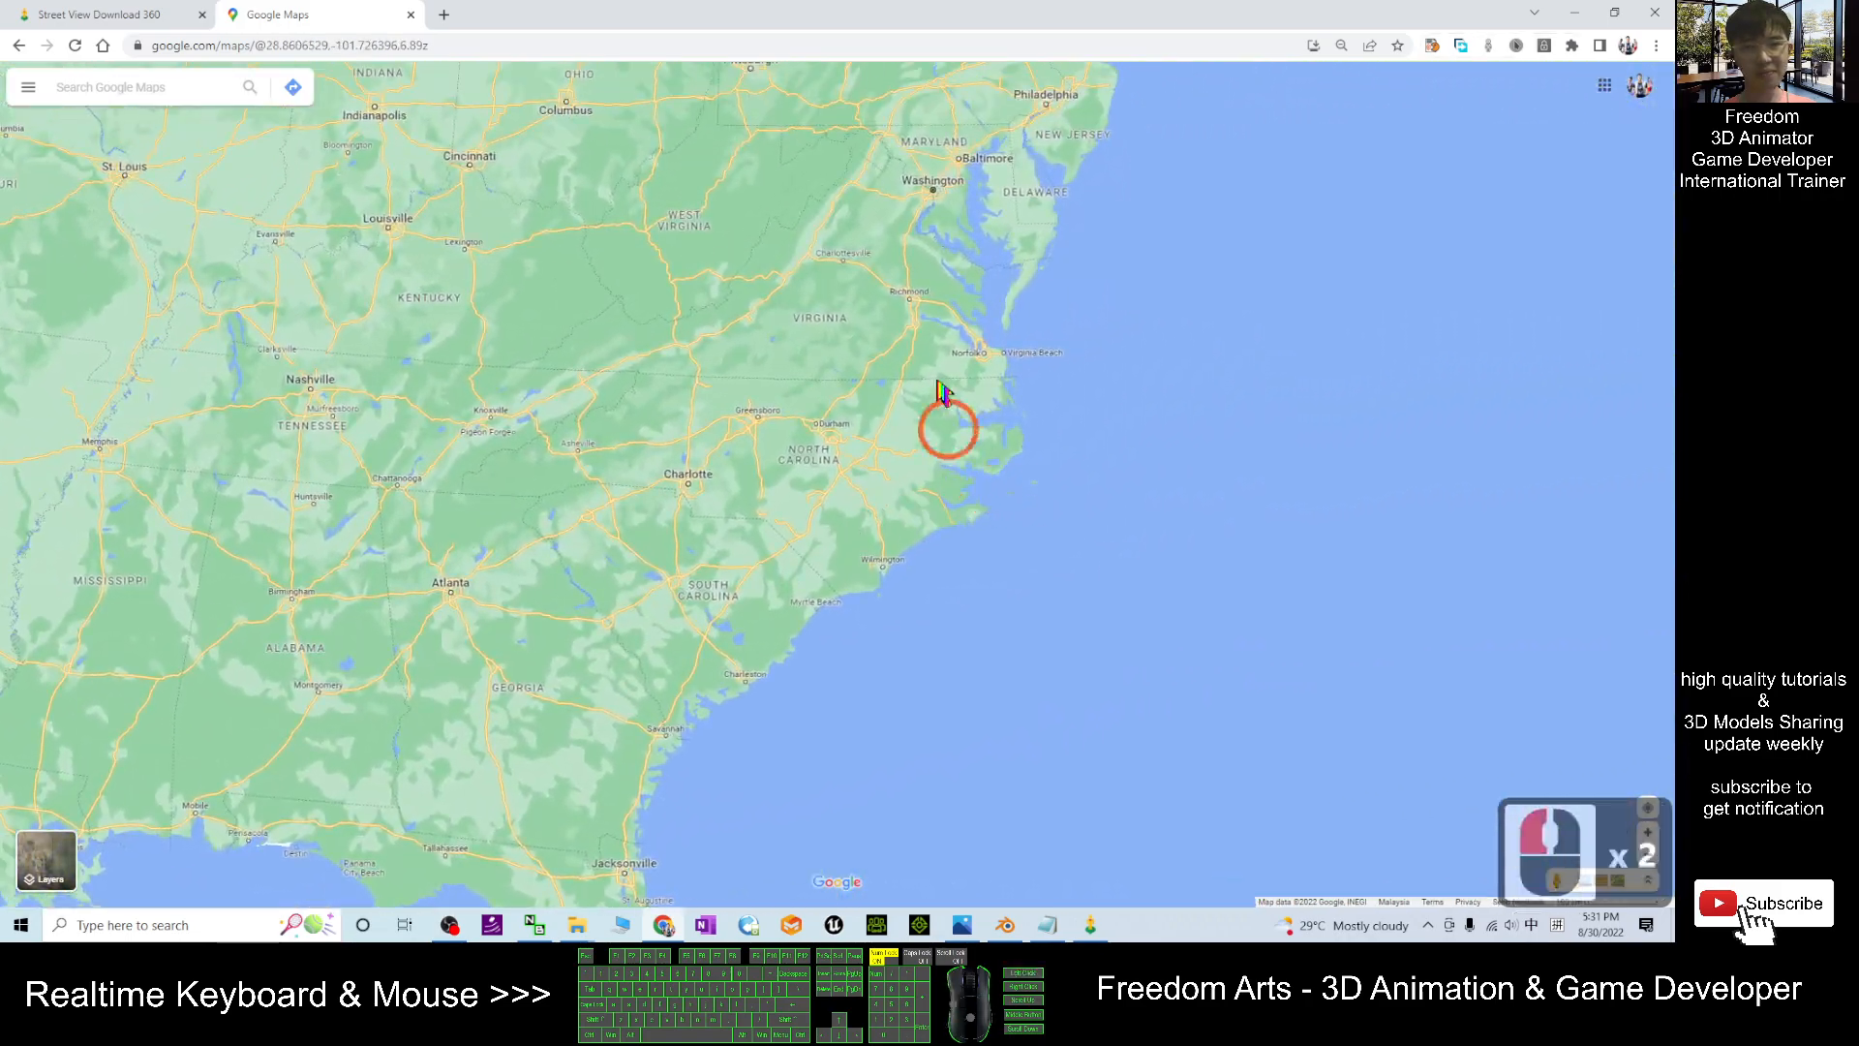
scroll("up", 3)
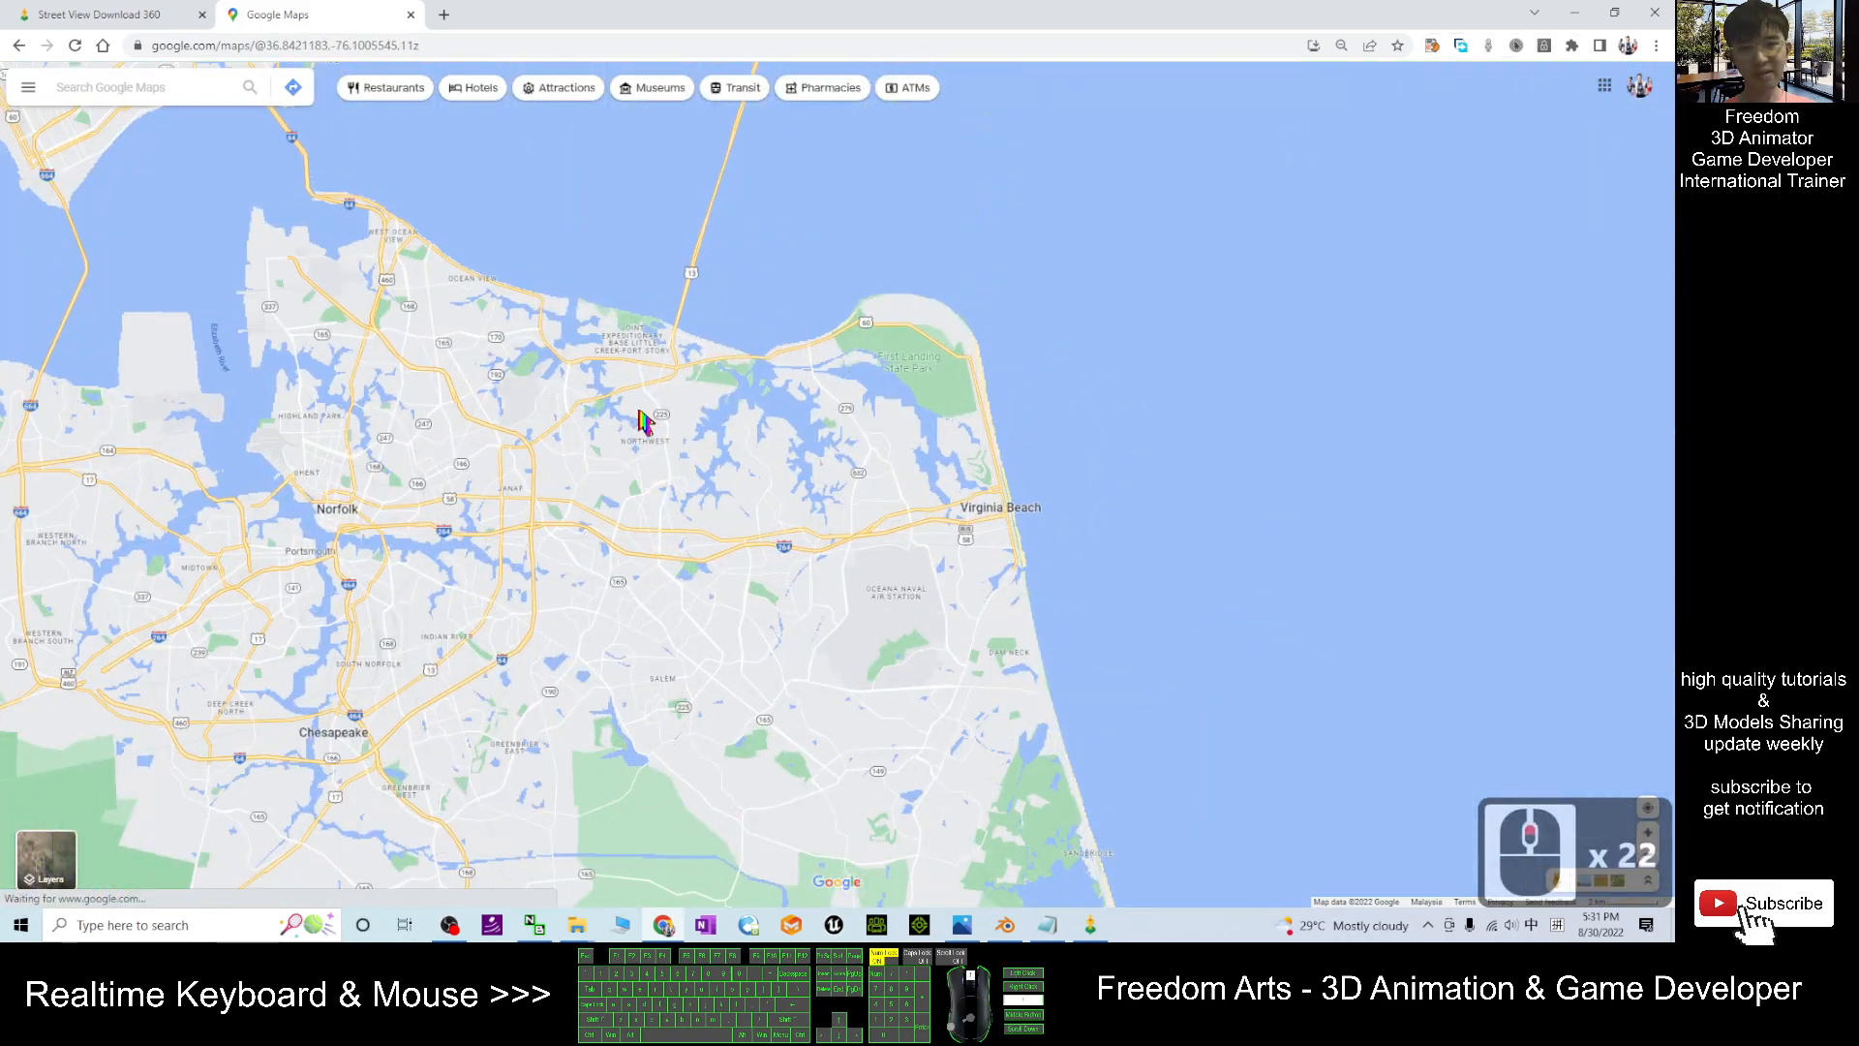
scroll("up", 3)
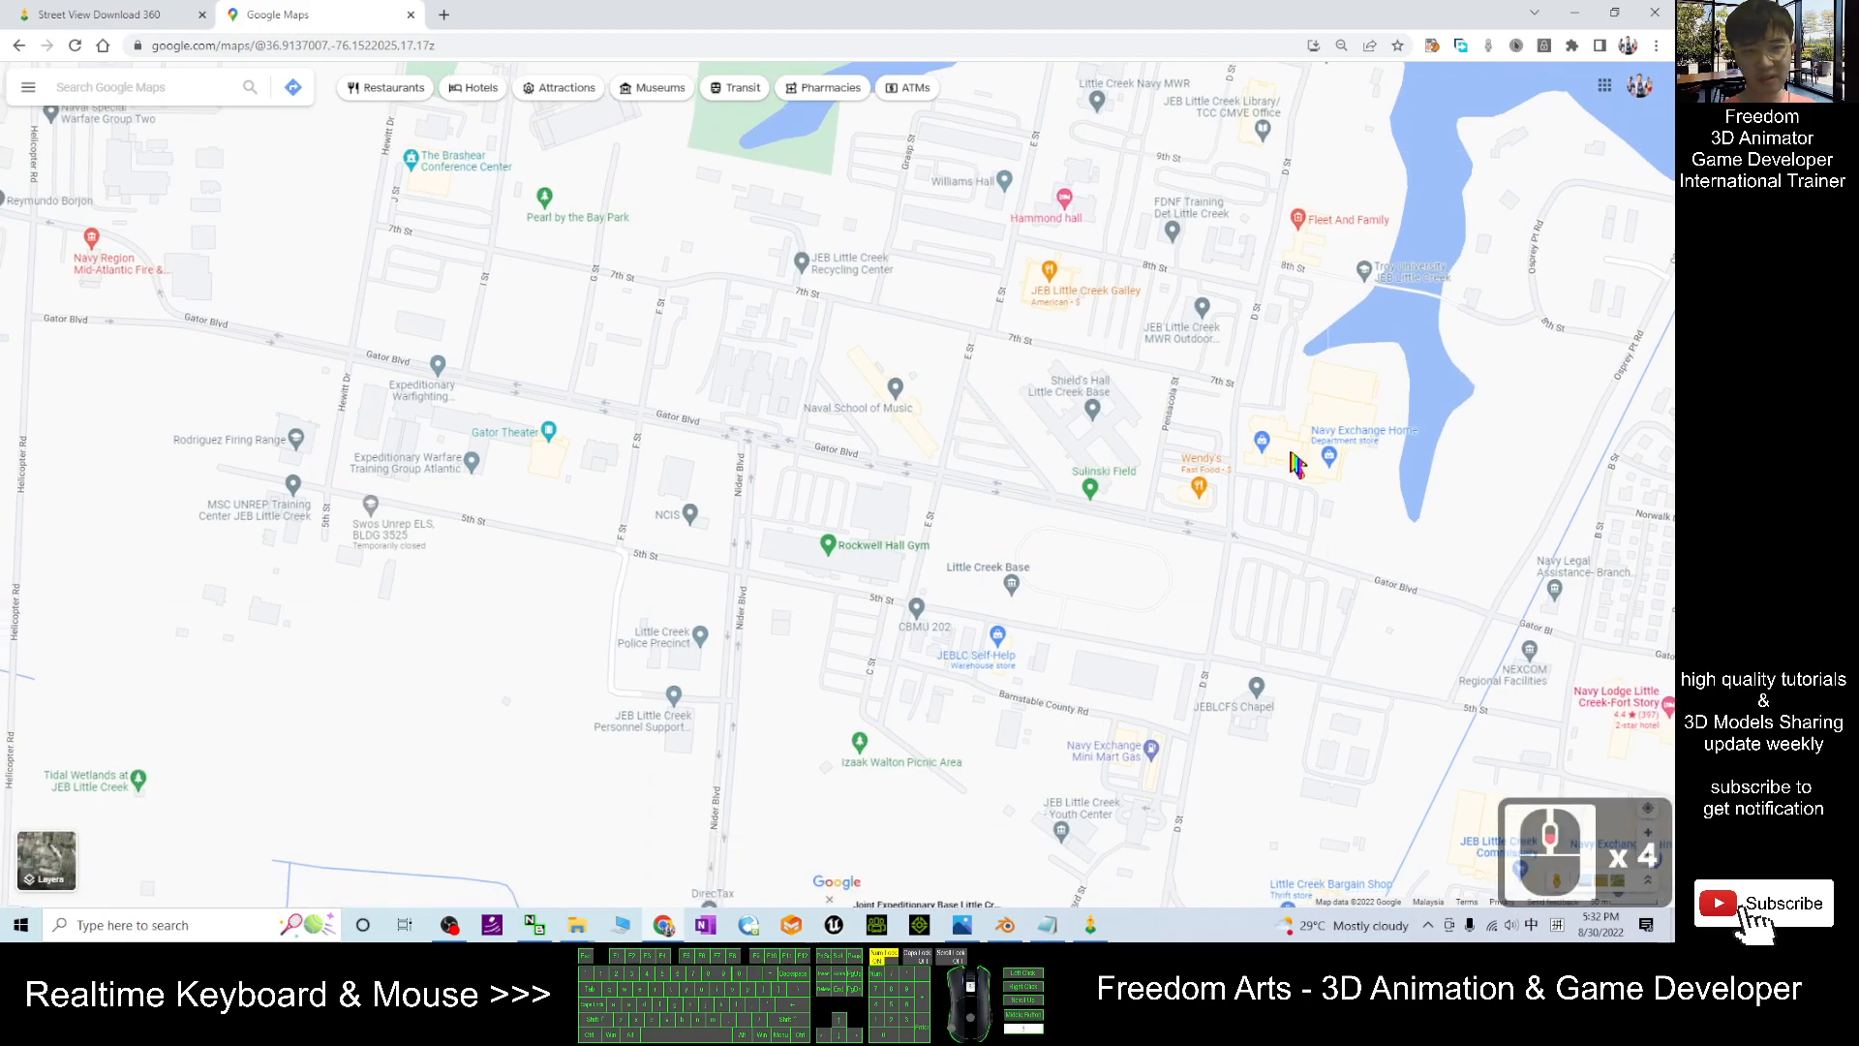
scroll("down", 3)
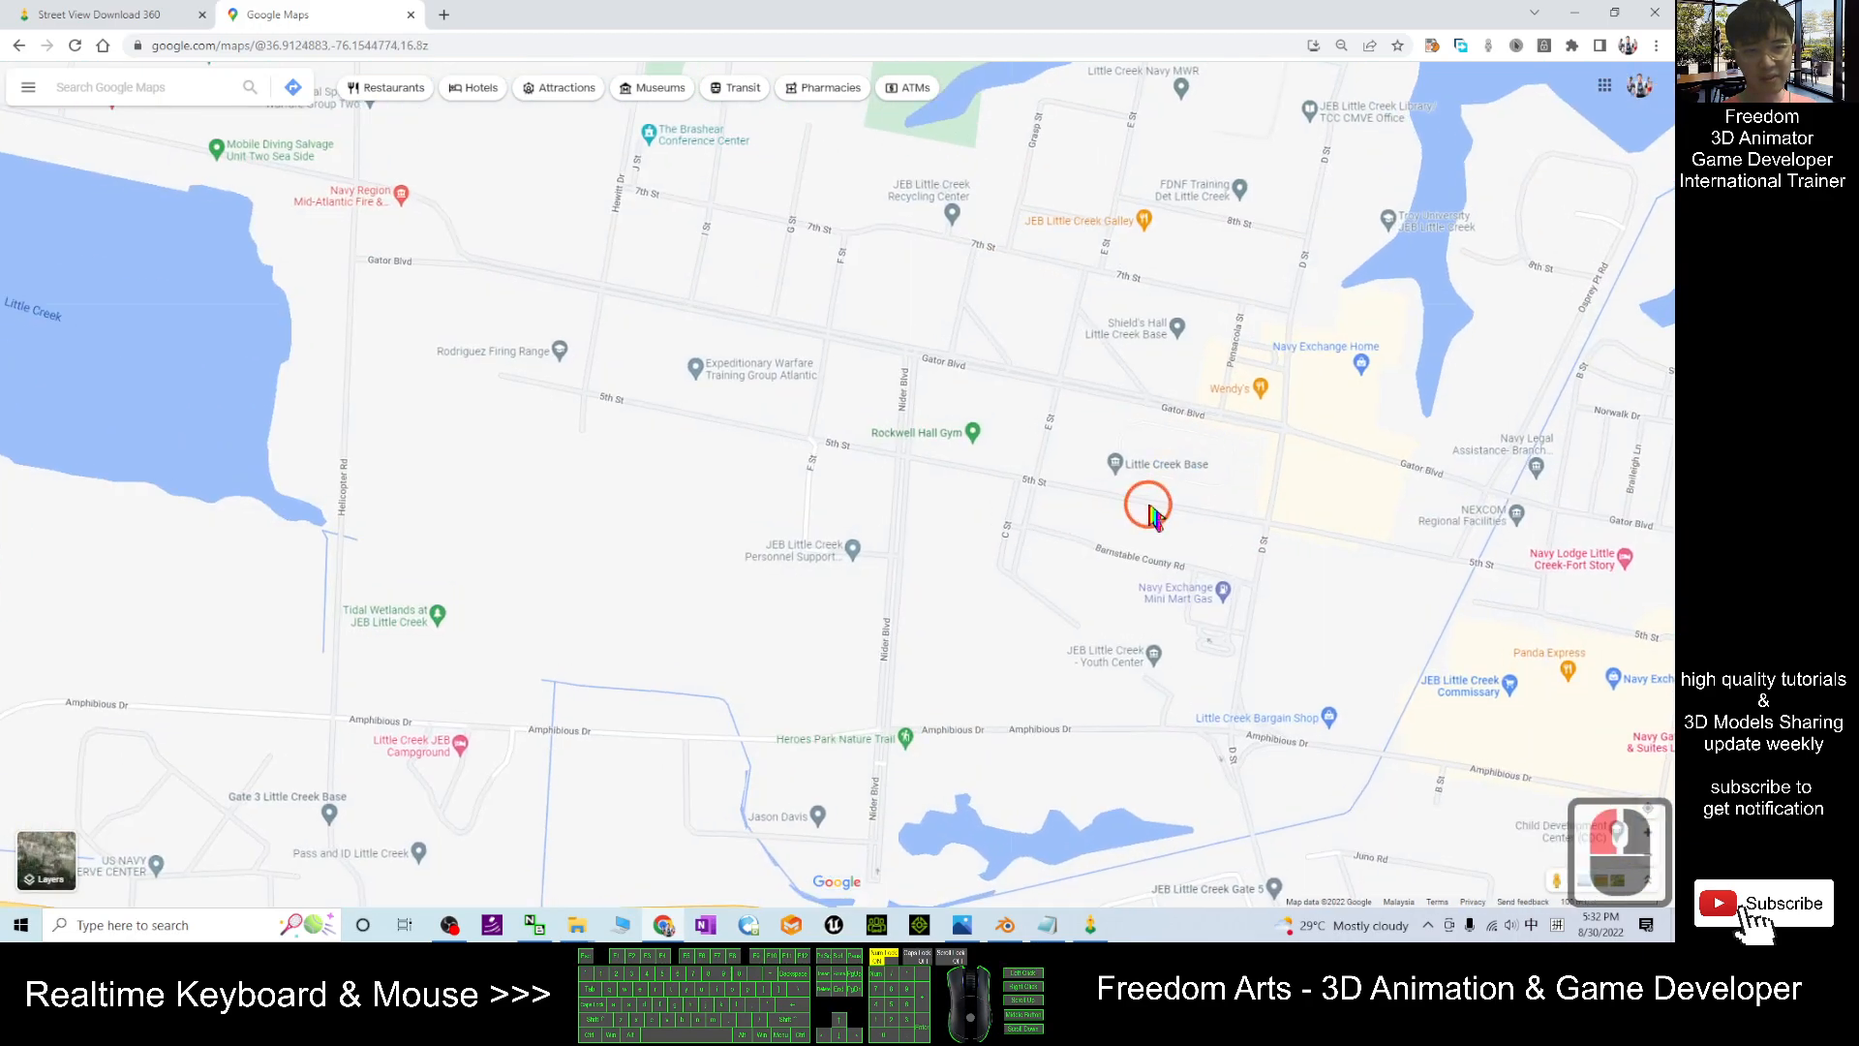
Drop pins near 24th St and the beachfront to check their addresses.
left_click(1145, 502)
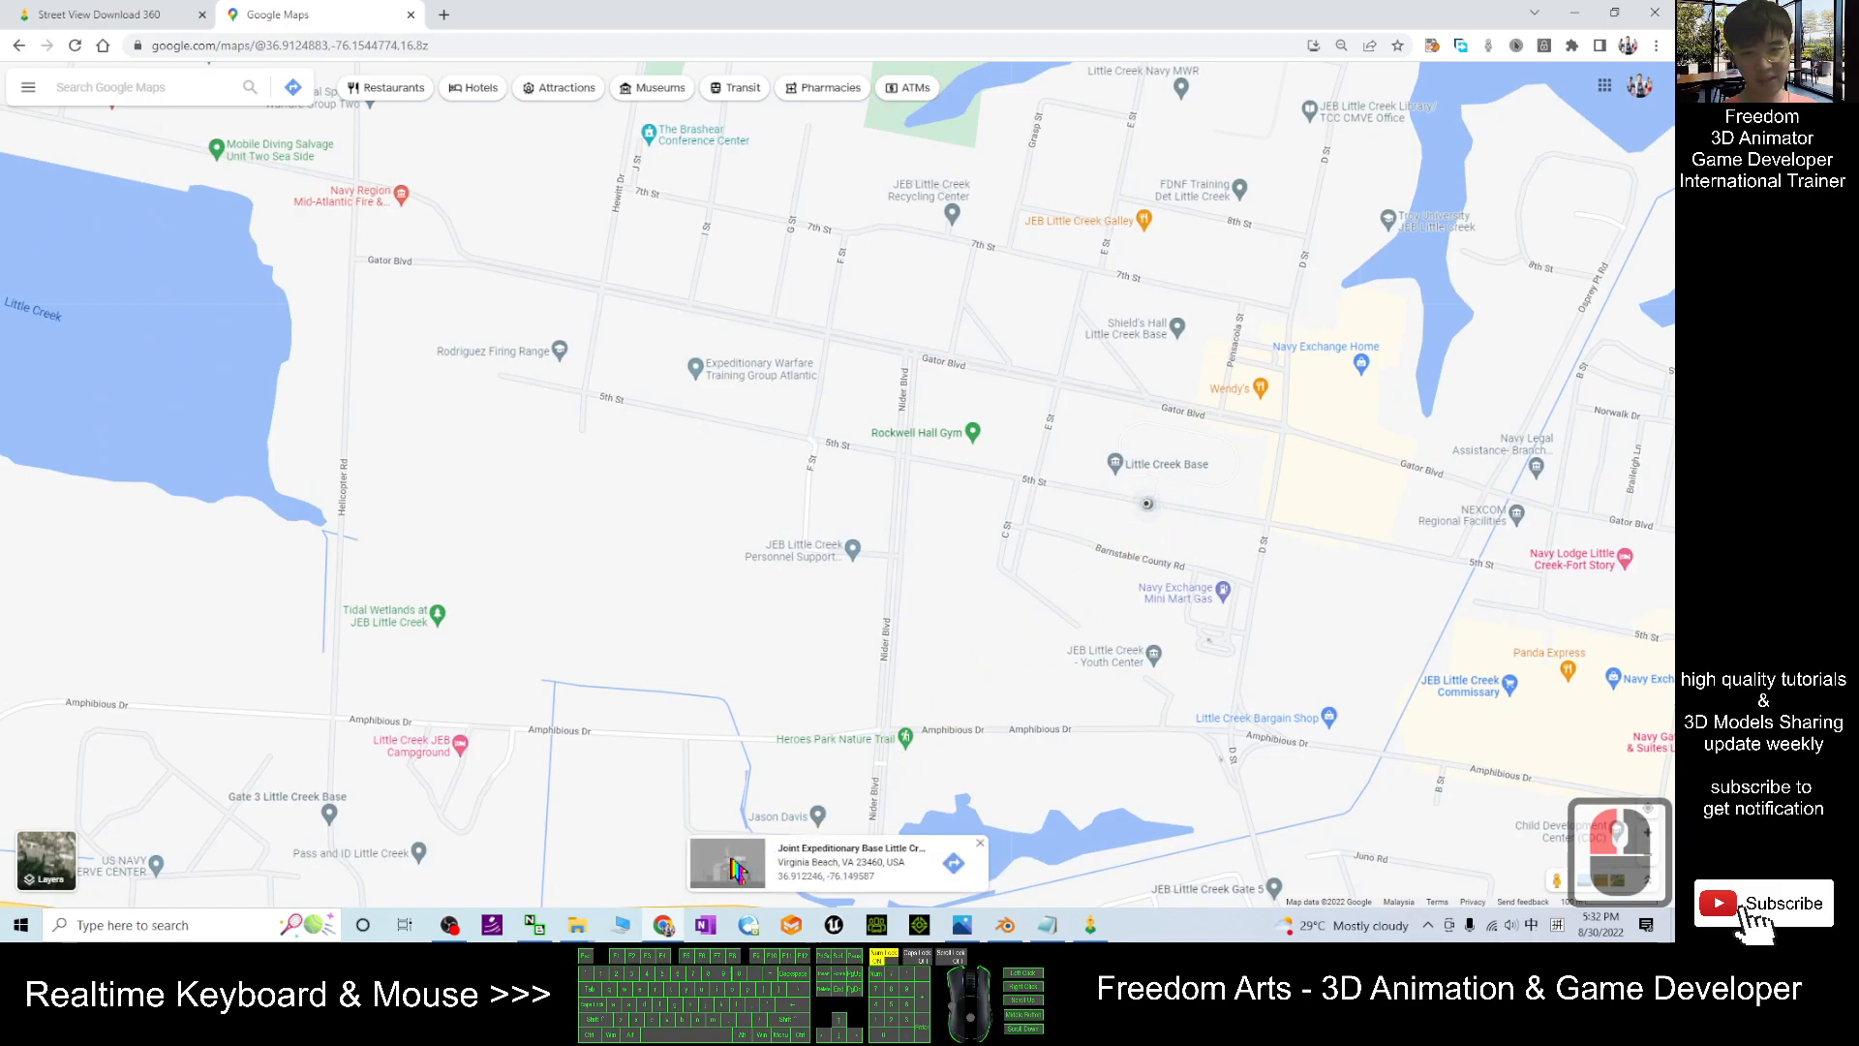
scroll("down", 3)
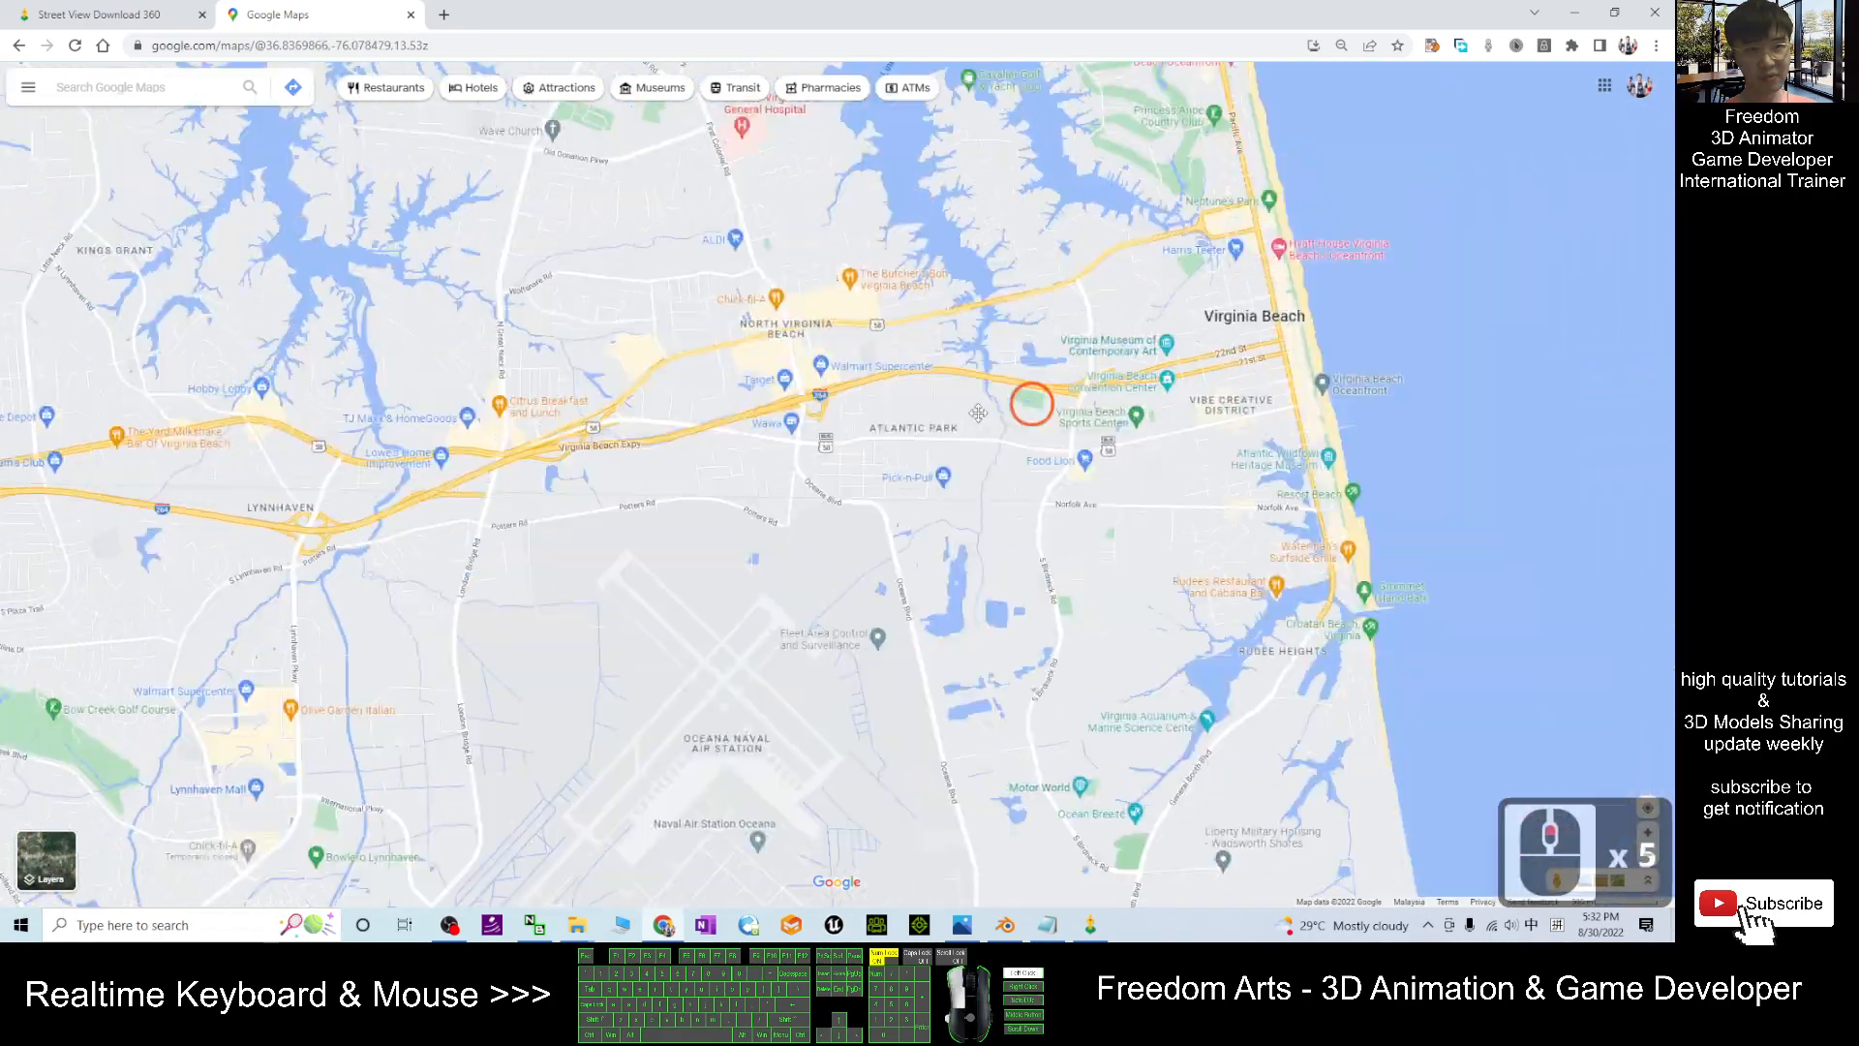
scroll("up", 3)
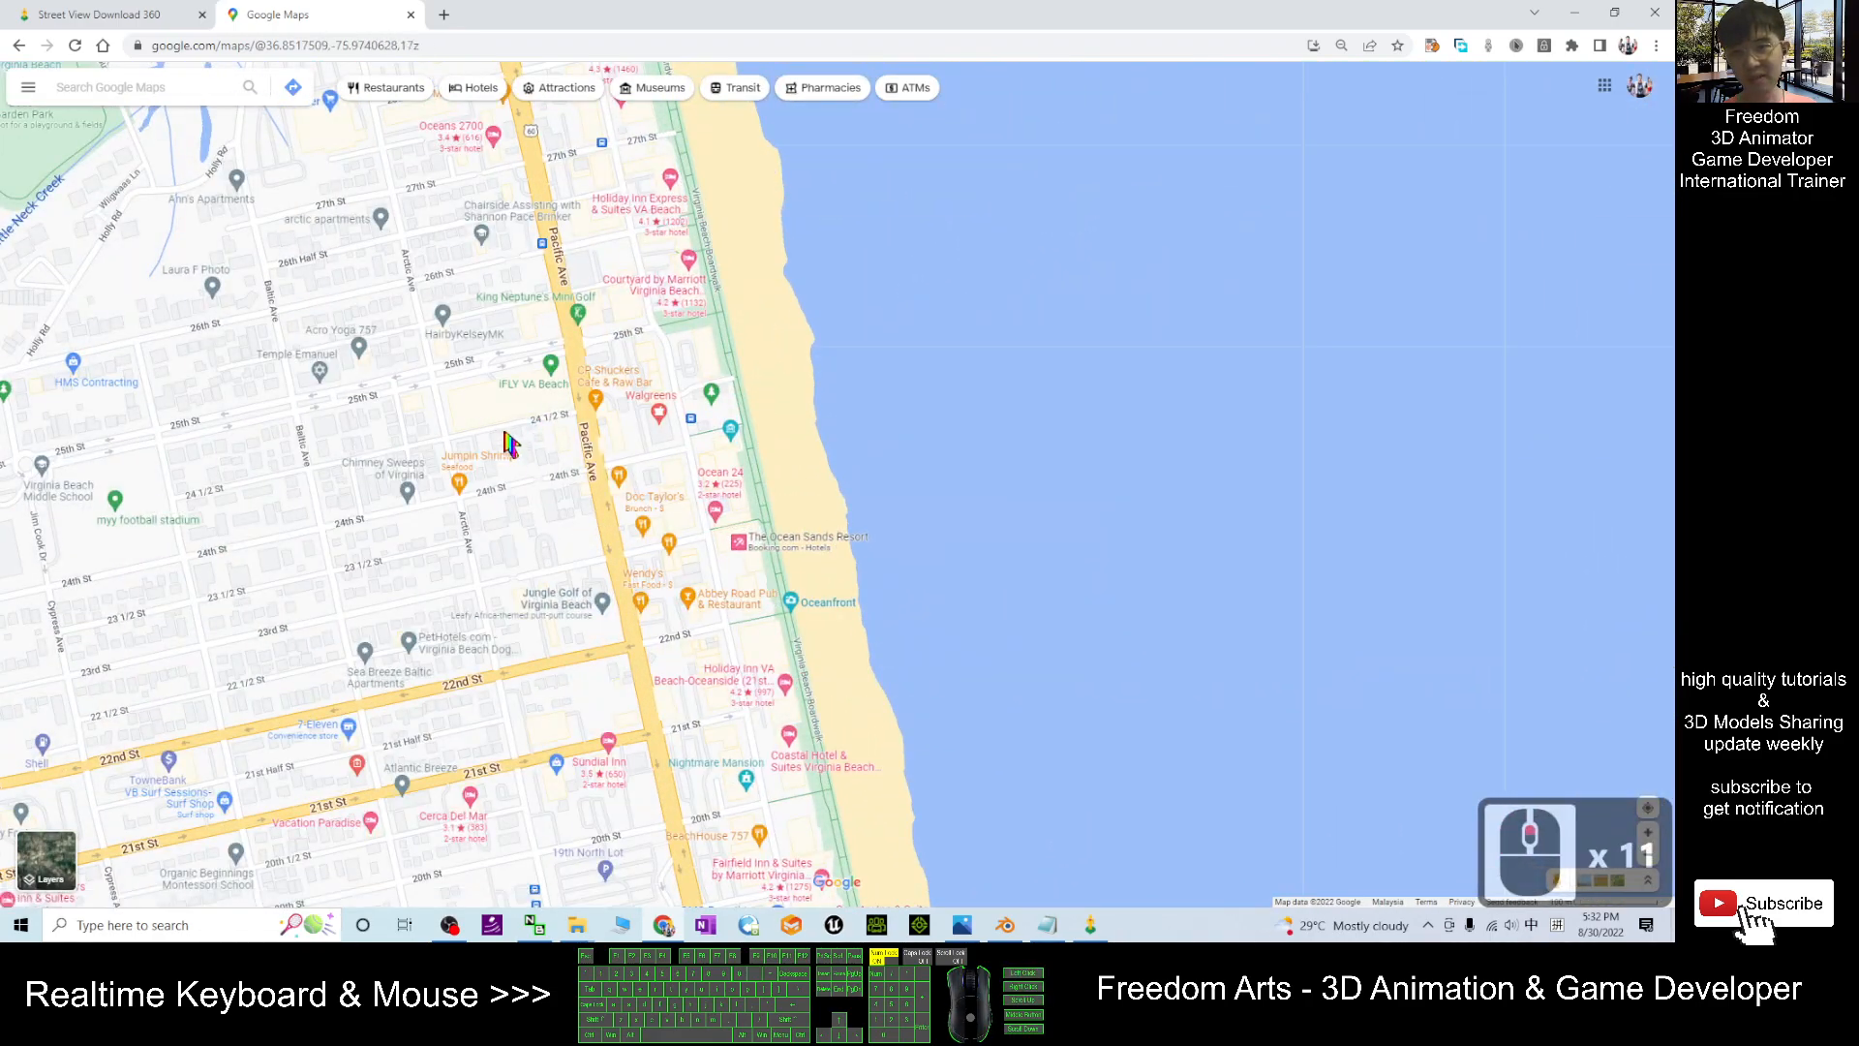
left_click(508, 422)
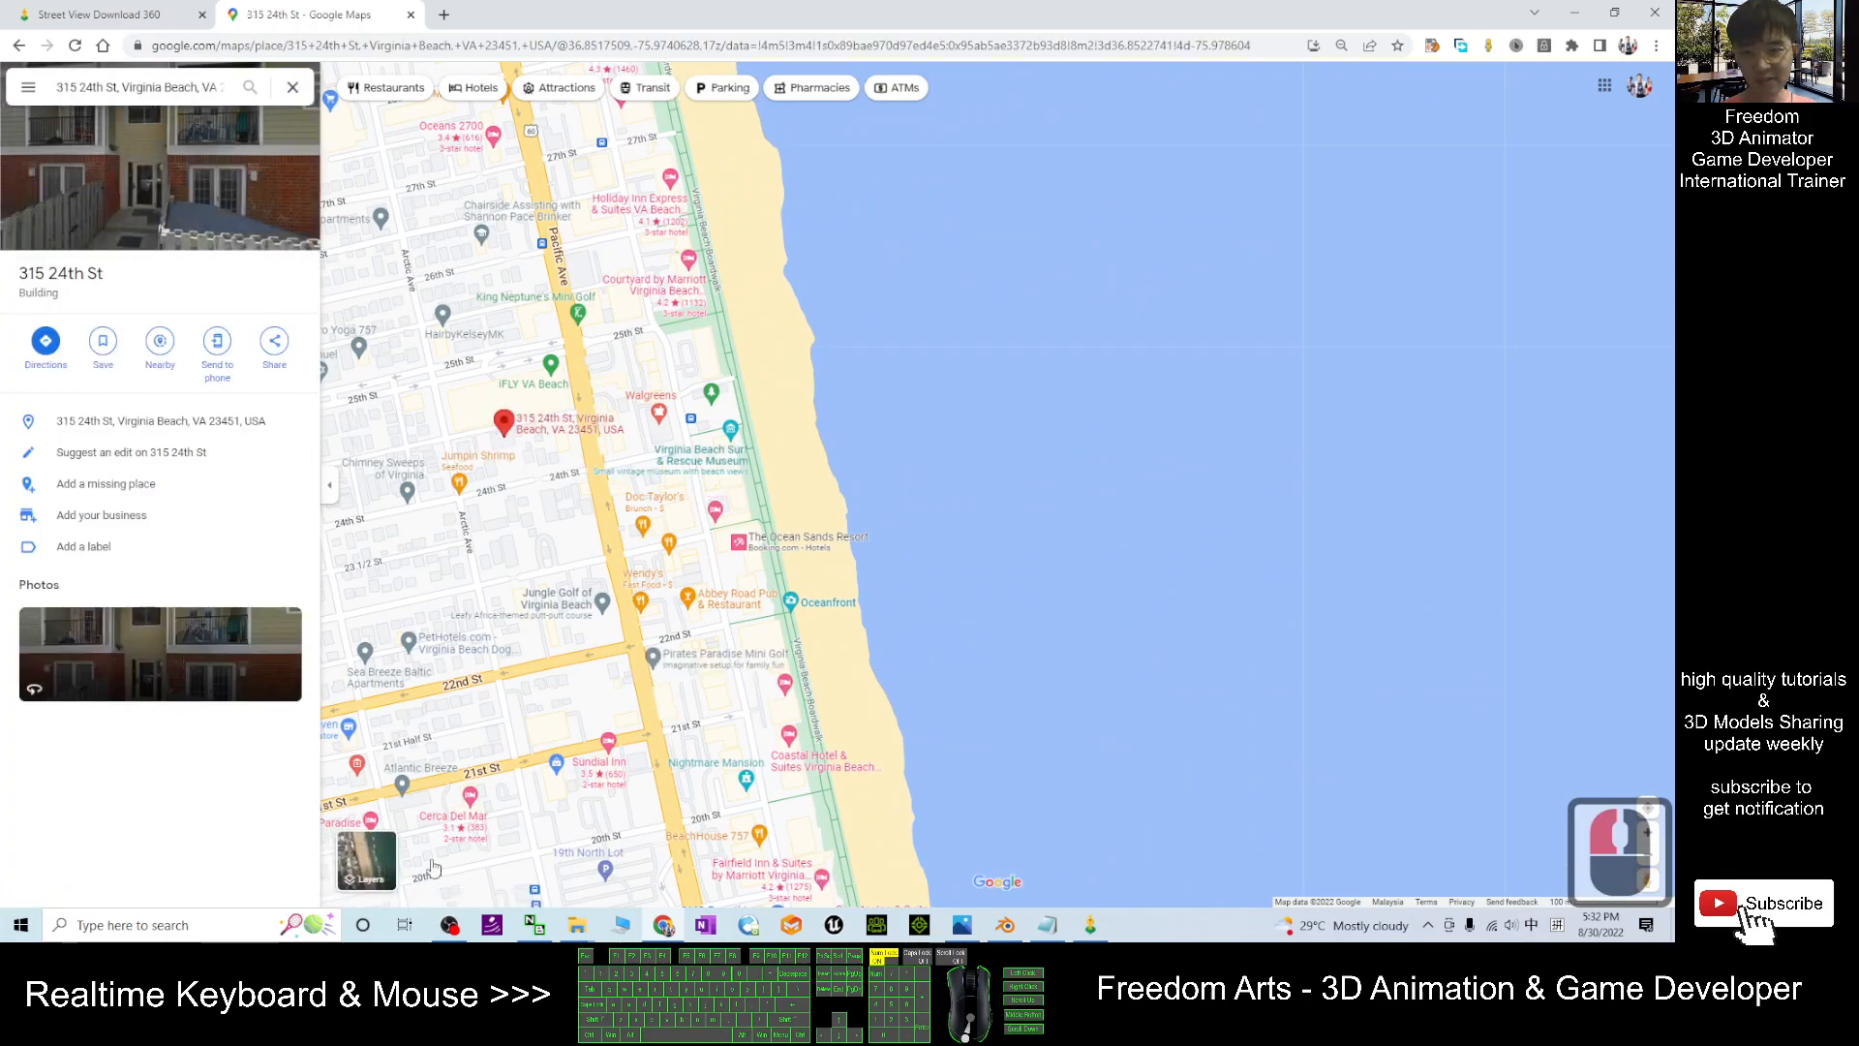
mouse_move(591, 581)
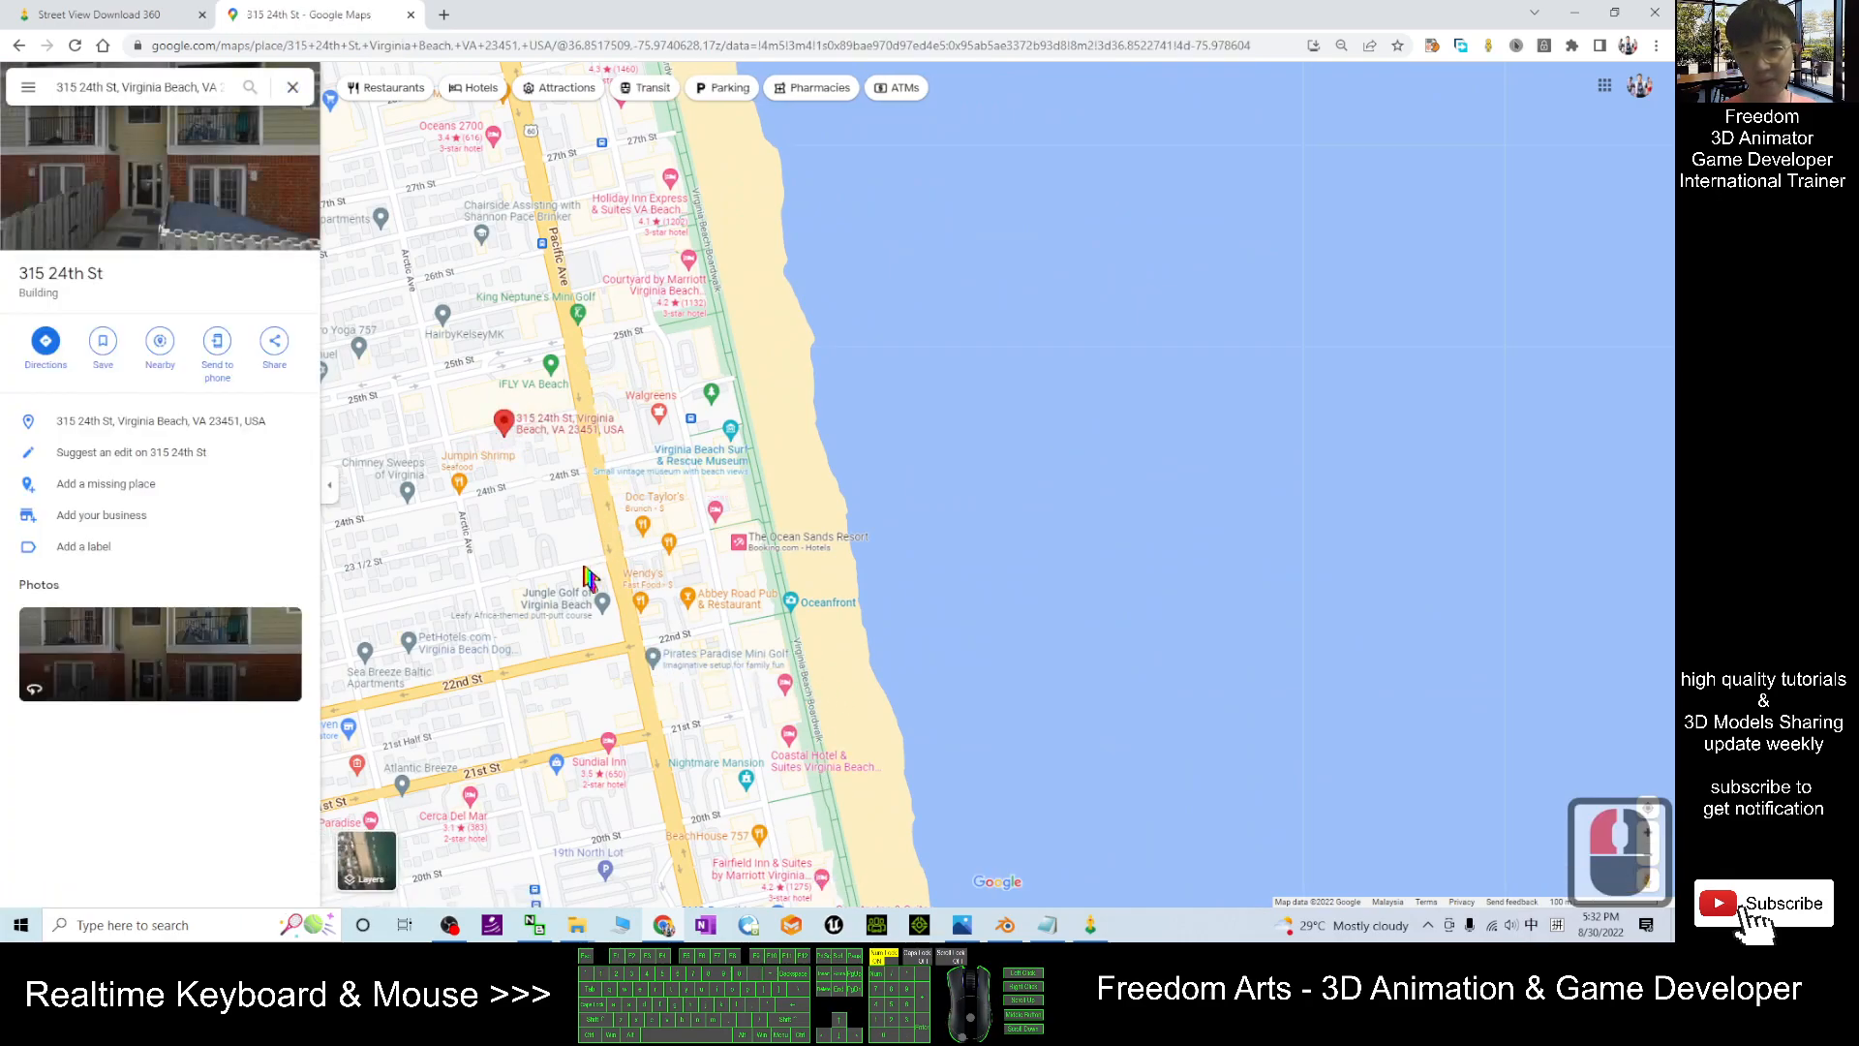
left_click(697, 540)
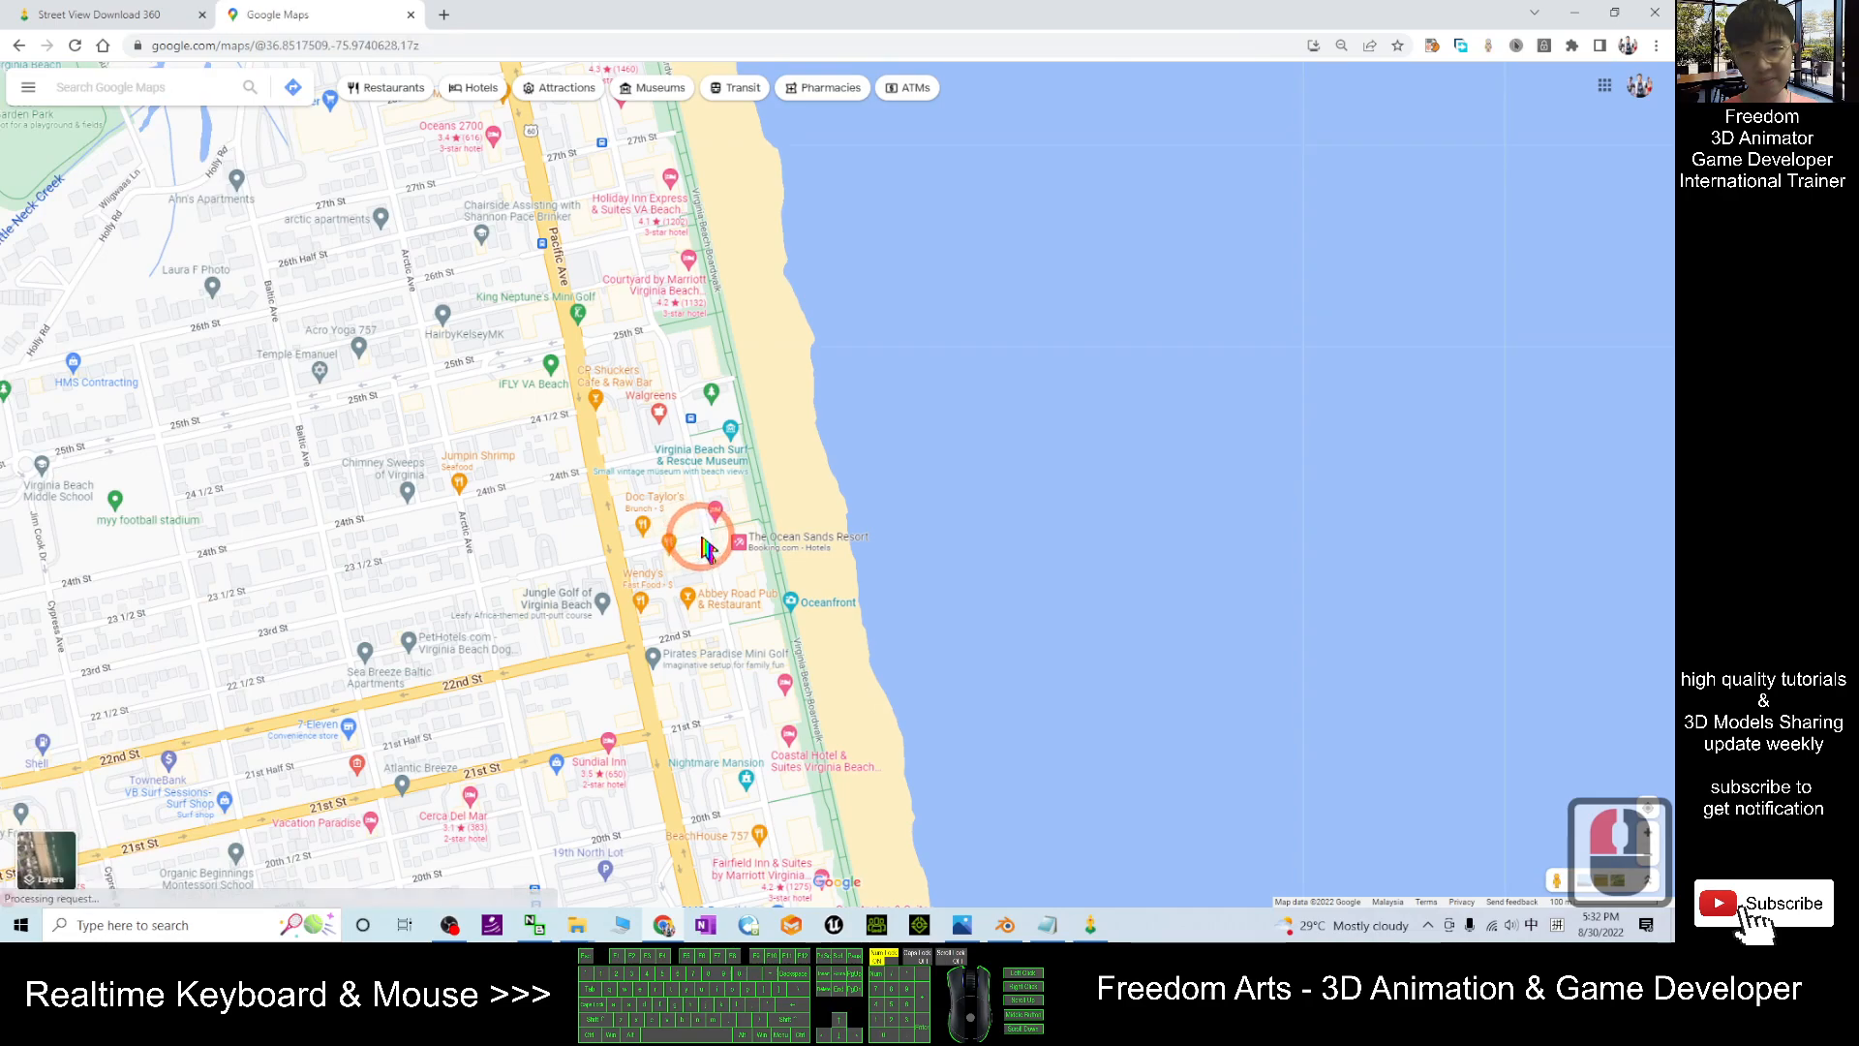
left_click(689, 534)
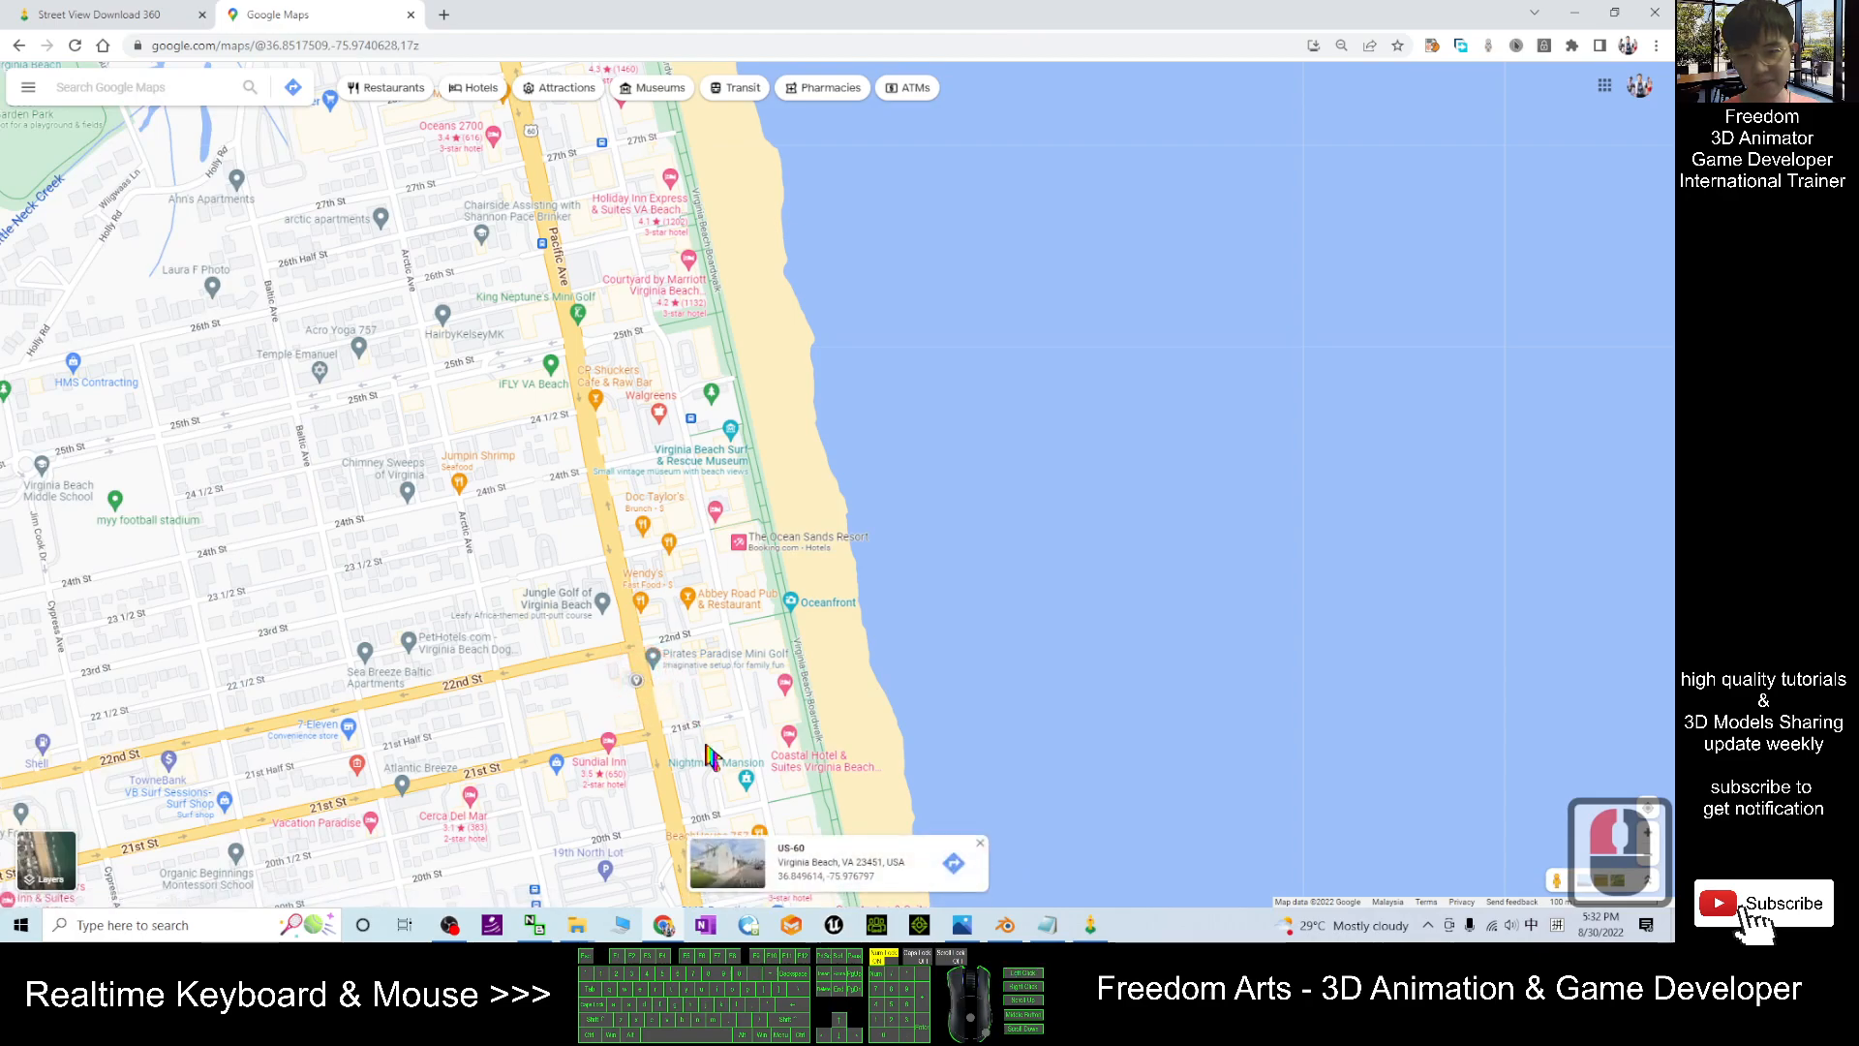
mouse_move(640, 712)
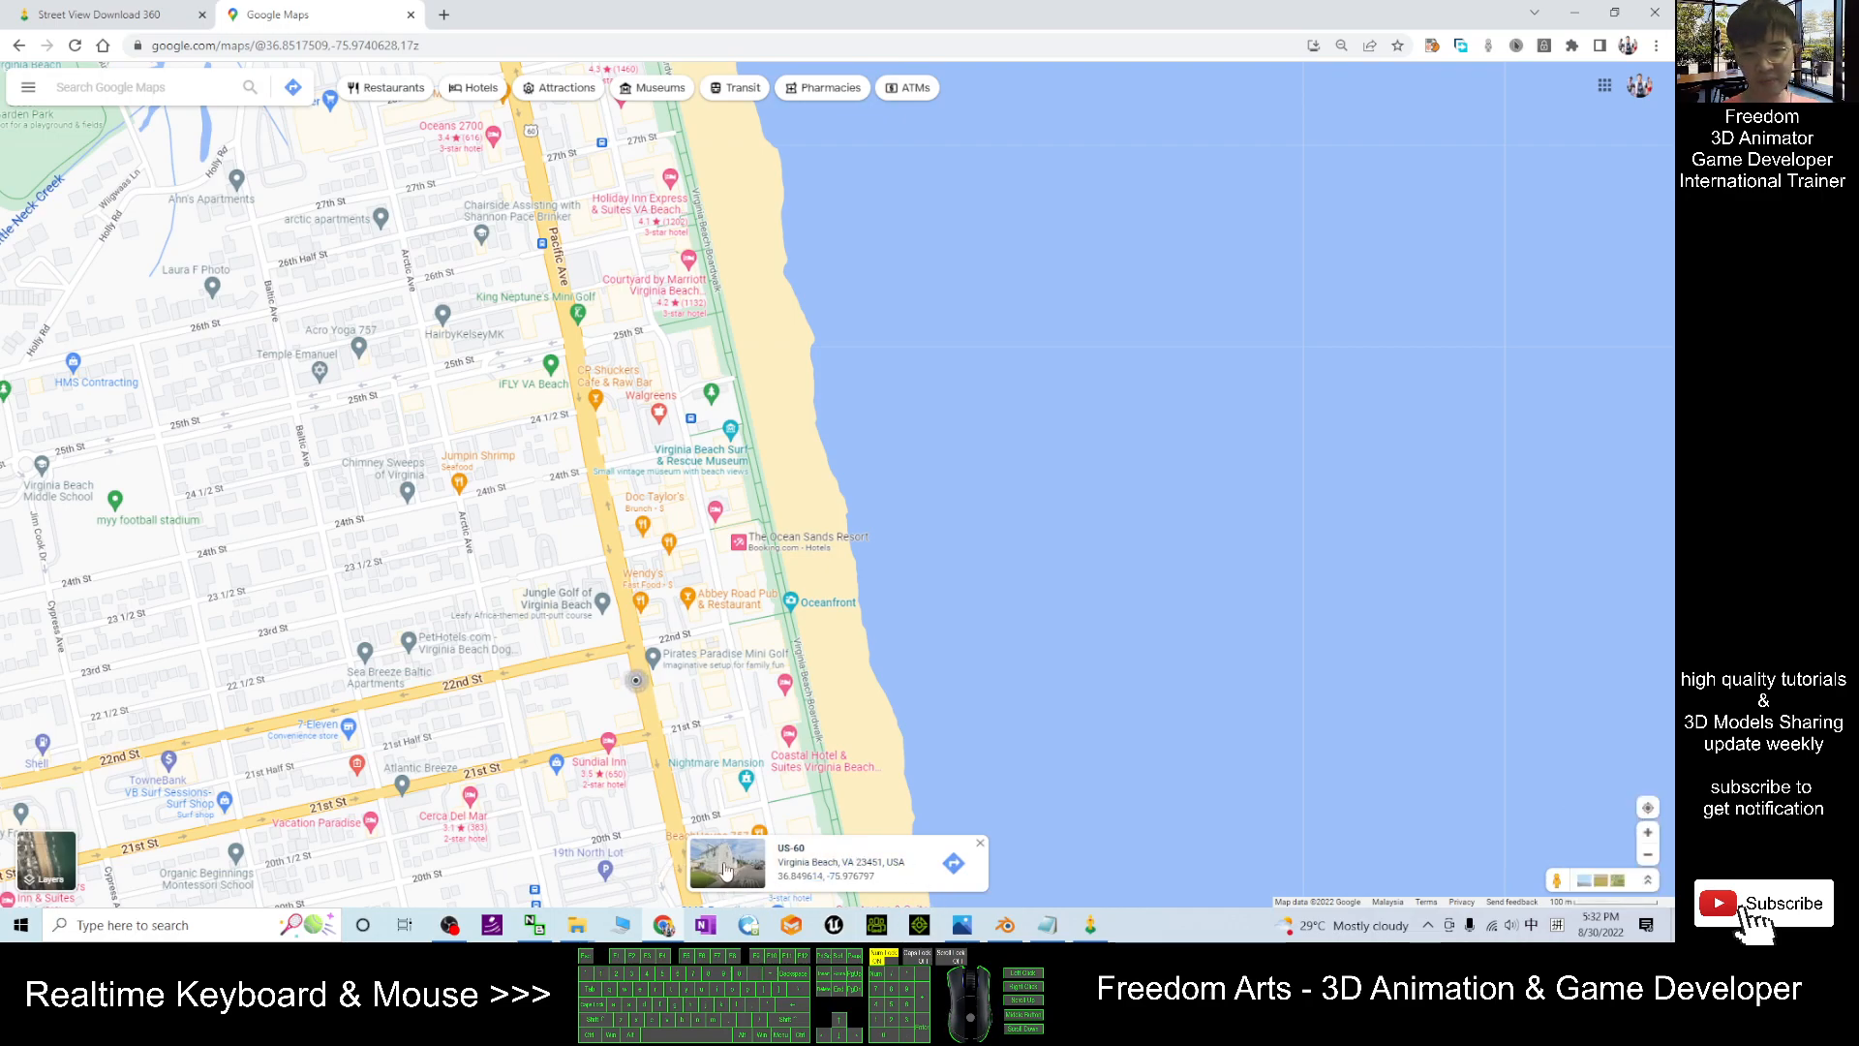
Open the Street View panorama at 2108 Pacific Ave from the preview card.
left_click(730, 863)
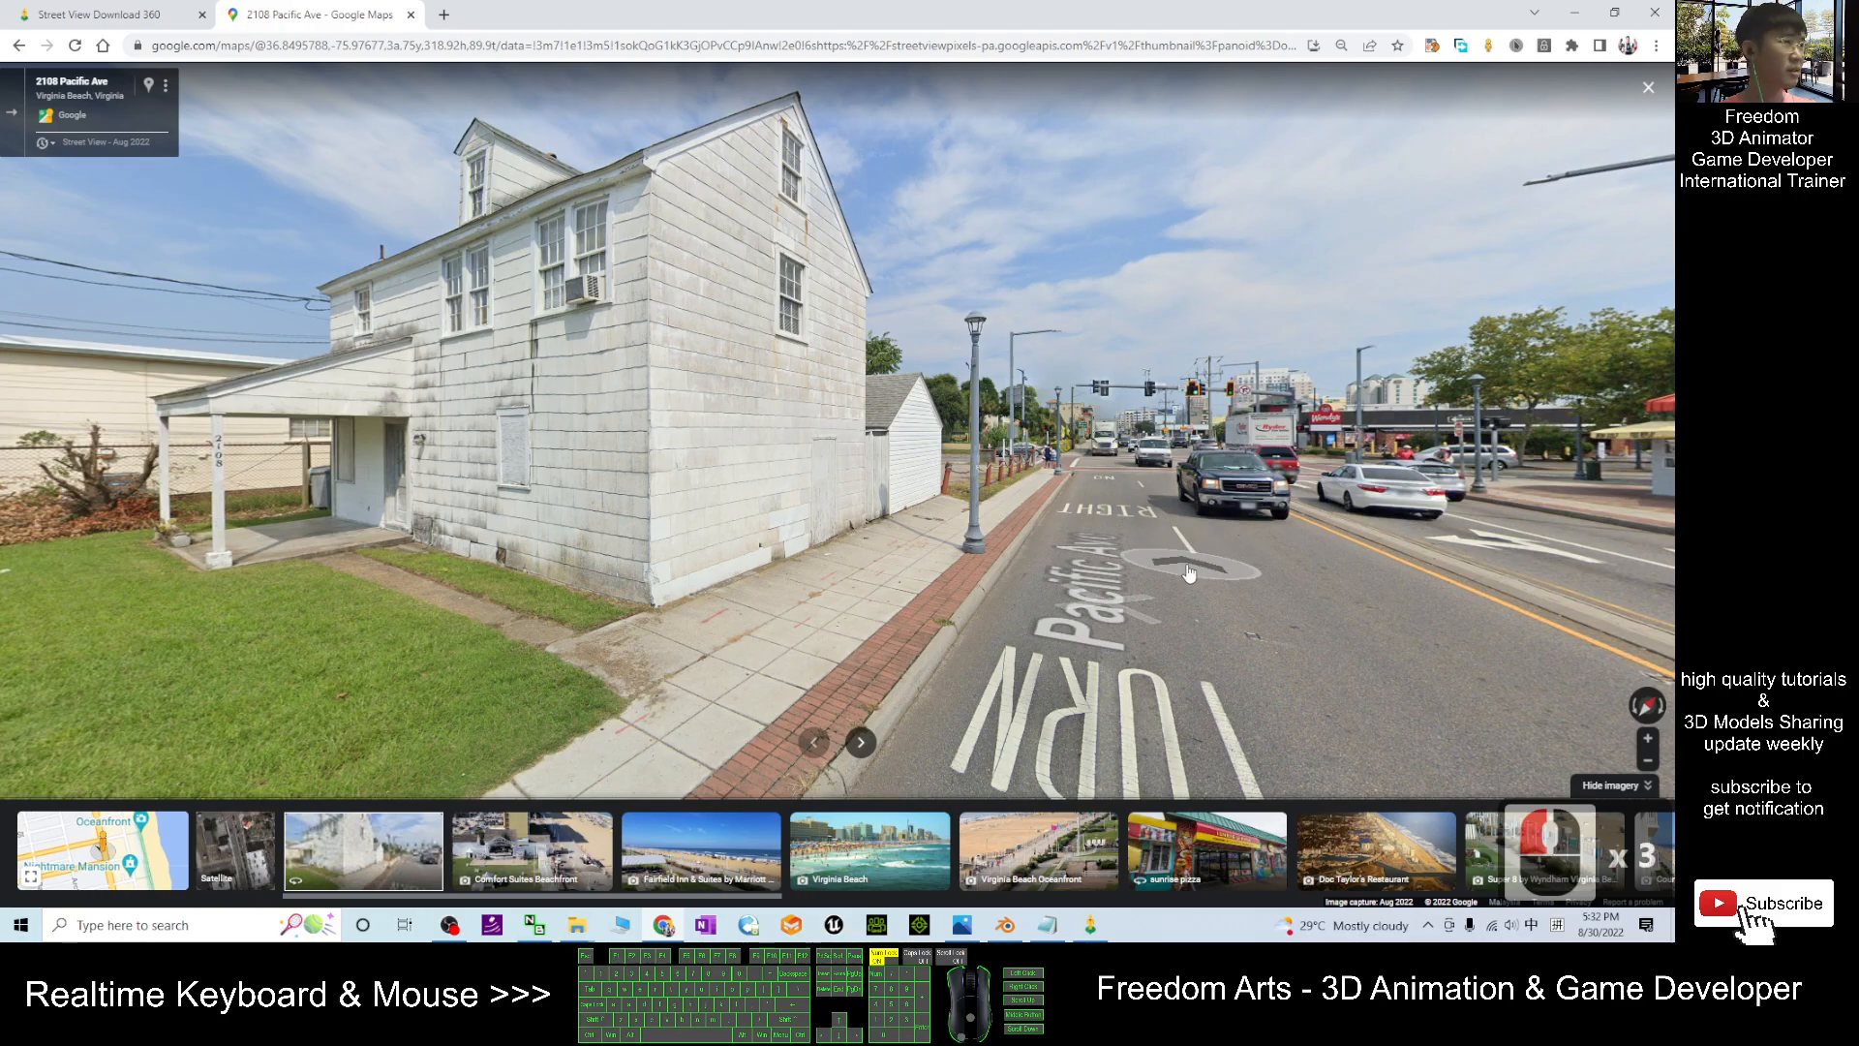
mouse_move(1147, 543)
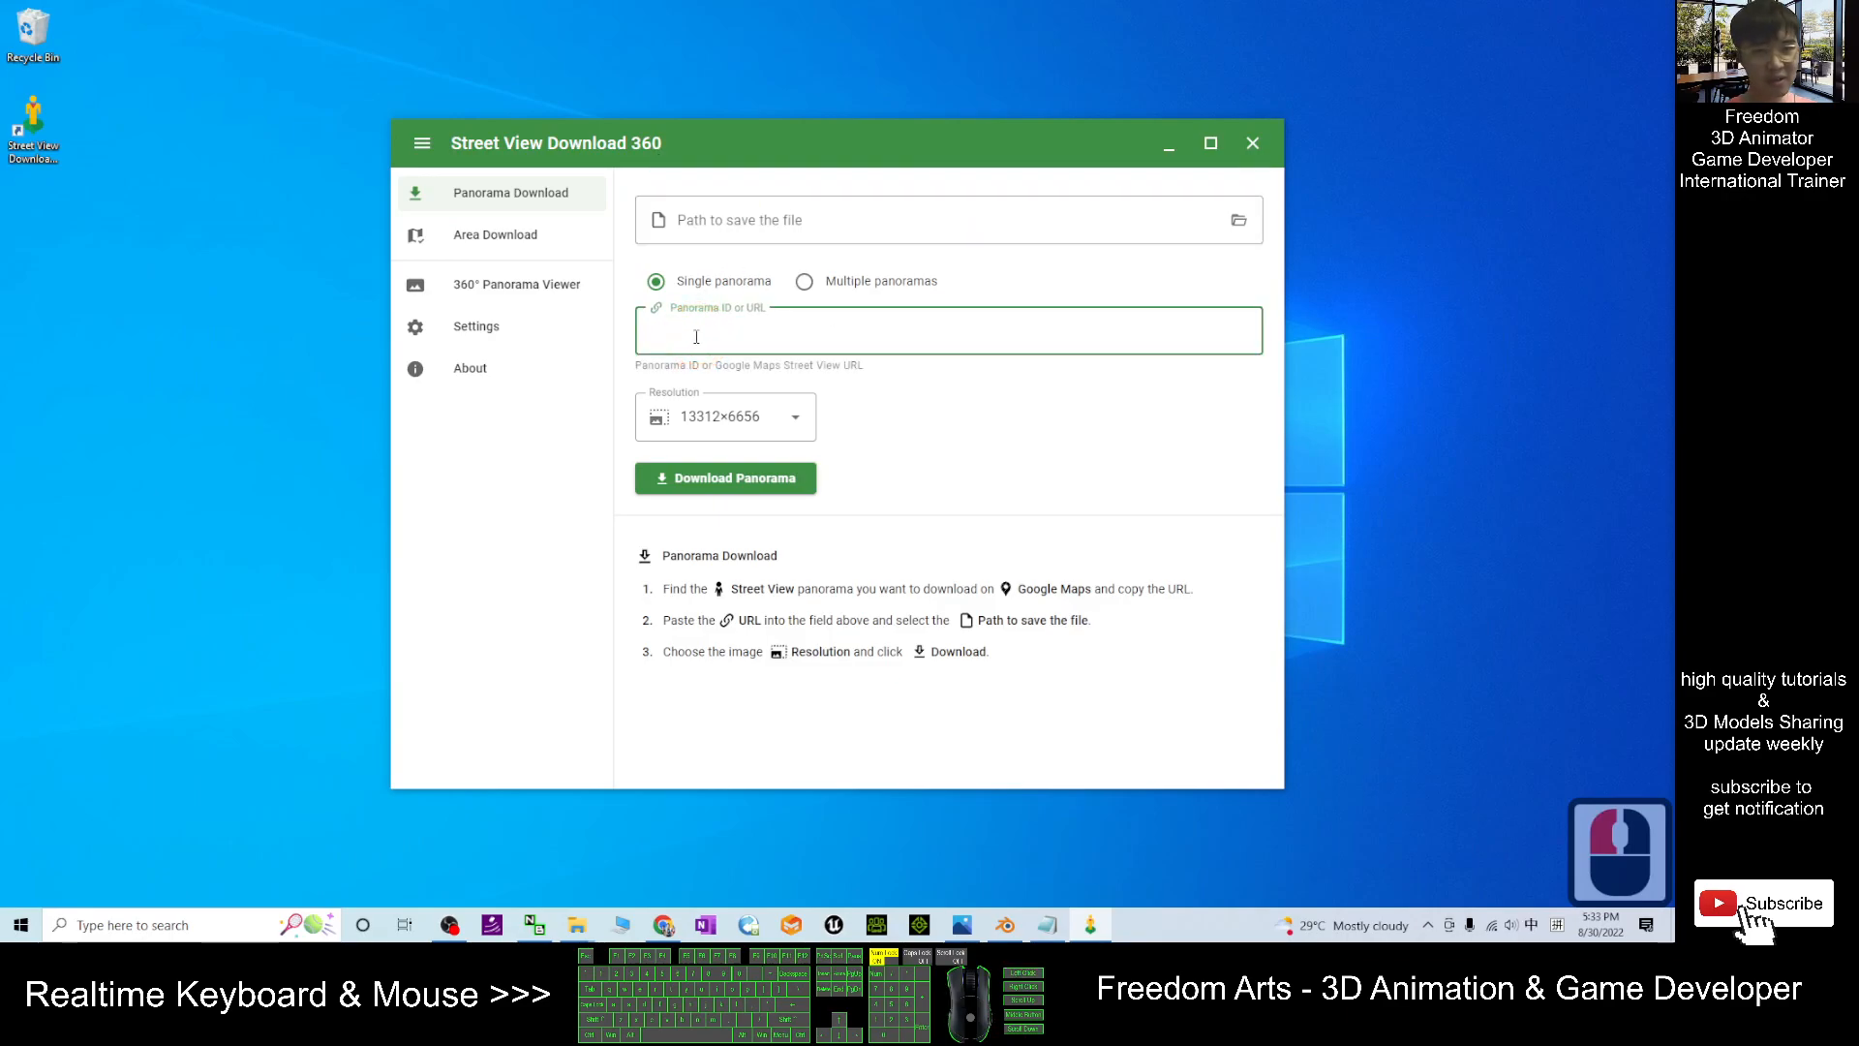
Paste the Street View URL and set the output to Desktop streetview001, JPG type.
key("ctrl+v")
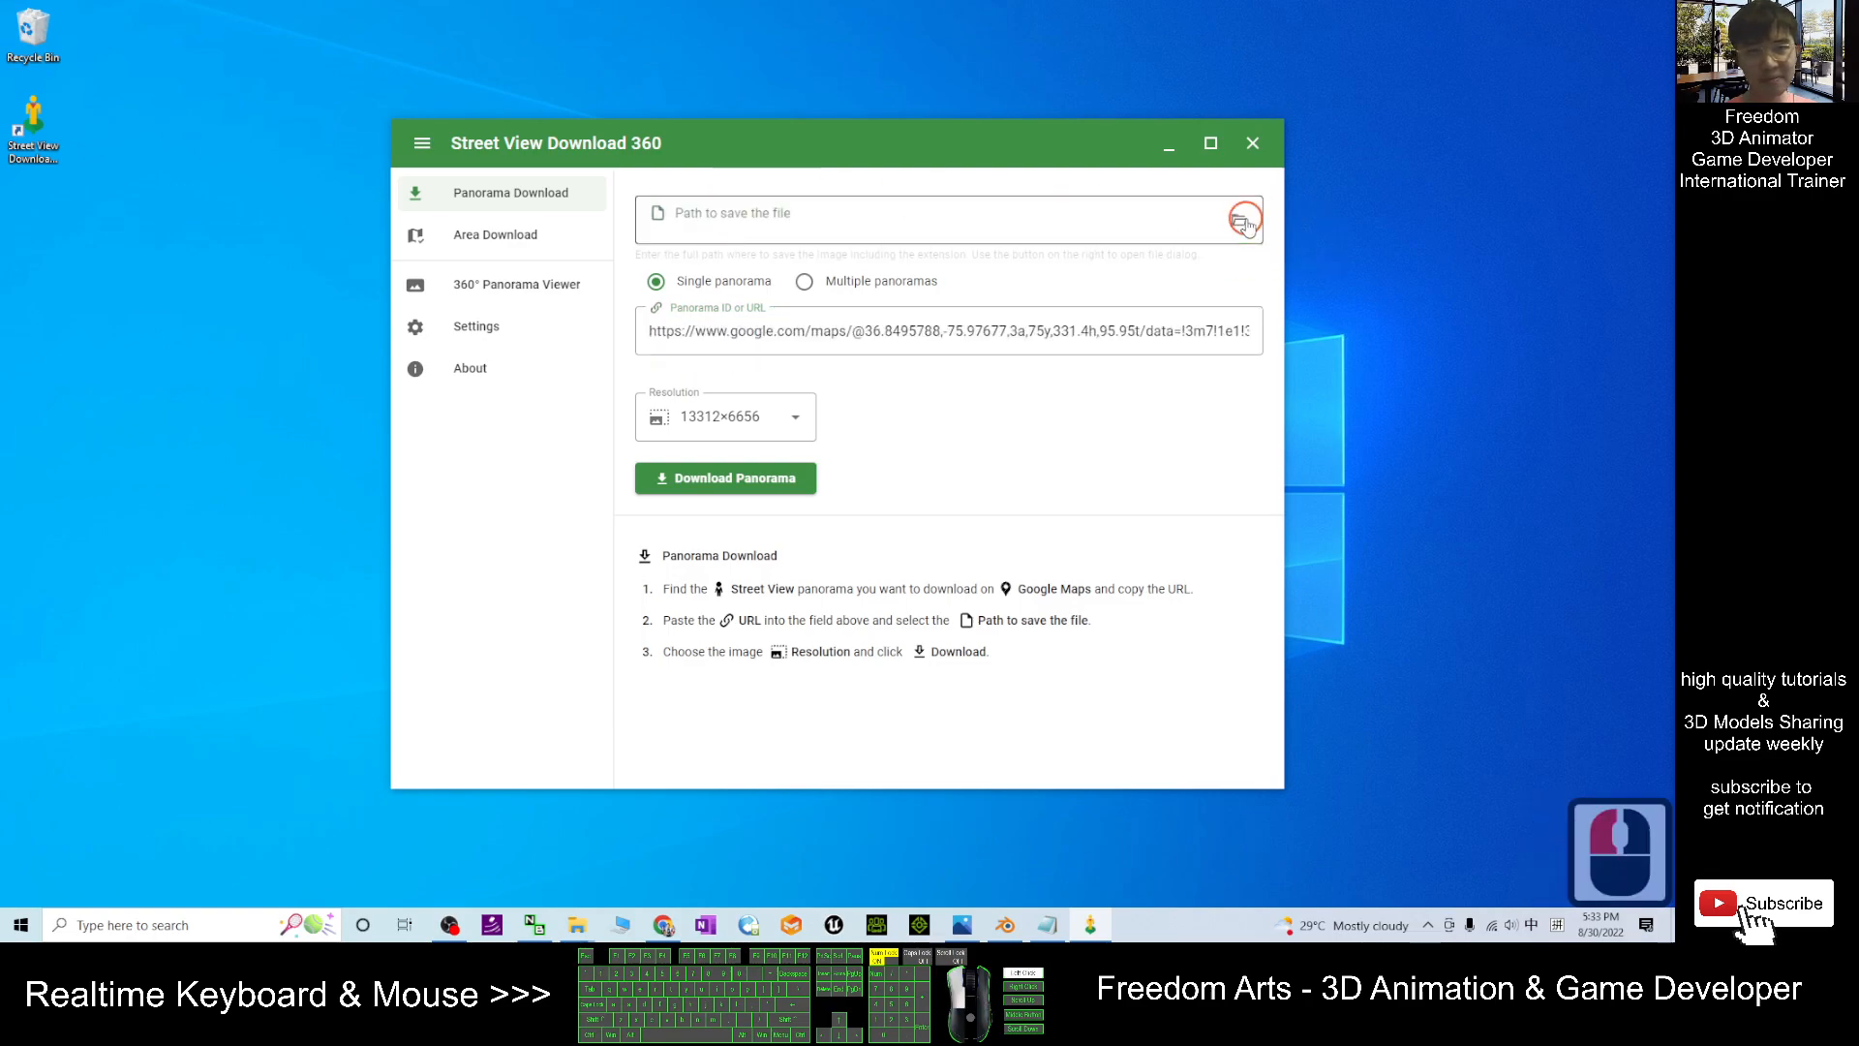
left_click(1245, 220)
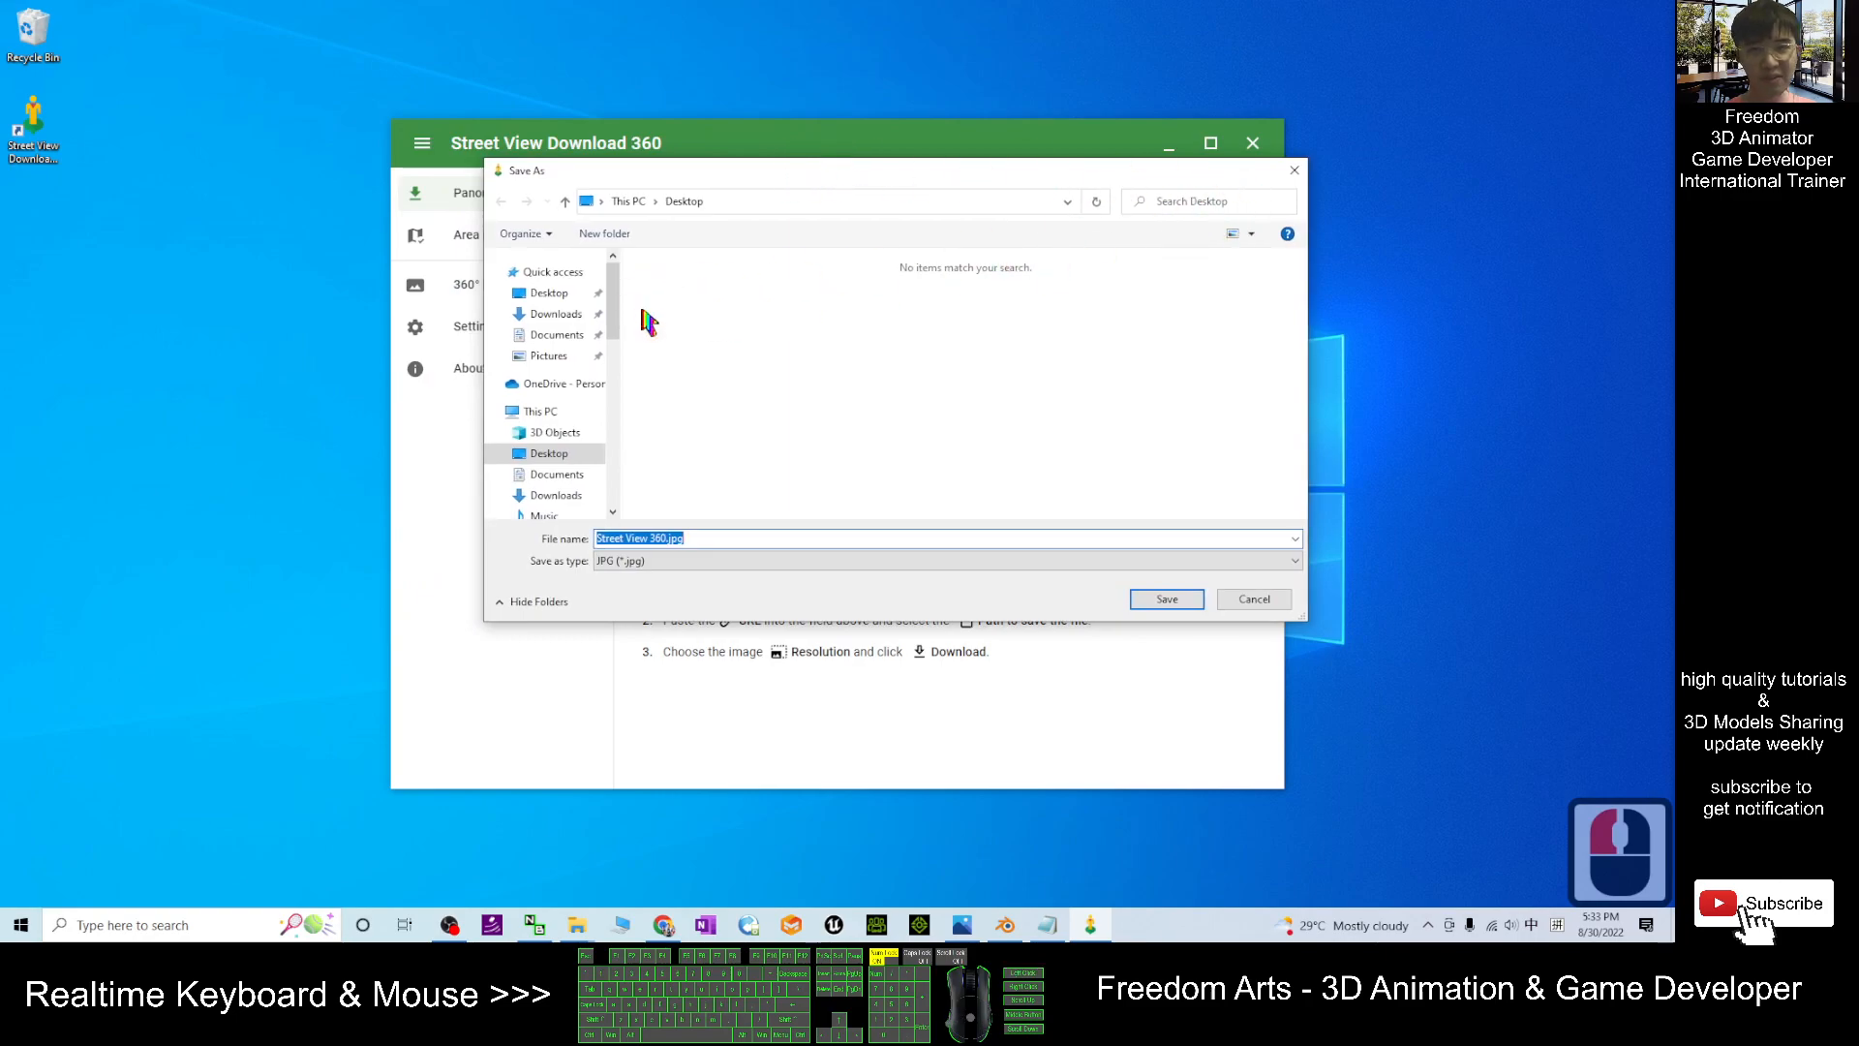
left_click(548, 293)
type("streetview001")
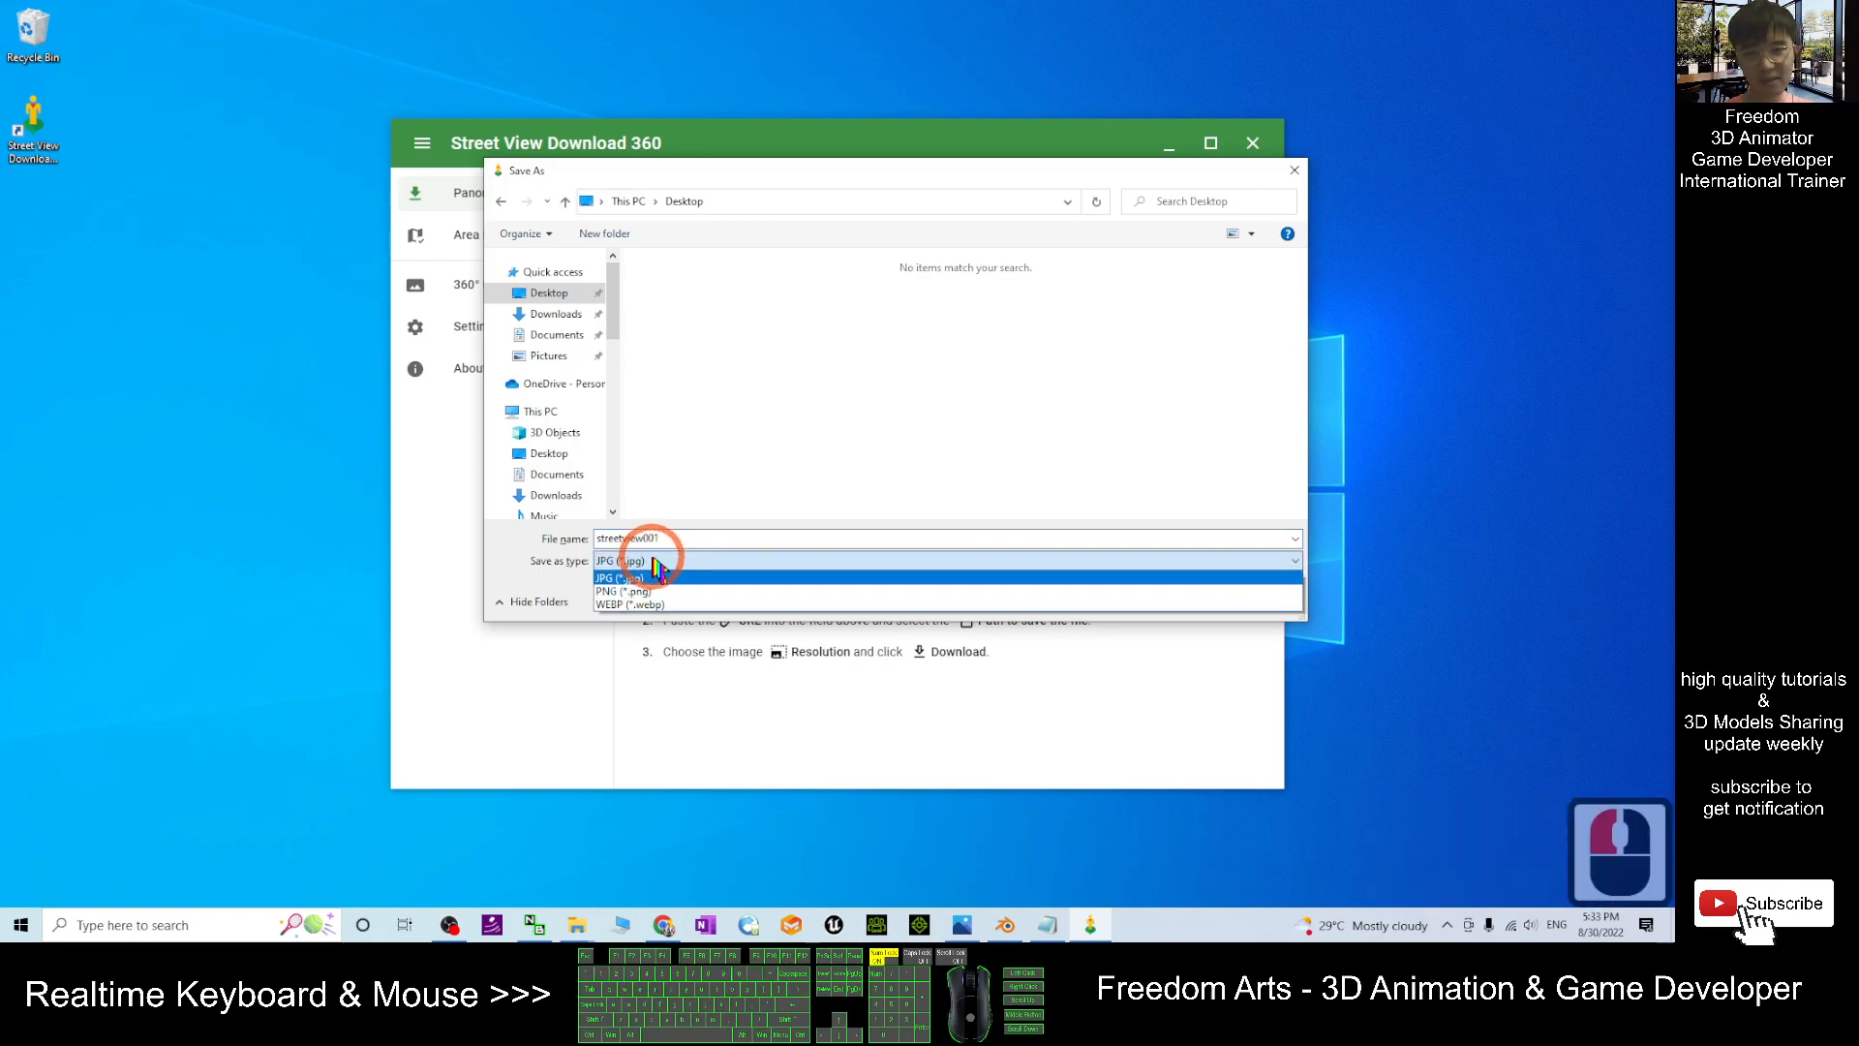
left_click(644, 575)
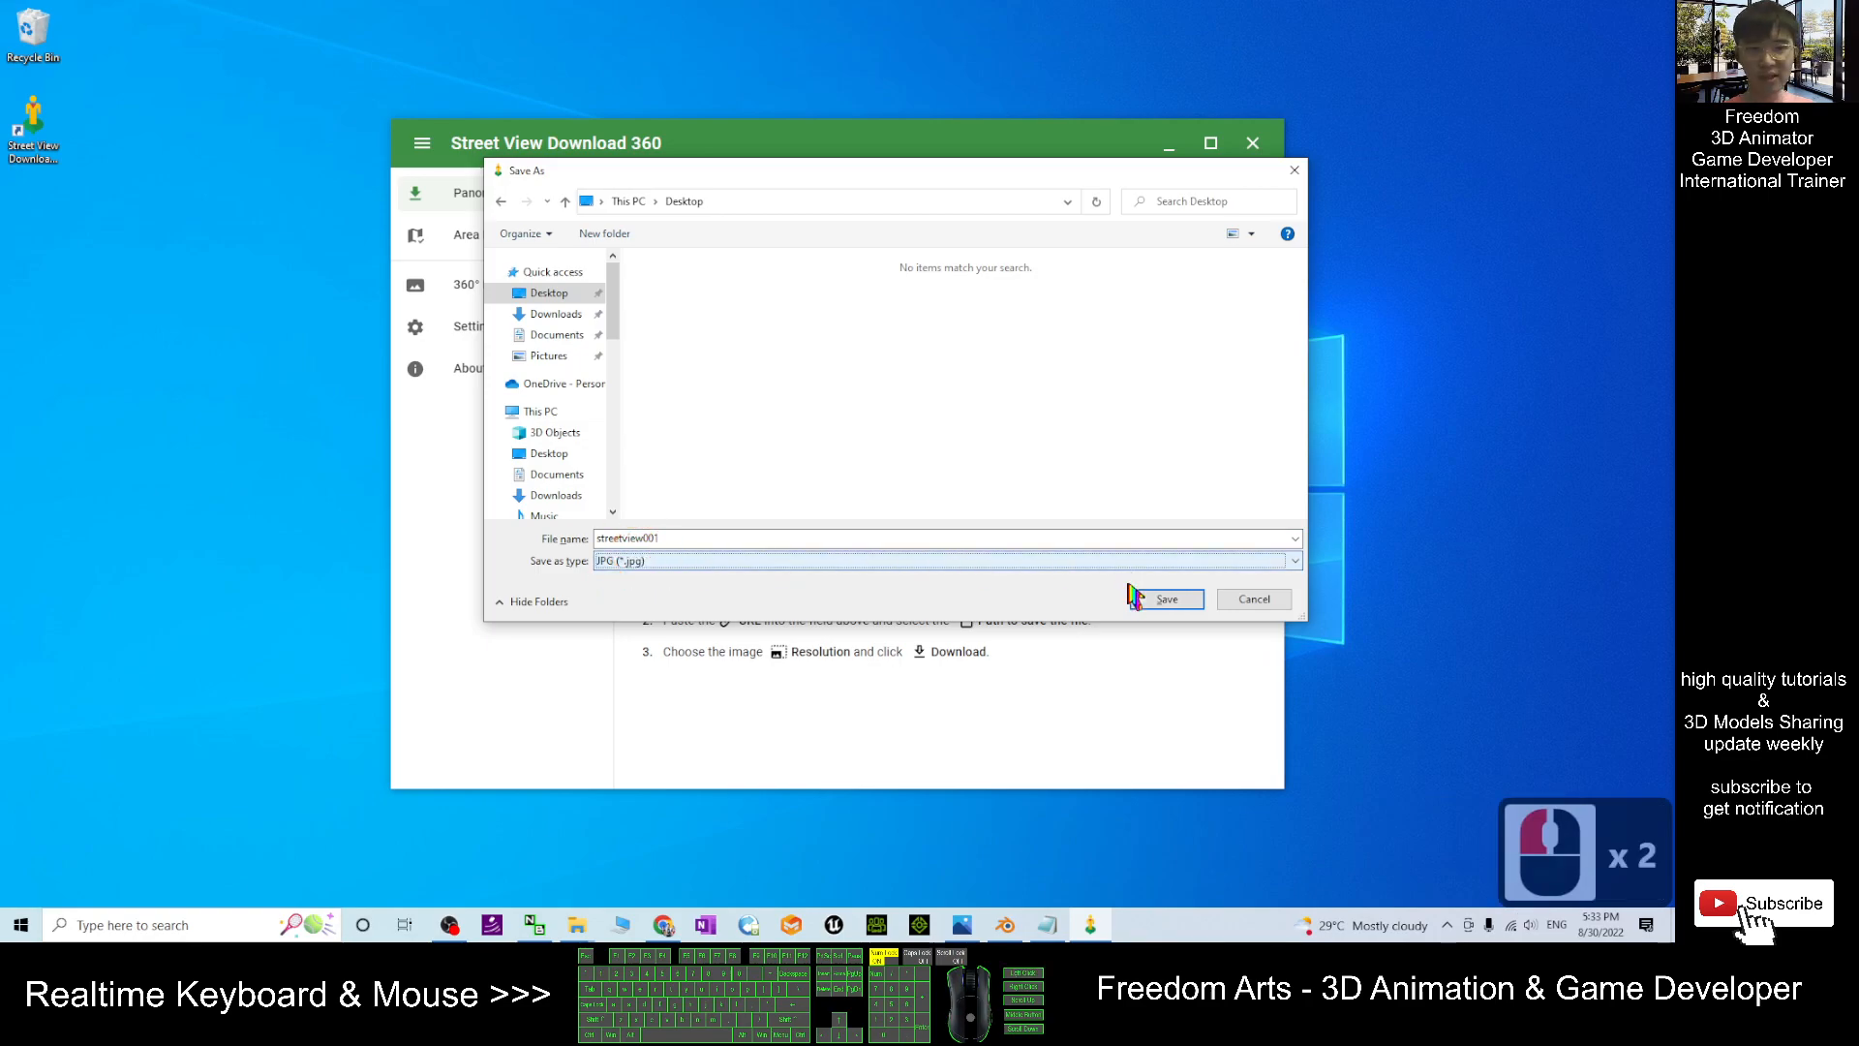
left_click(1163, 599)
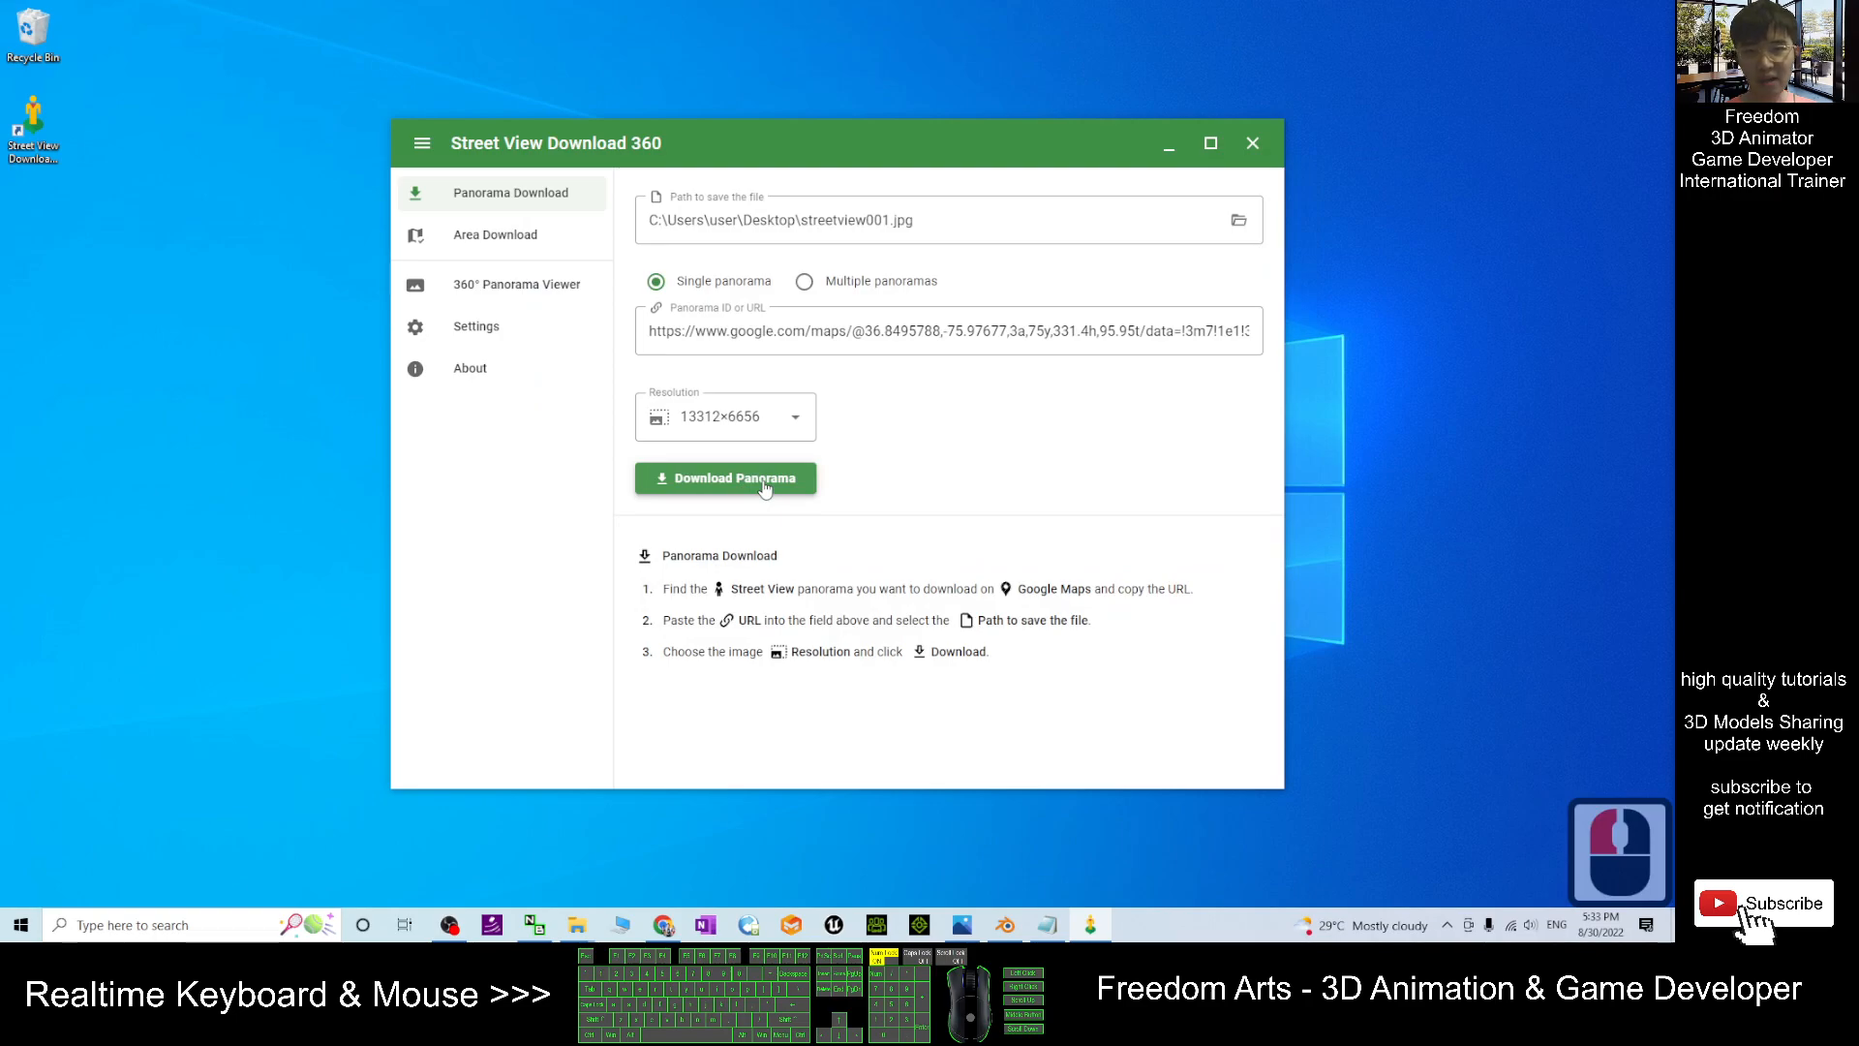
Start the panorama download and let the 512 tiles fetch.
left_click(724, 478)
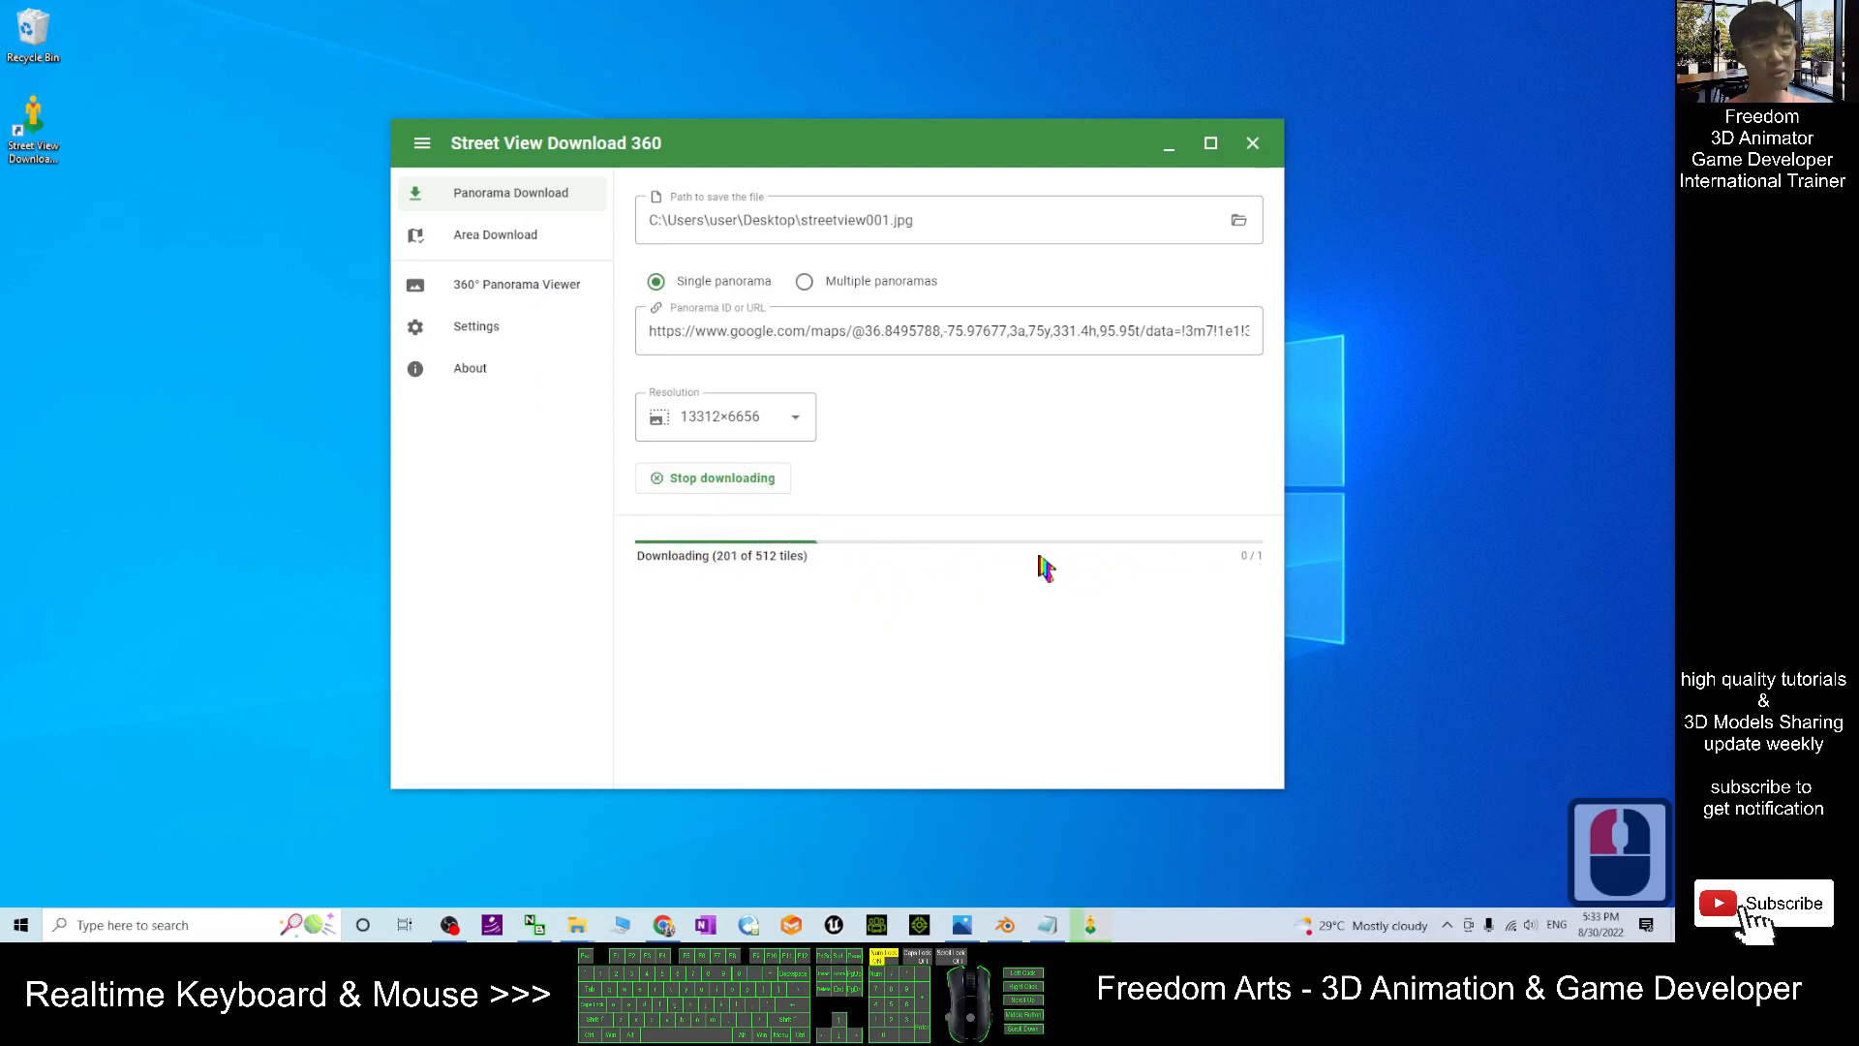
mouse_move(1382, 534)
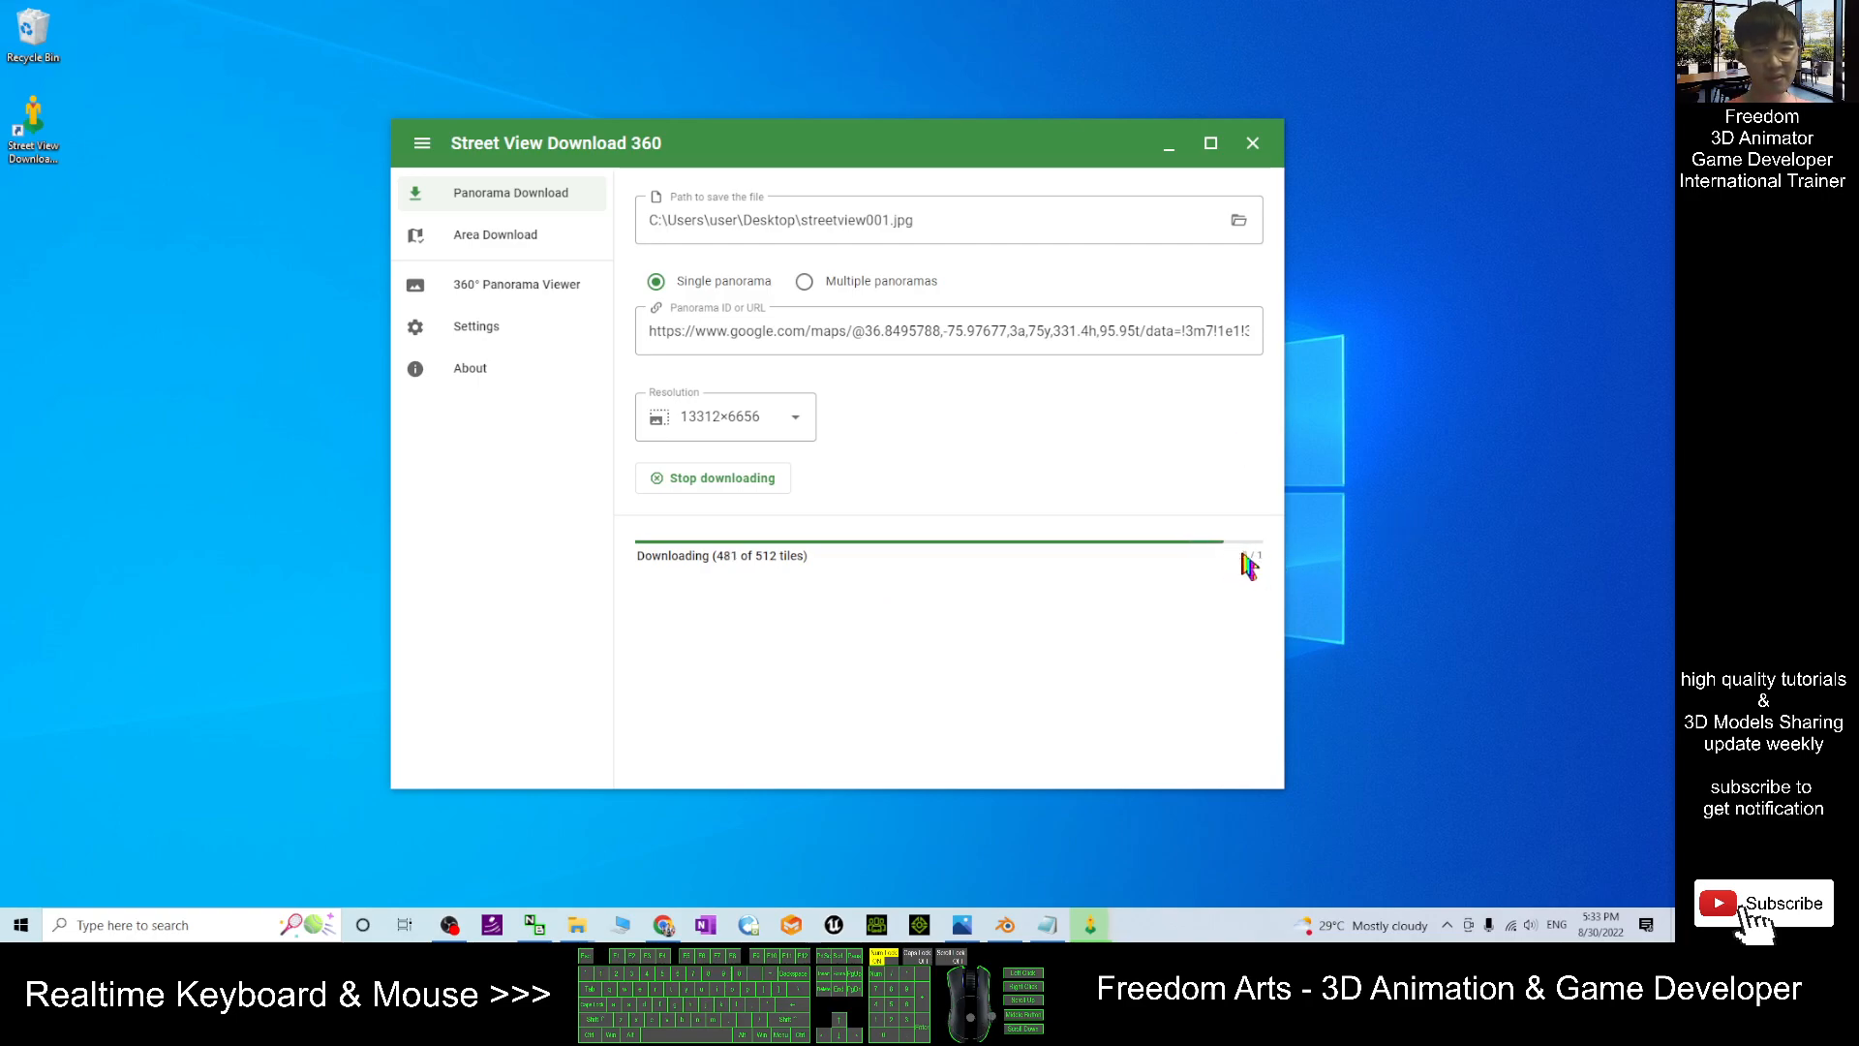
mouse_move(220, 302)
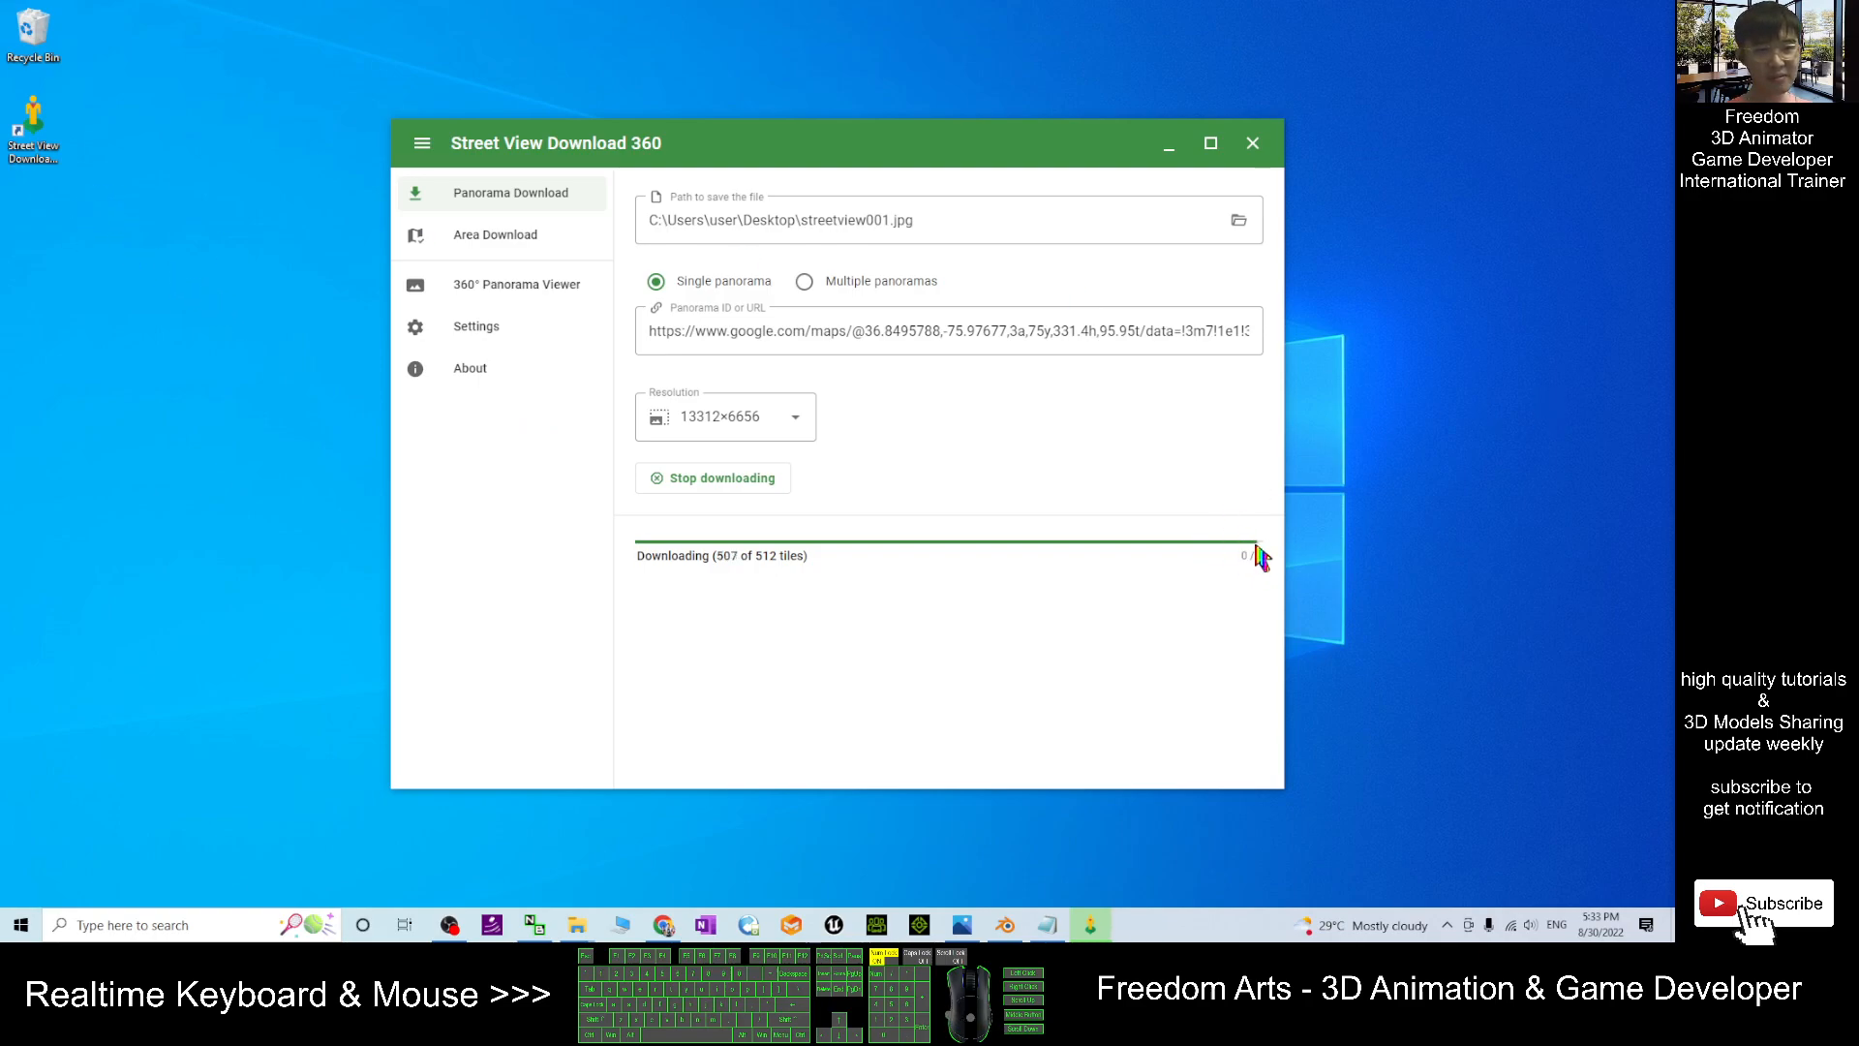
mouse_move(265, 223)
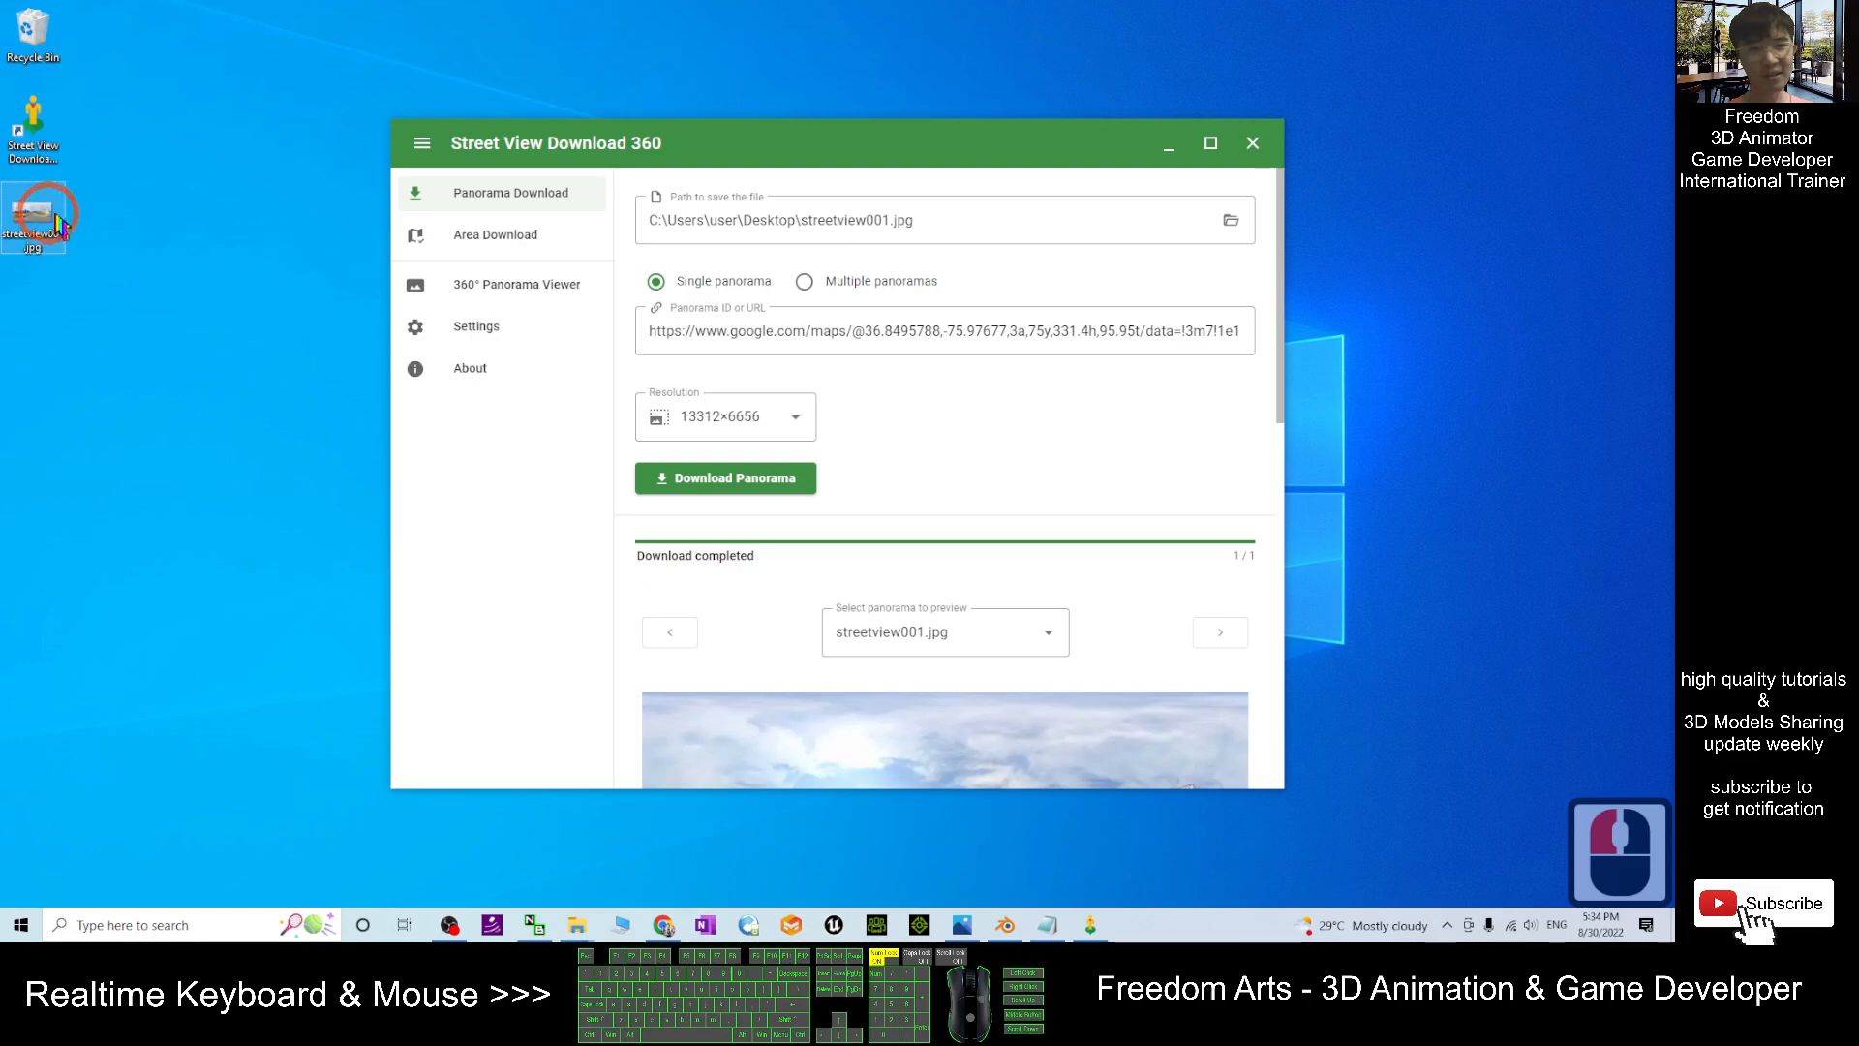
Scroll through the streetview001.jpg panorama in Windows Photos.
scroll("down", 3)
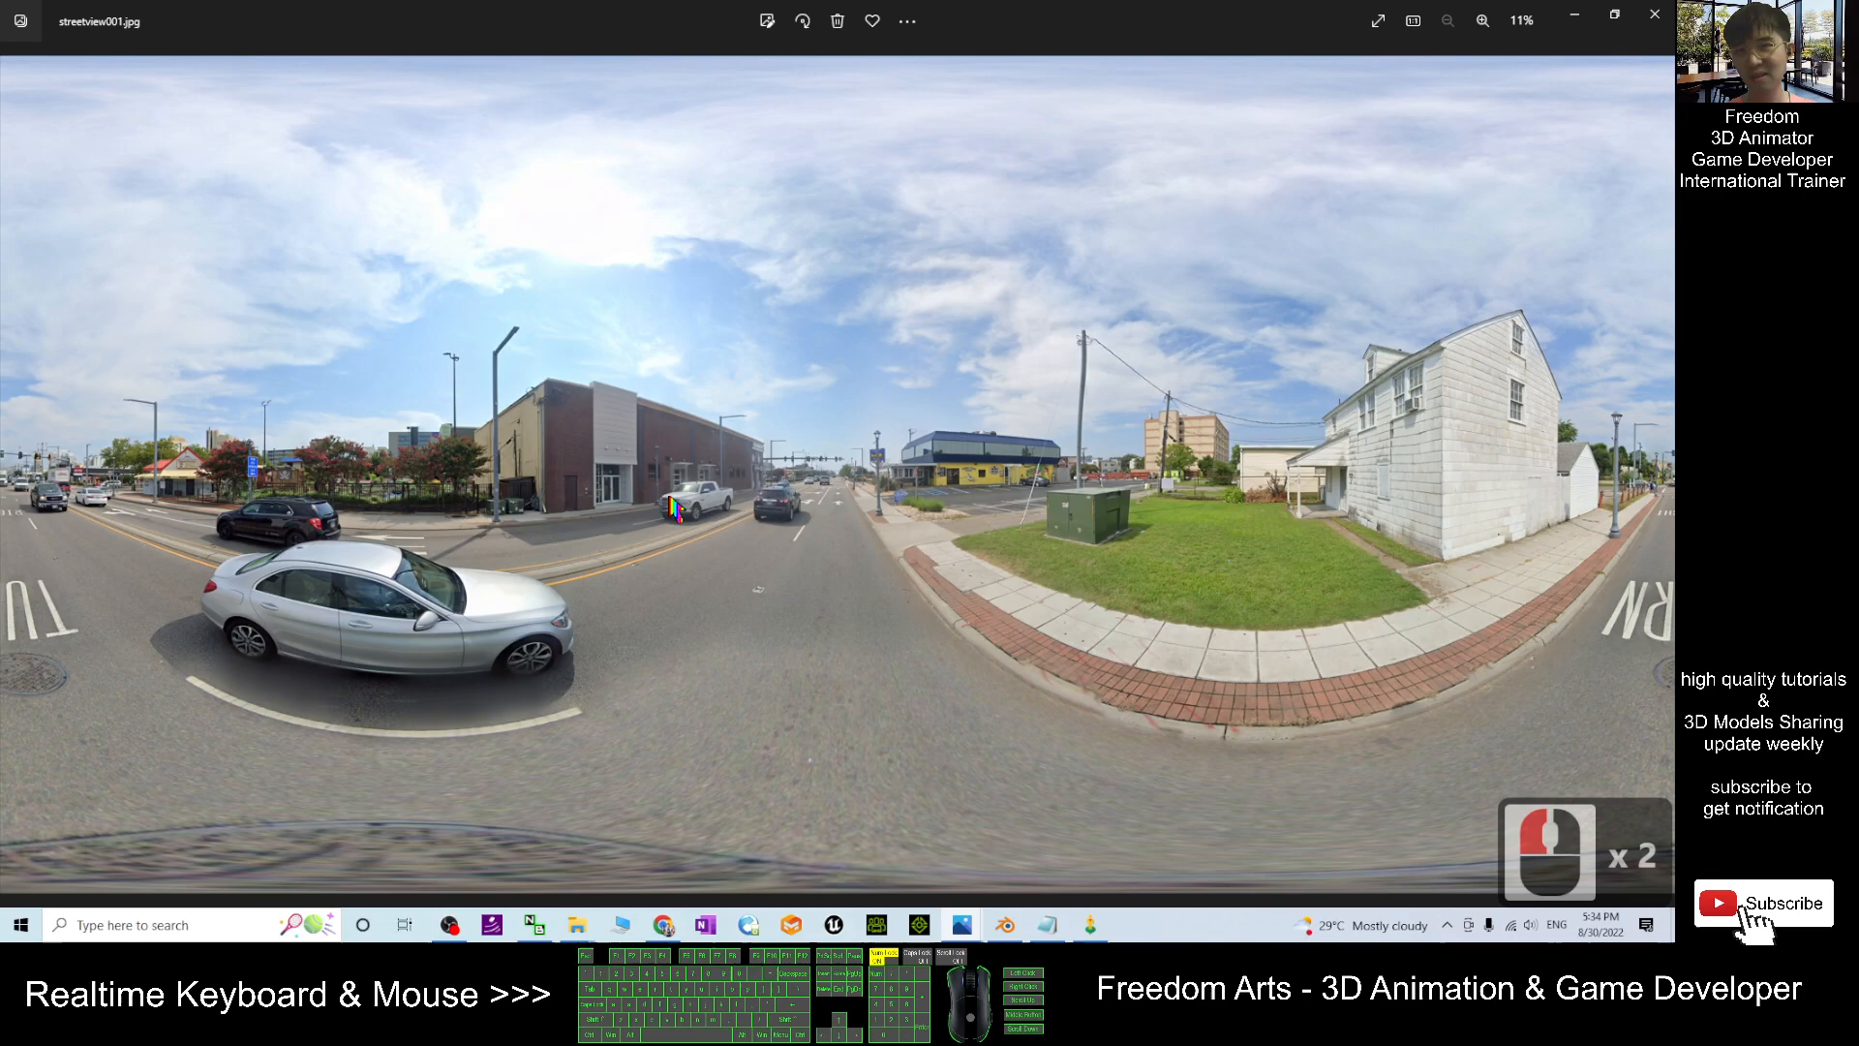
mouse_move(1085, 438)
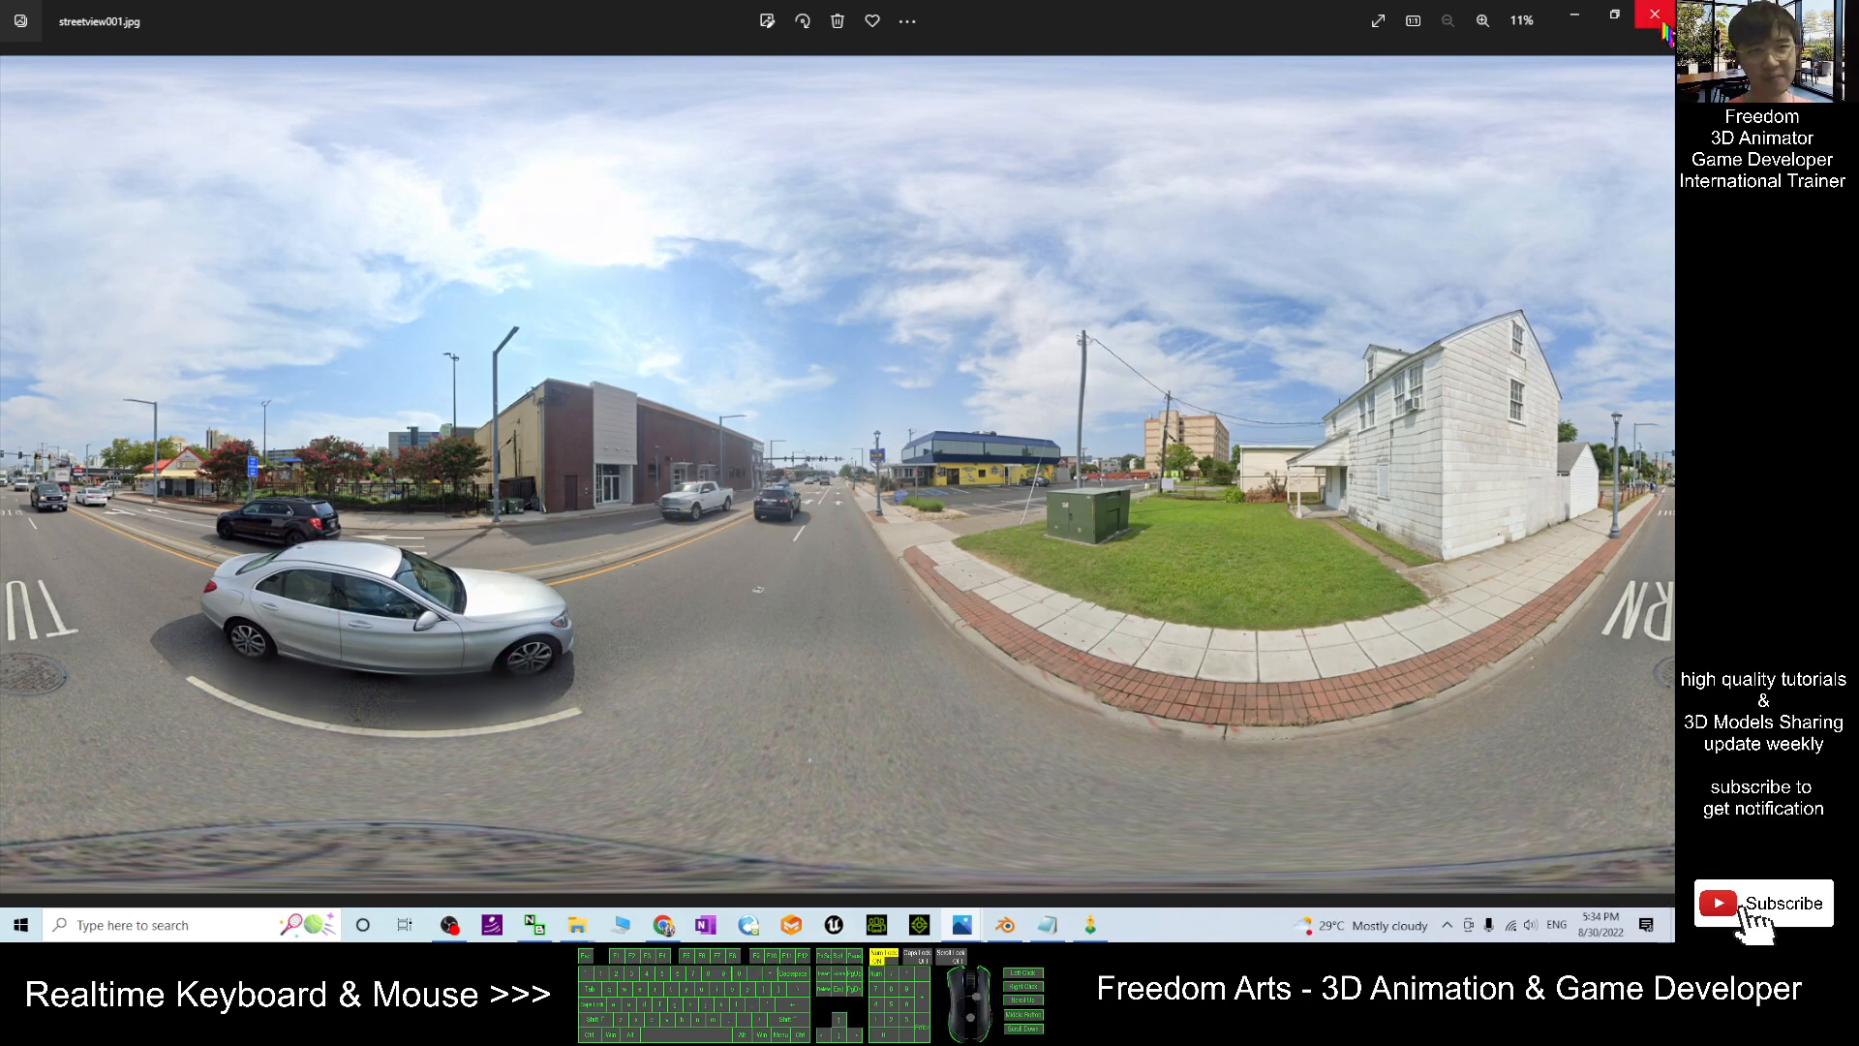
mouse_move(1655, 14)
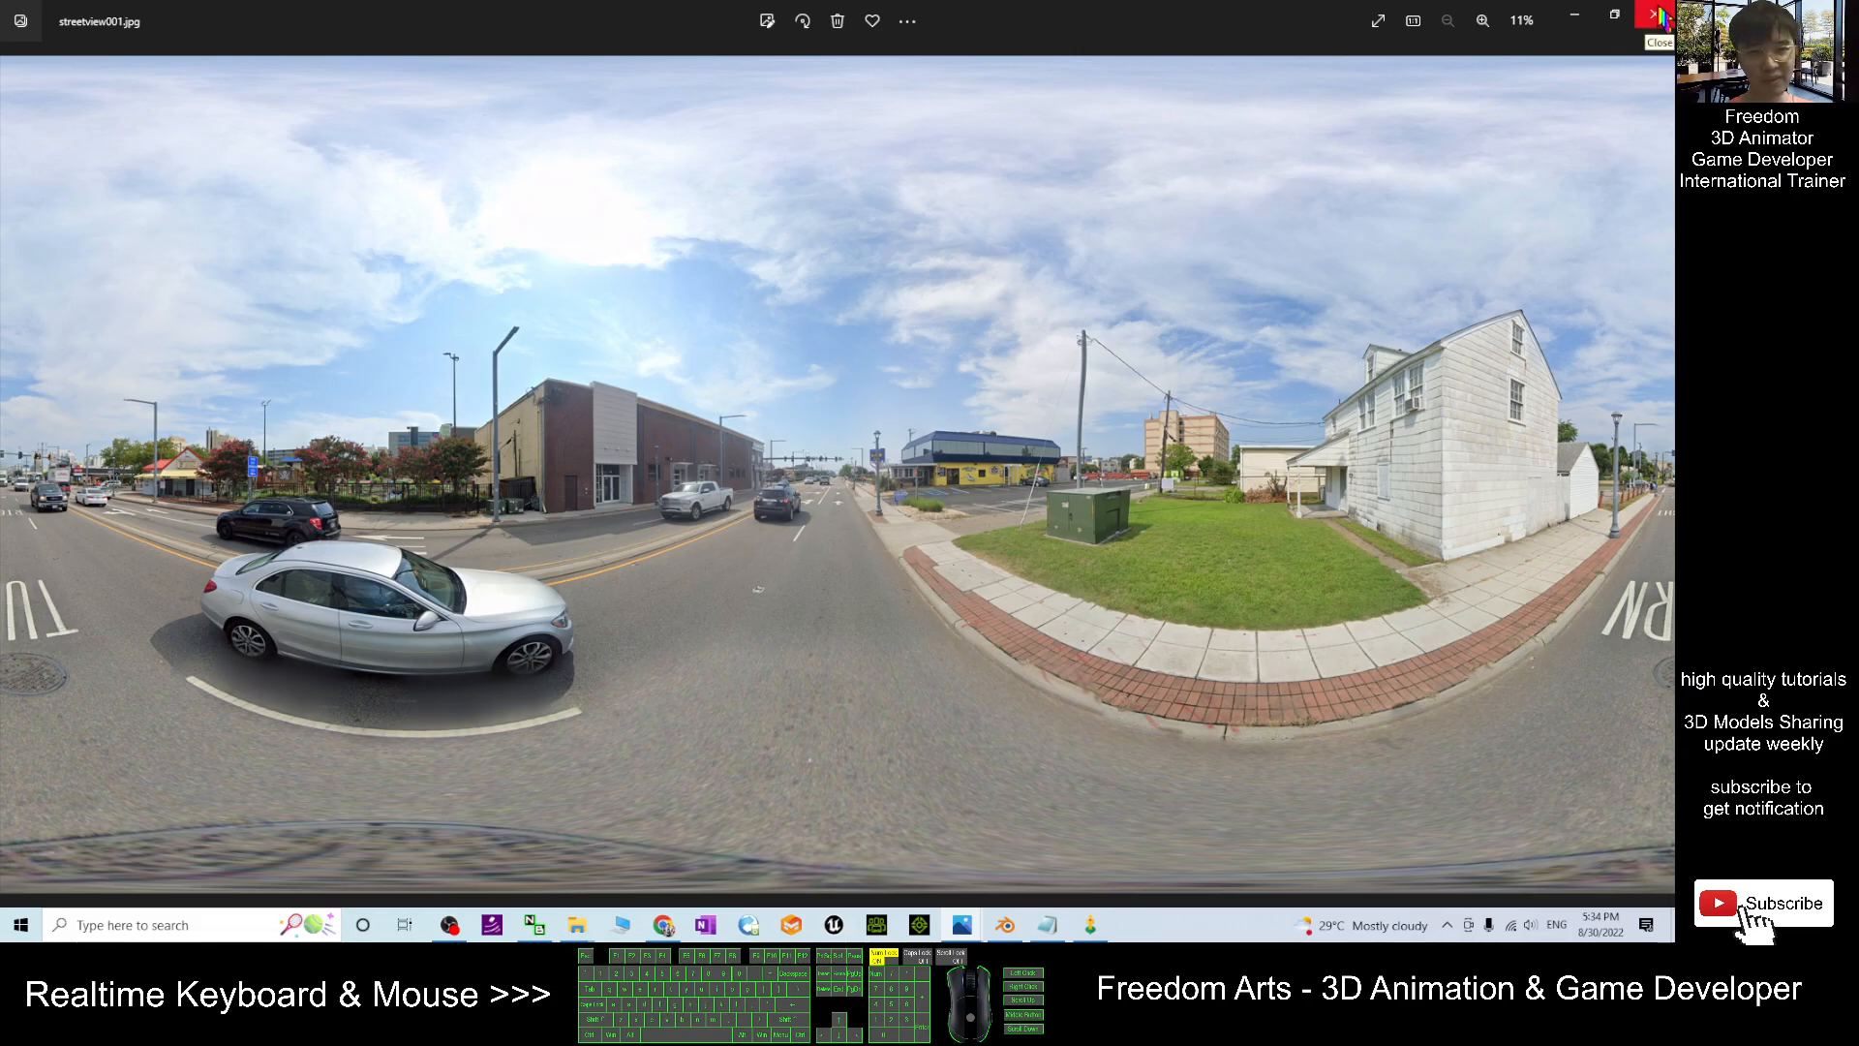
Close Photos, launch Blender 3.2, and select all default scene objects.
left_click(1657, 32)
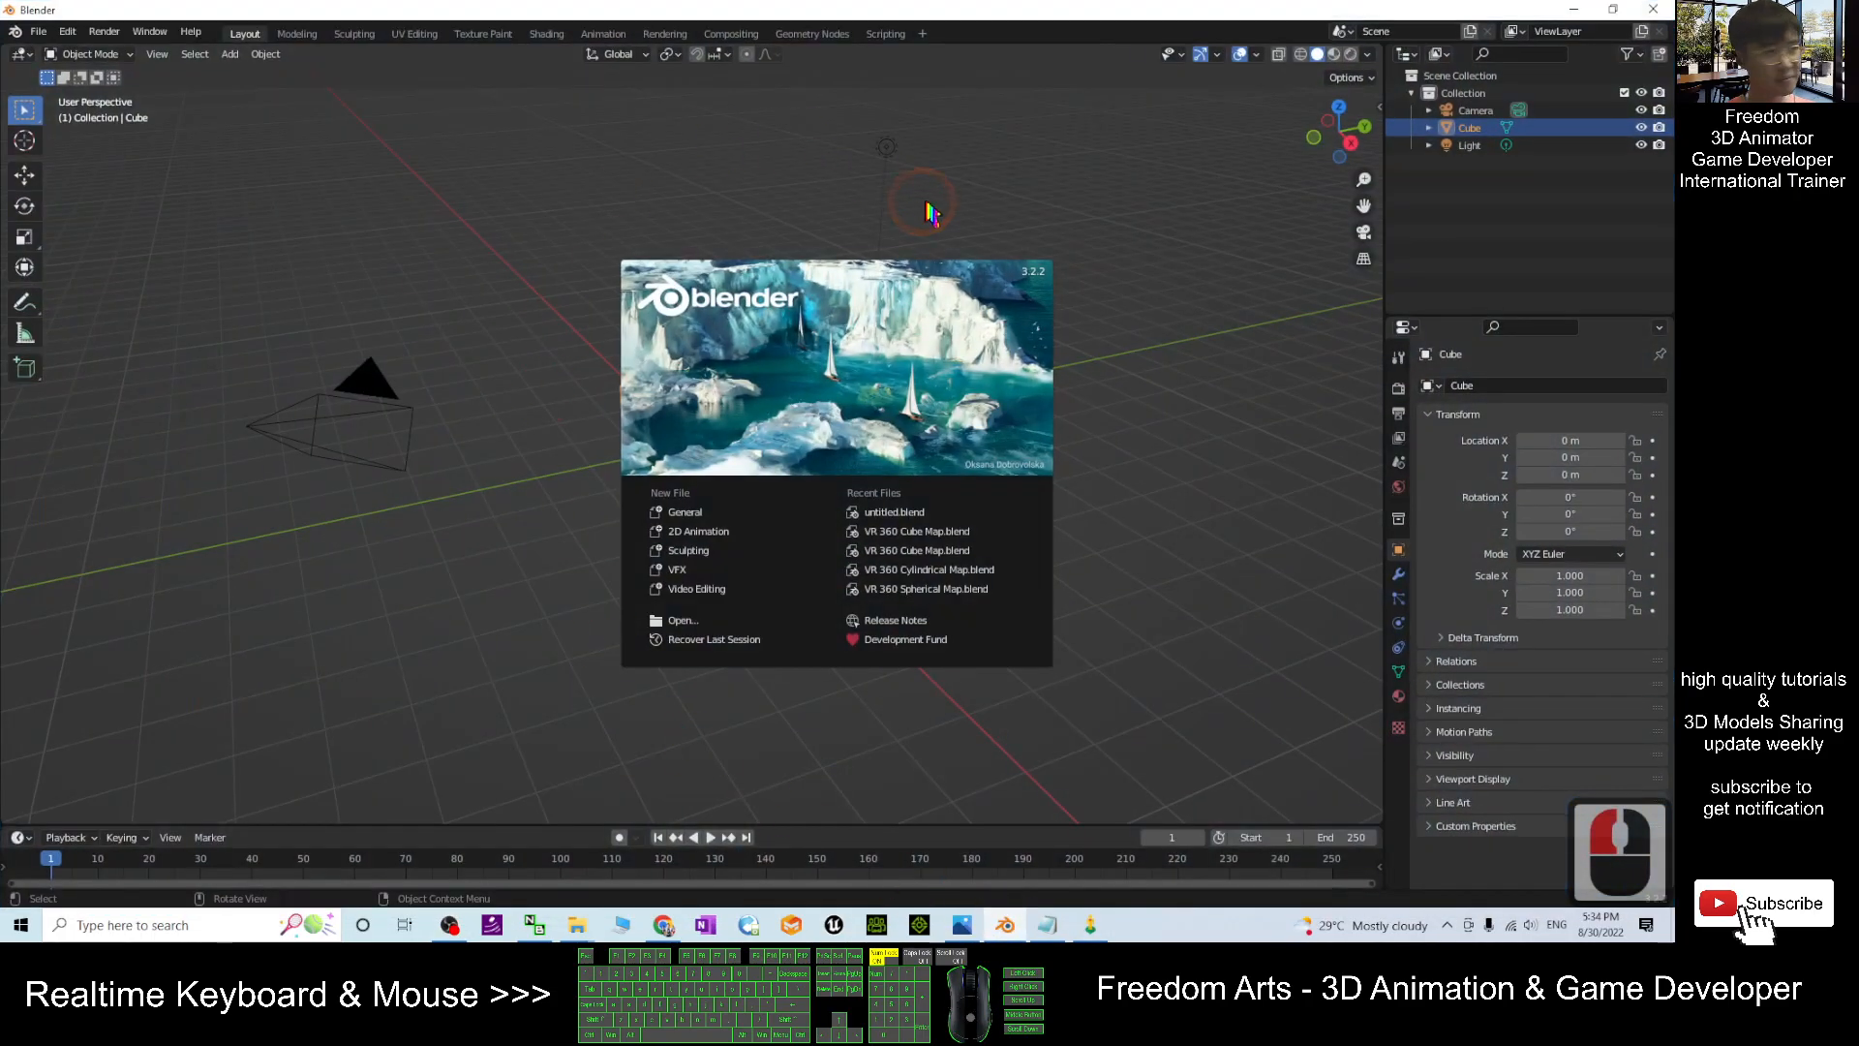
left_click(949, 924)
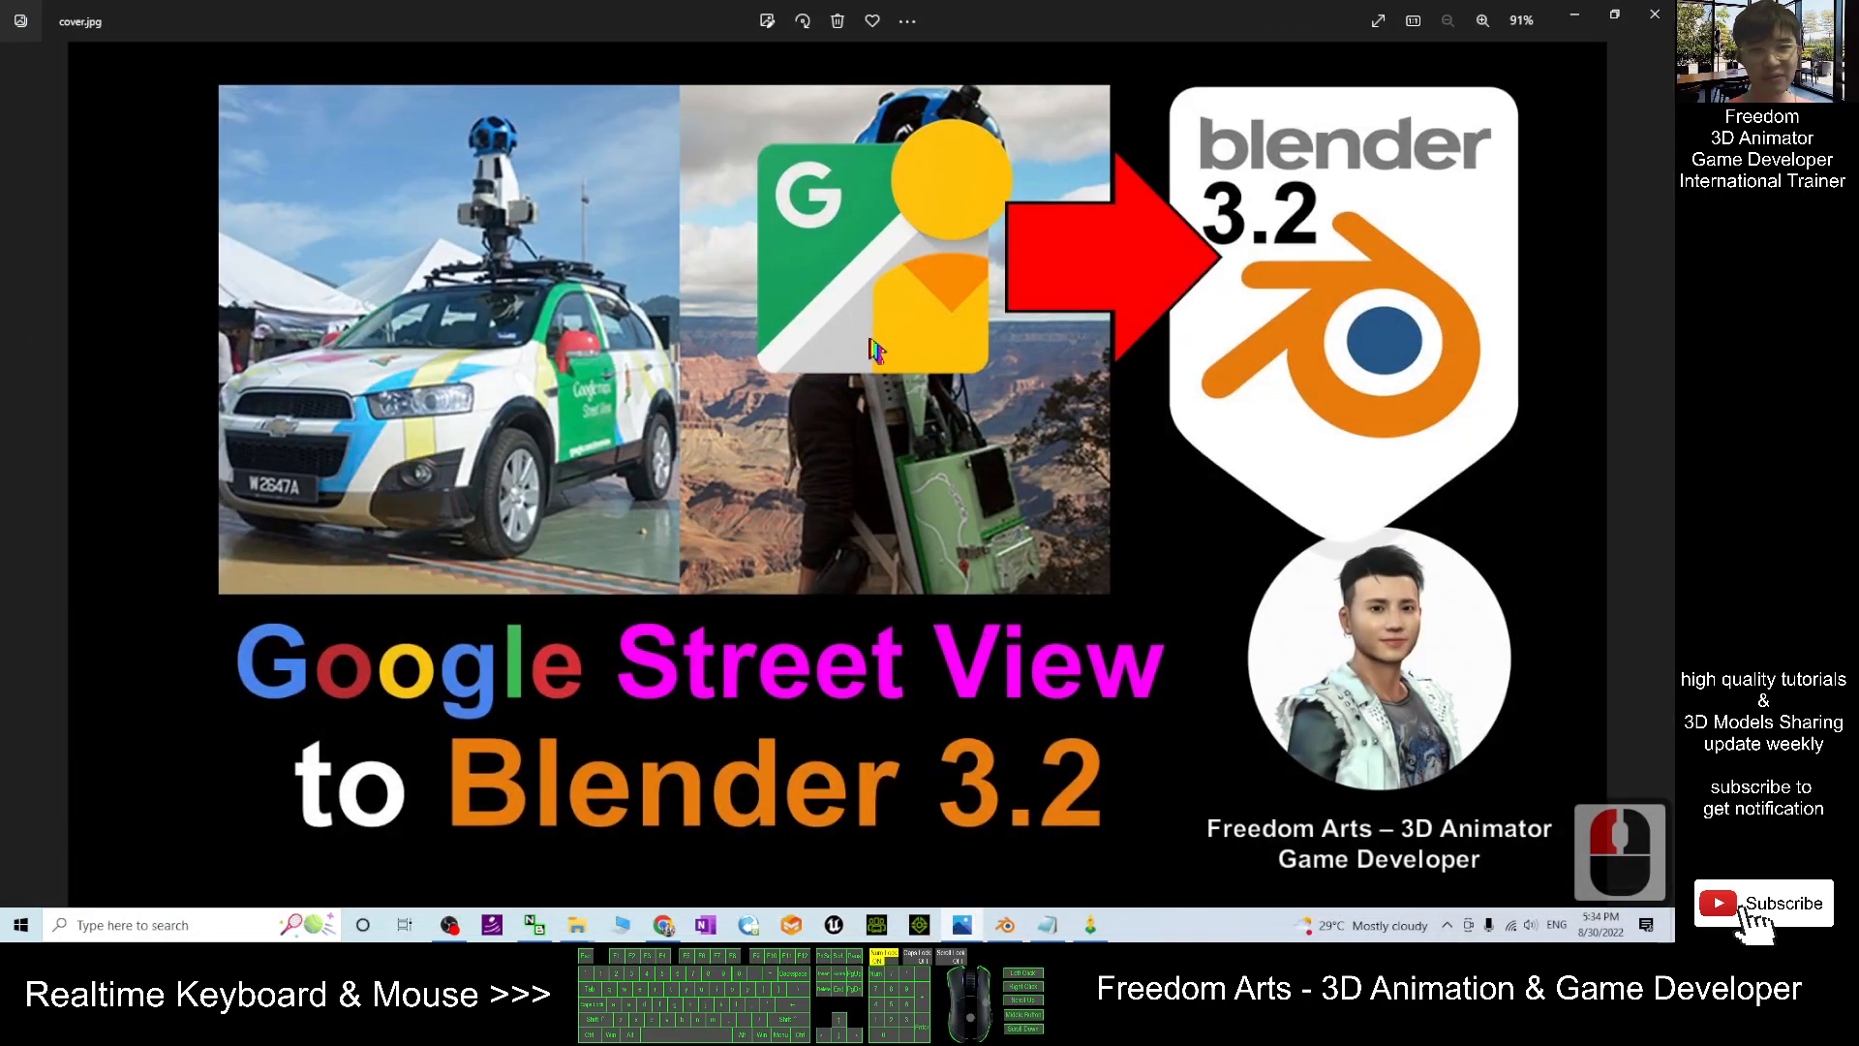
mouse_move(651, 670)
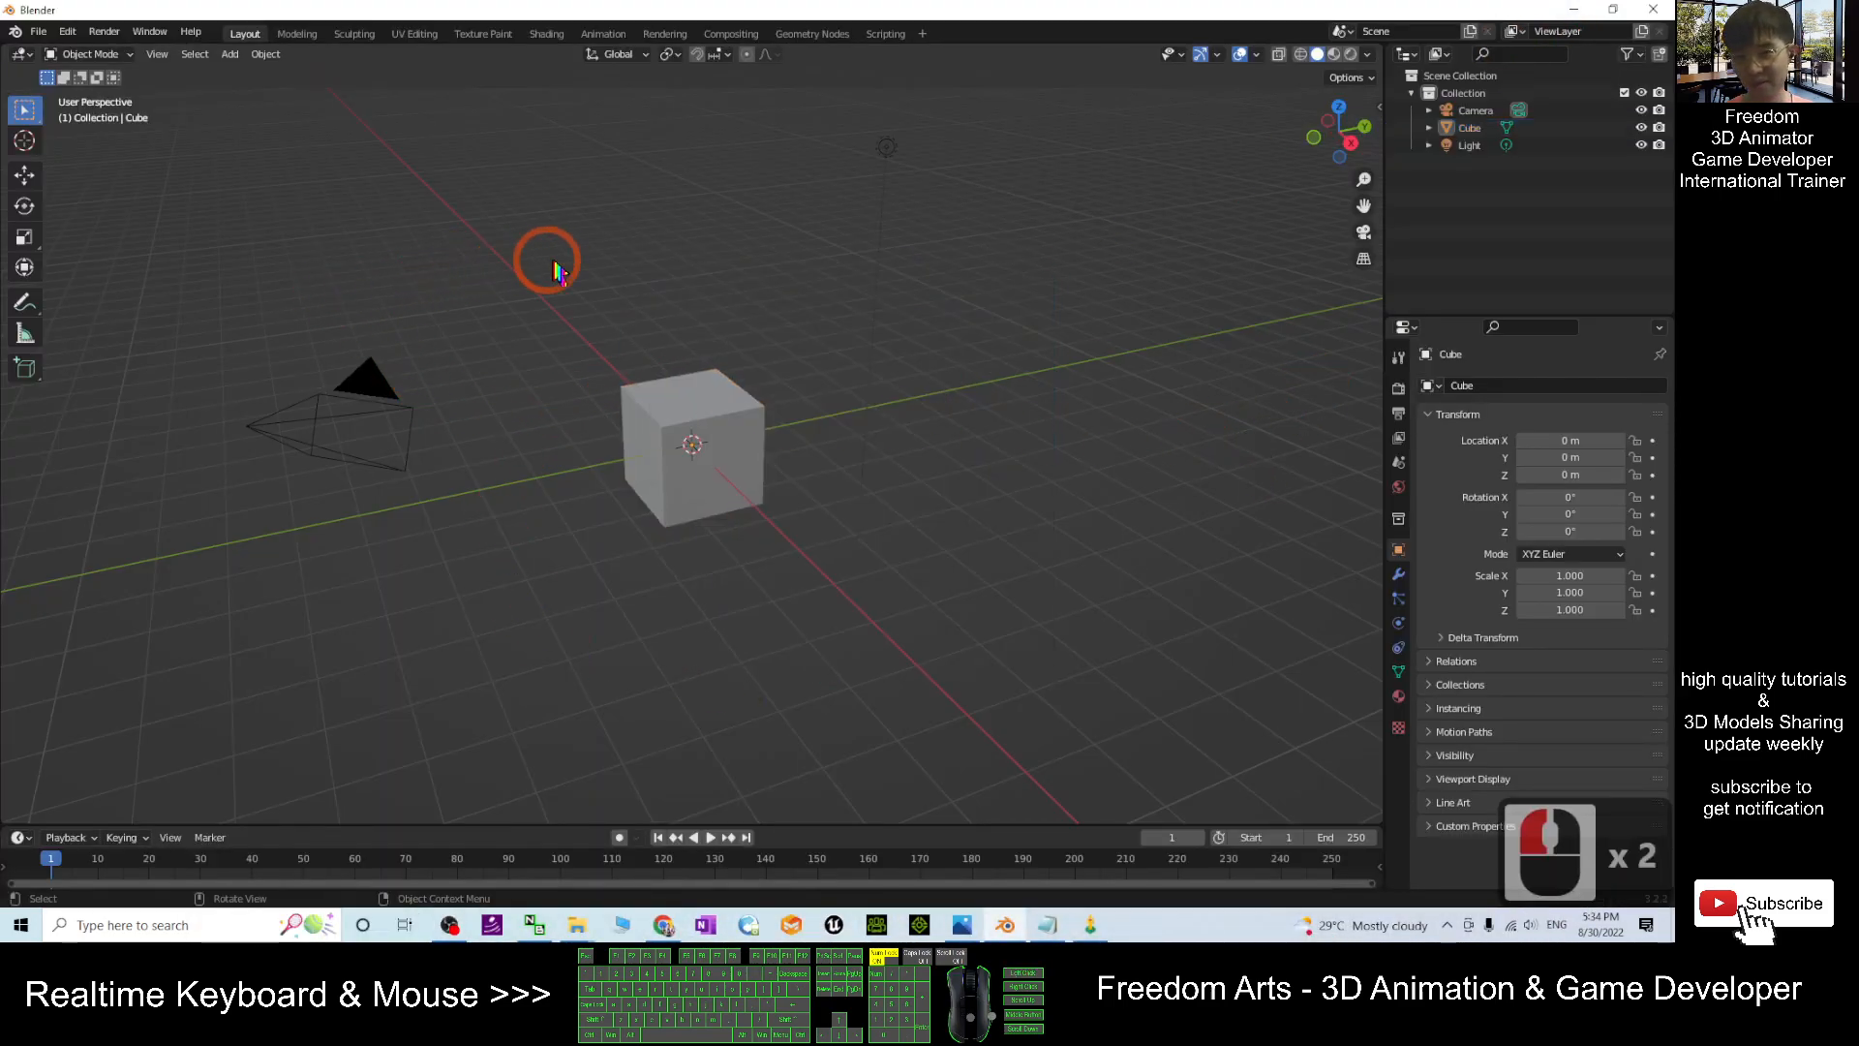
key("a")
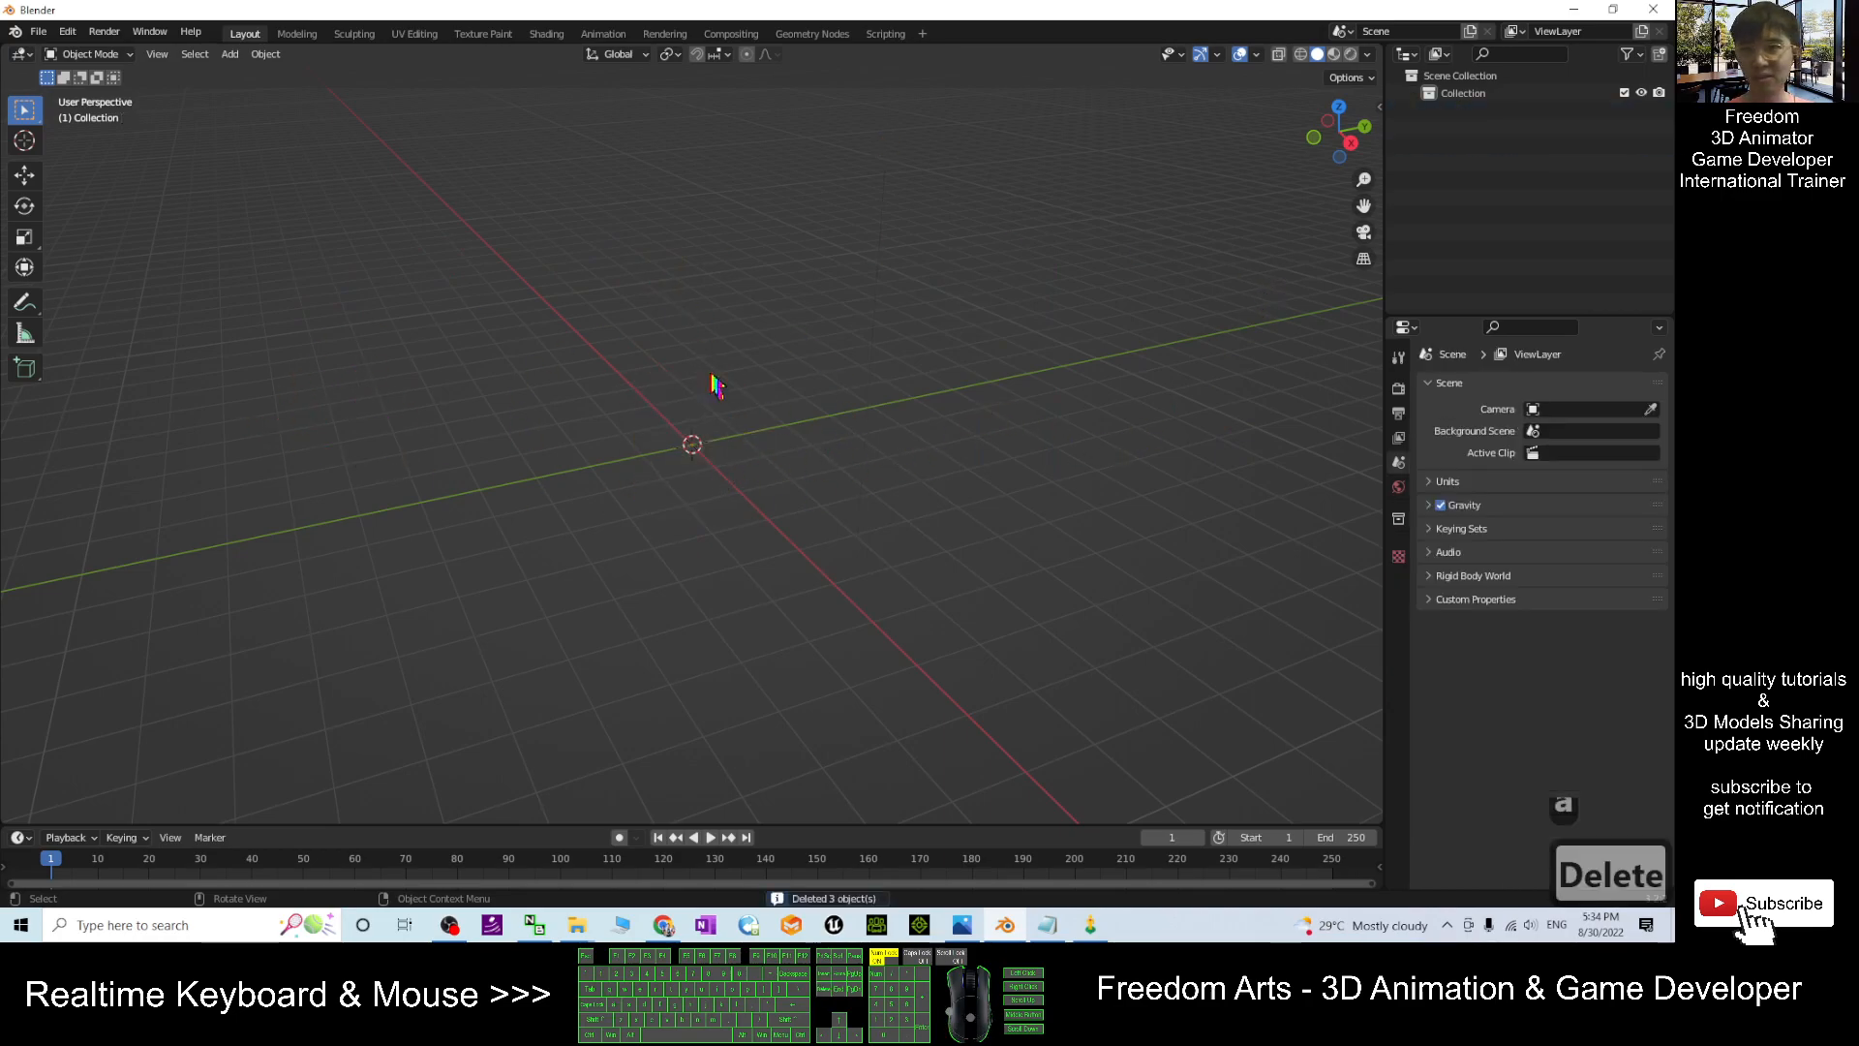
Add a UV sphere, shade it smooth, and scale it to about 3.6.
left_click(228, 54)
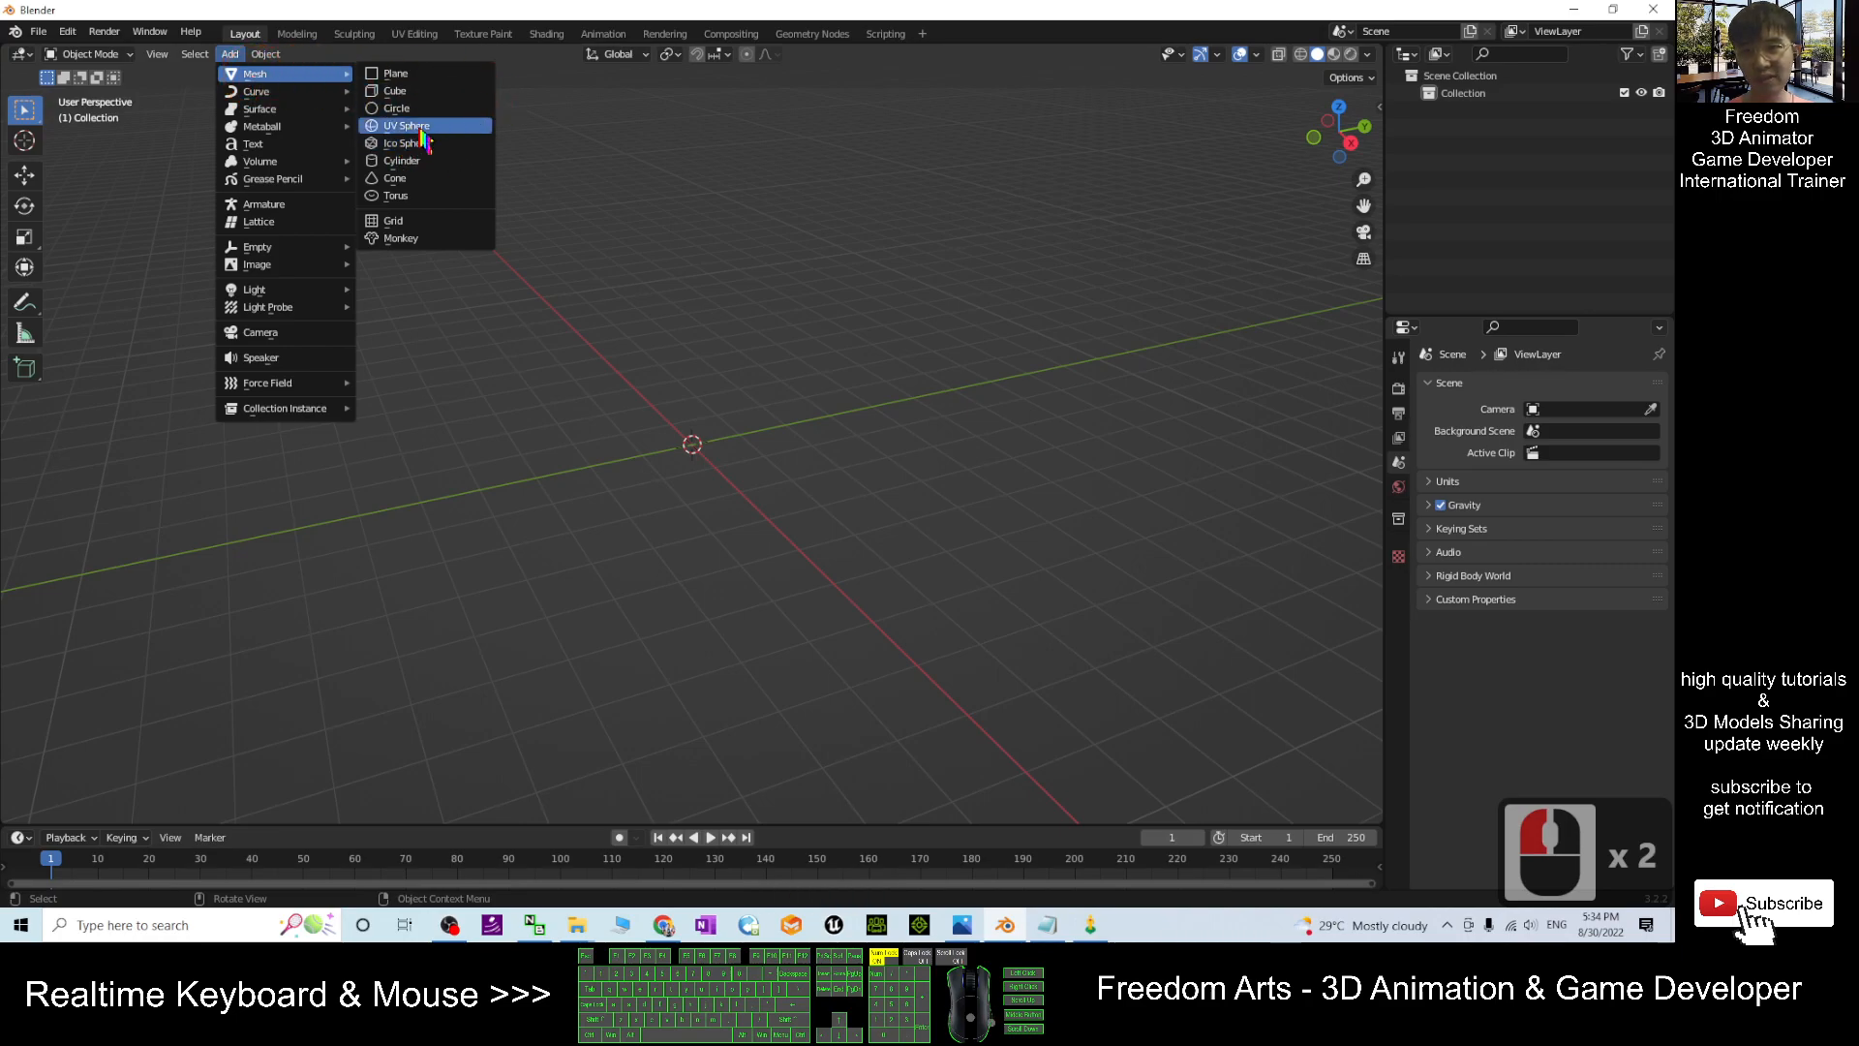
left_click(407, 125)
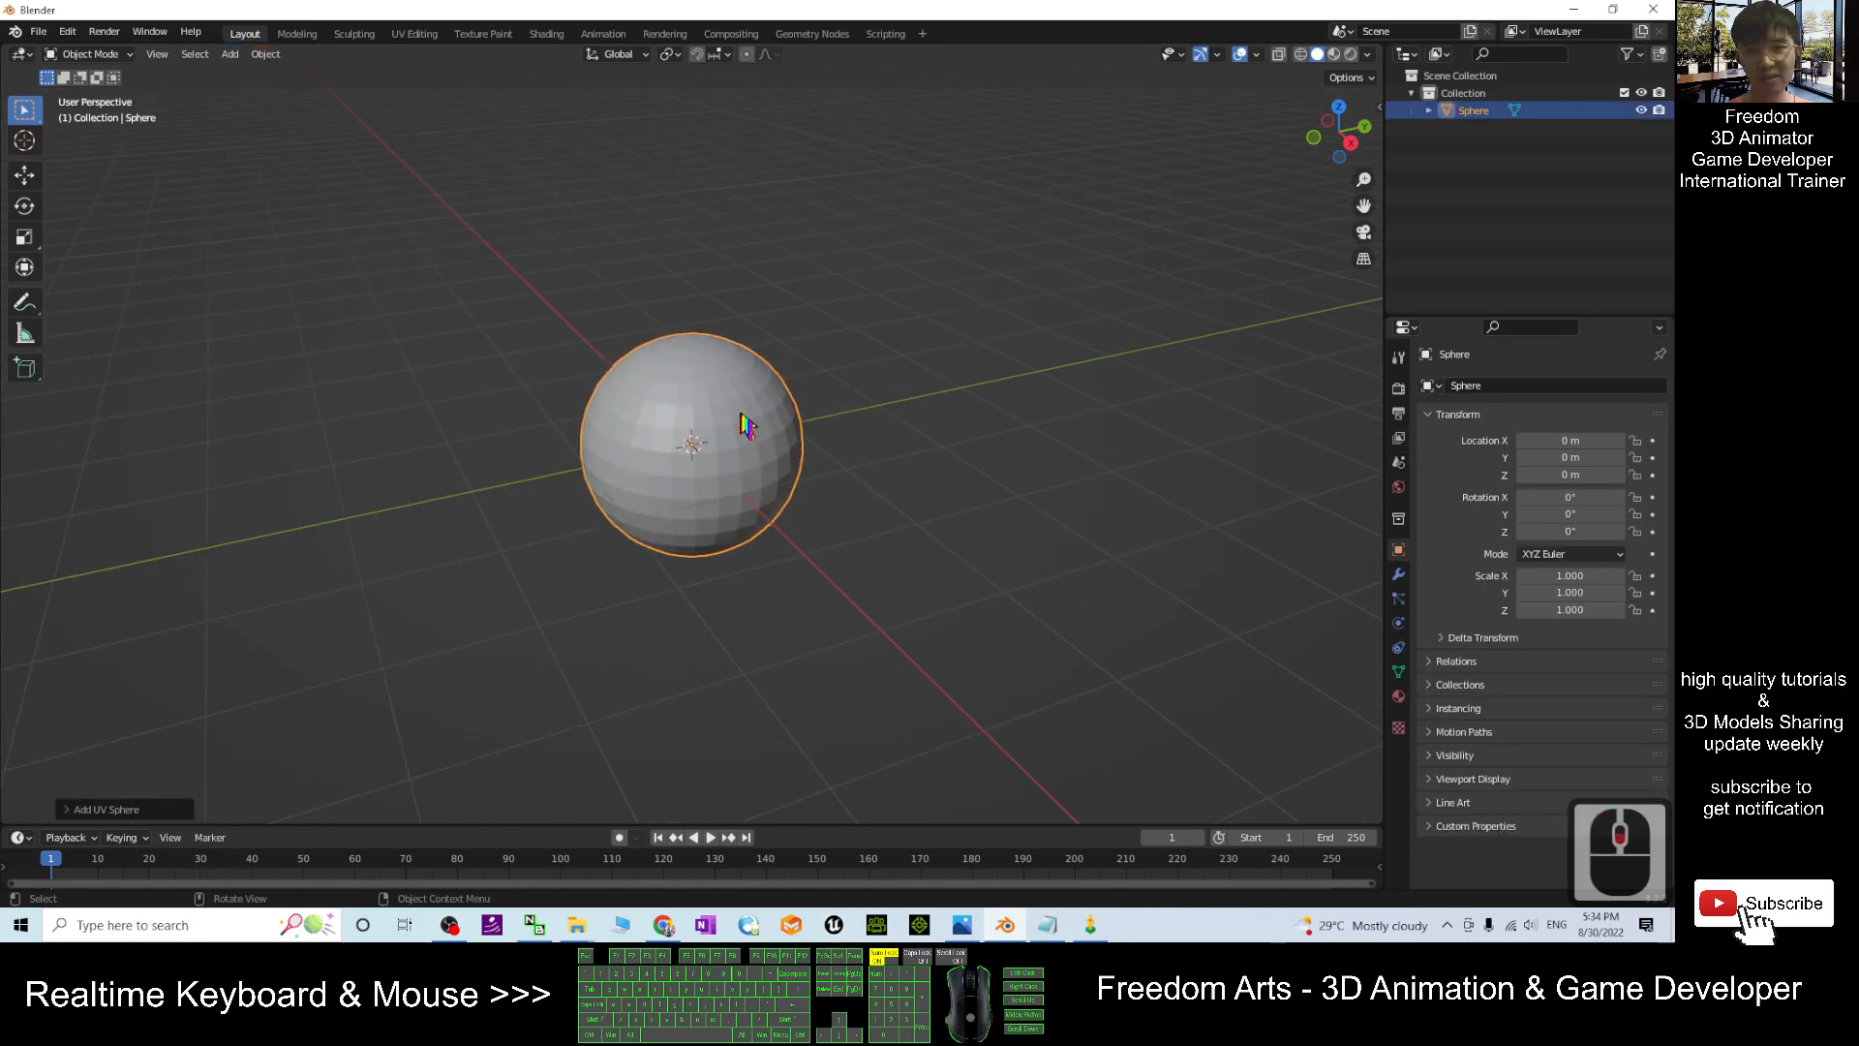
right_click(743, 423)
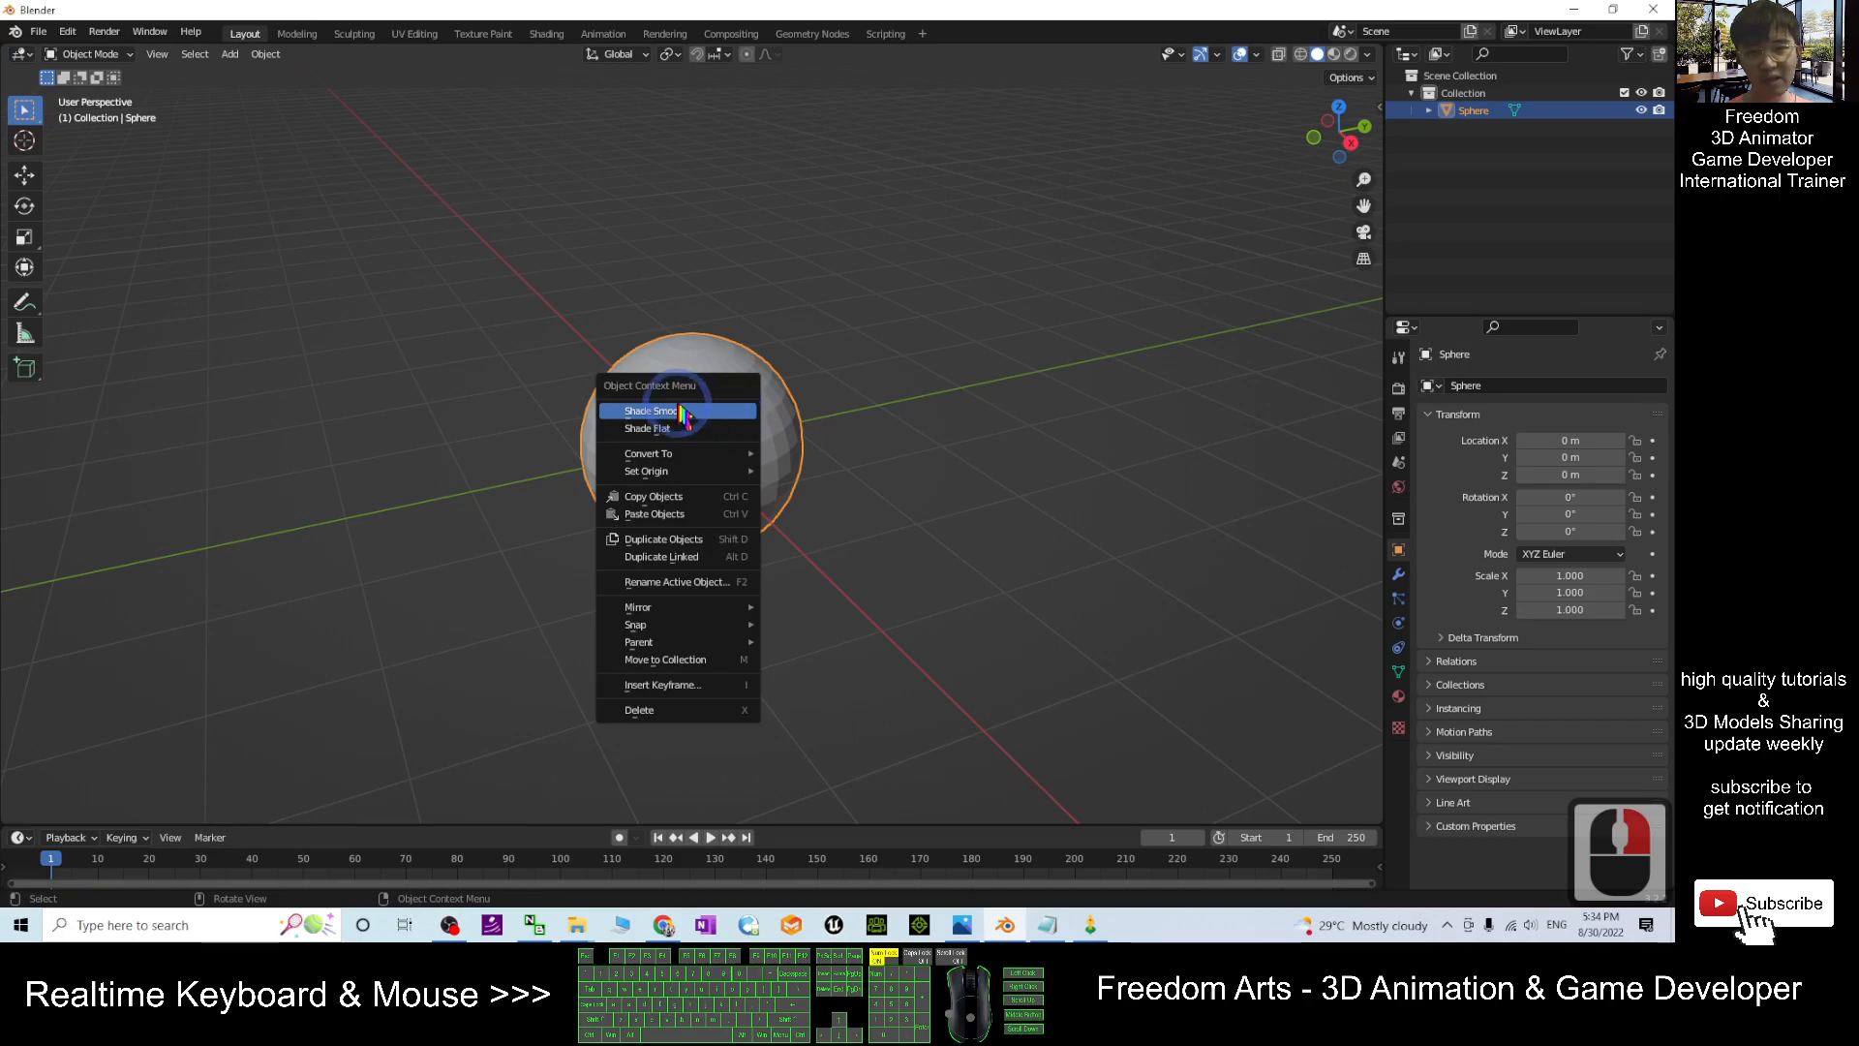
left_click(653, 411)
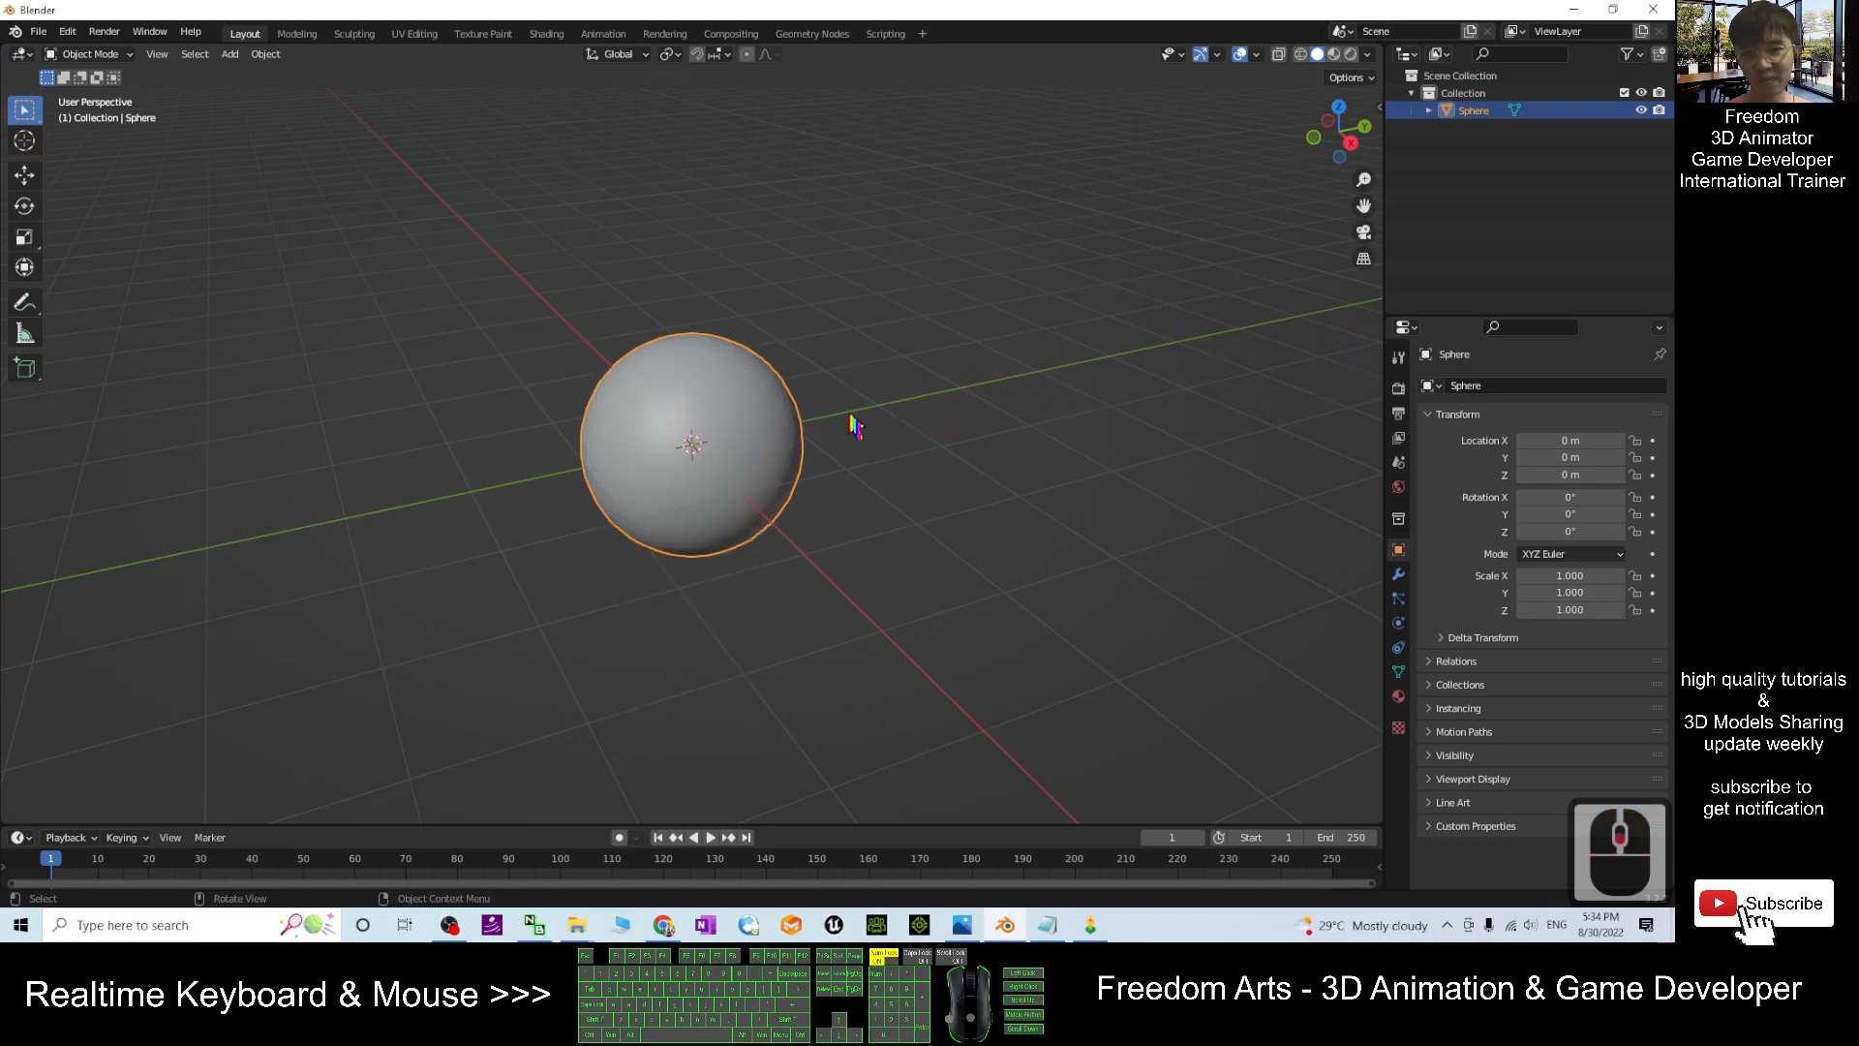
key("s")
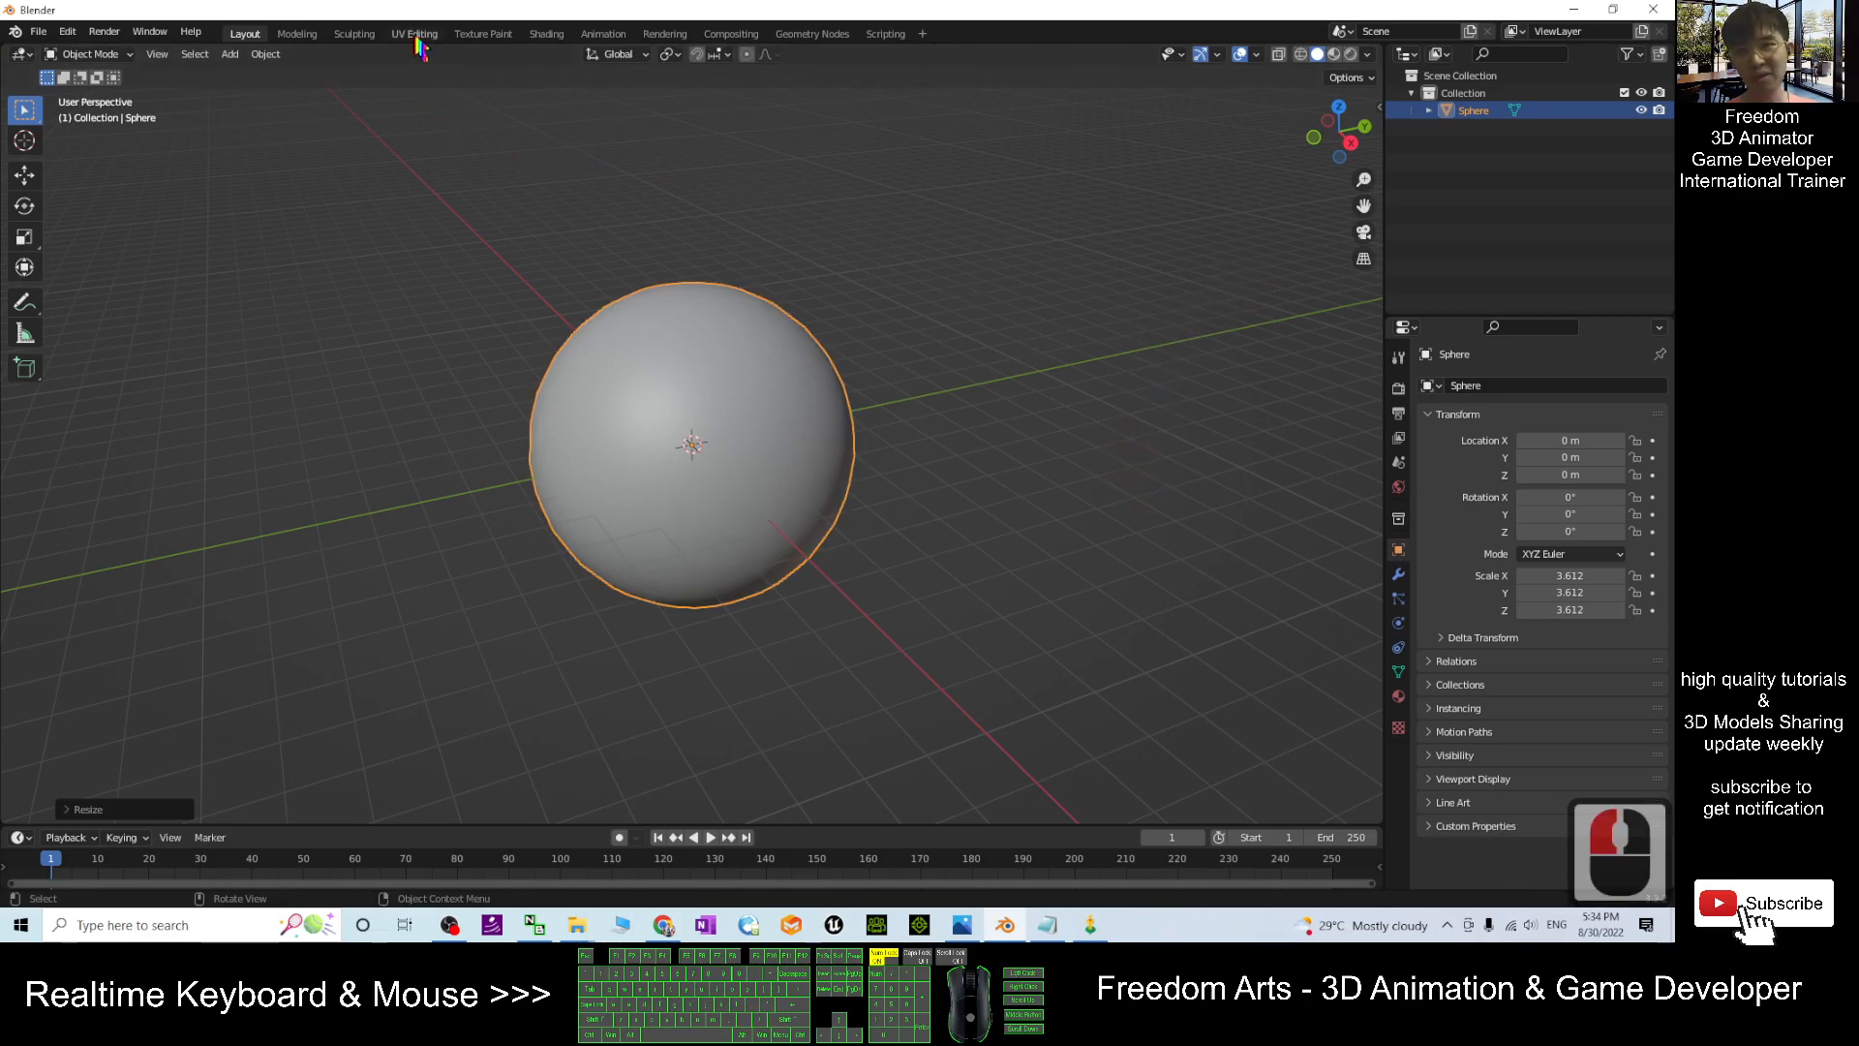
left_click(413, 32)
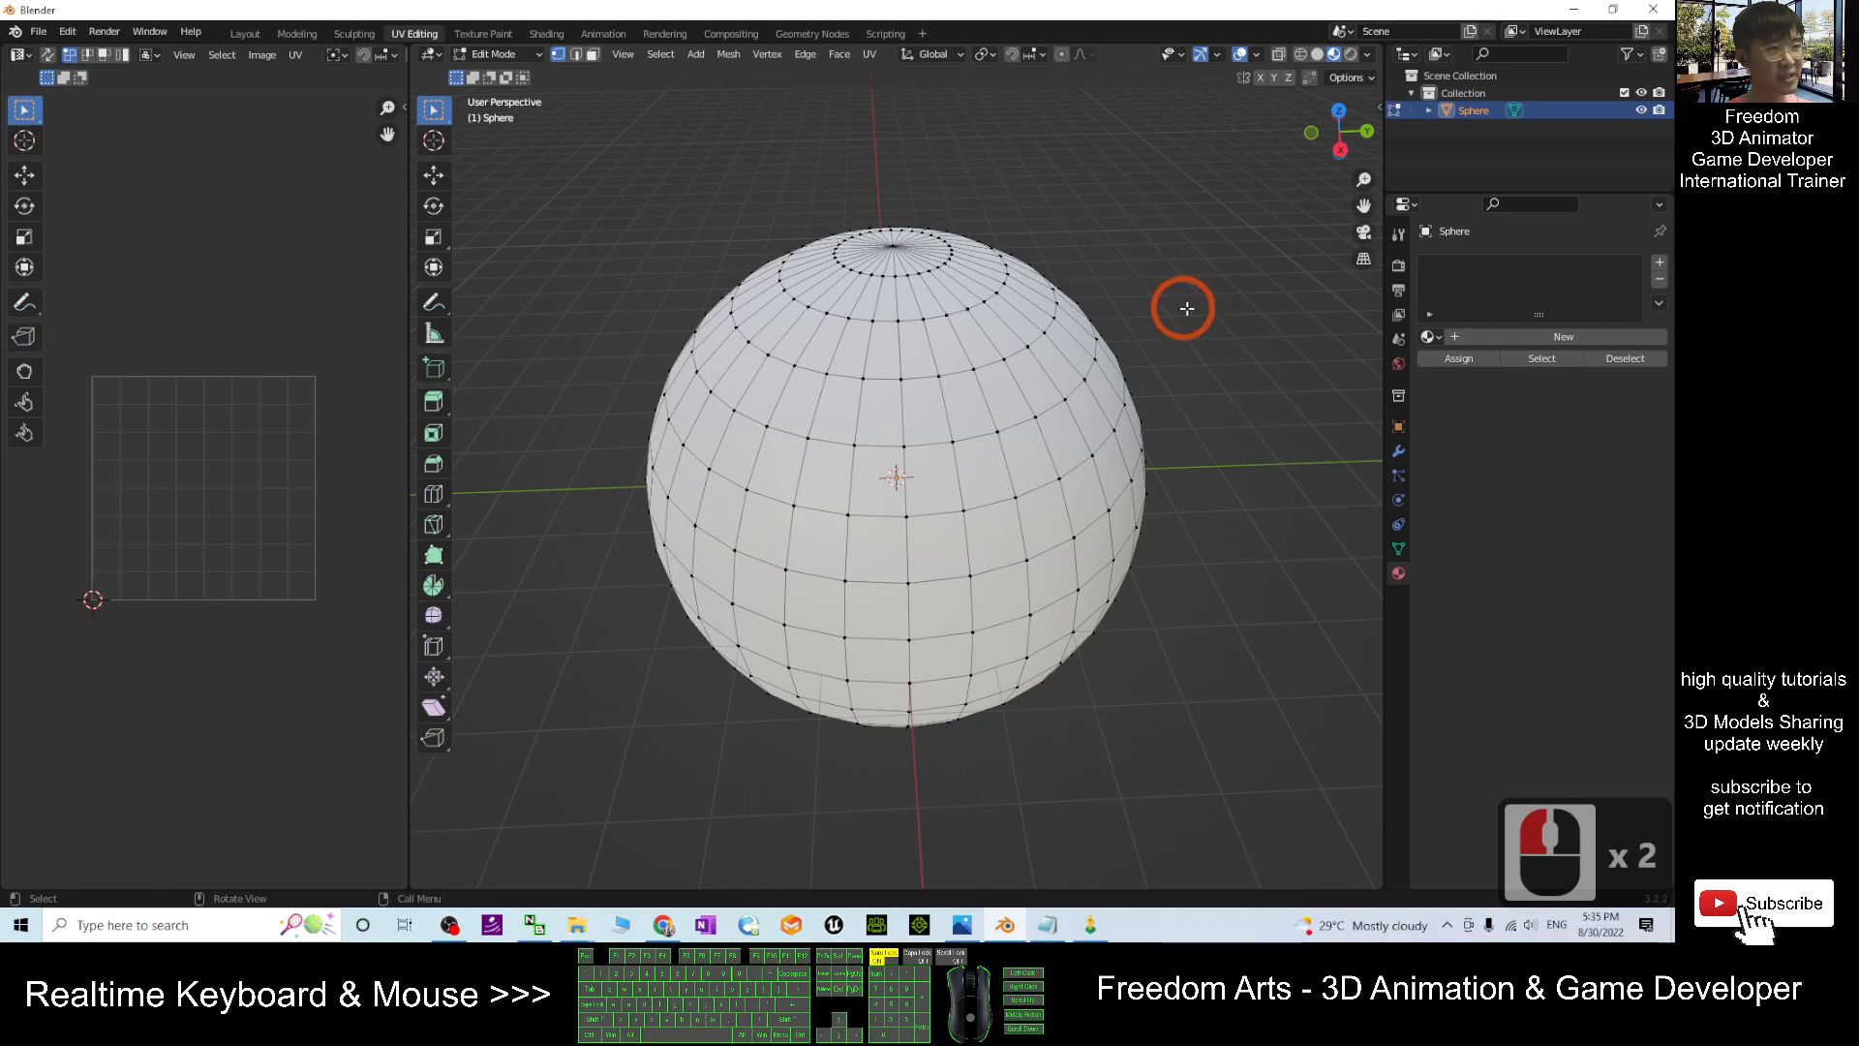
Create Material.001 with an Image Texture feeding its Base Color.
key("a")
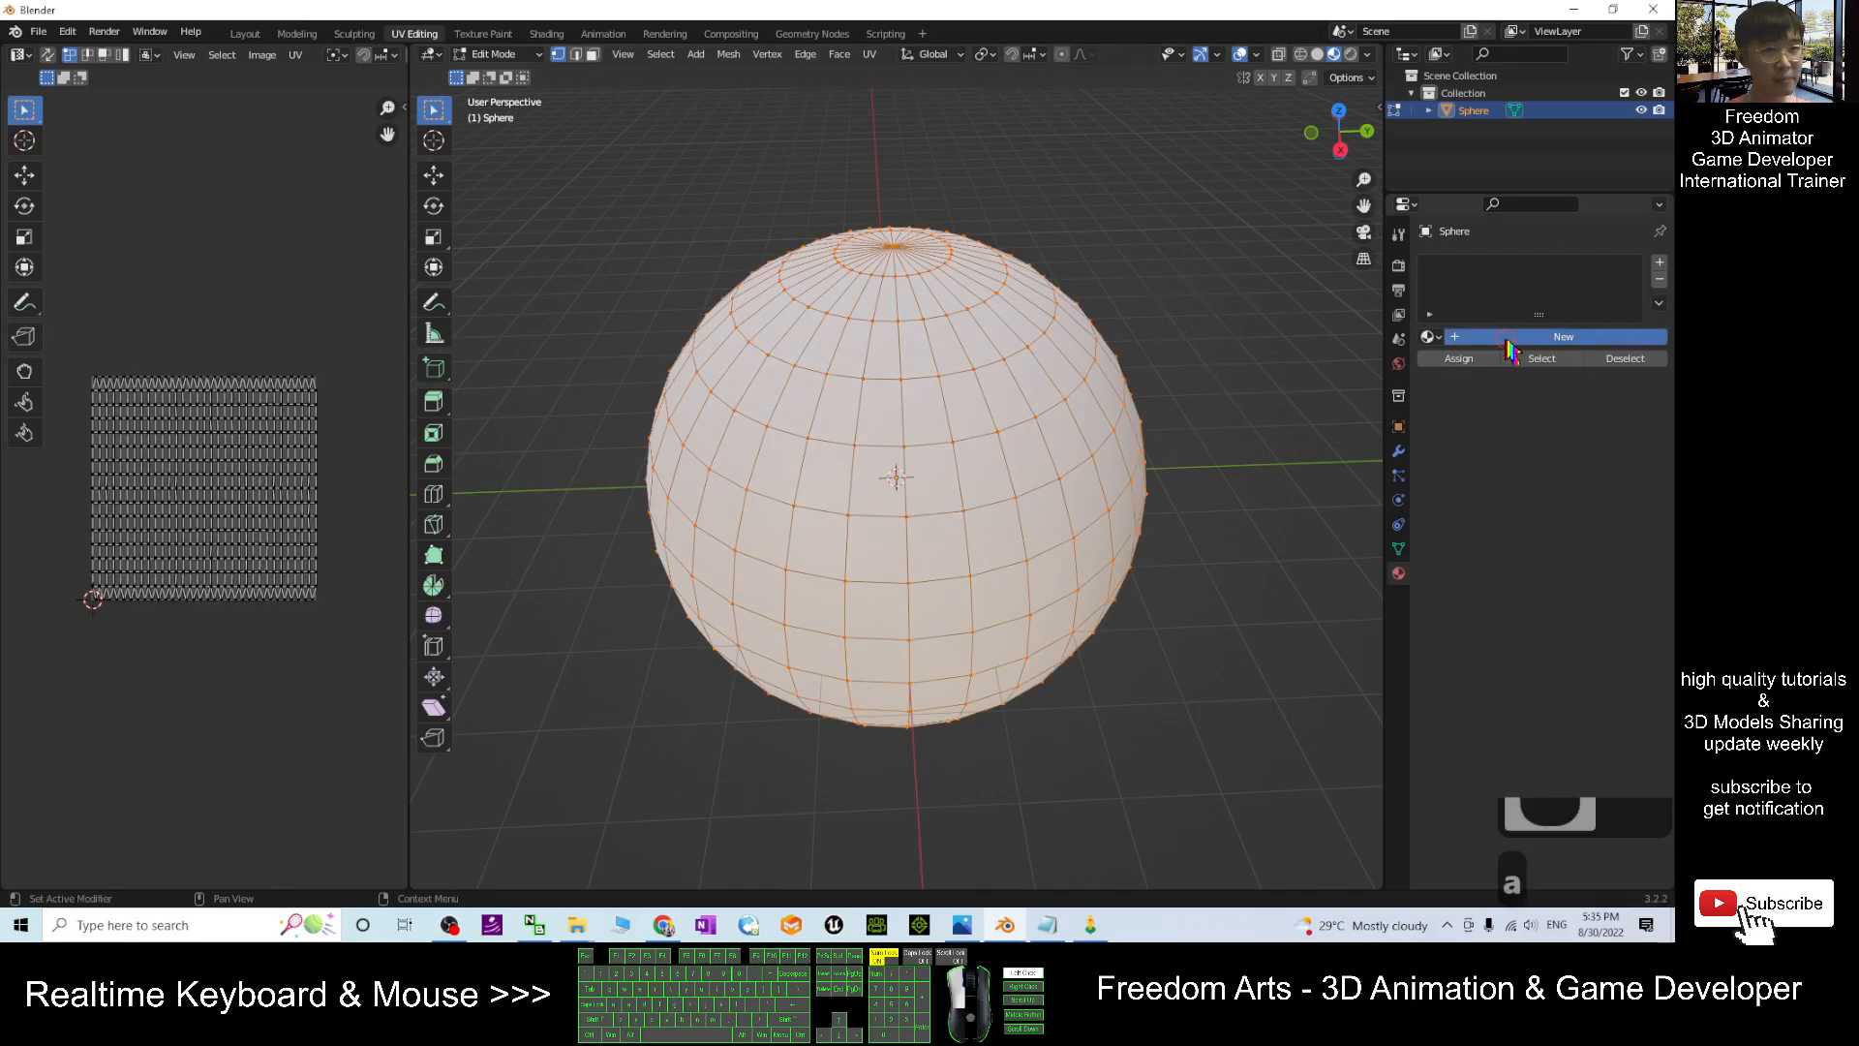
left_click(1563, 336)
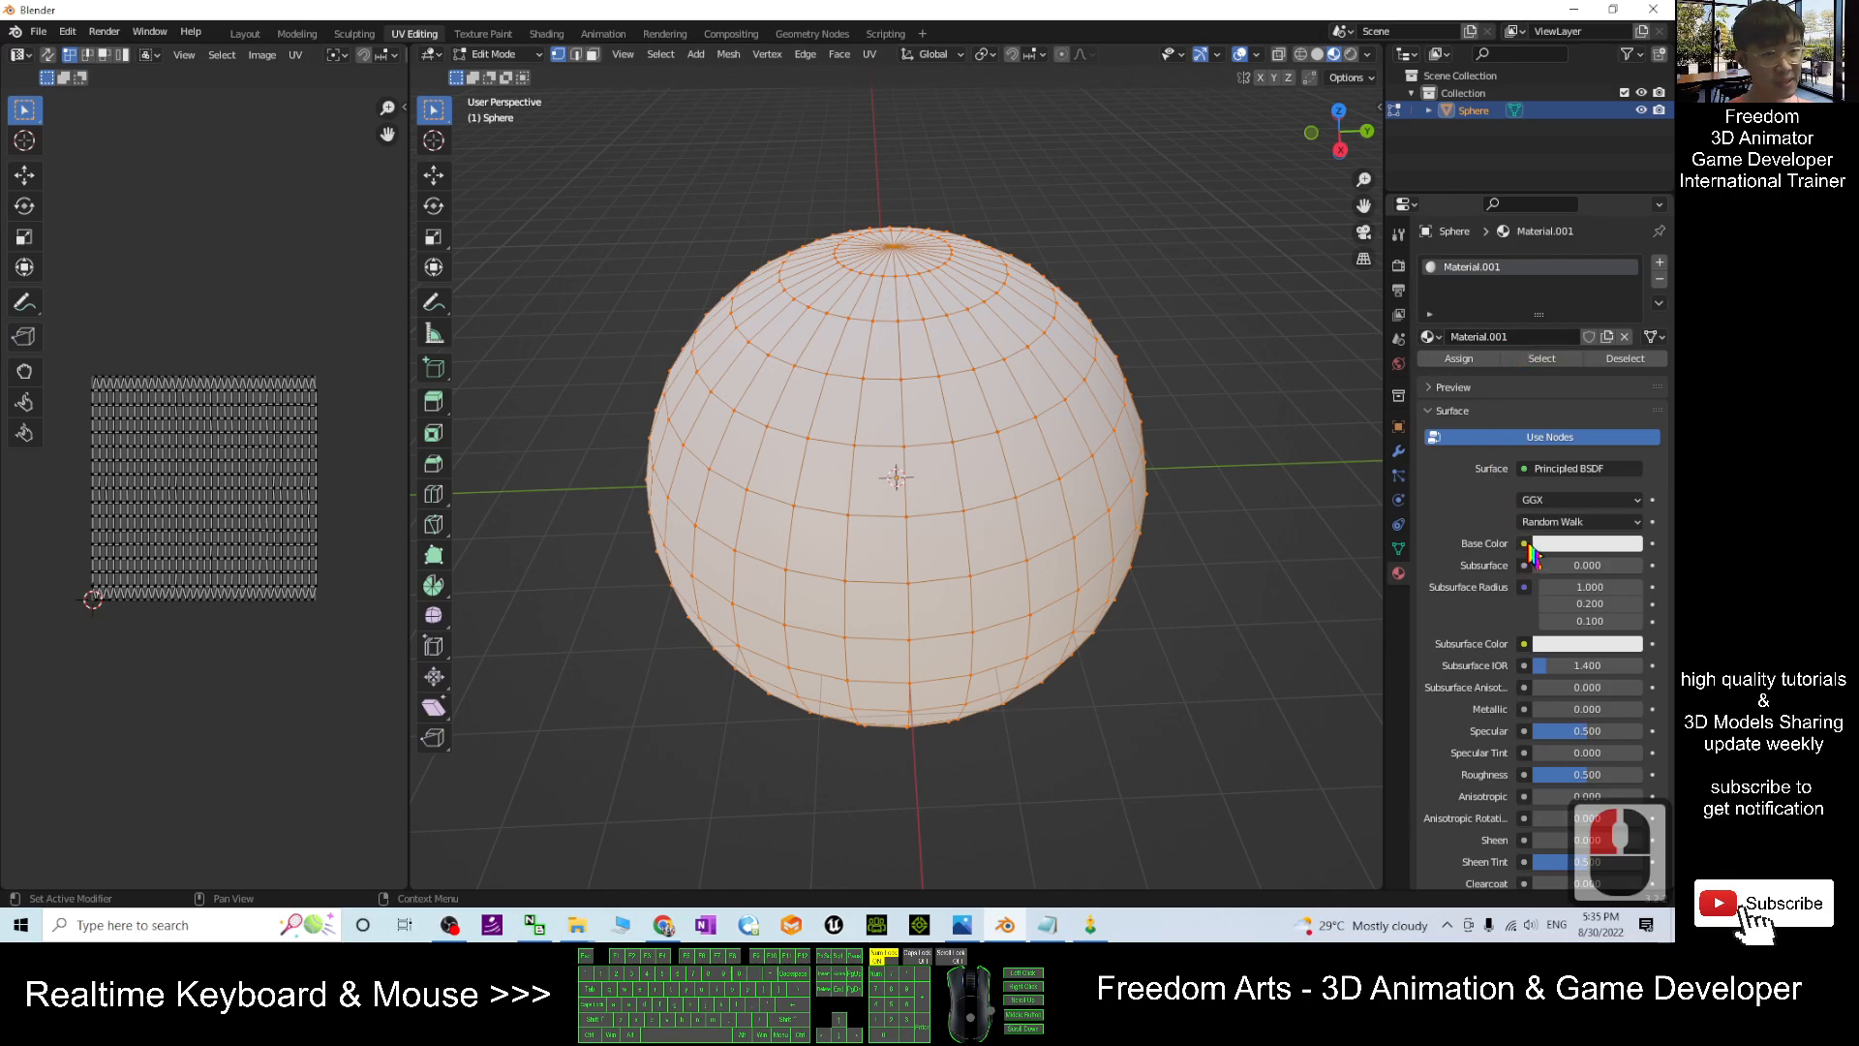
left_click(1526, 543)
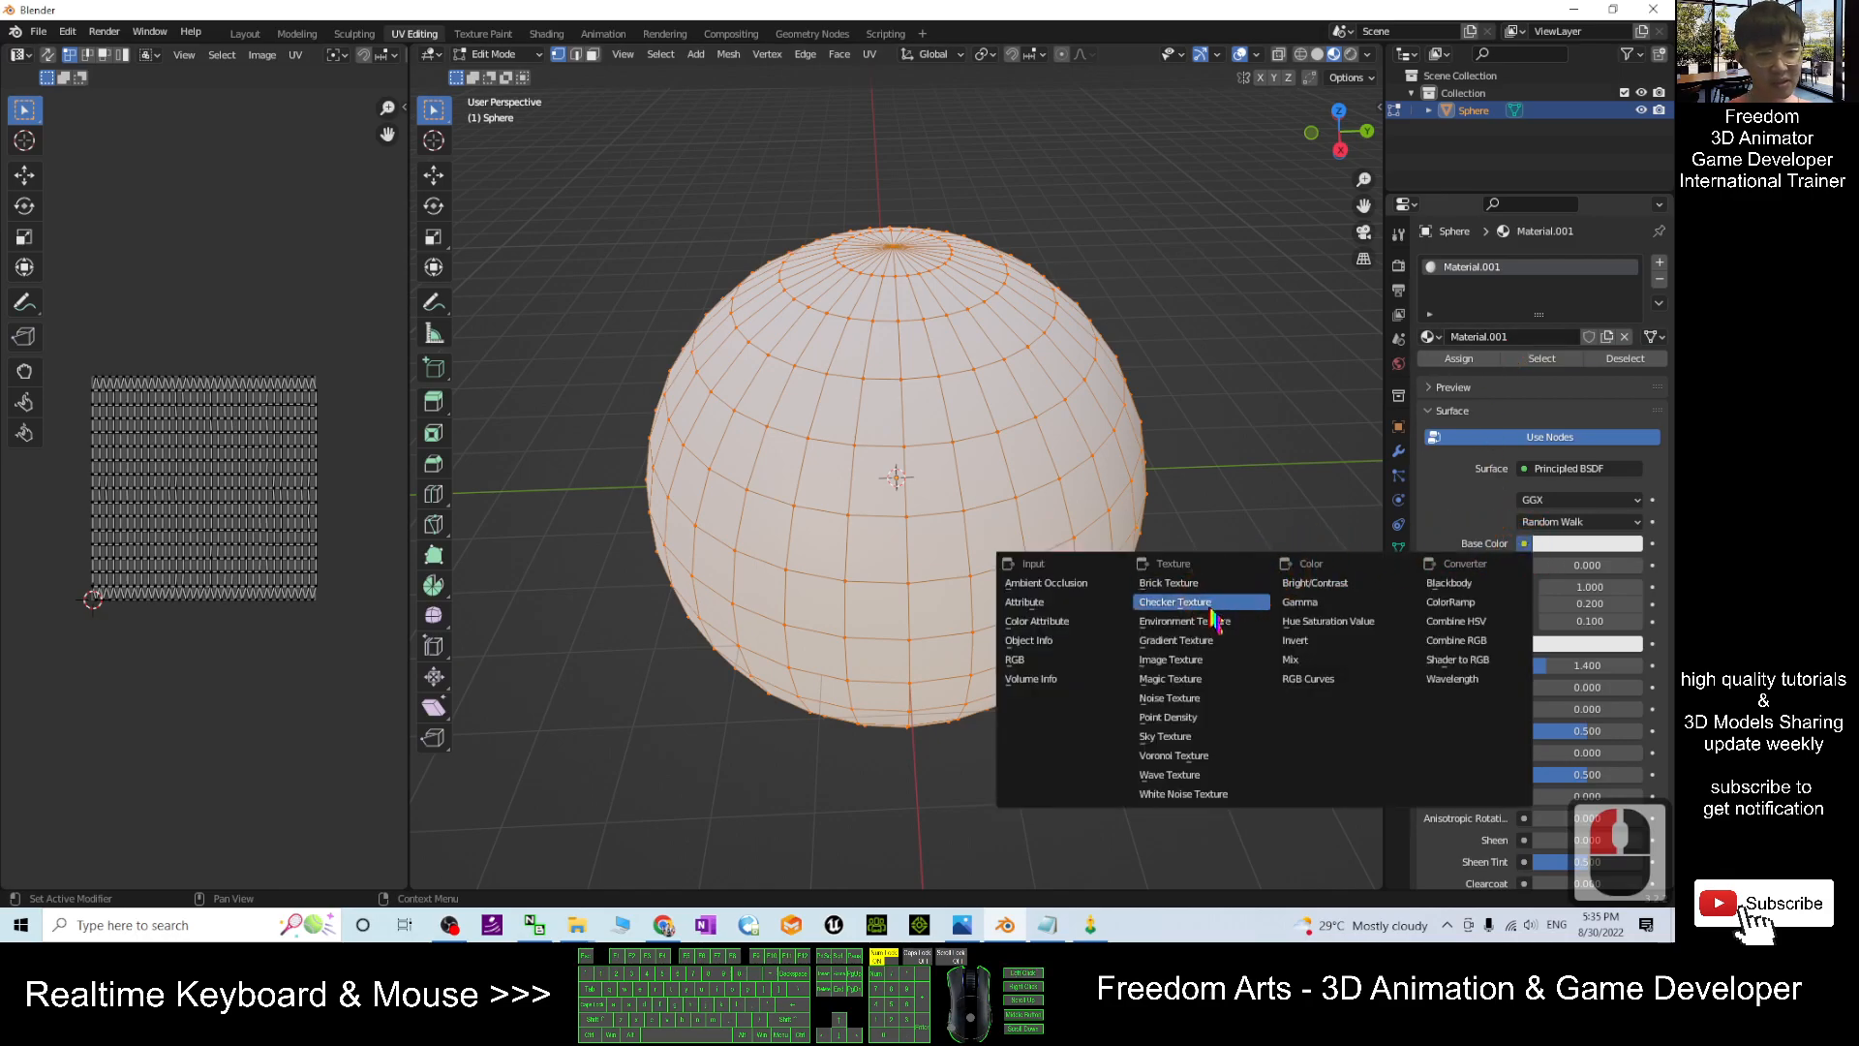
left_click(1171, 659)
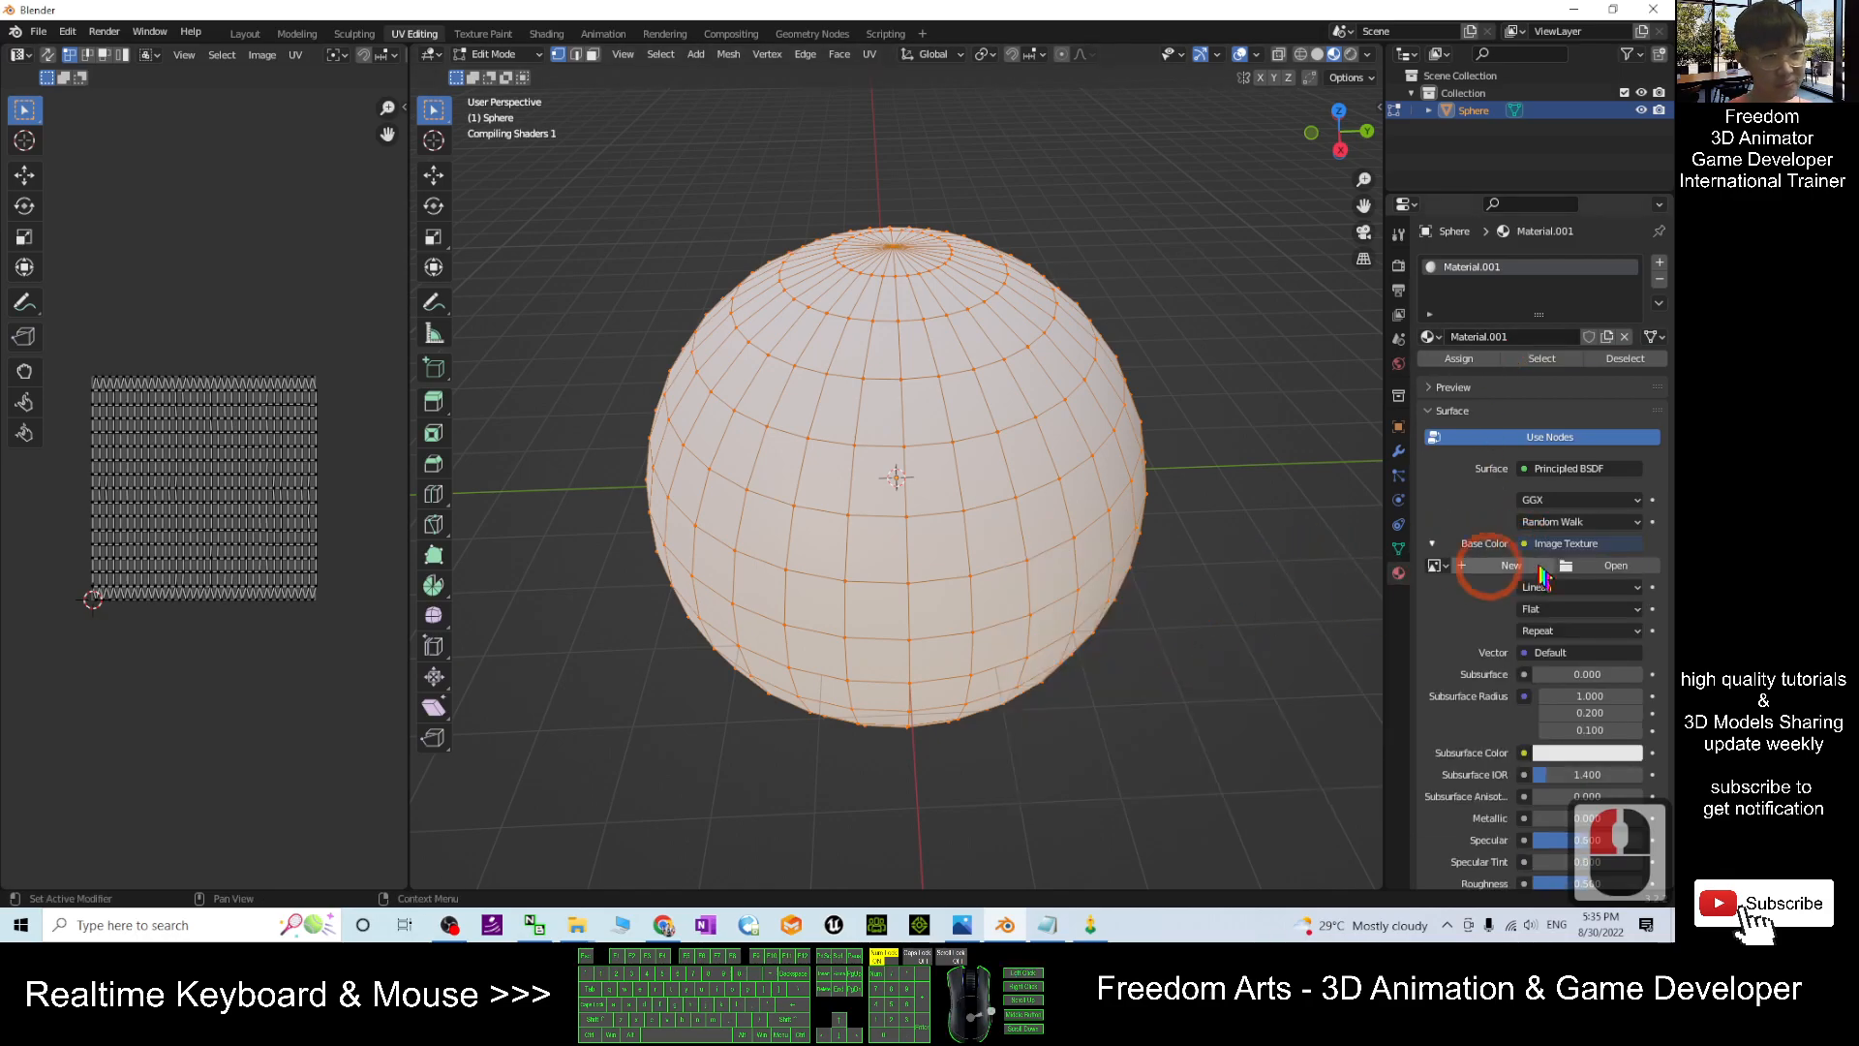
Load streetview001.jpg from the Desktop into the sphere's image texture.
left_click(1615, 565)
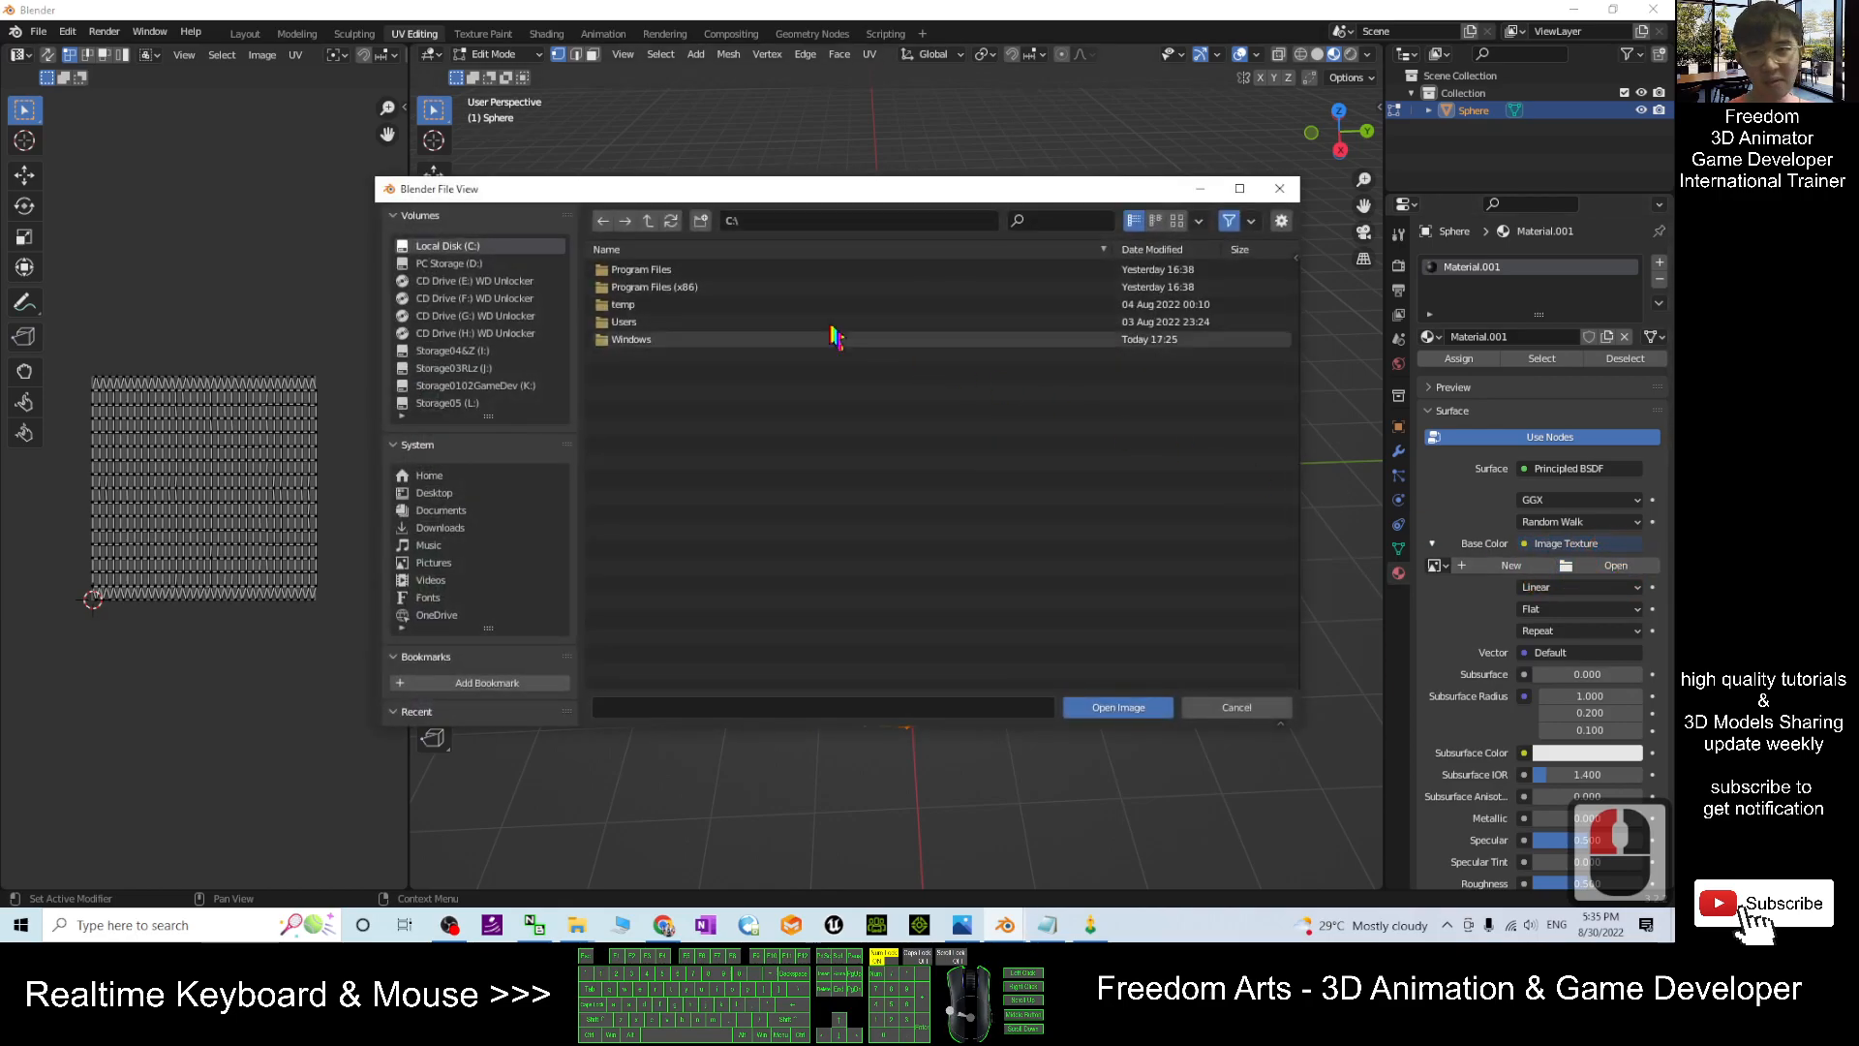
left_click(433, 491)
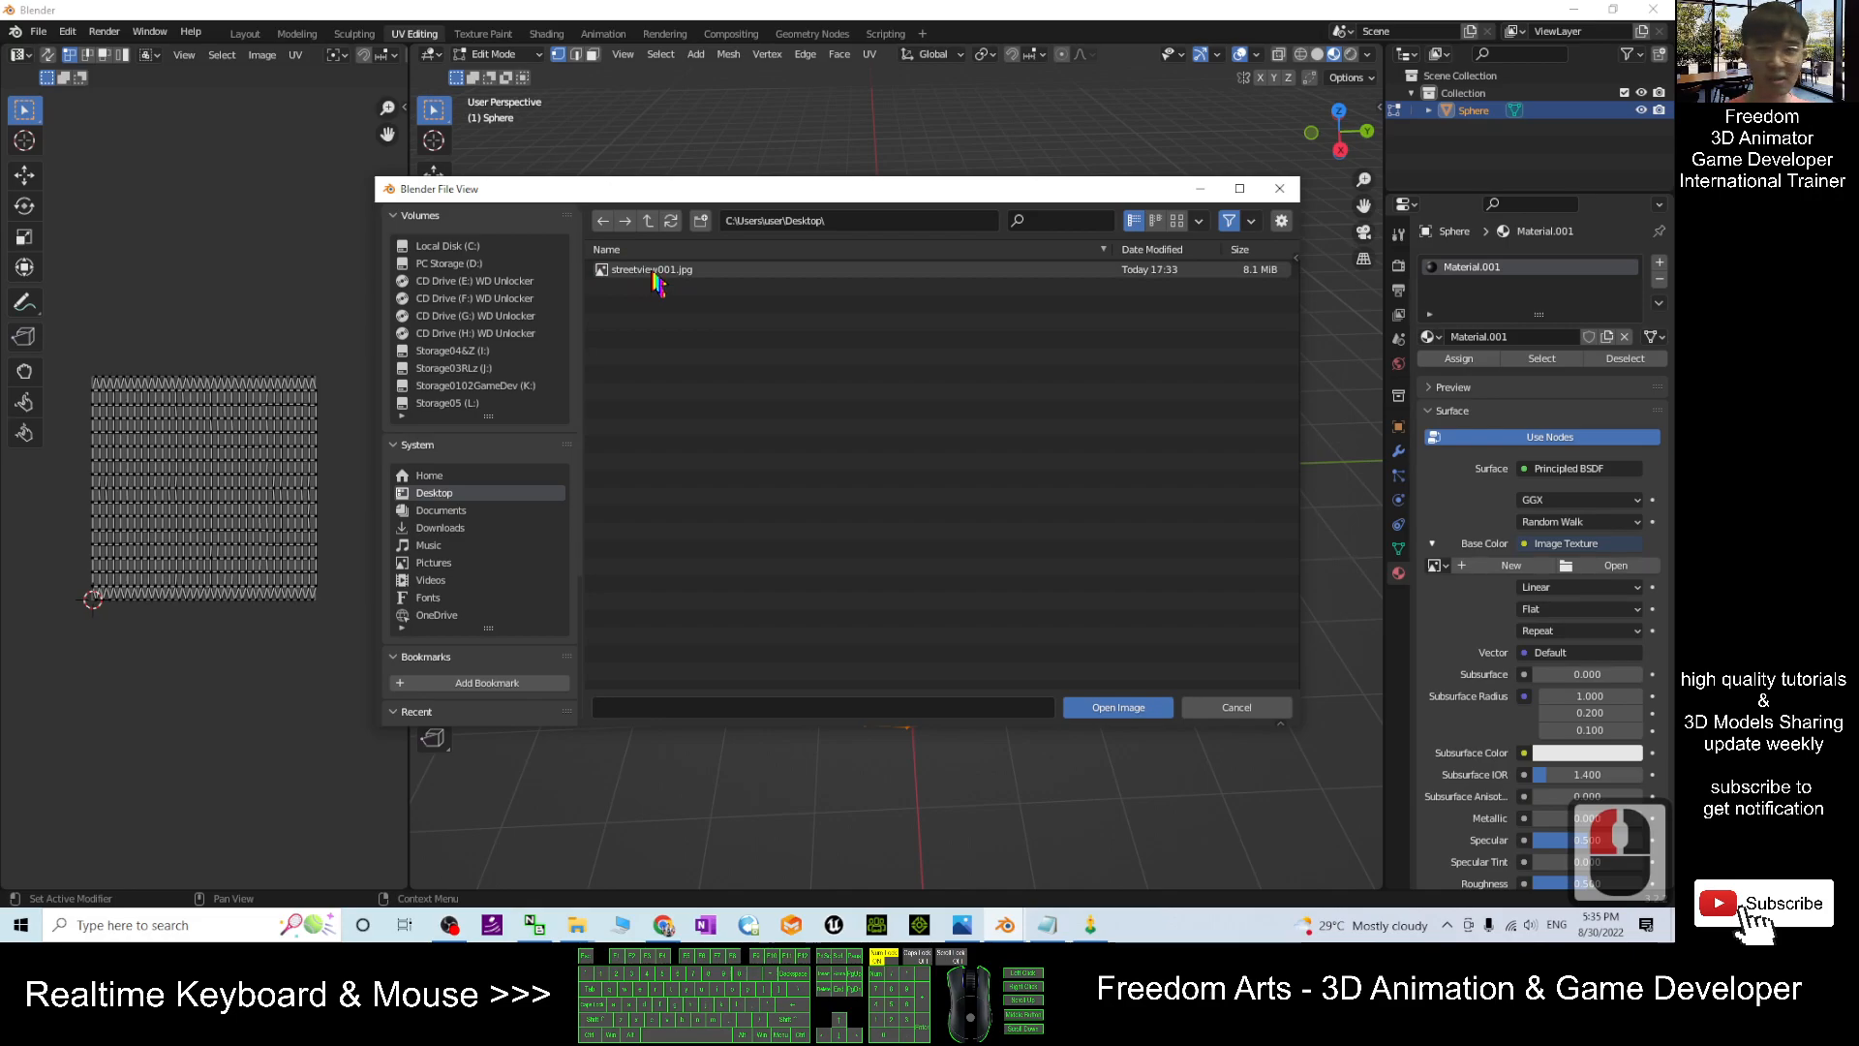
left_click(1115, 707)
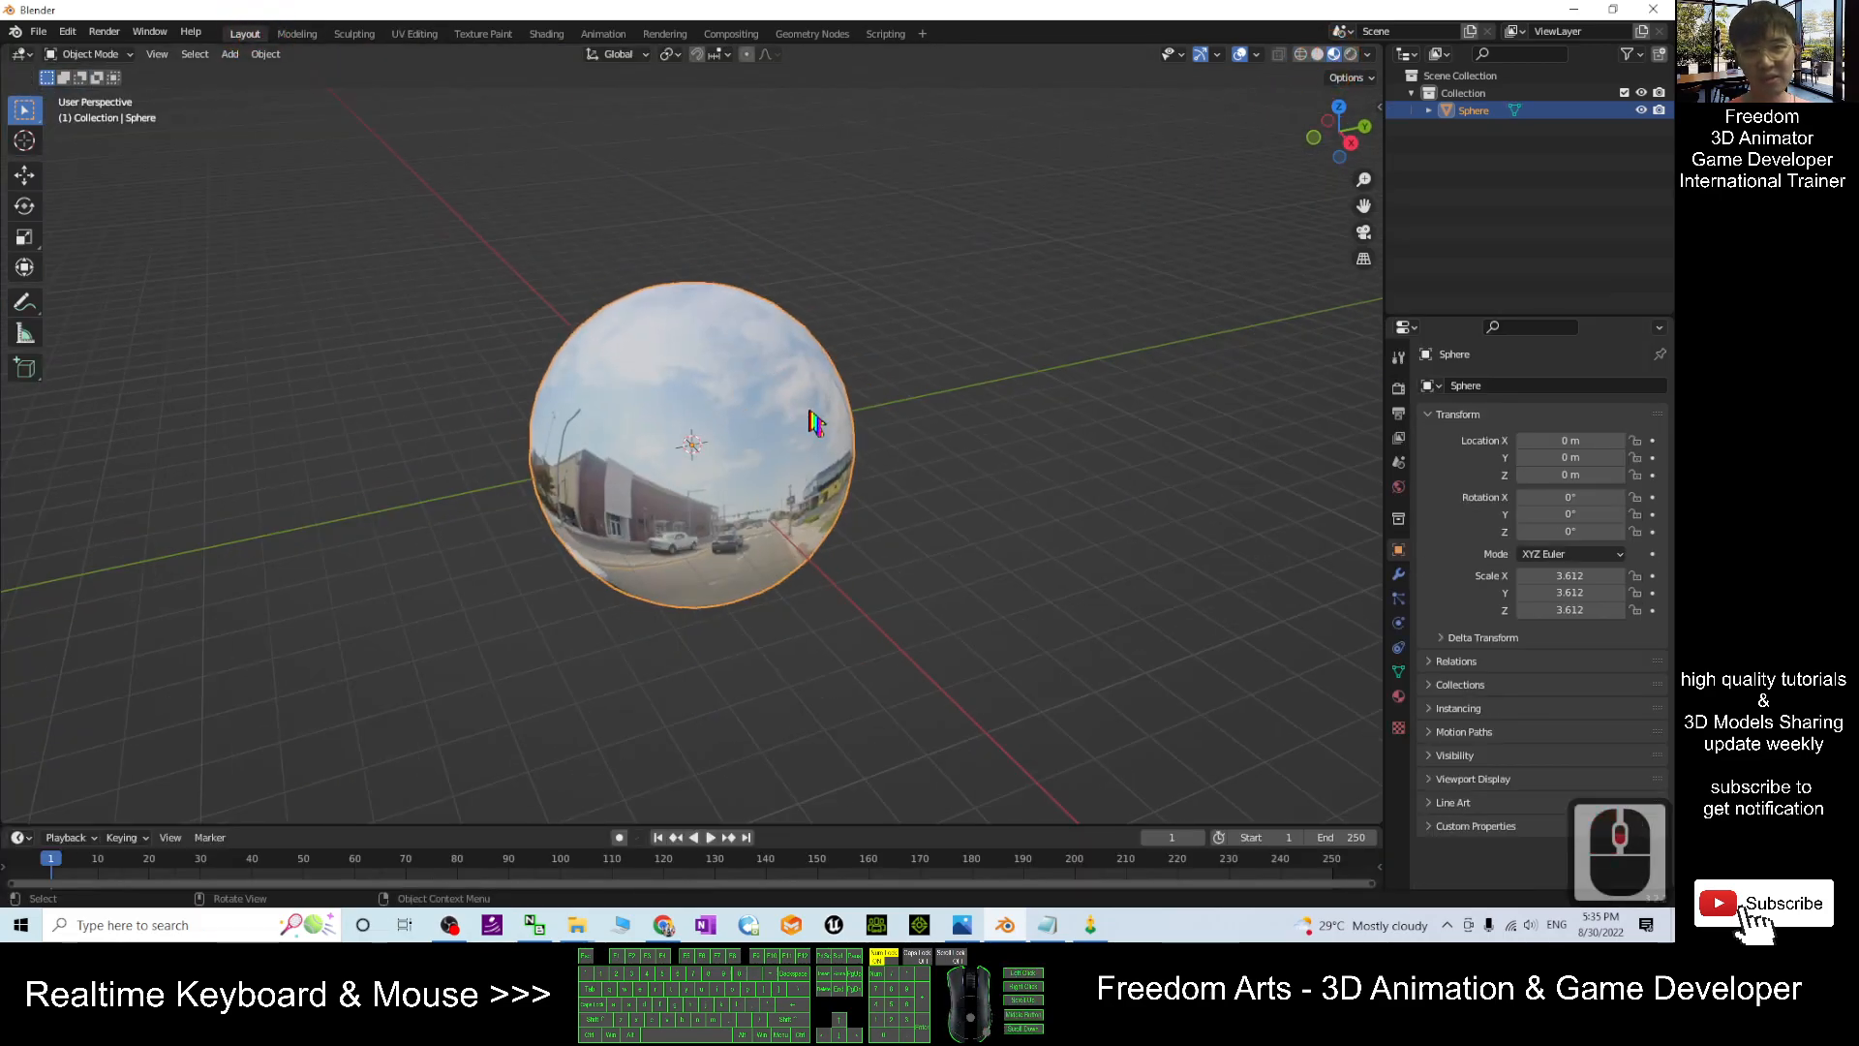
Scale the panorama sphere up to about 24.196 on all axes and confirm.
scroll("down", 3)
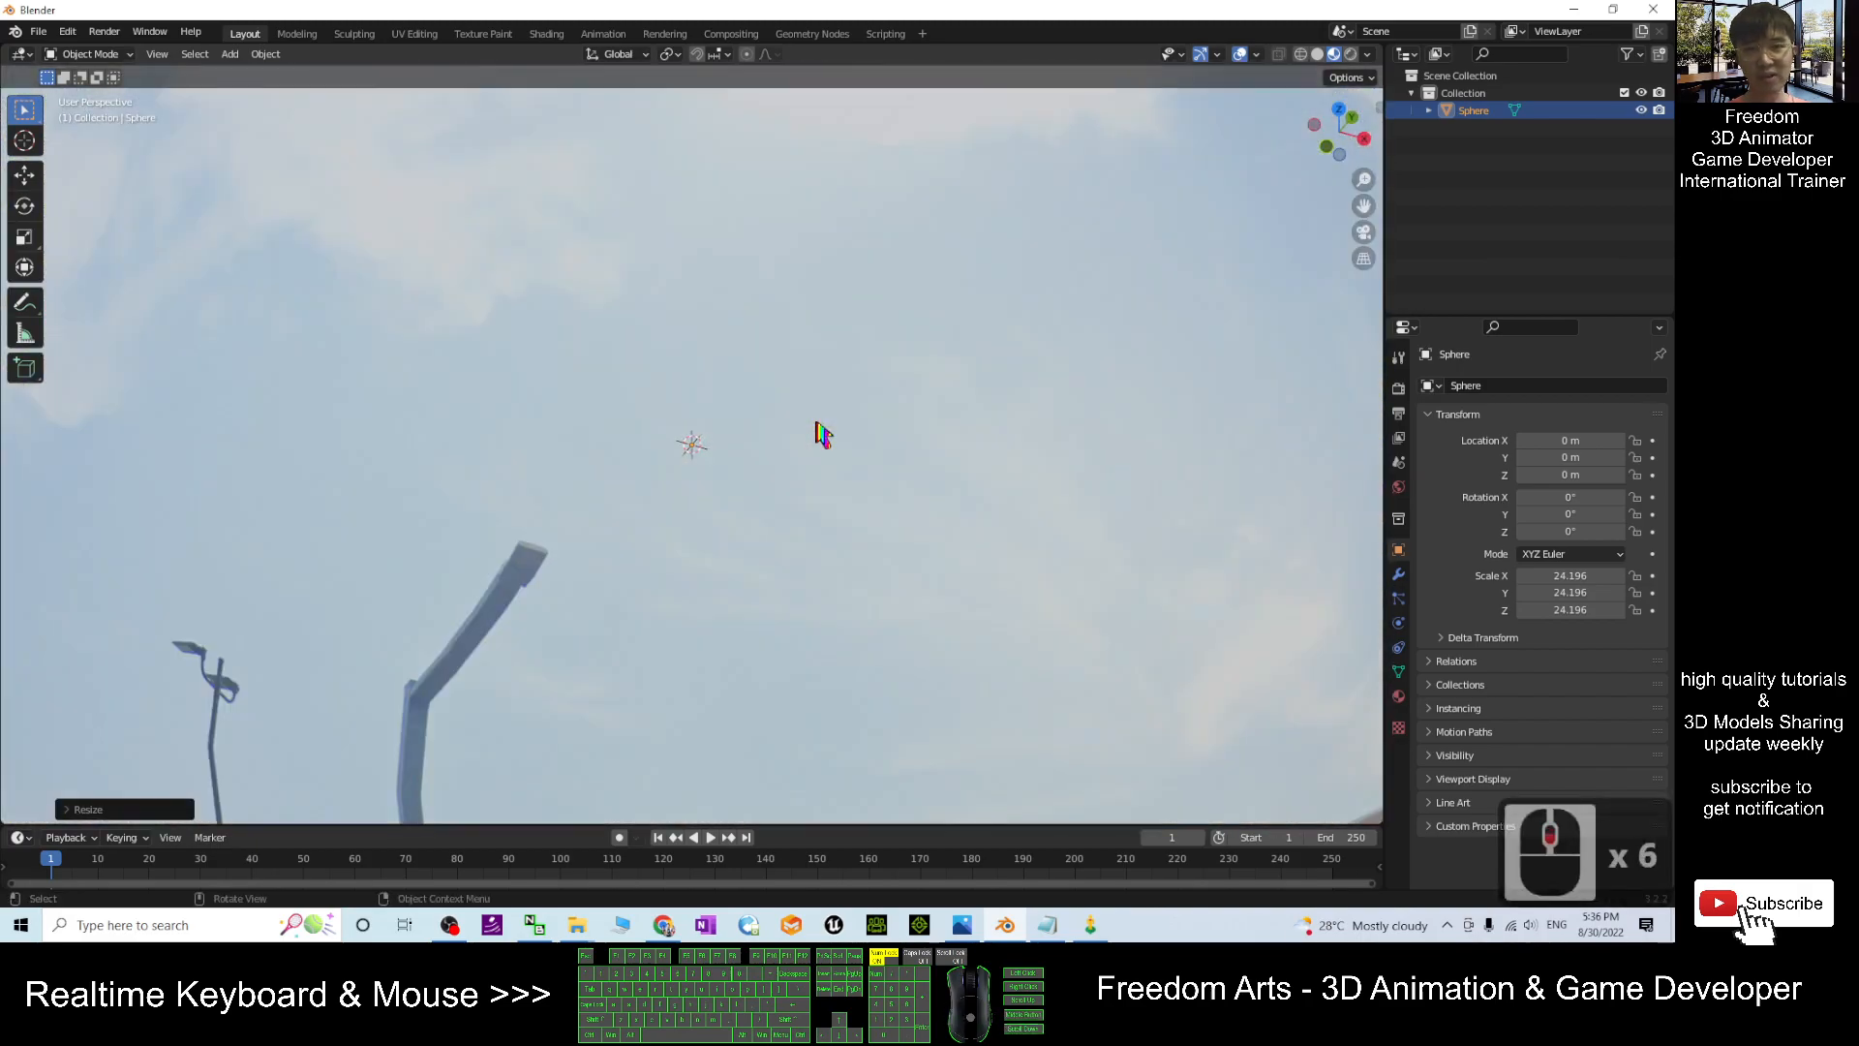
left_click(1575, 9)
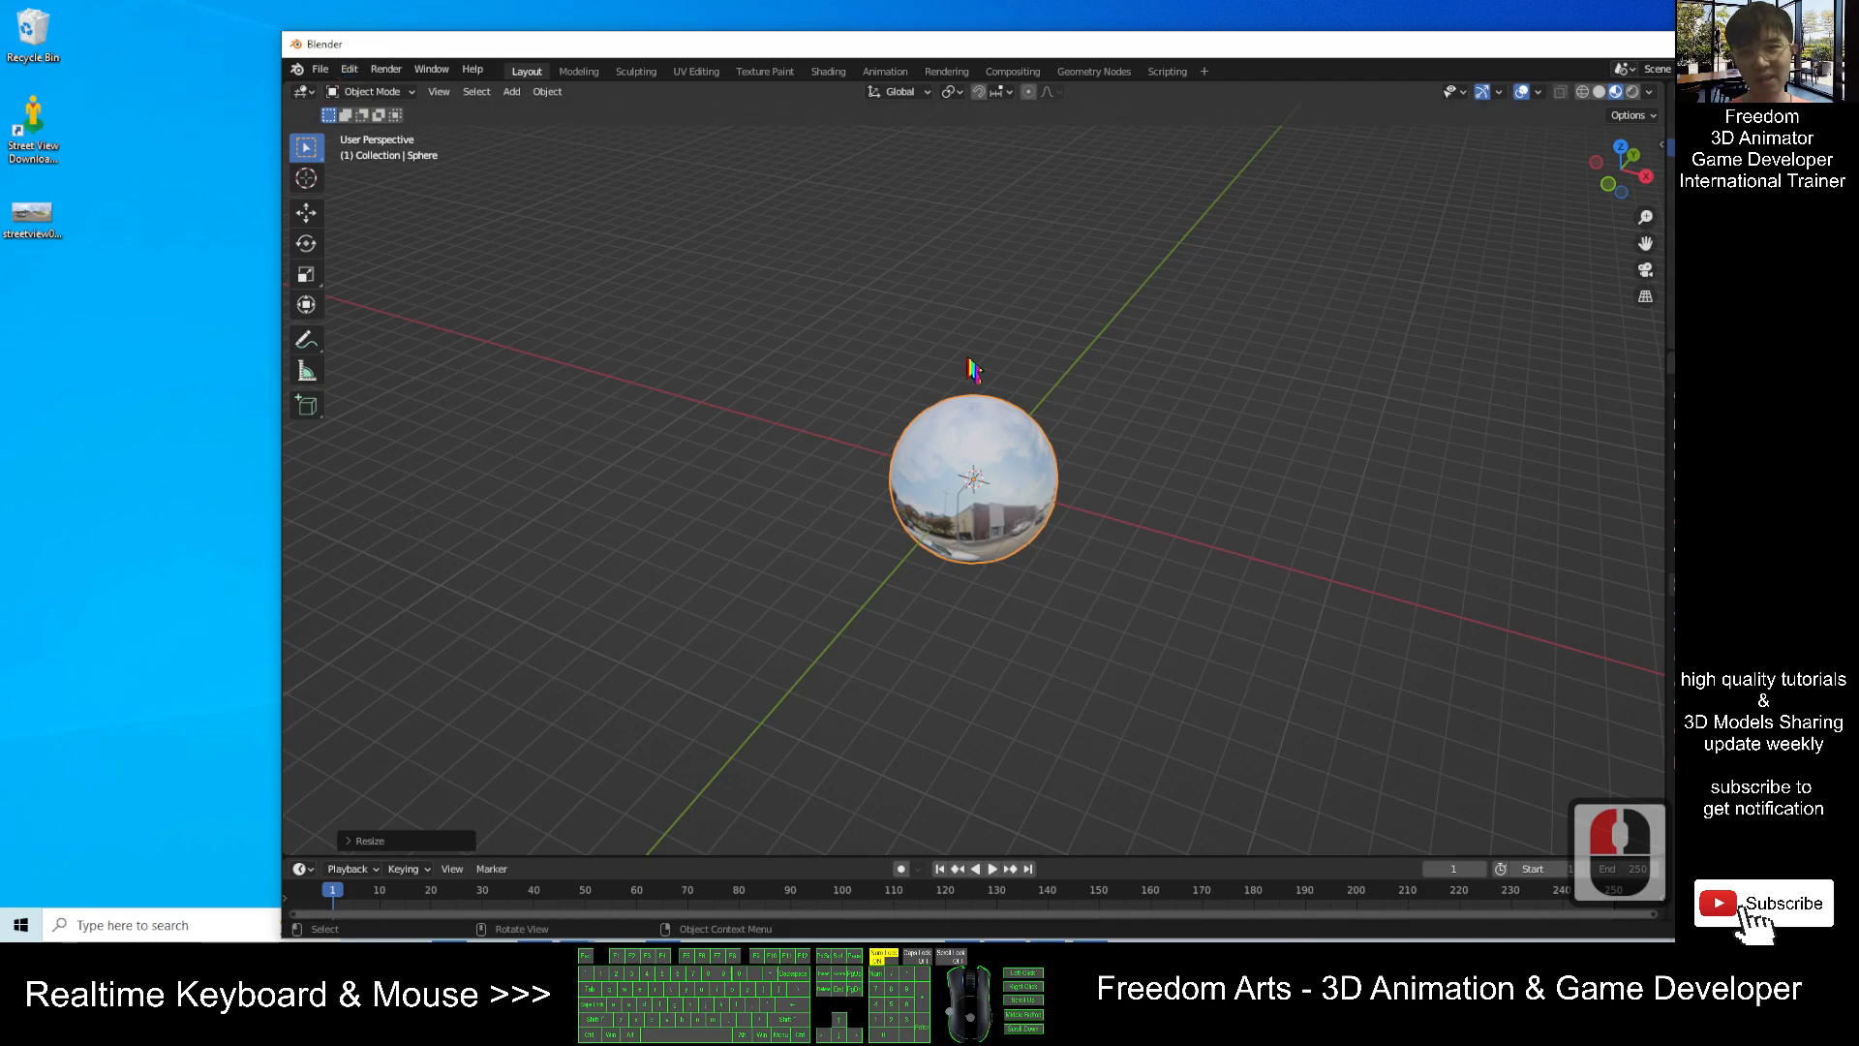
Export the sphere as FBX 'streetview001' to the Desktop with Path Mode set to Copy.
left_click(320, 69)
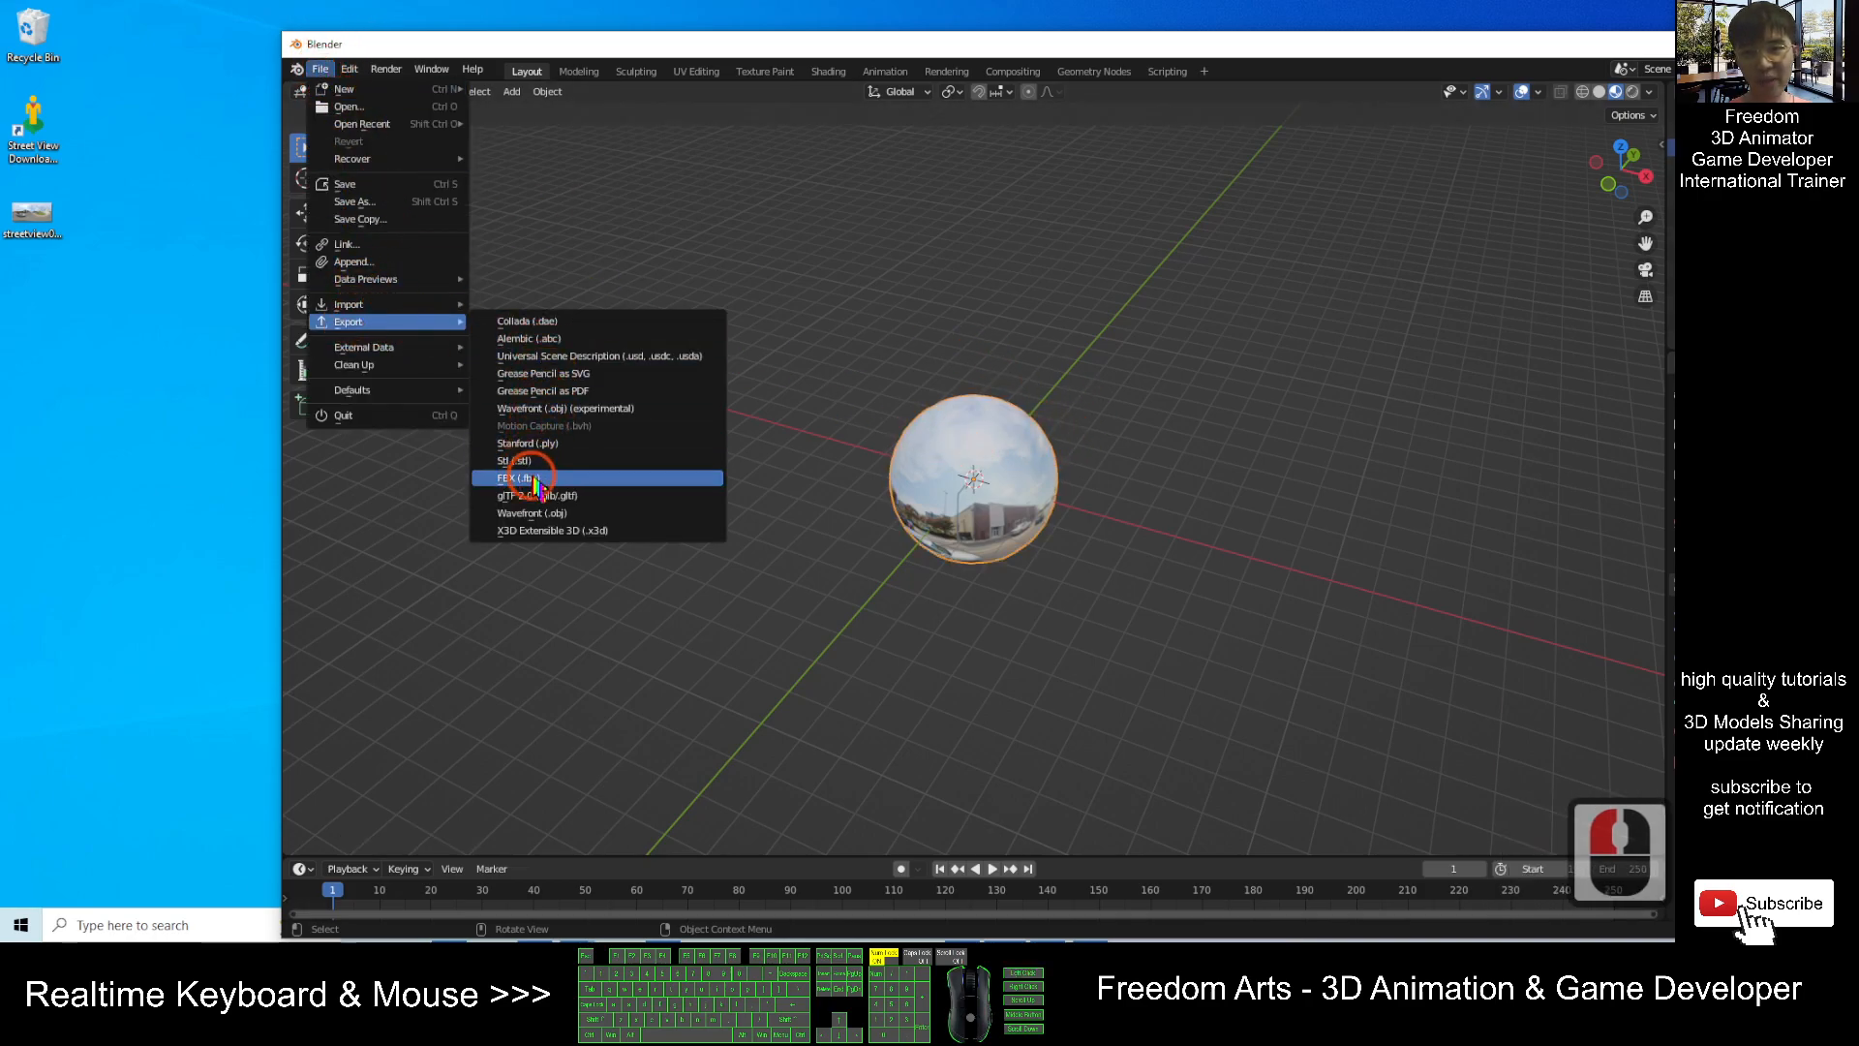
left_click(514, 477)
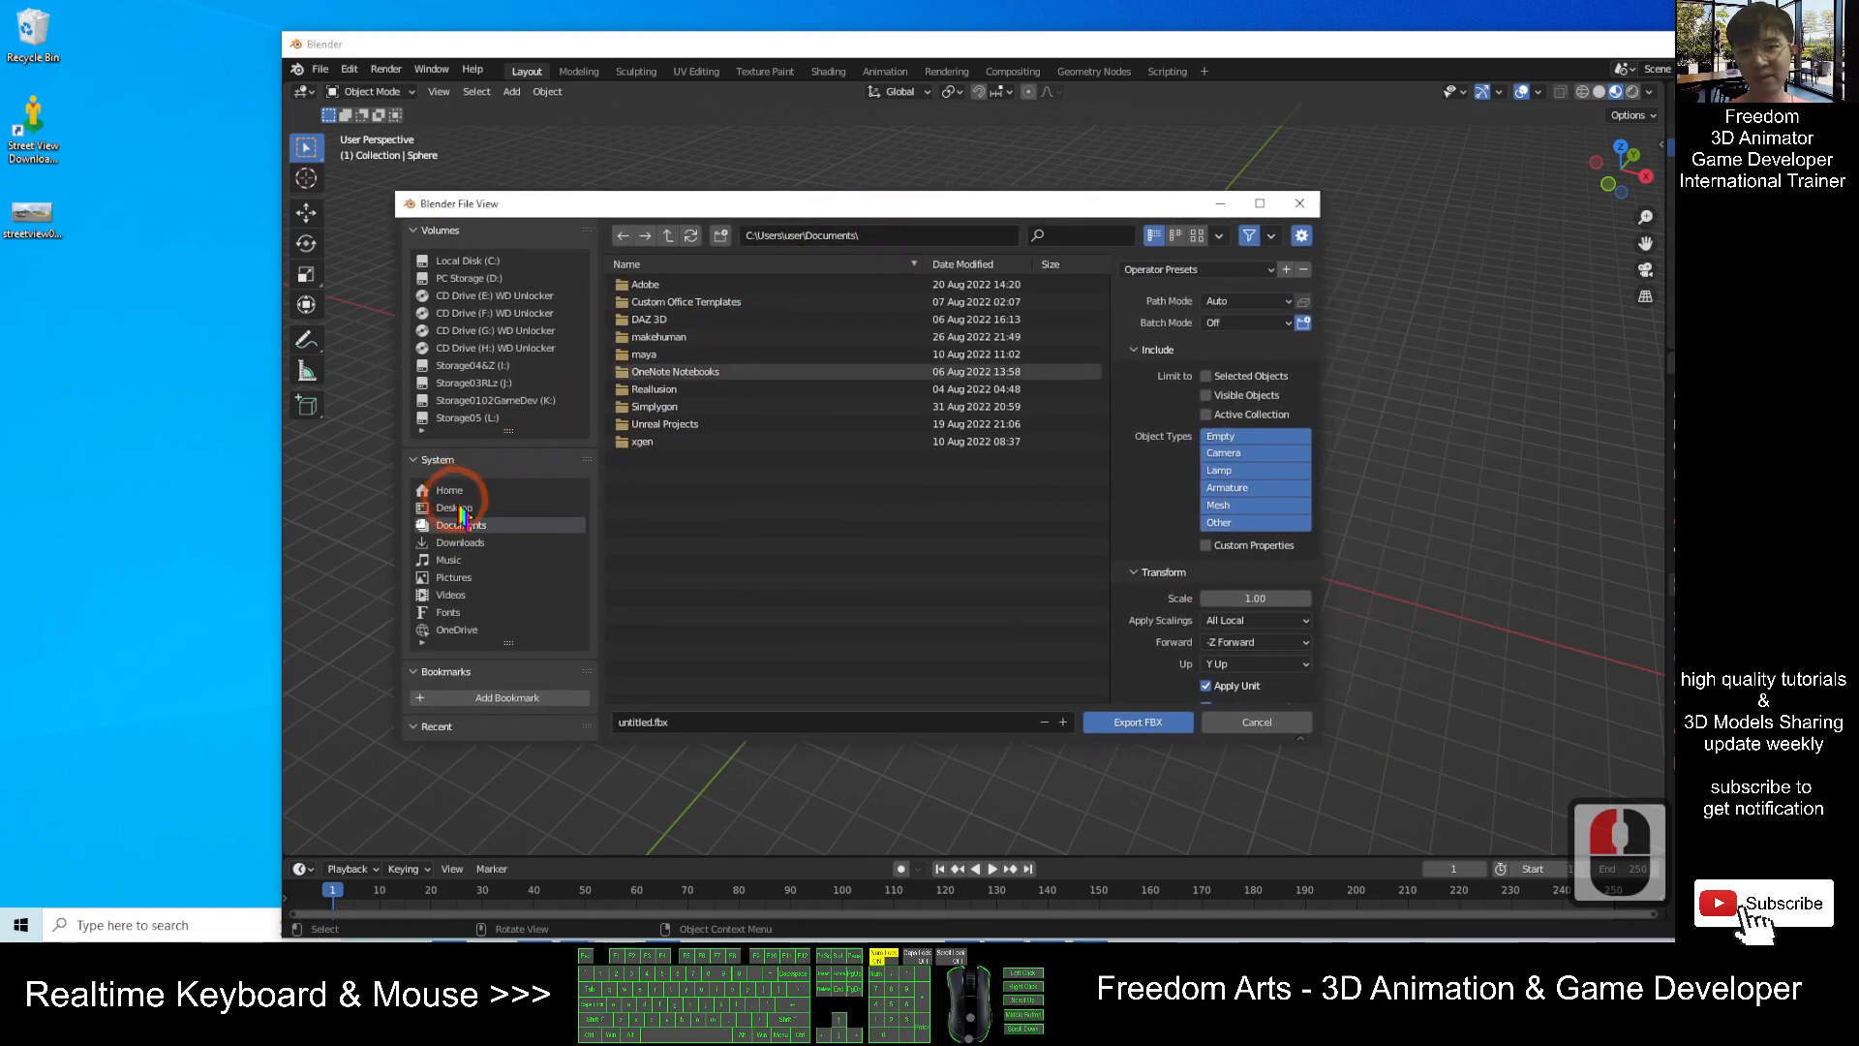
left_click(454, 506)
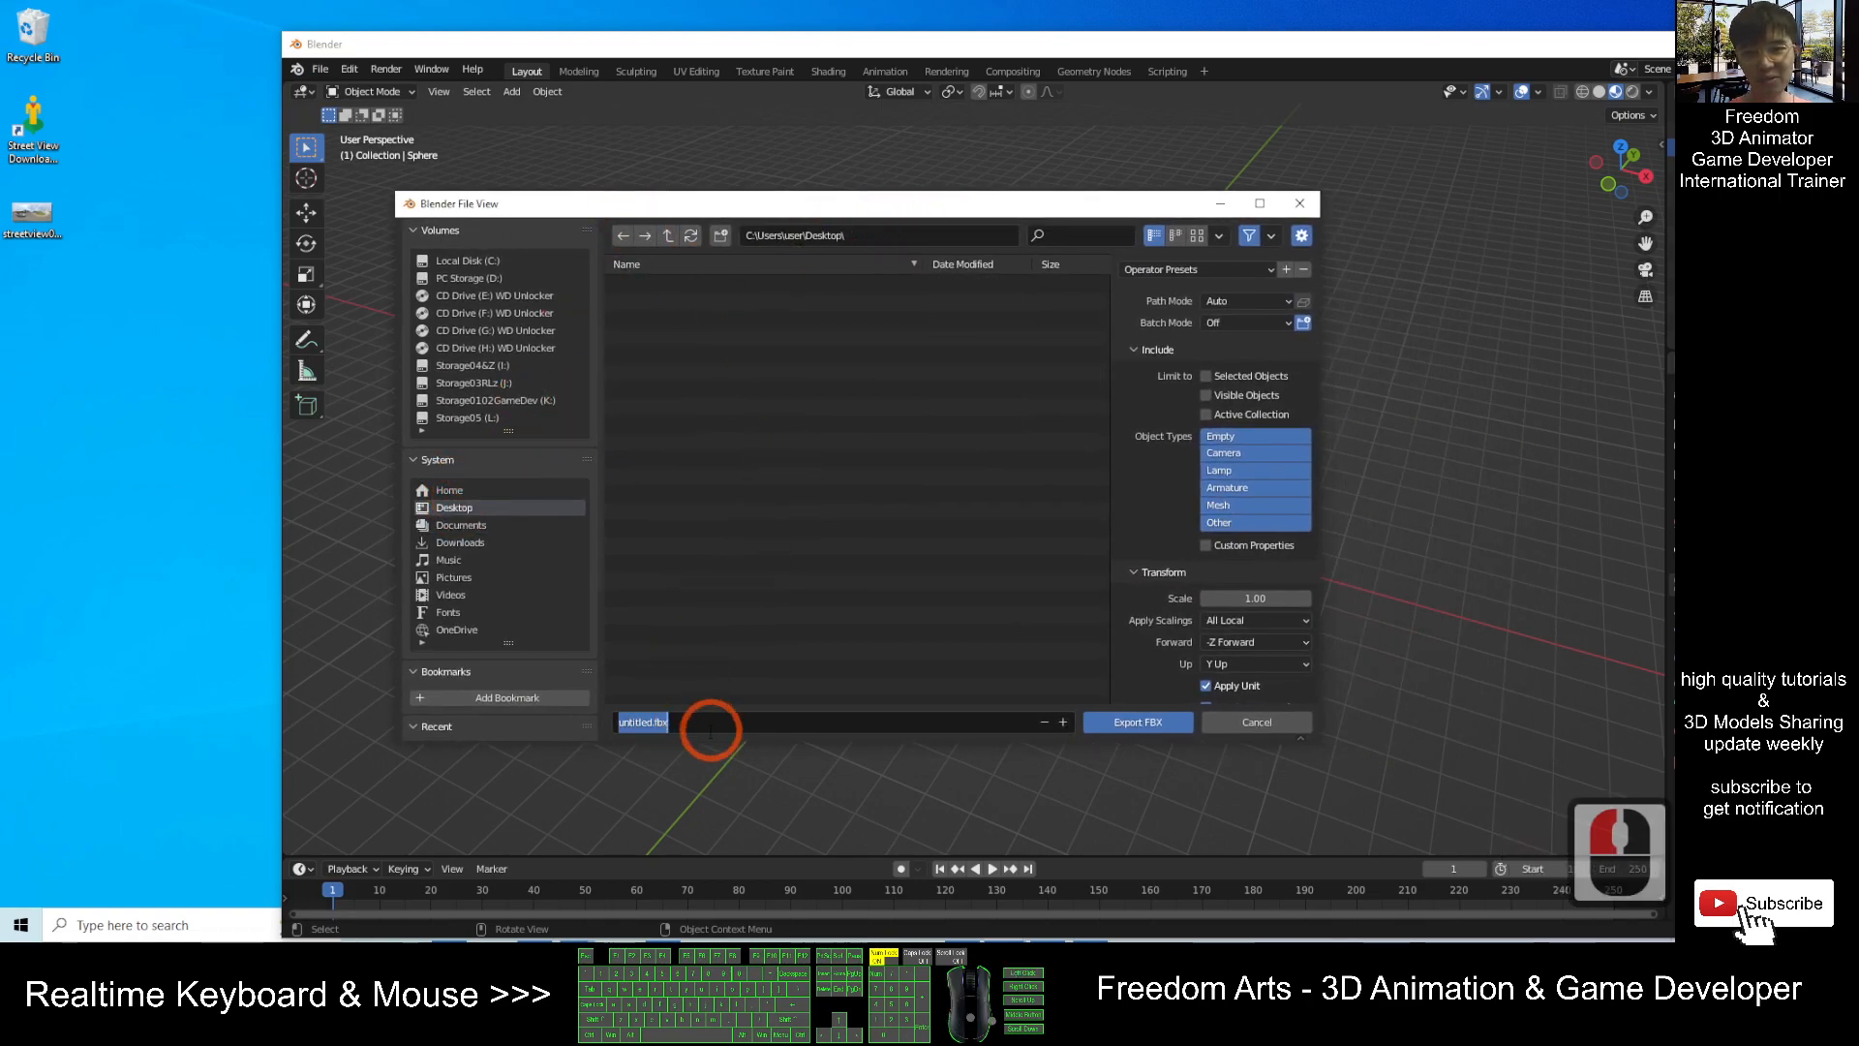
type("streetview")
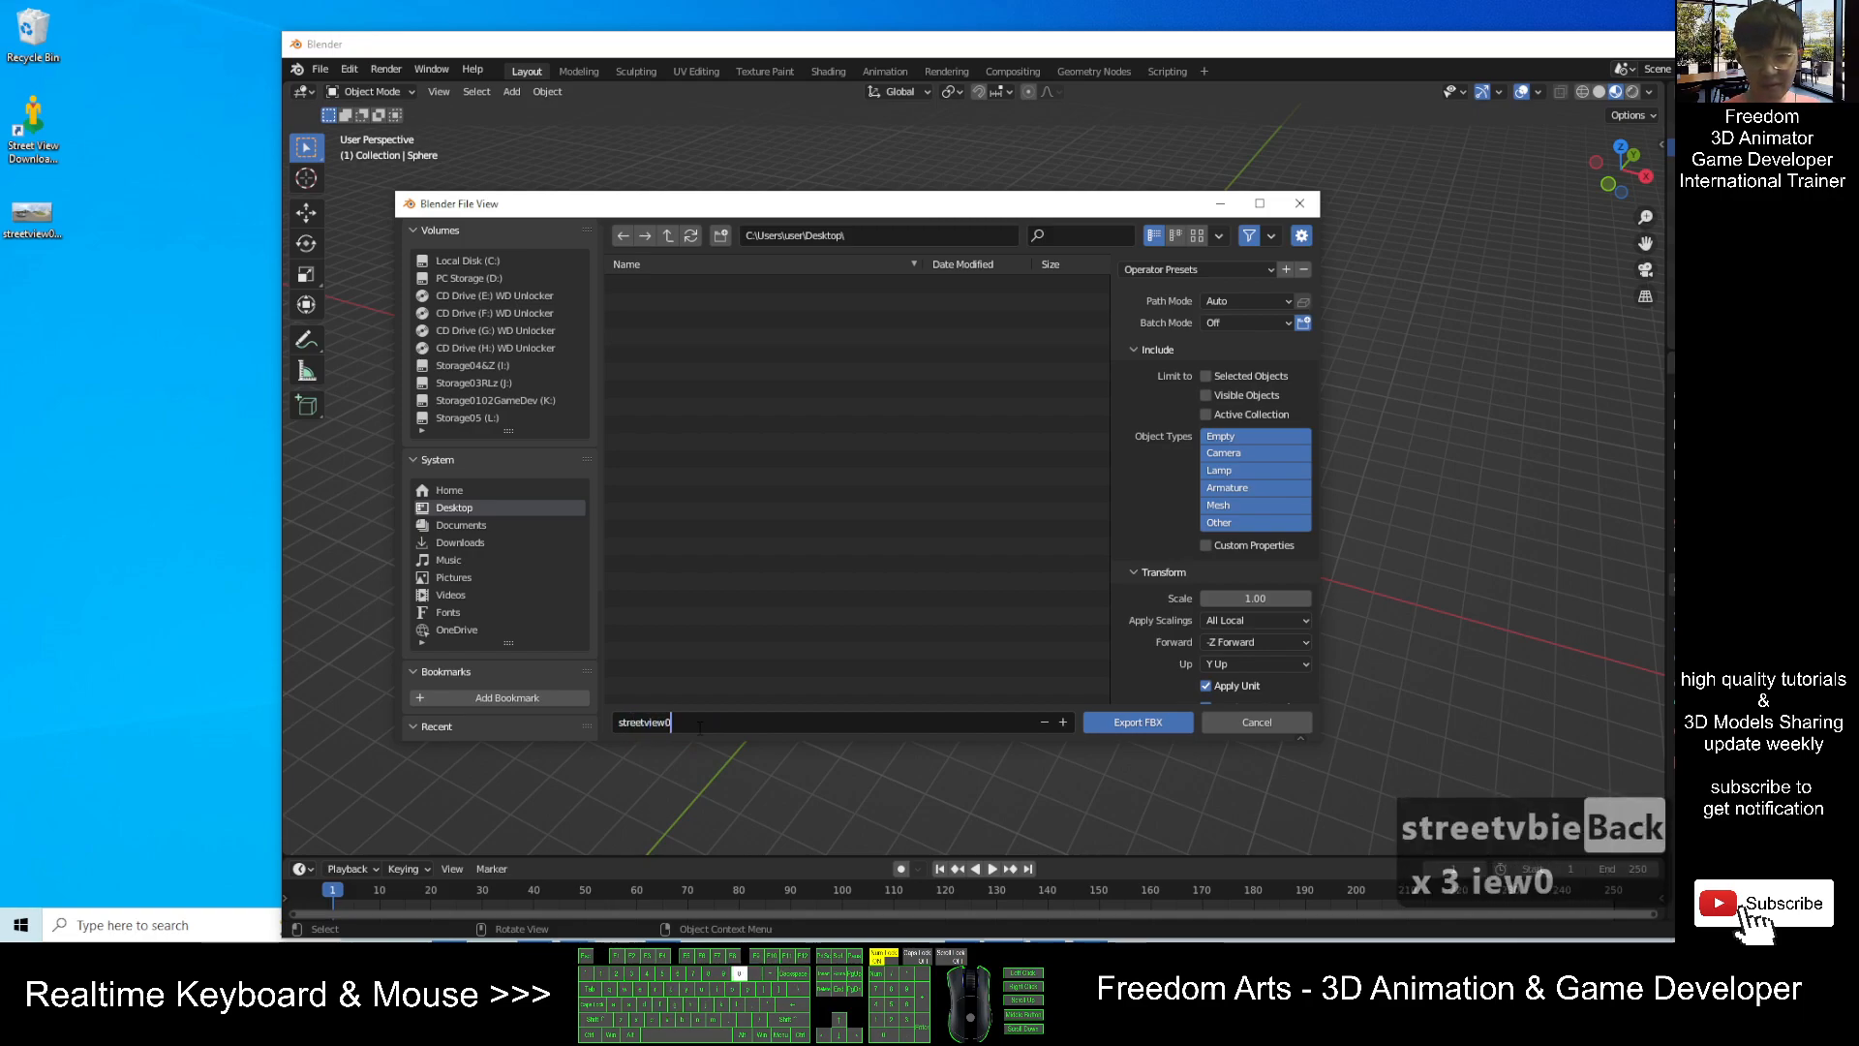
type("01")
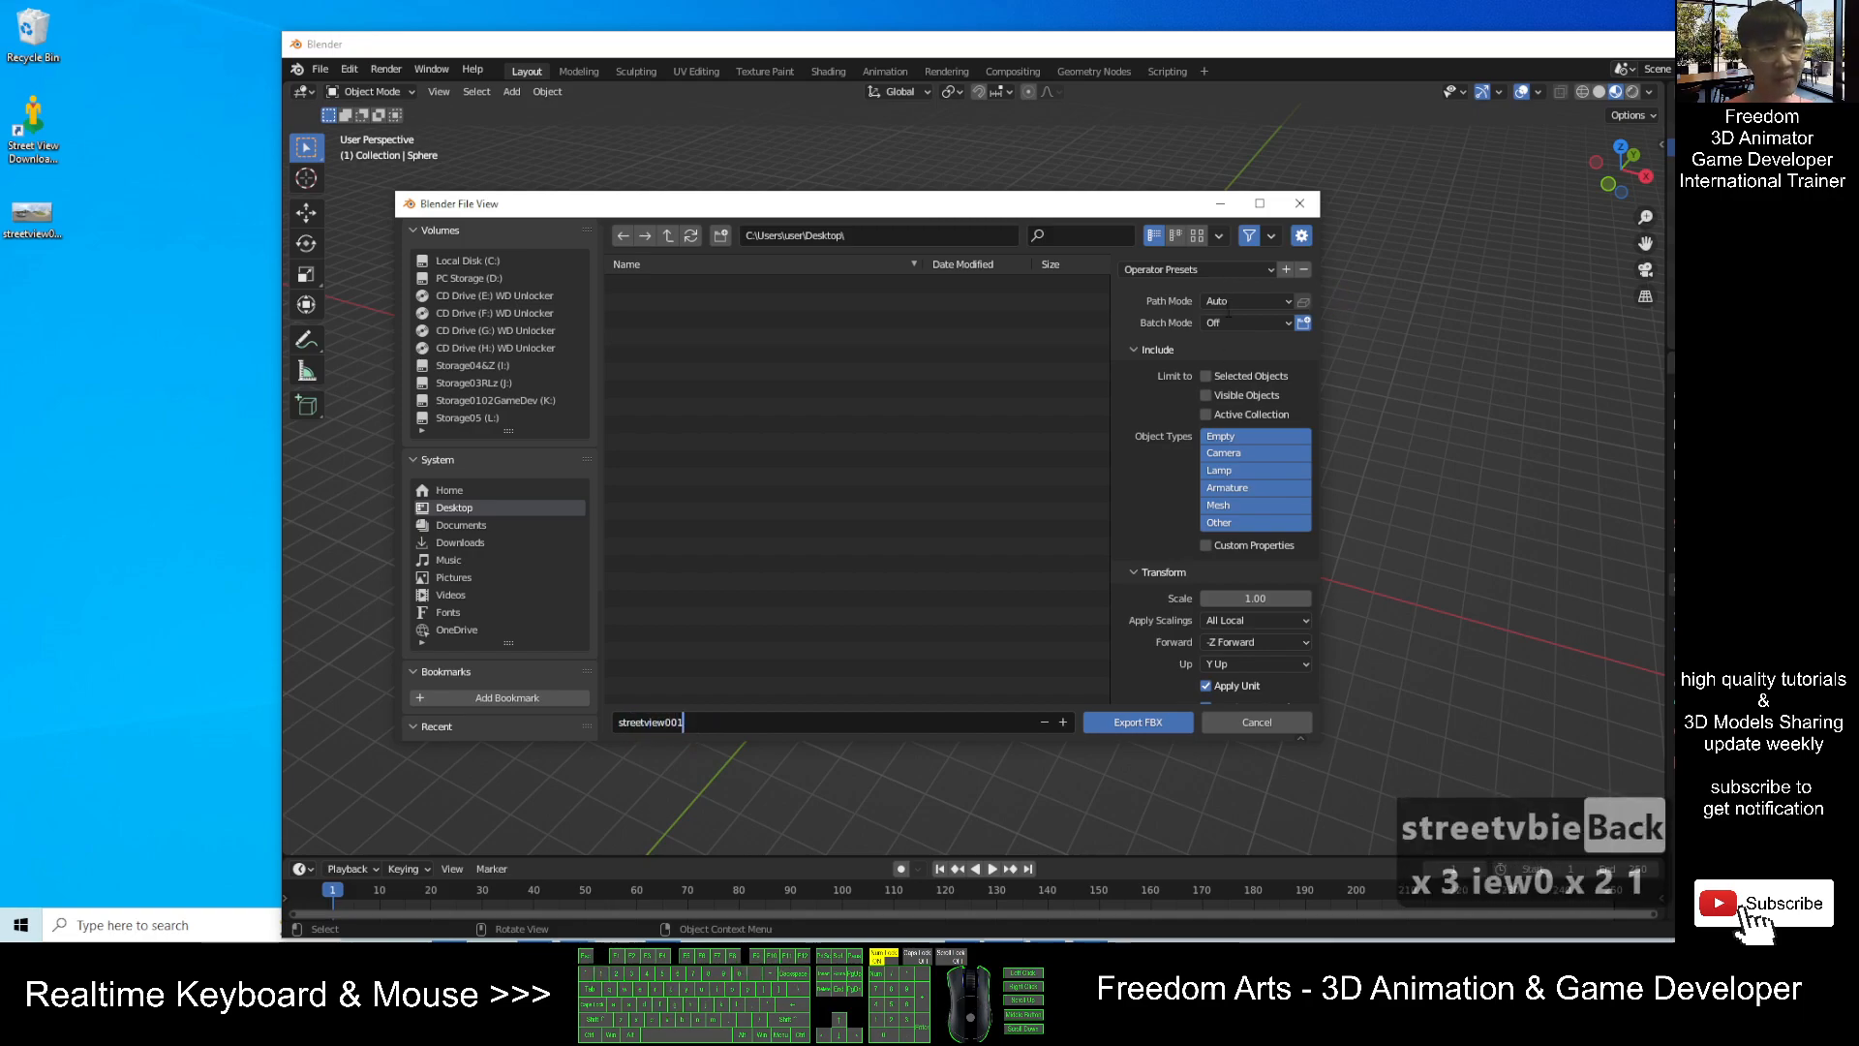
left_click(1246, 300)
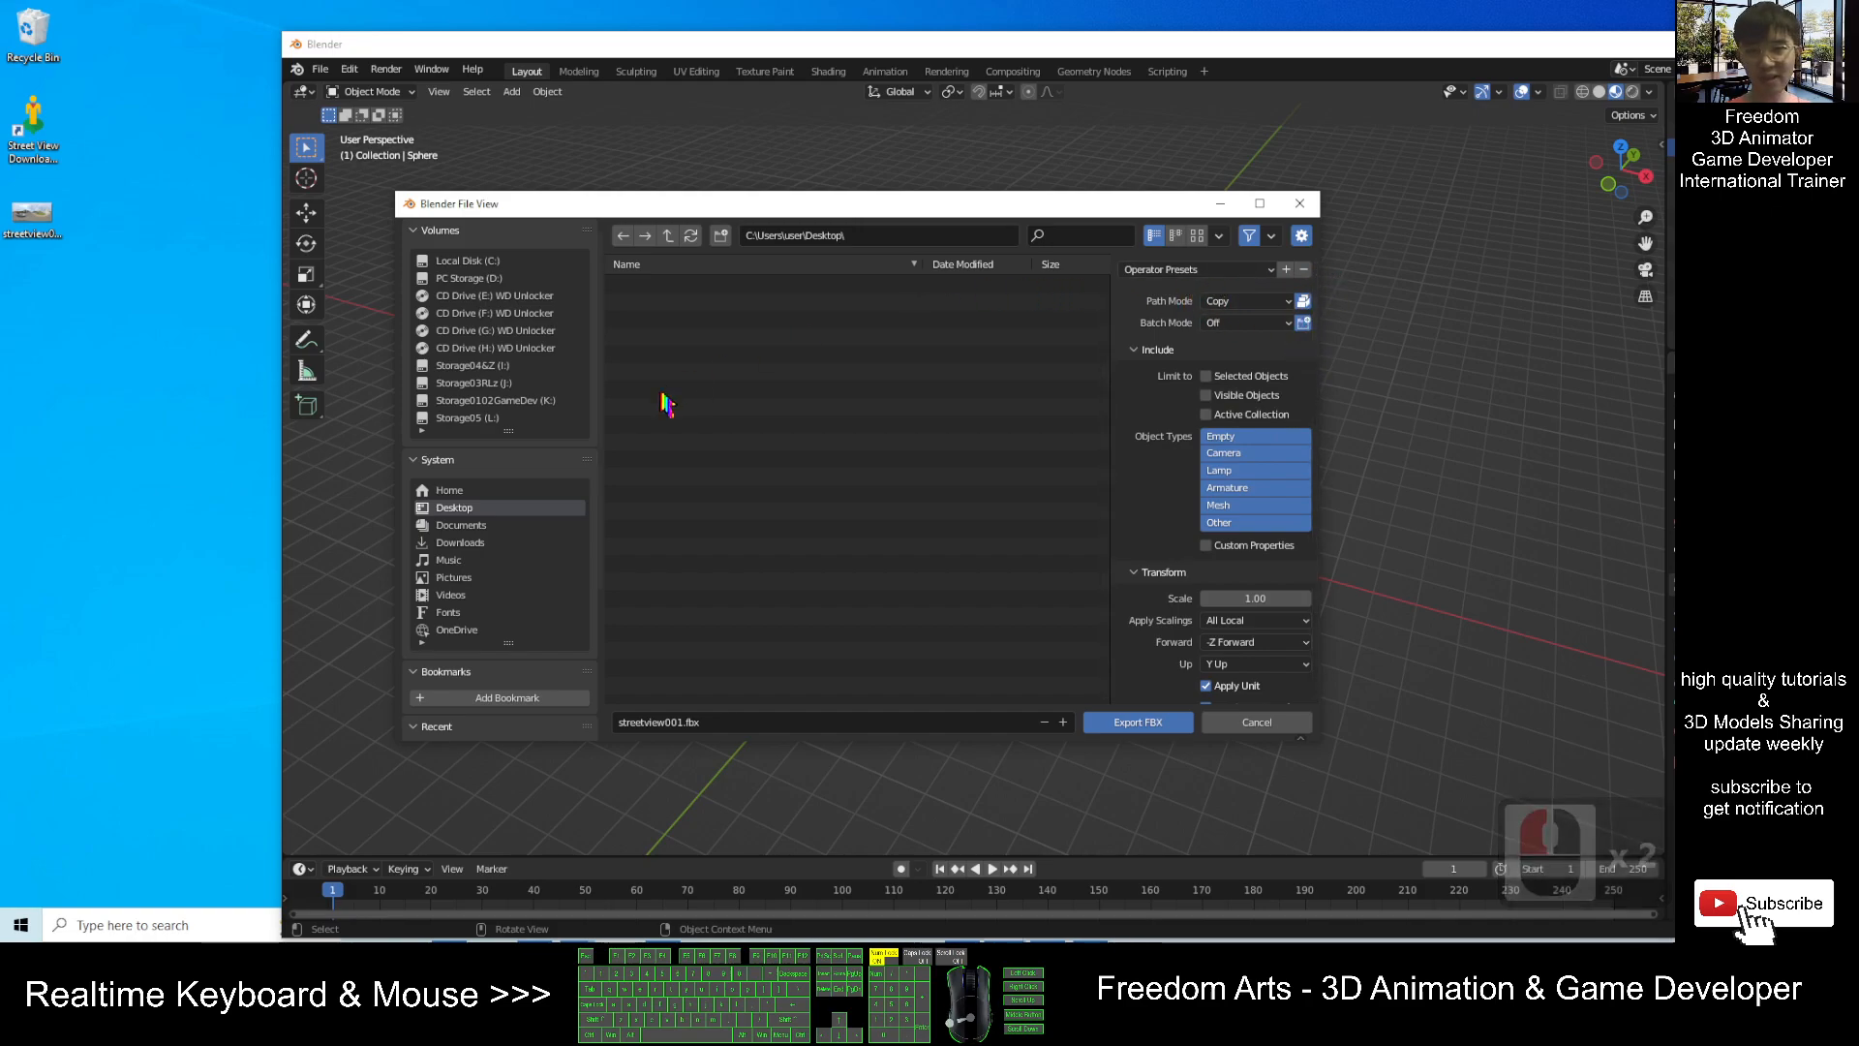
left_click(1135, 723)
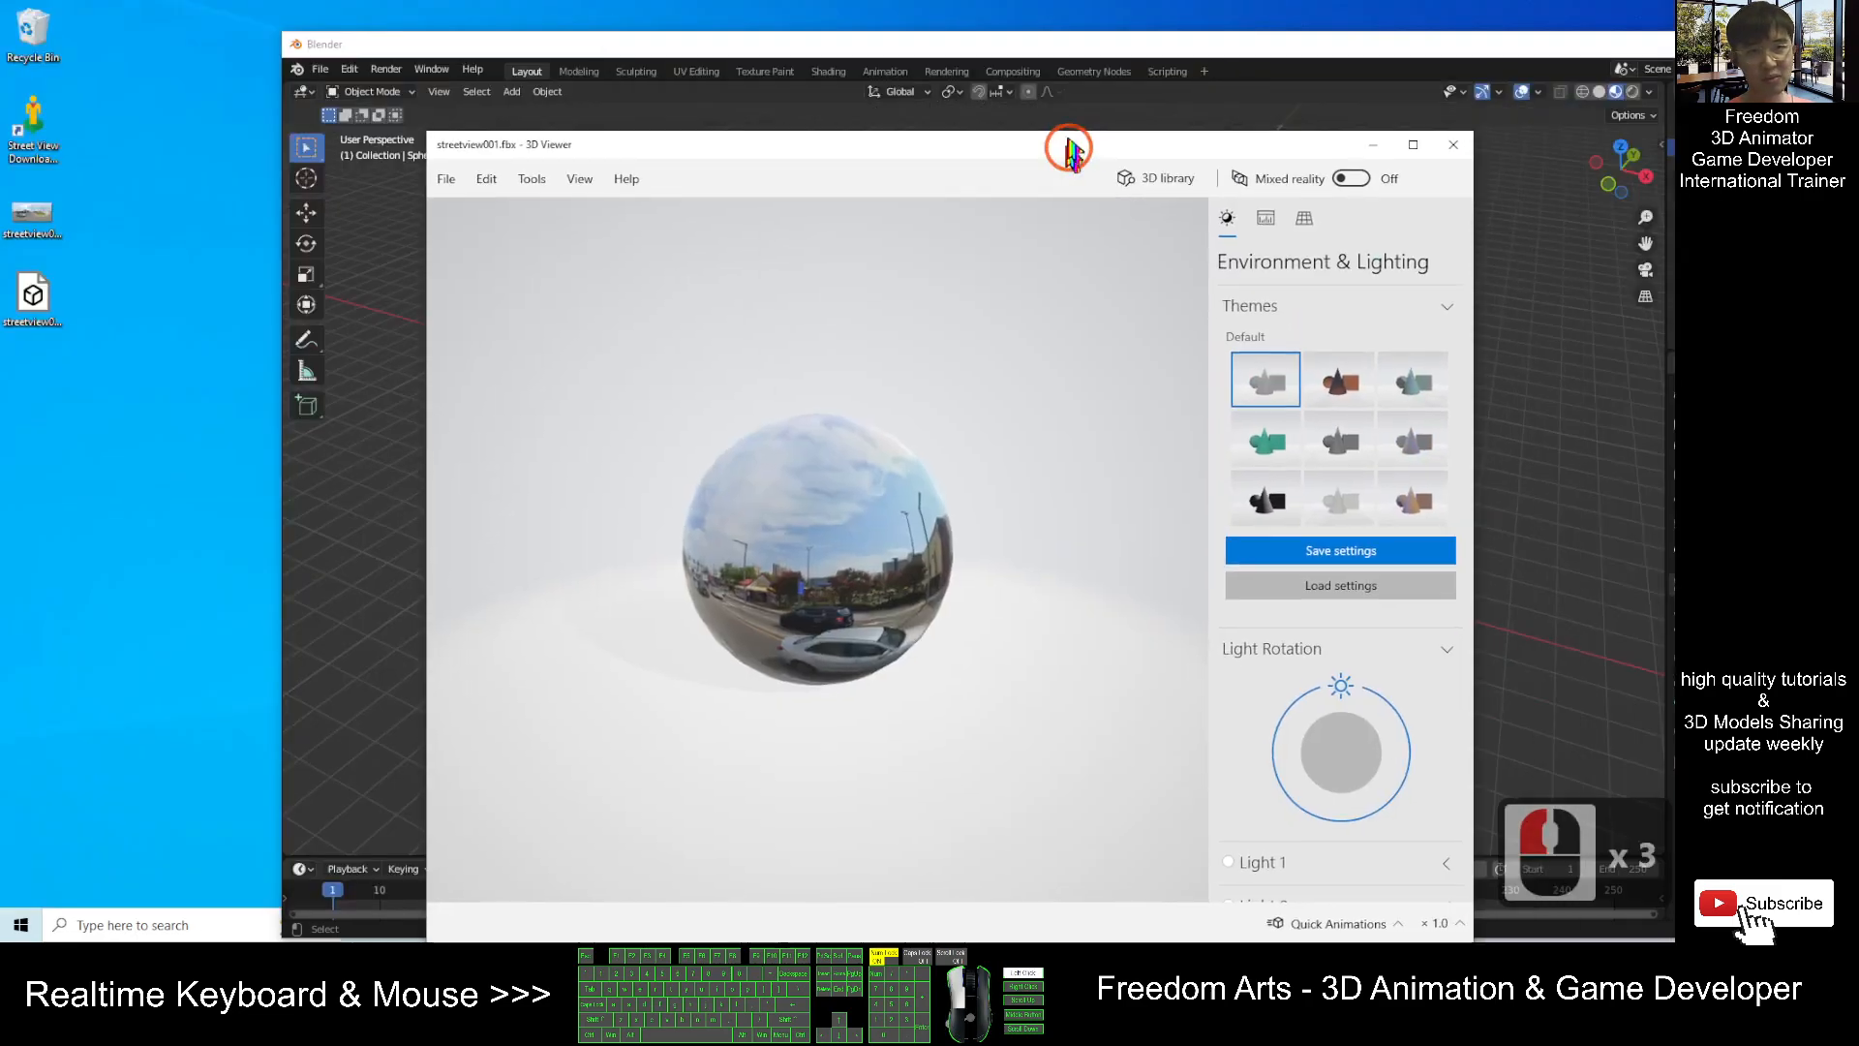
Reposition the 3D Viewer window showing streetview001.fbx, then return to the cover image.
left_click(1453, 143)
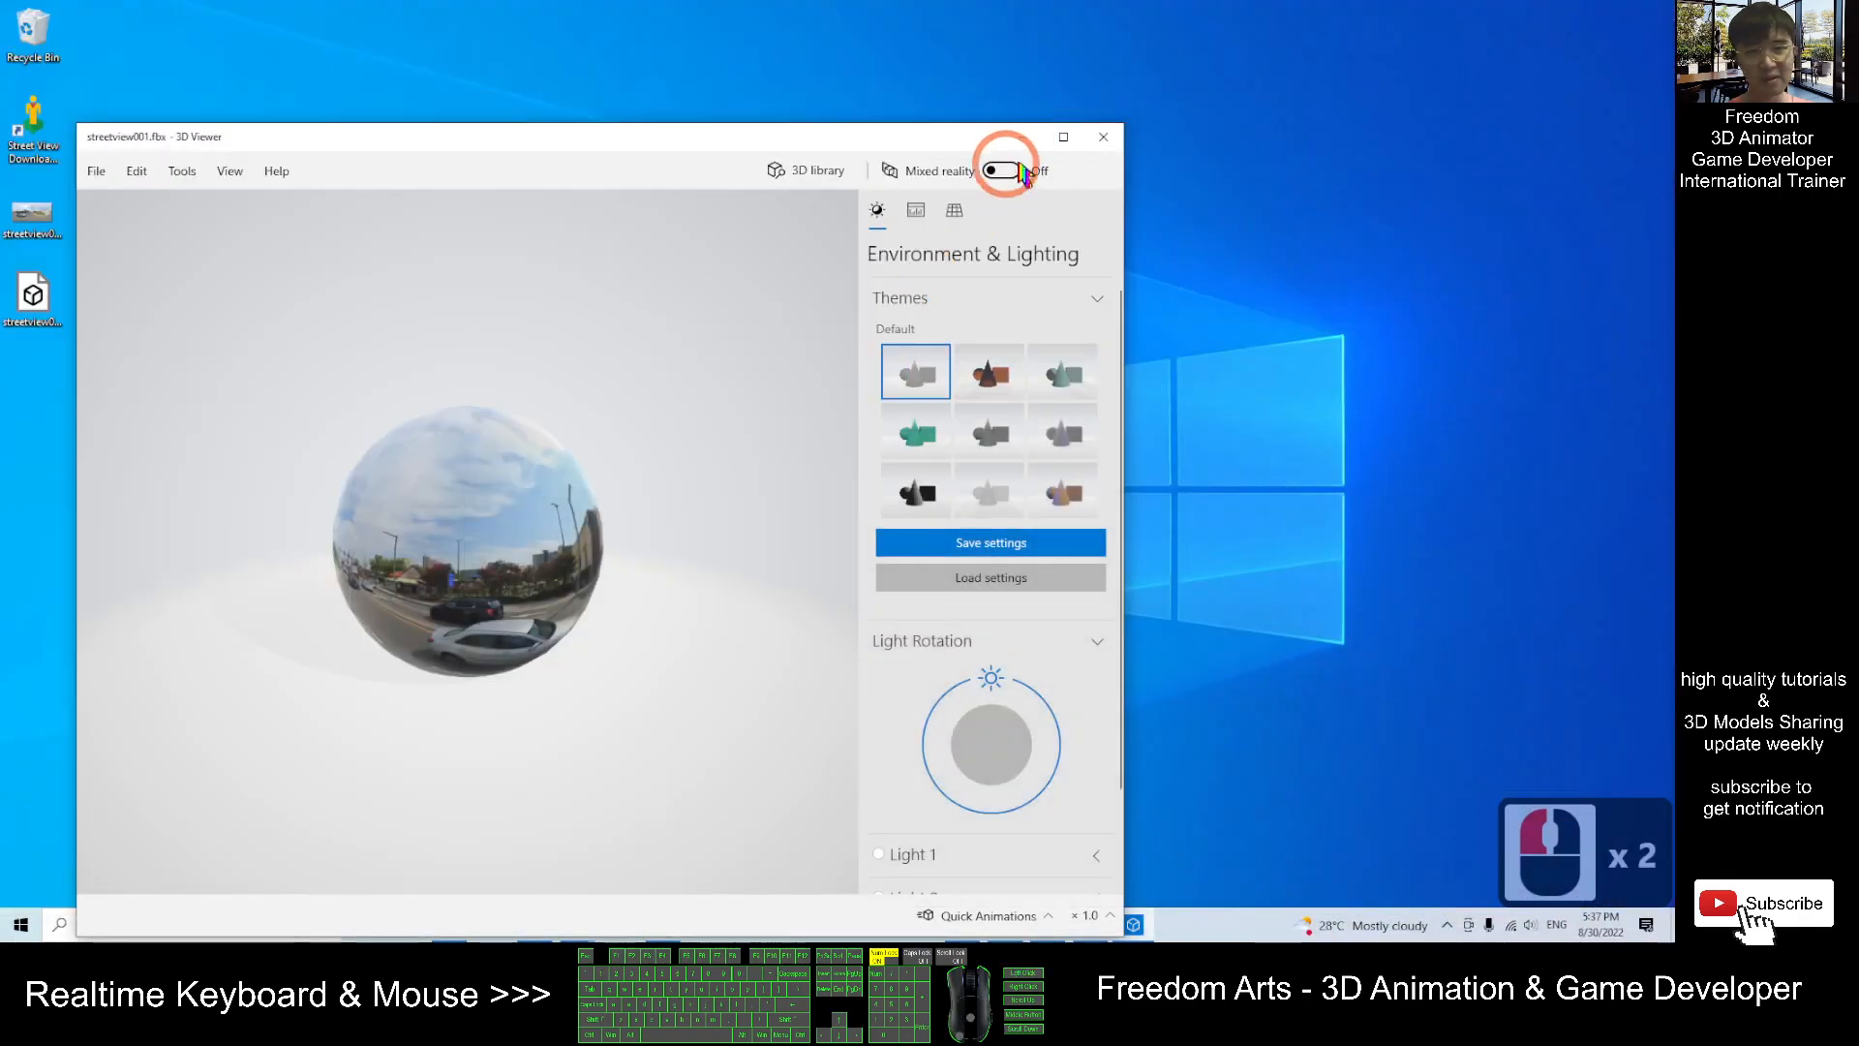
left_click(1102, 136)
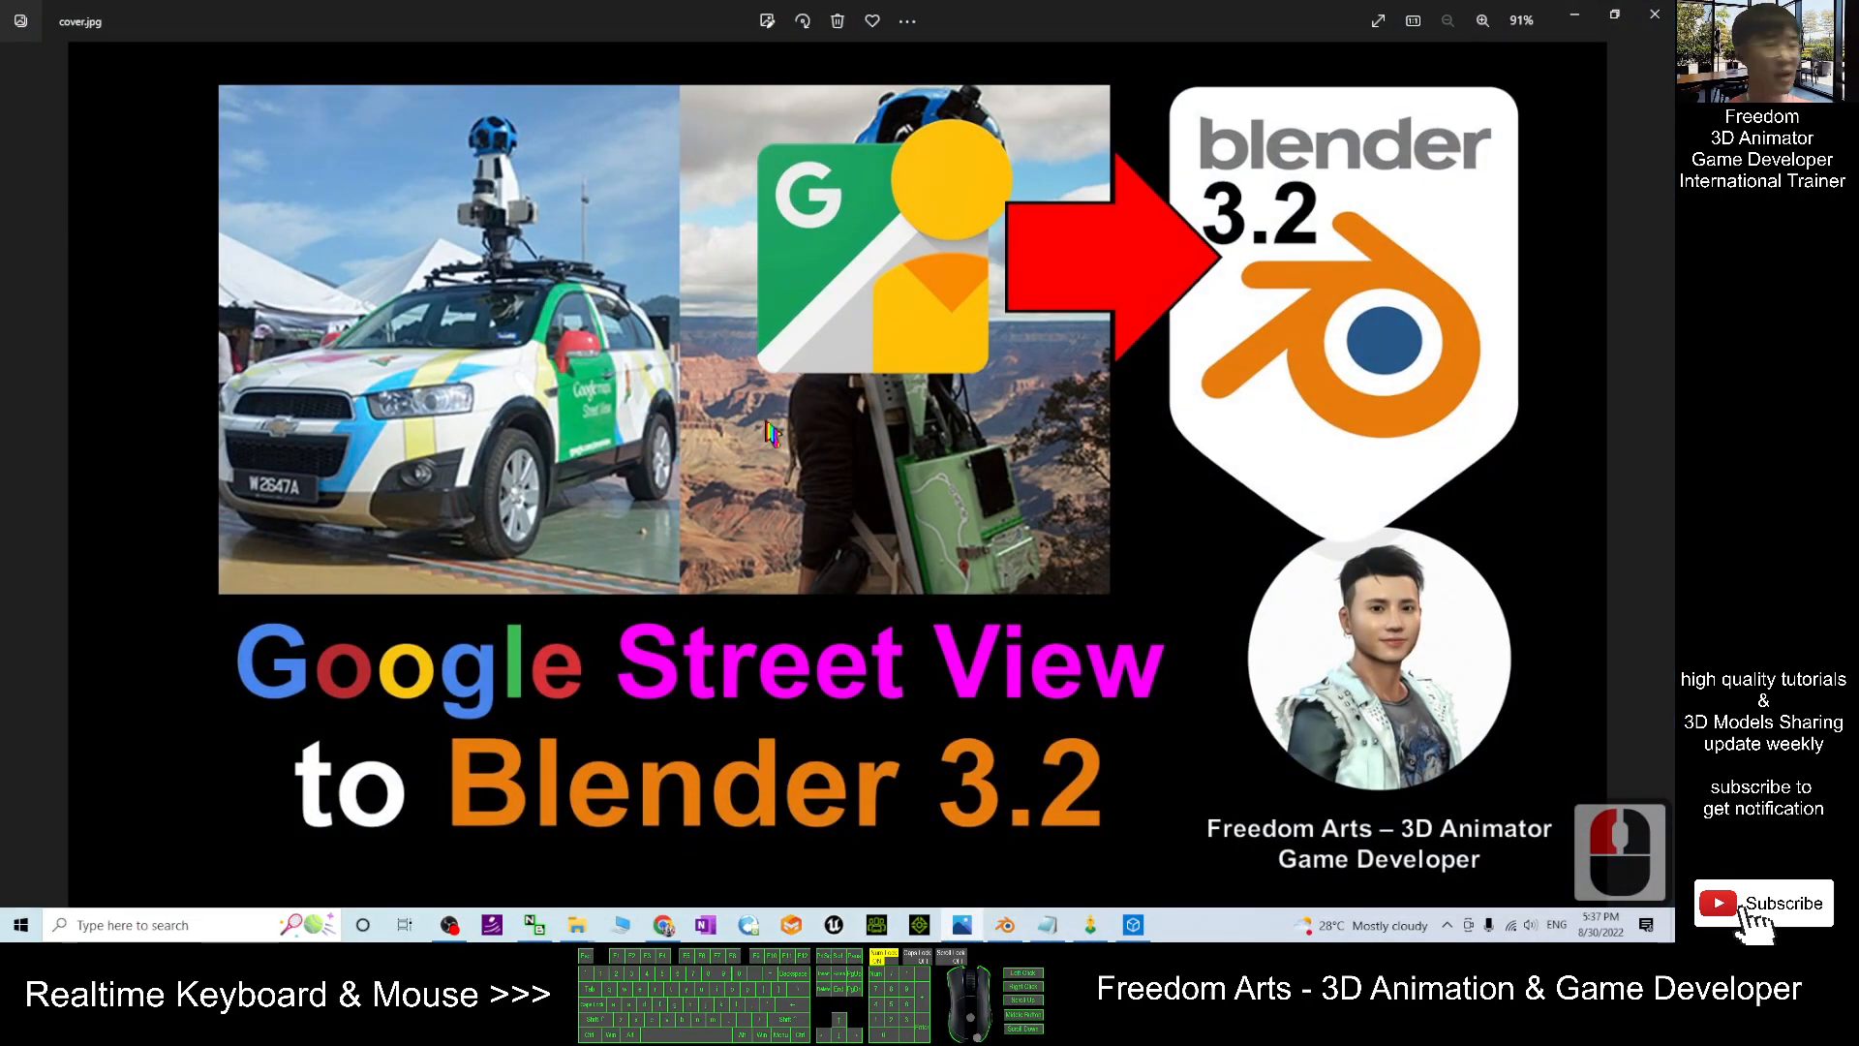
mouse_move(1215, 504)
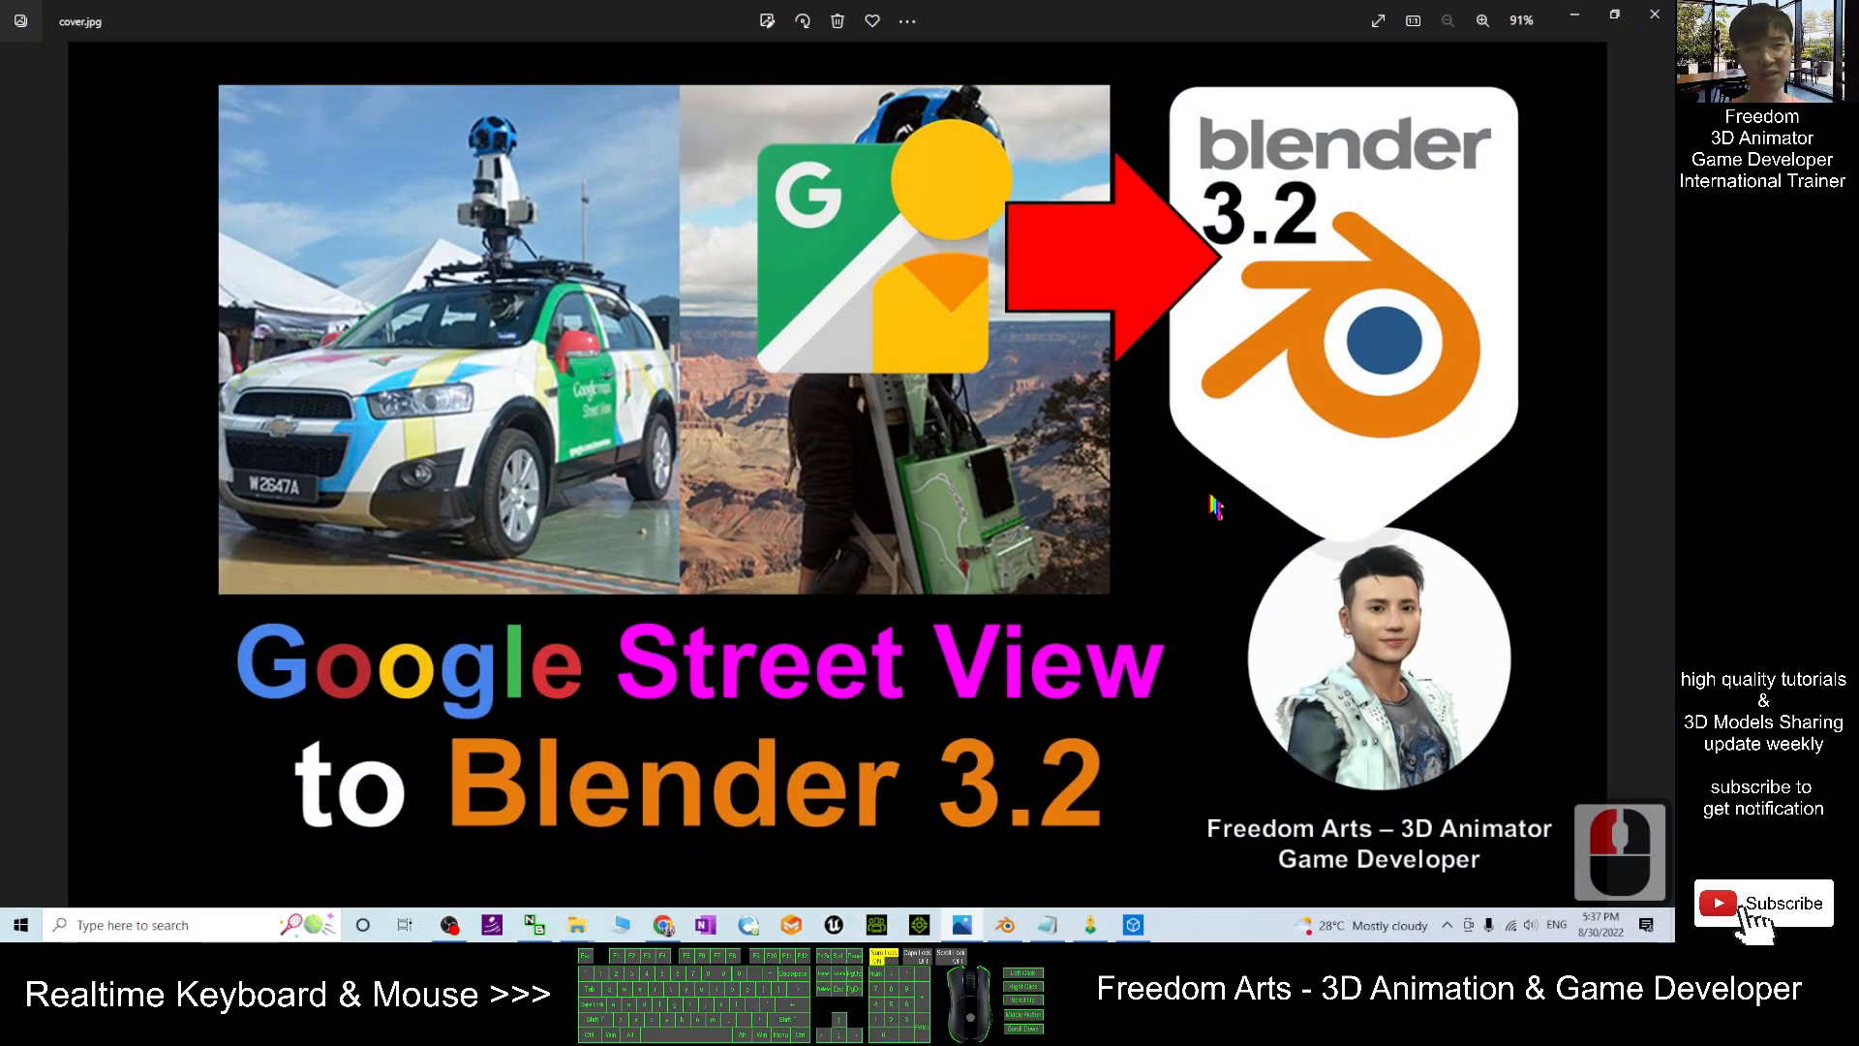
mouse_move(703, 596)
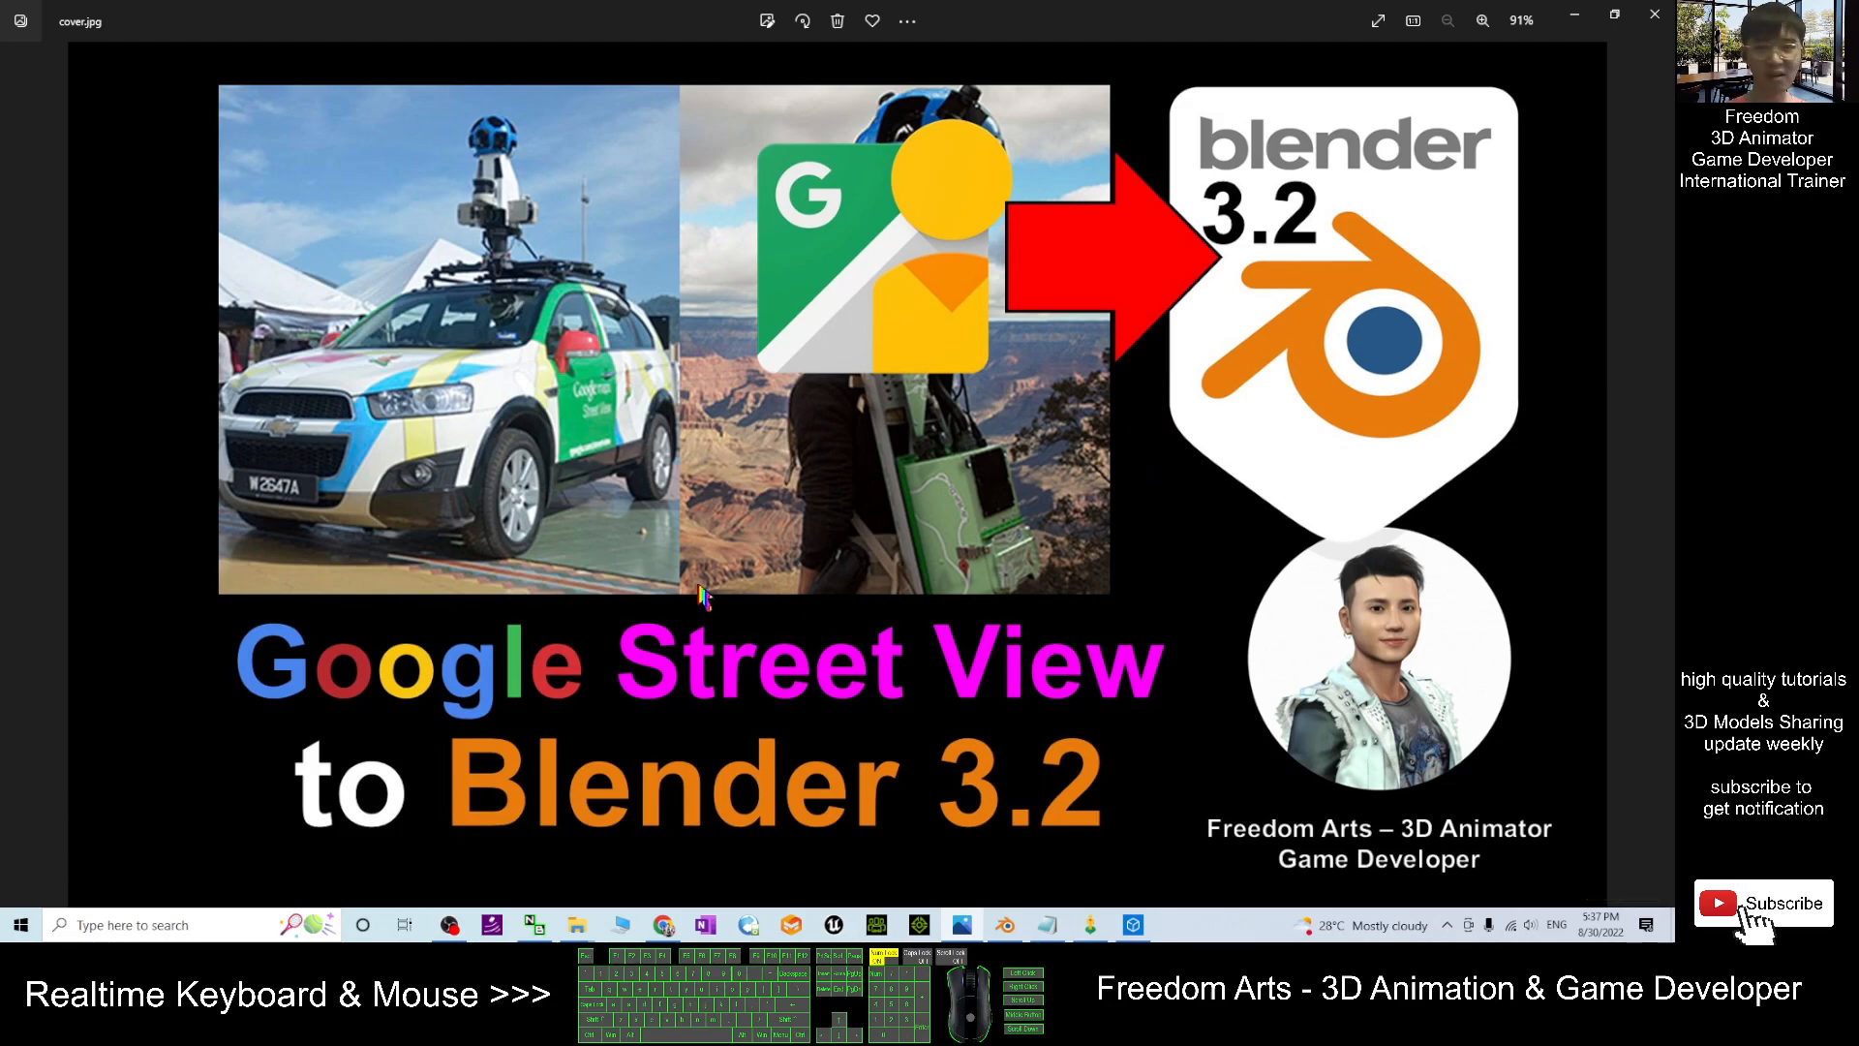
mouse_move(931, 590)
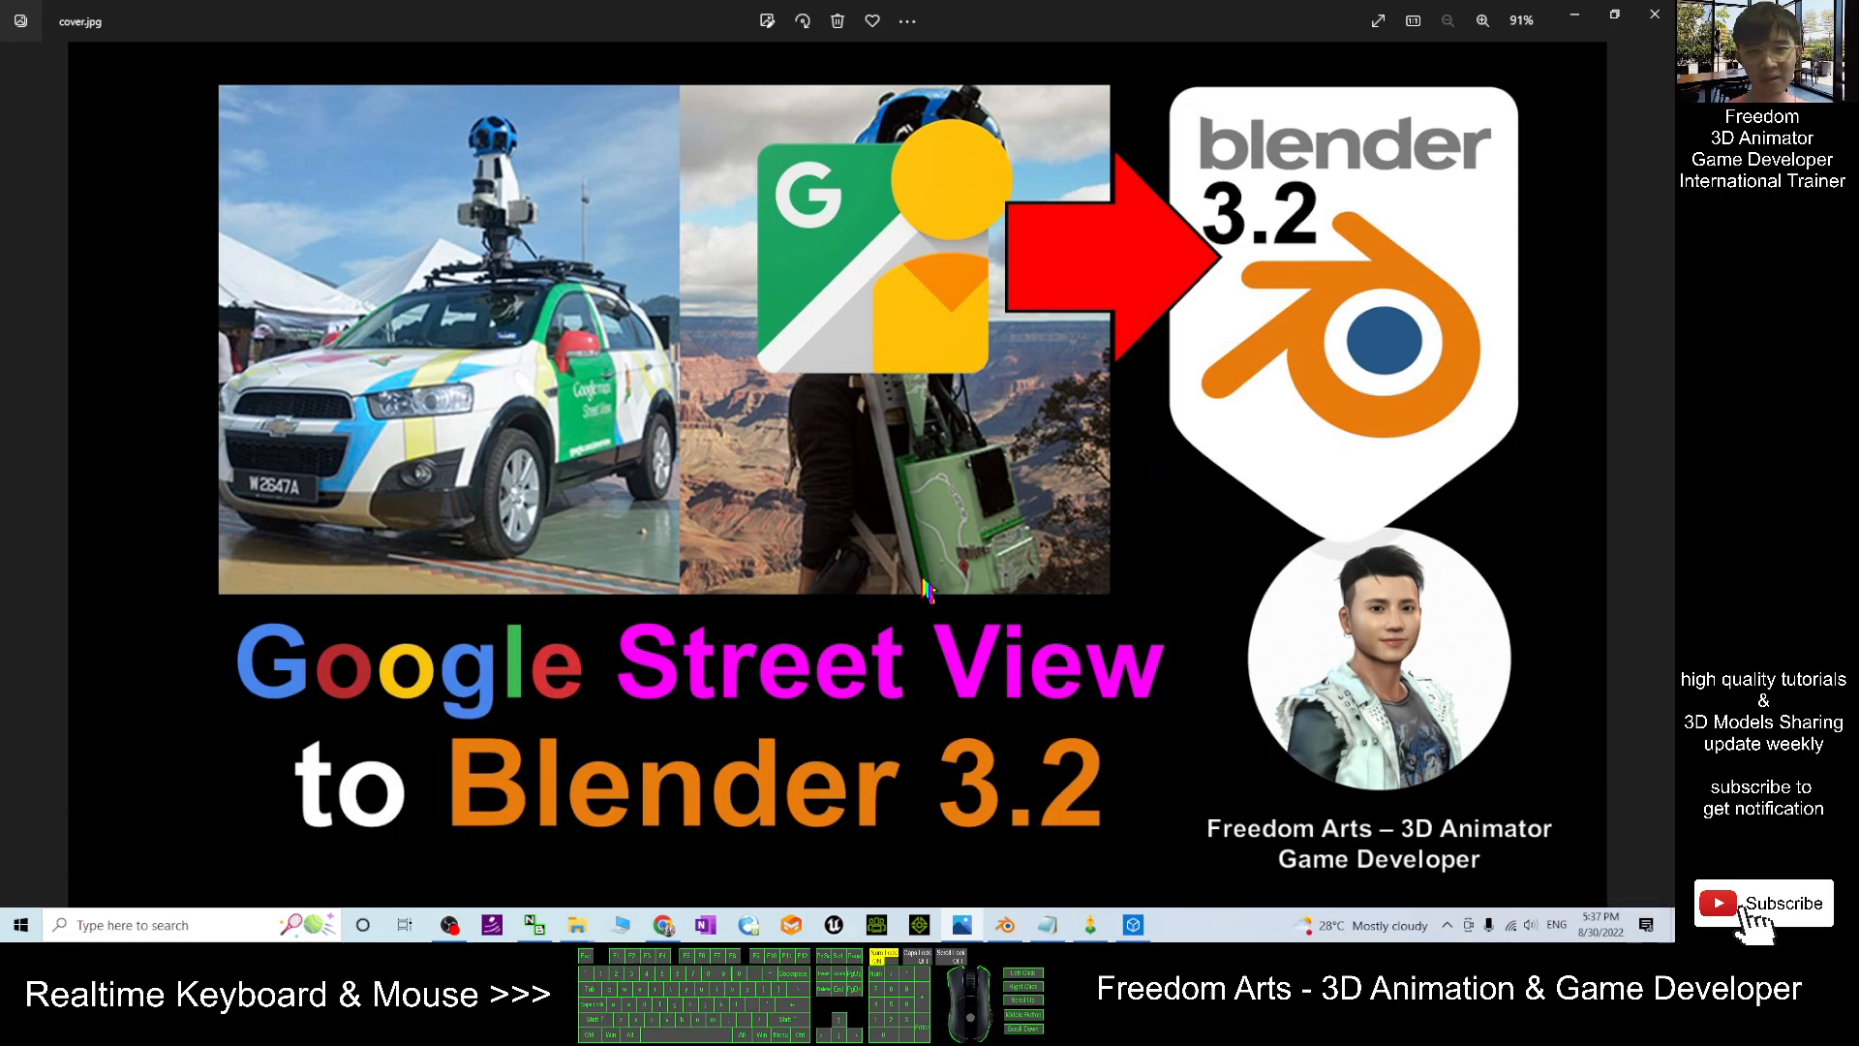
mouse_move(1067, 542)
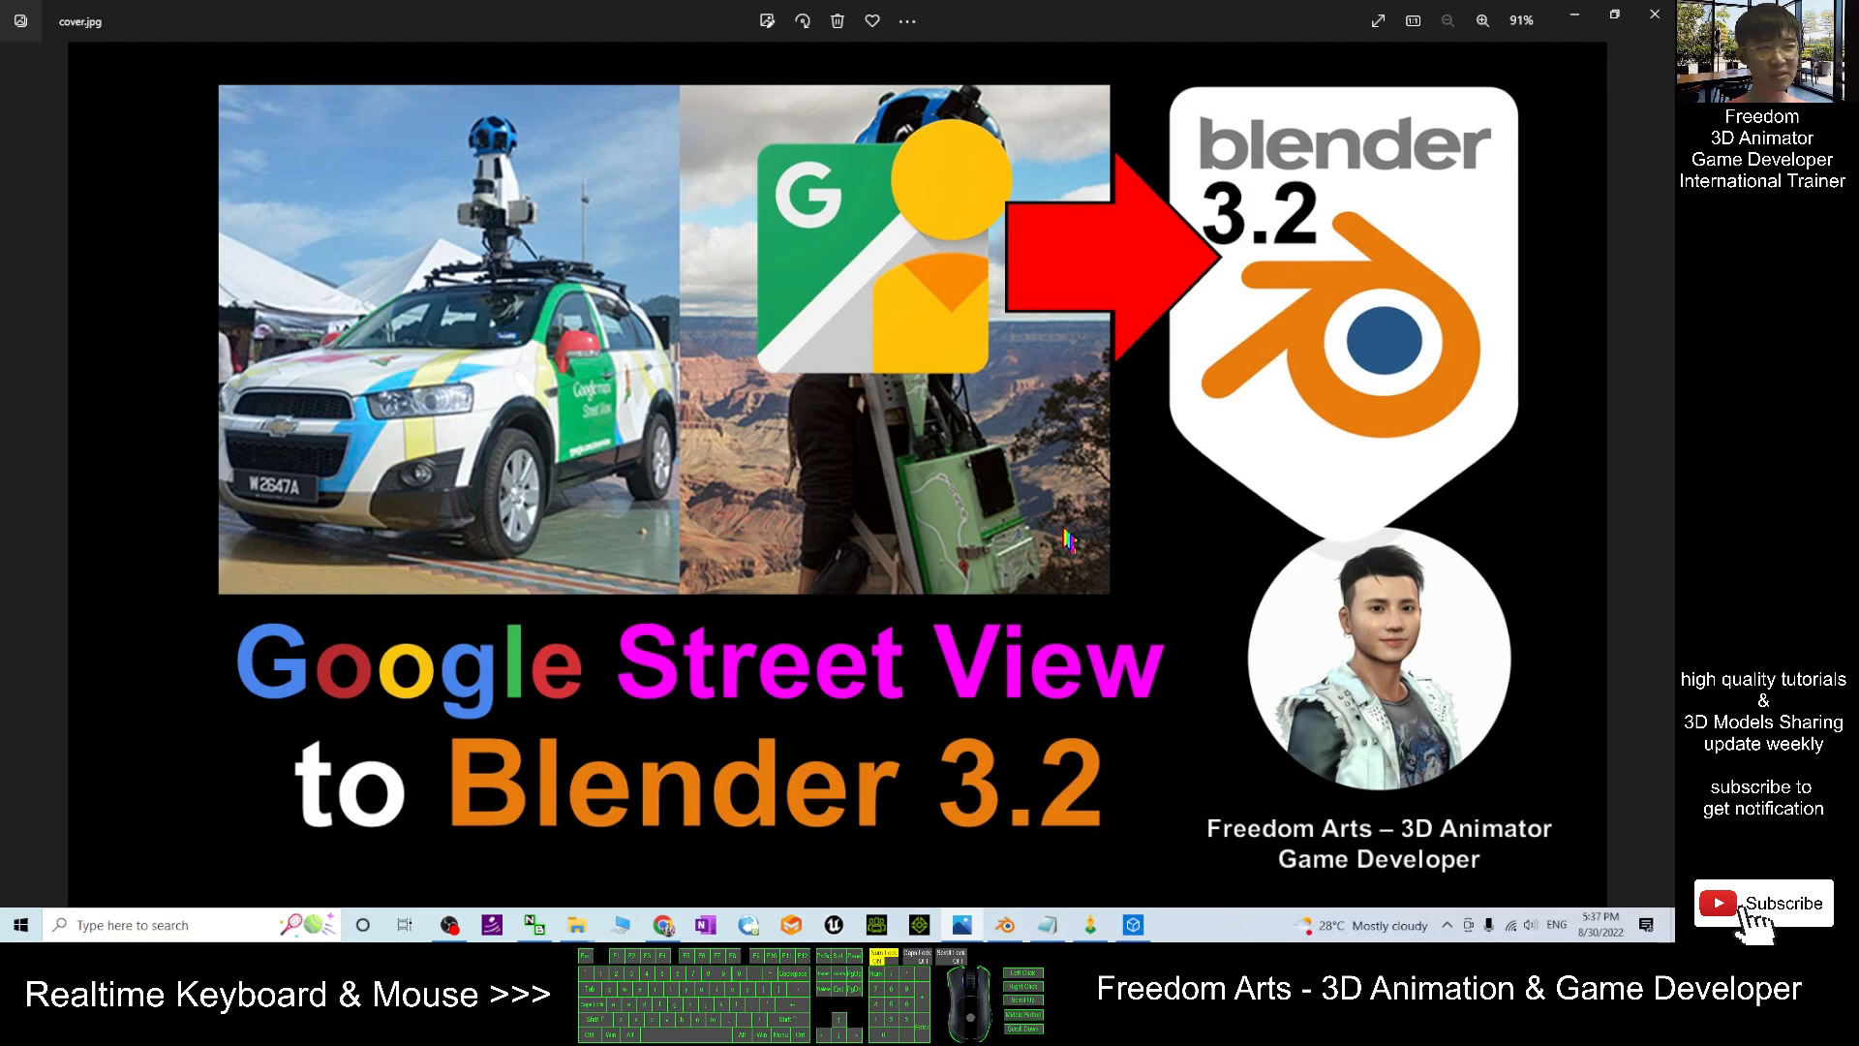
mouse_move(732, 619)
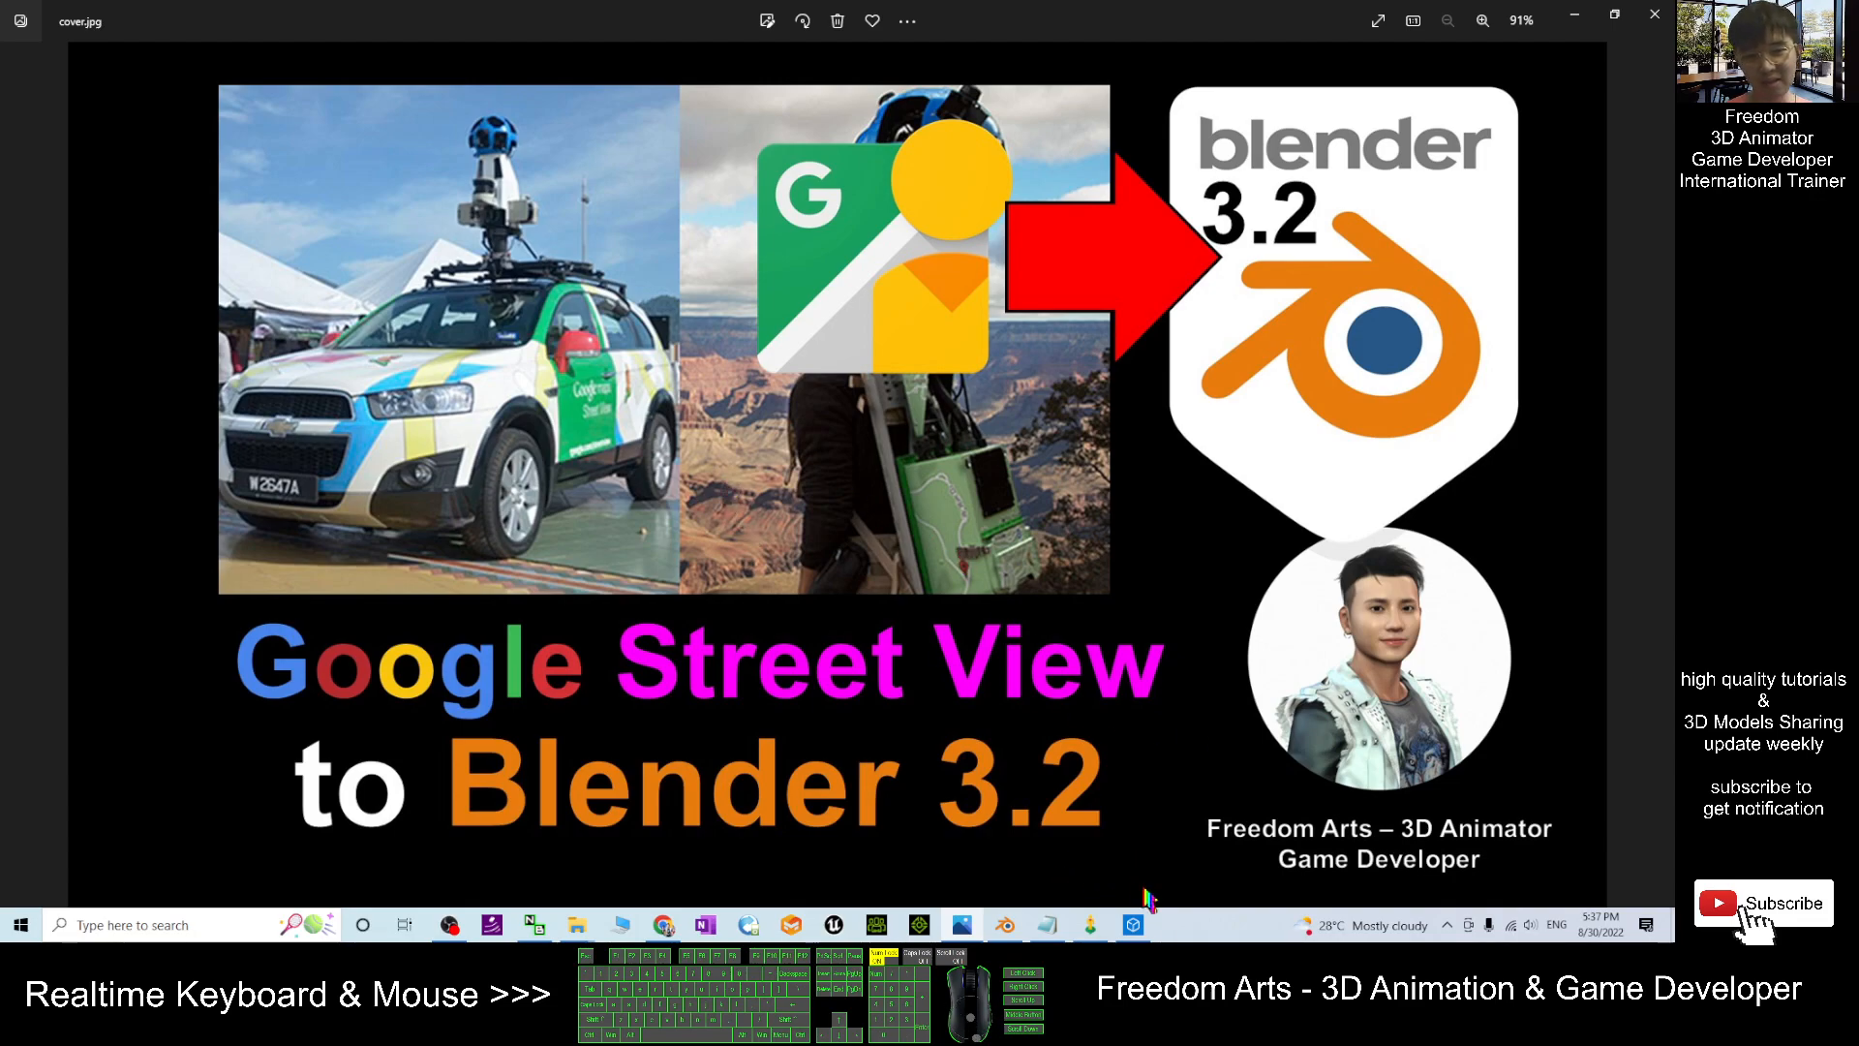
mouse_move(1056, 712)
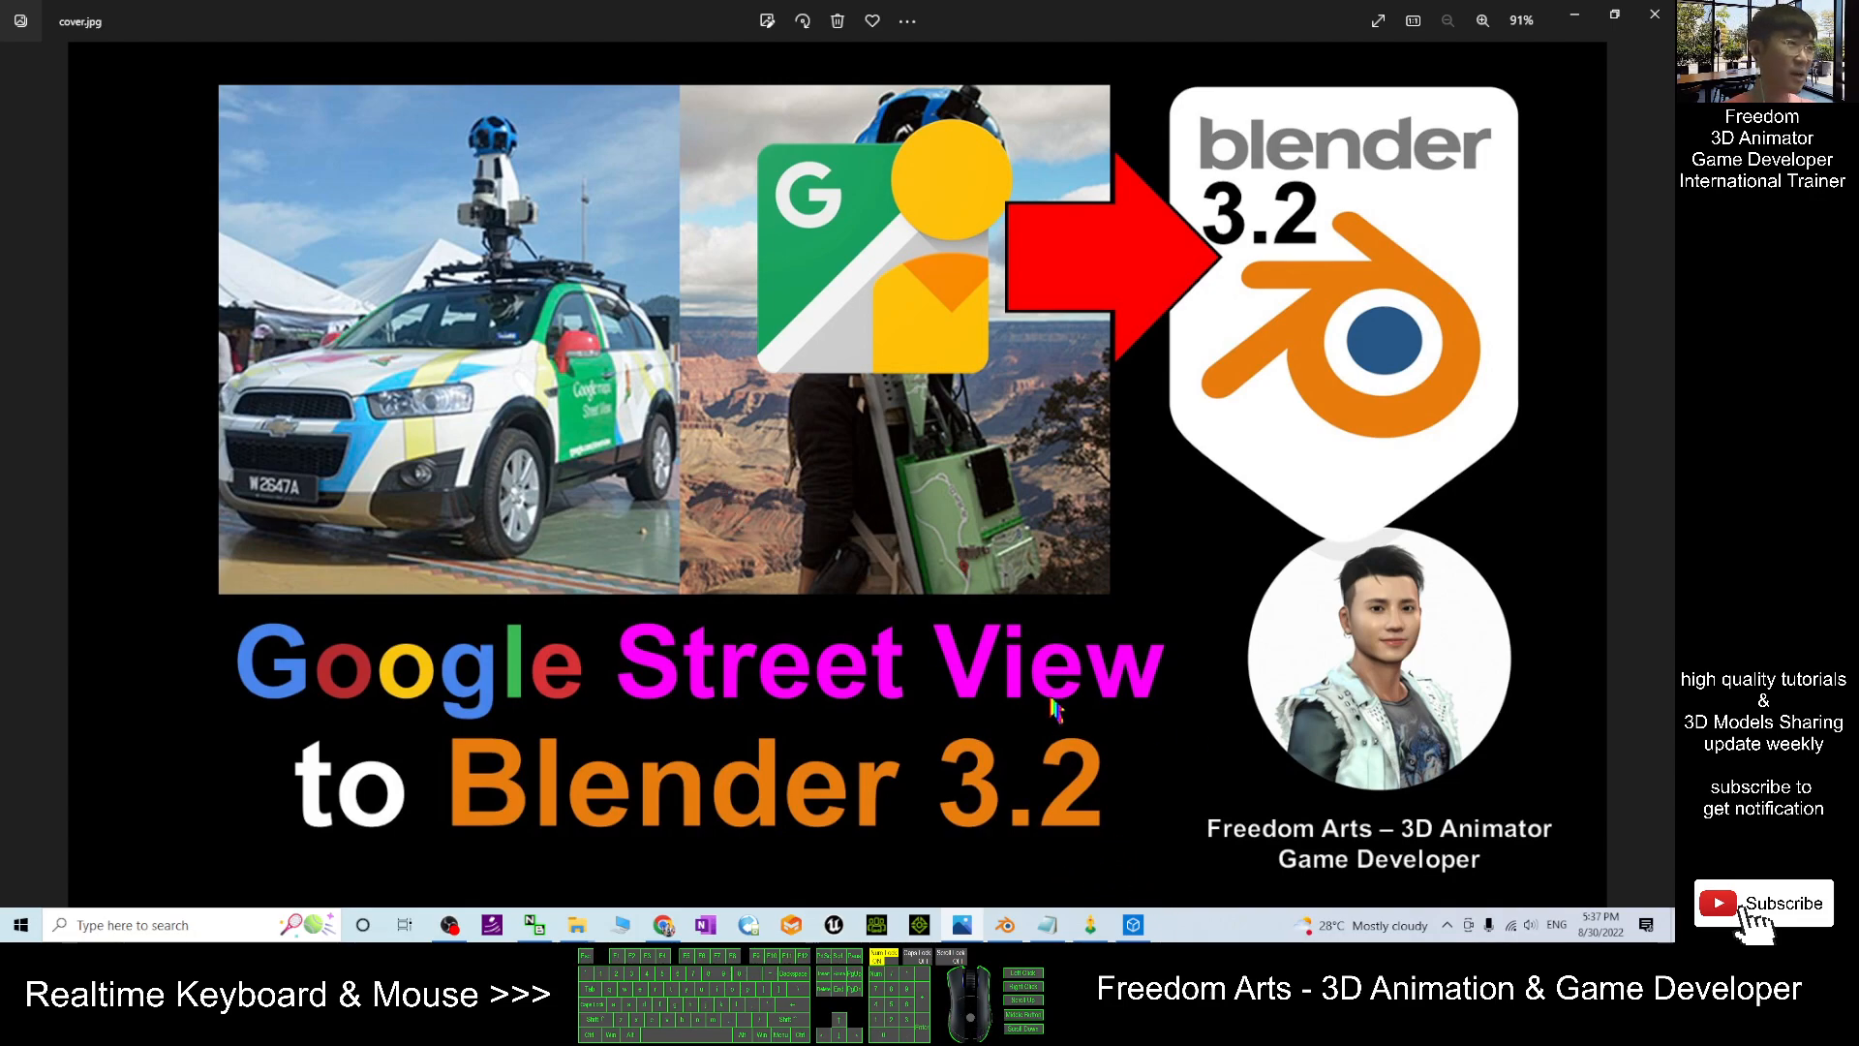
mouse_move(996, 545)
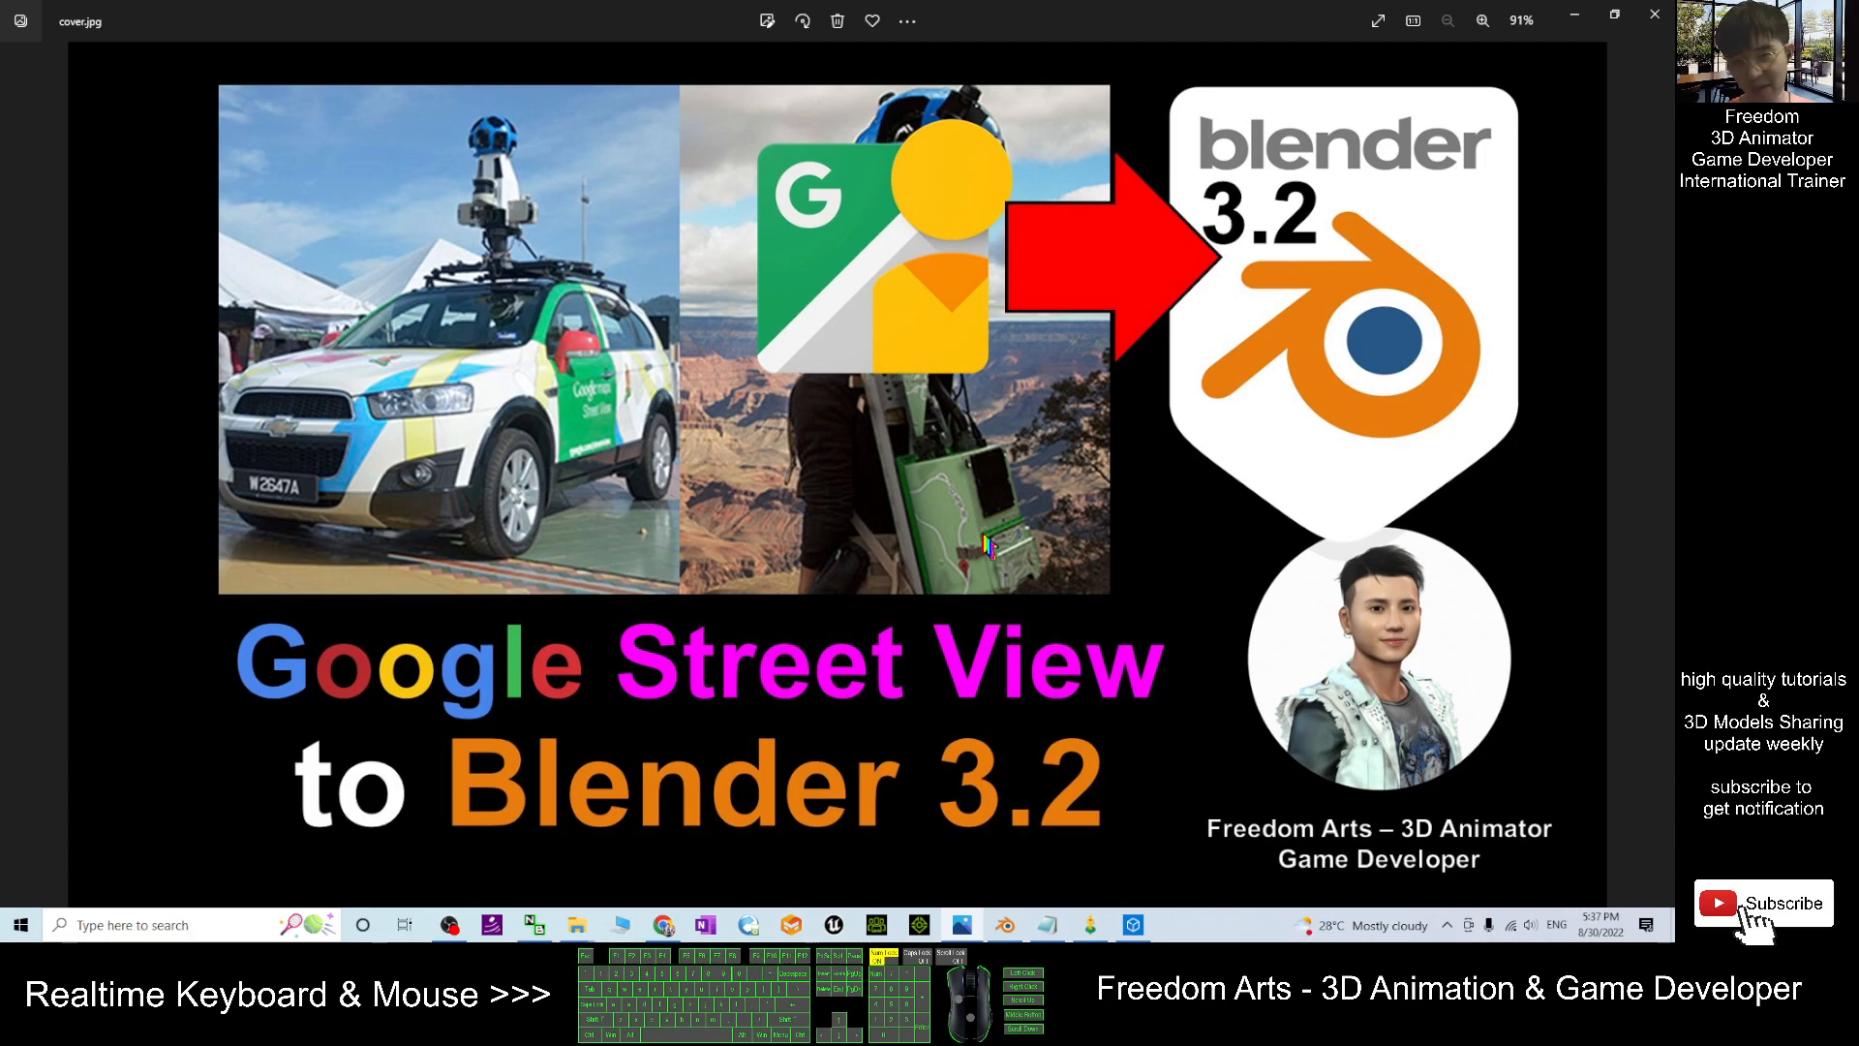